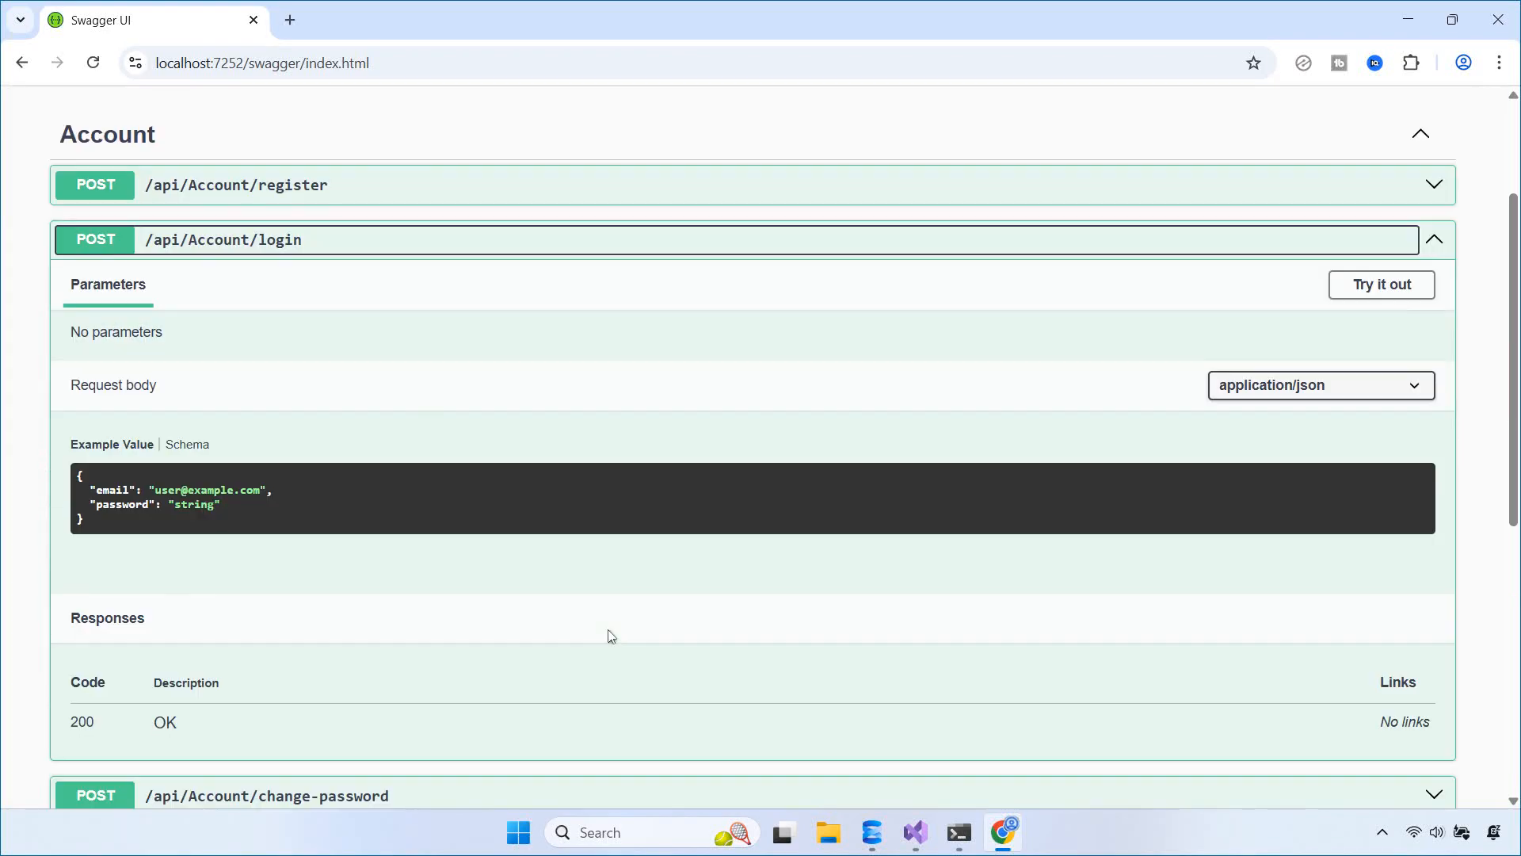
- Send the POST /api/Account/login request with the account's email and password, then close the browser
click(1380, 283)
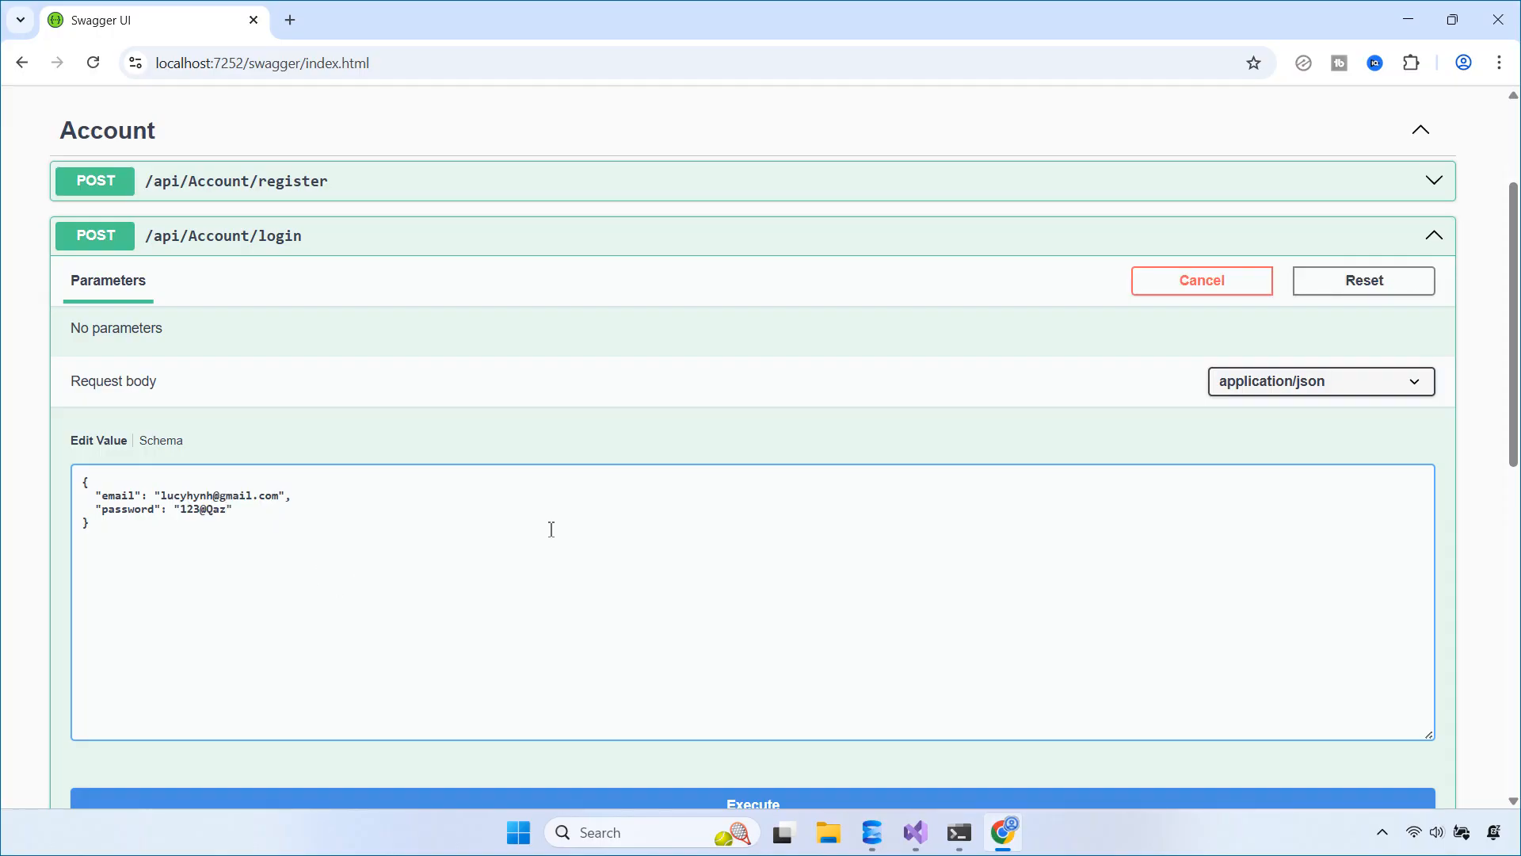
click(751, 803)
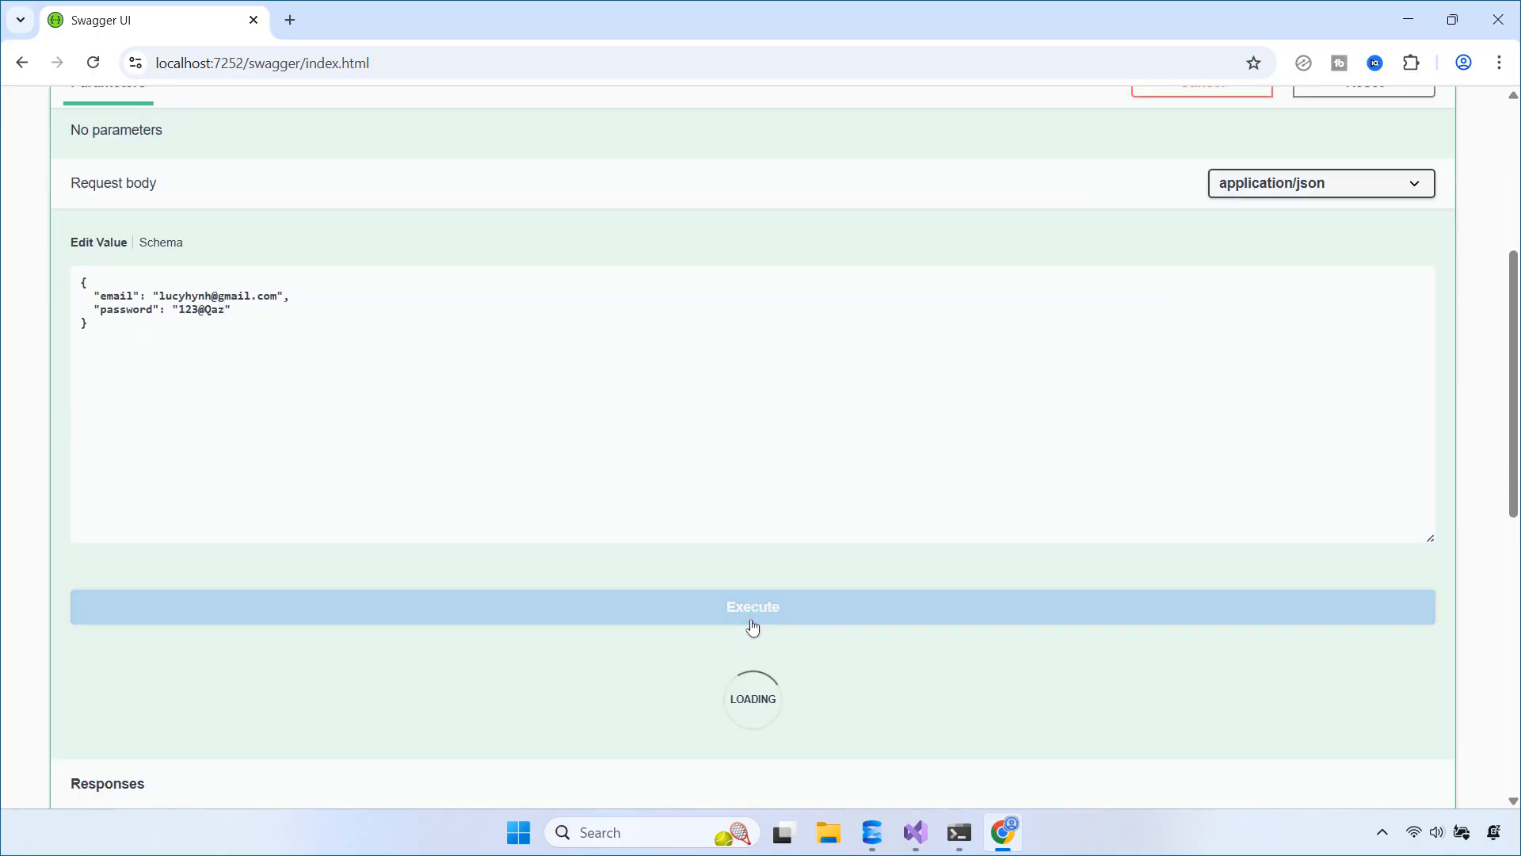
click(751, 607)
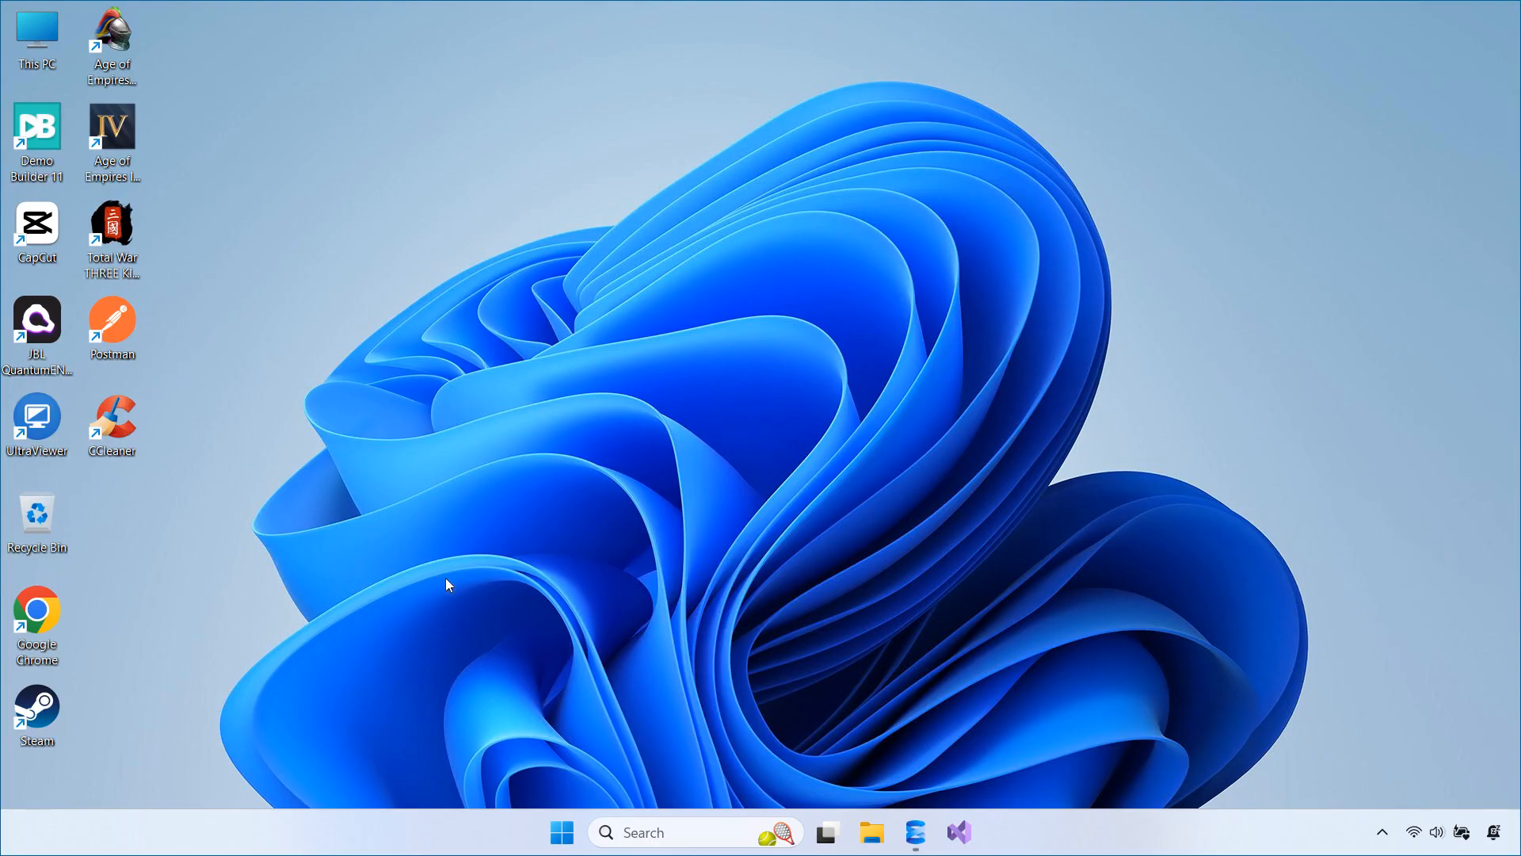
- Create a new ASP.NET Core Web API project named IdentityWebApi
click(957, 832)
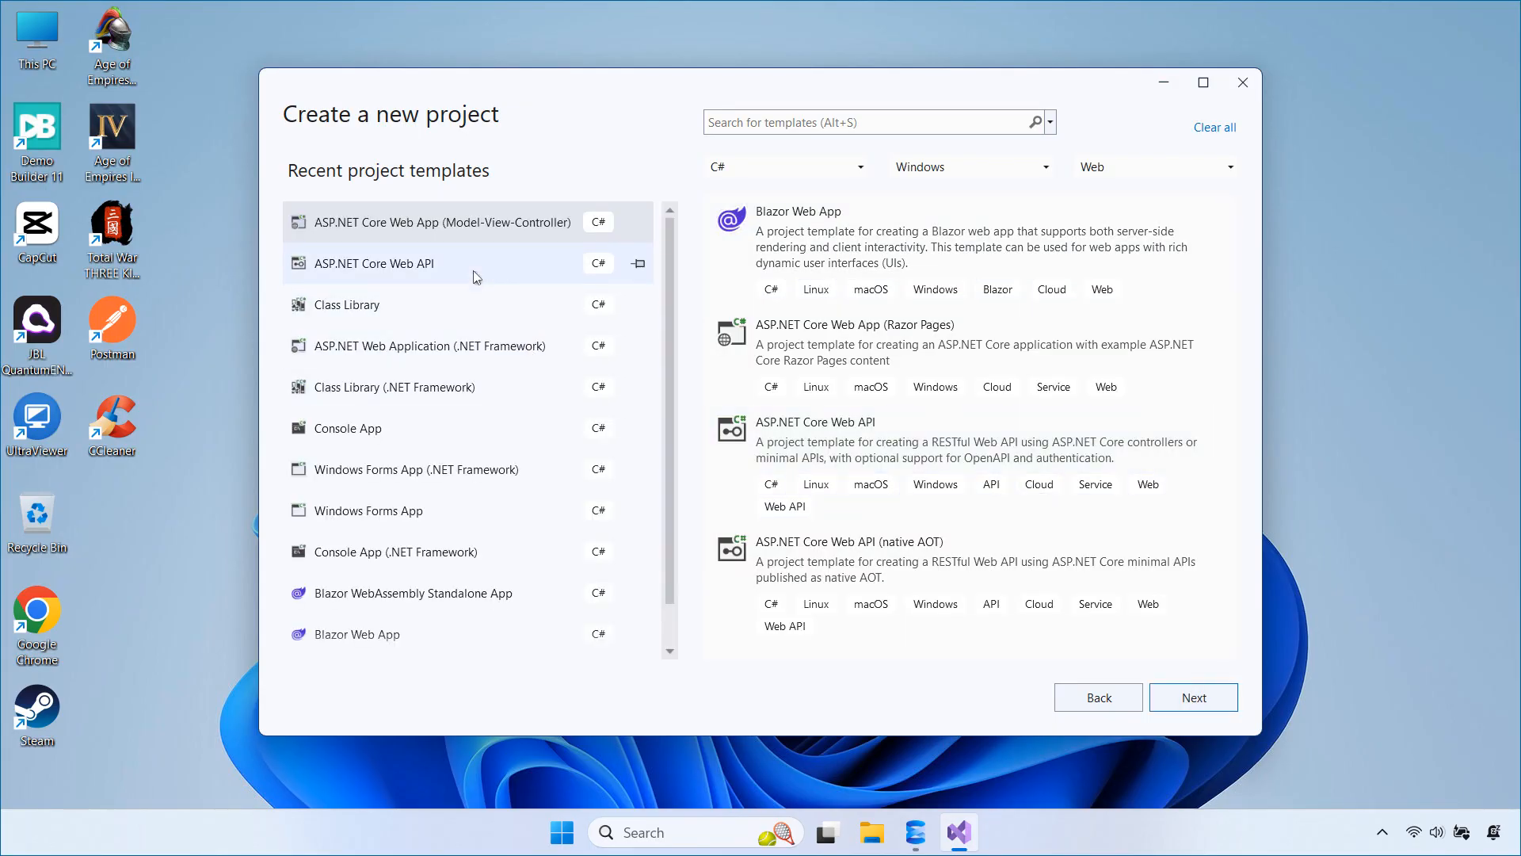
click(1193, 698)
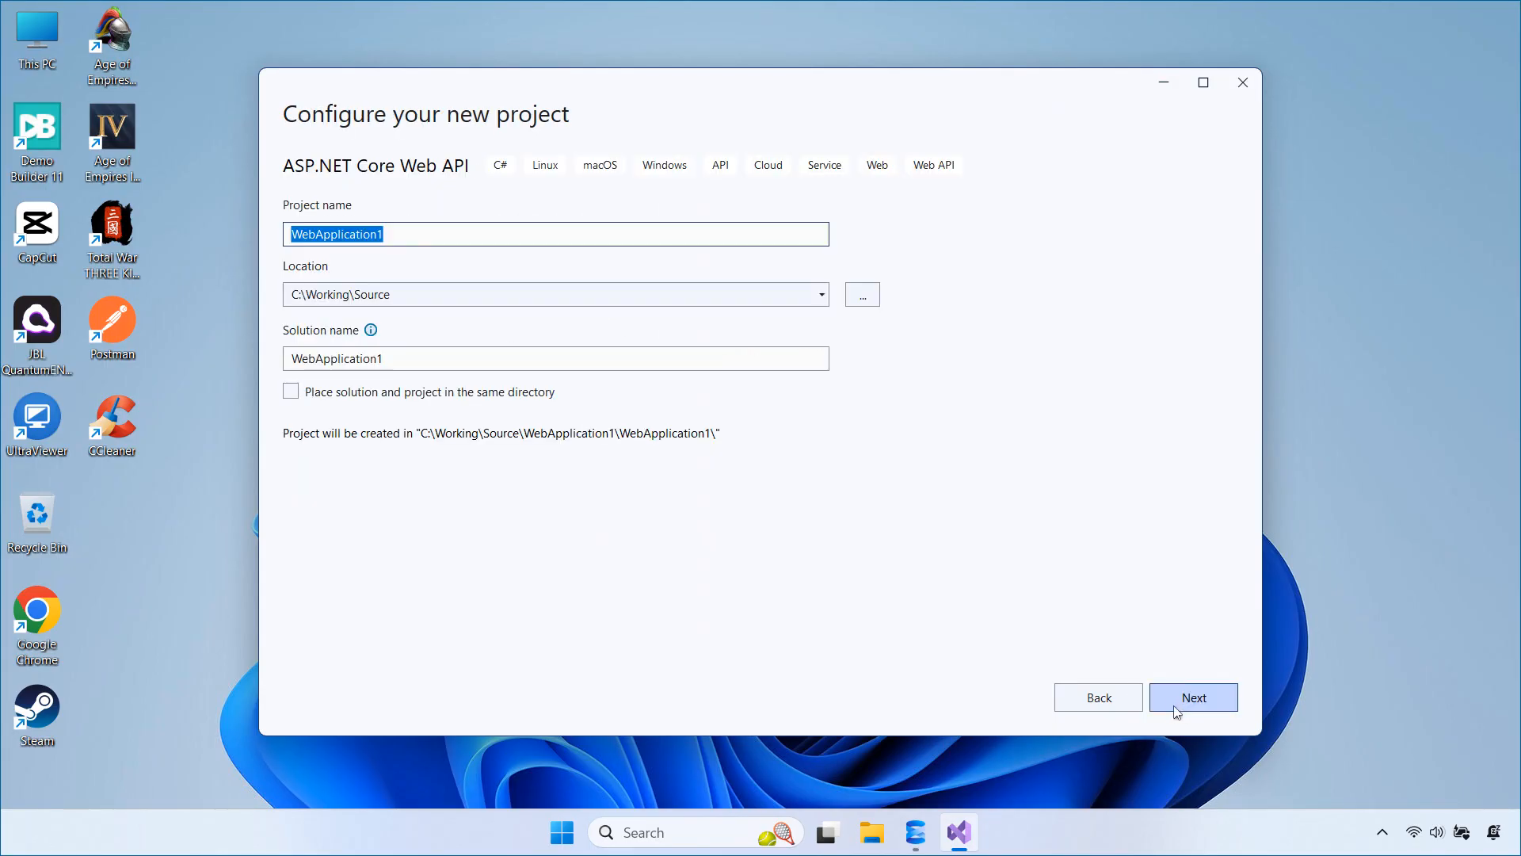
text(IdentityW)
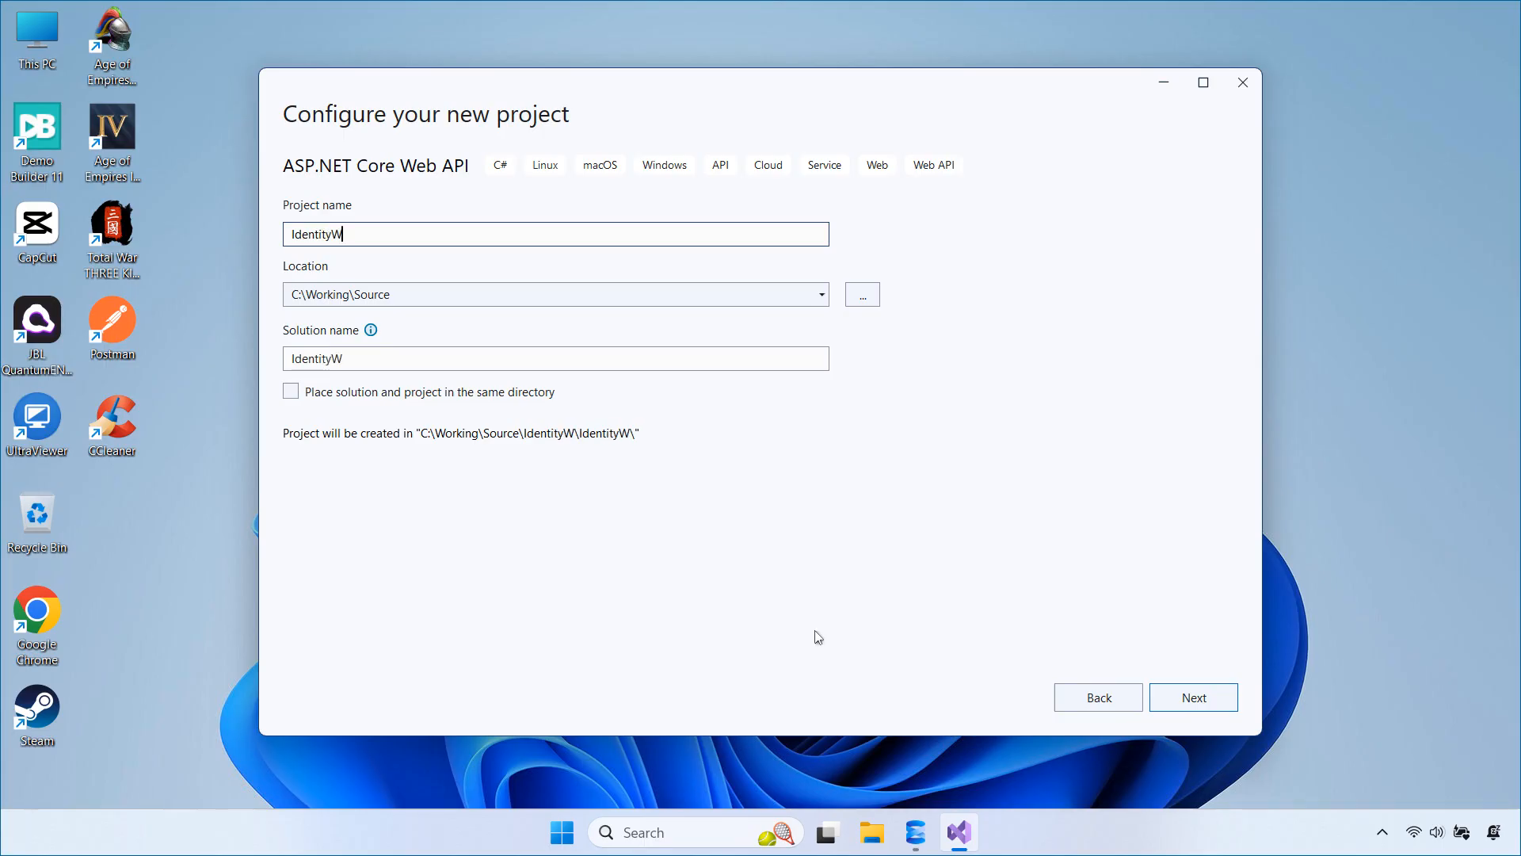
text(ebApi)
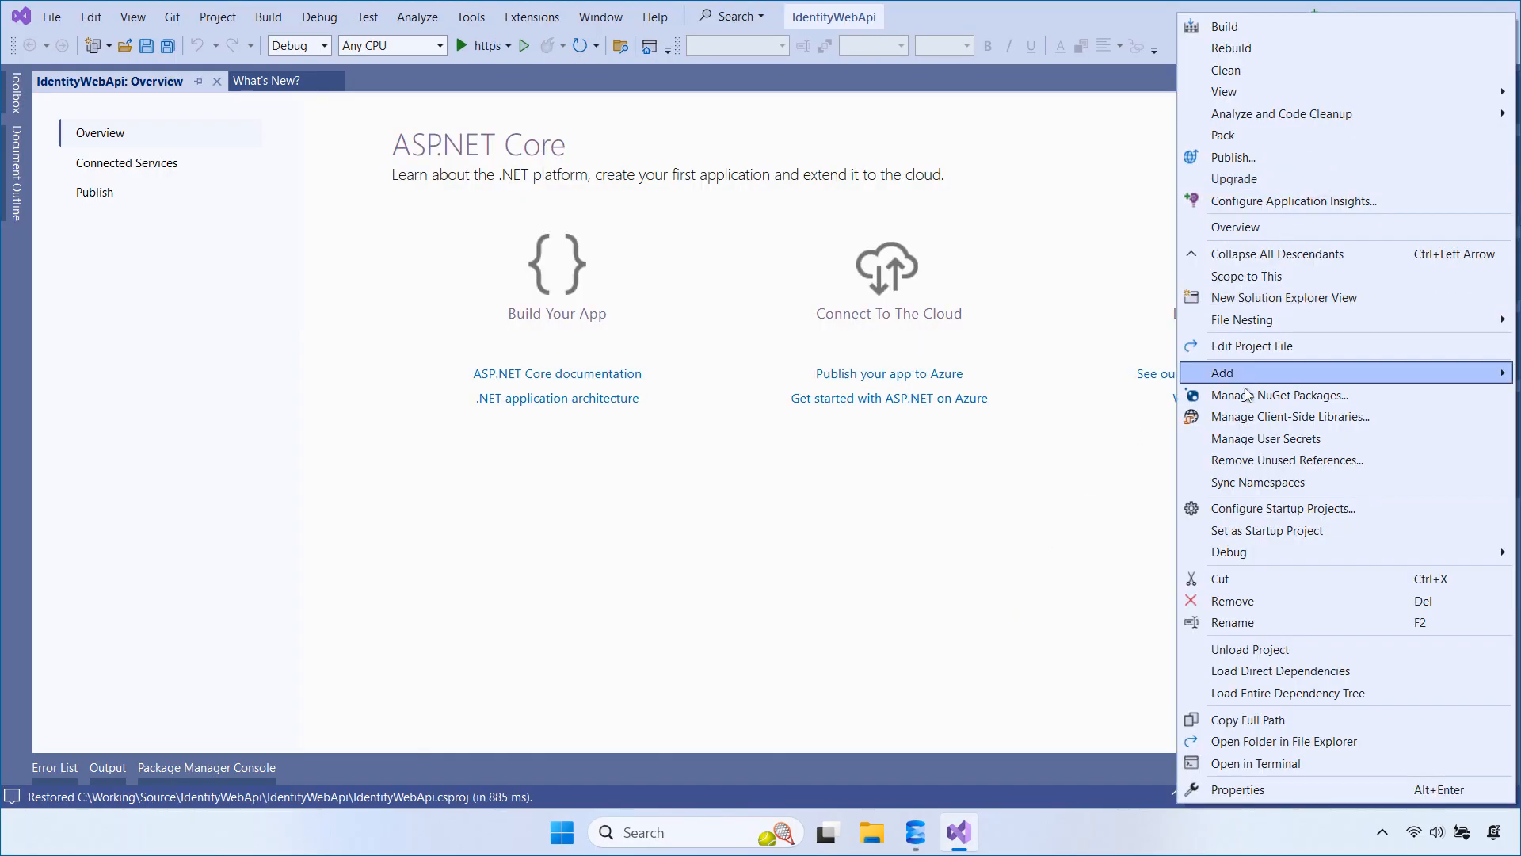
- Install Microsoft.EntityFrameworkCore.SqlServer and .Tools via NuGet, accepting the license terms
click(1280, 395)
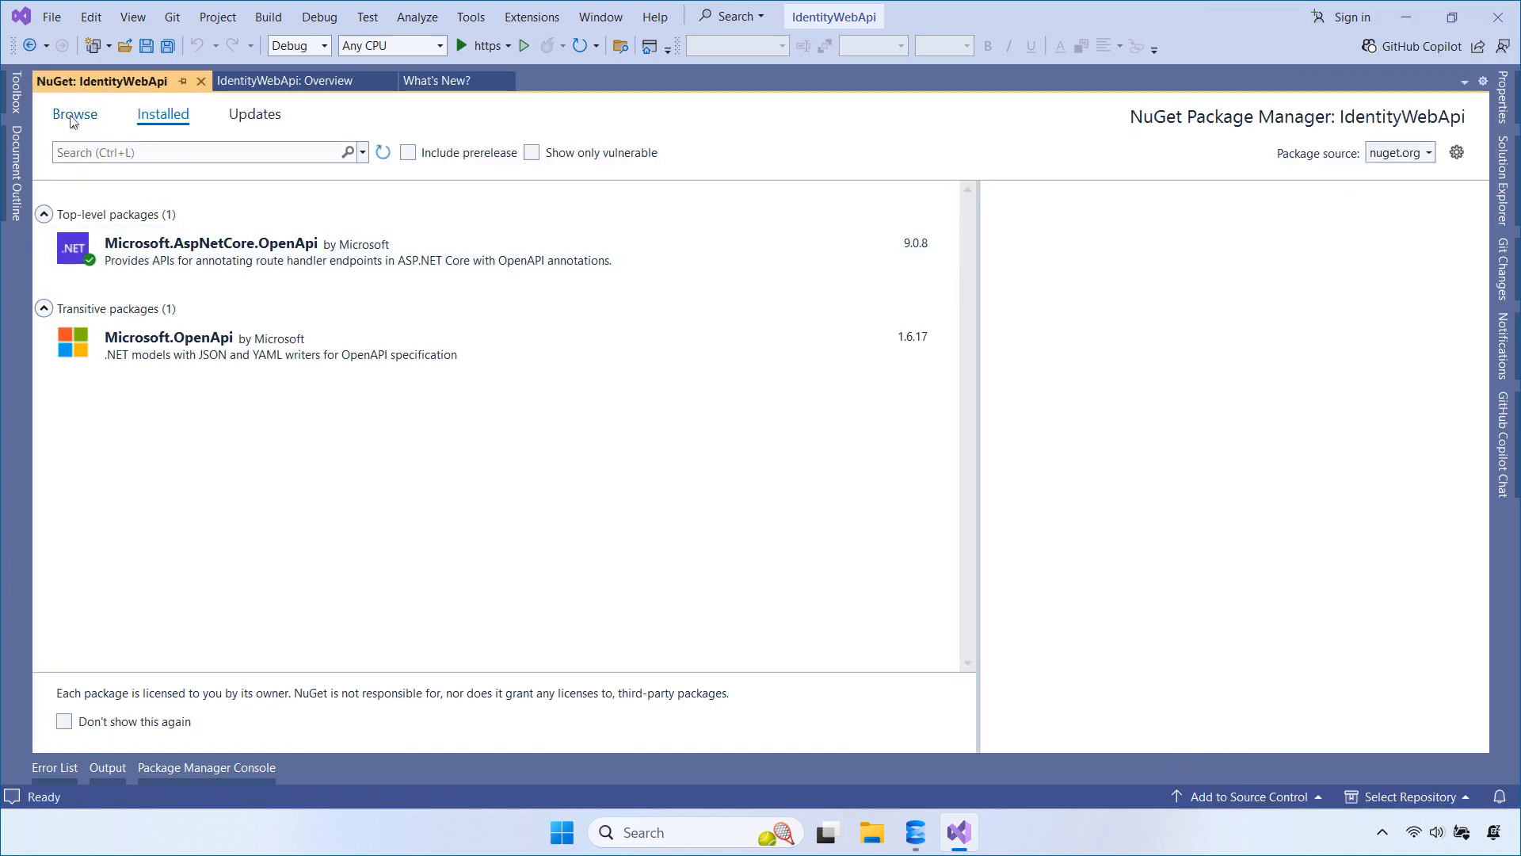
text(en)
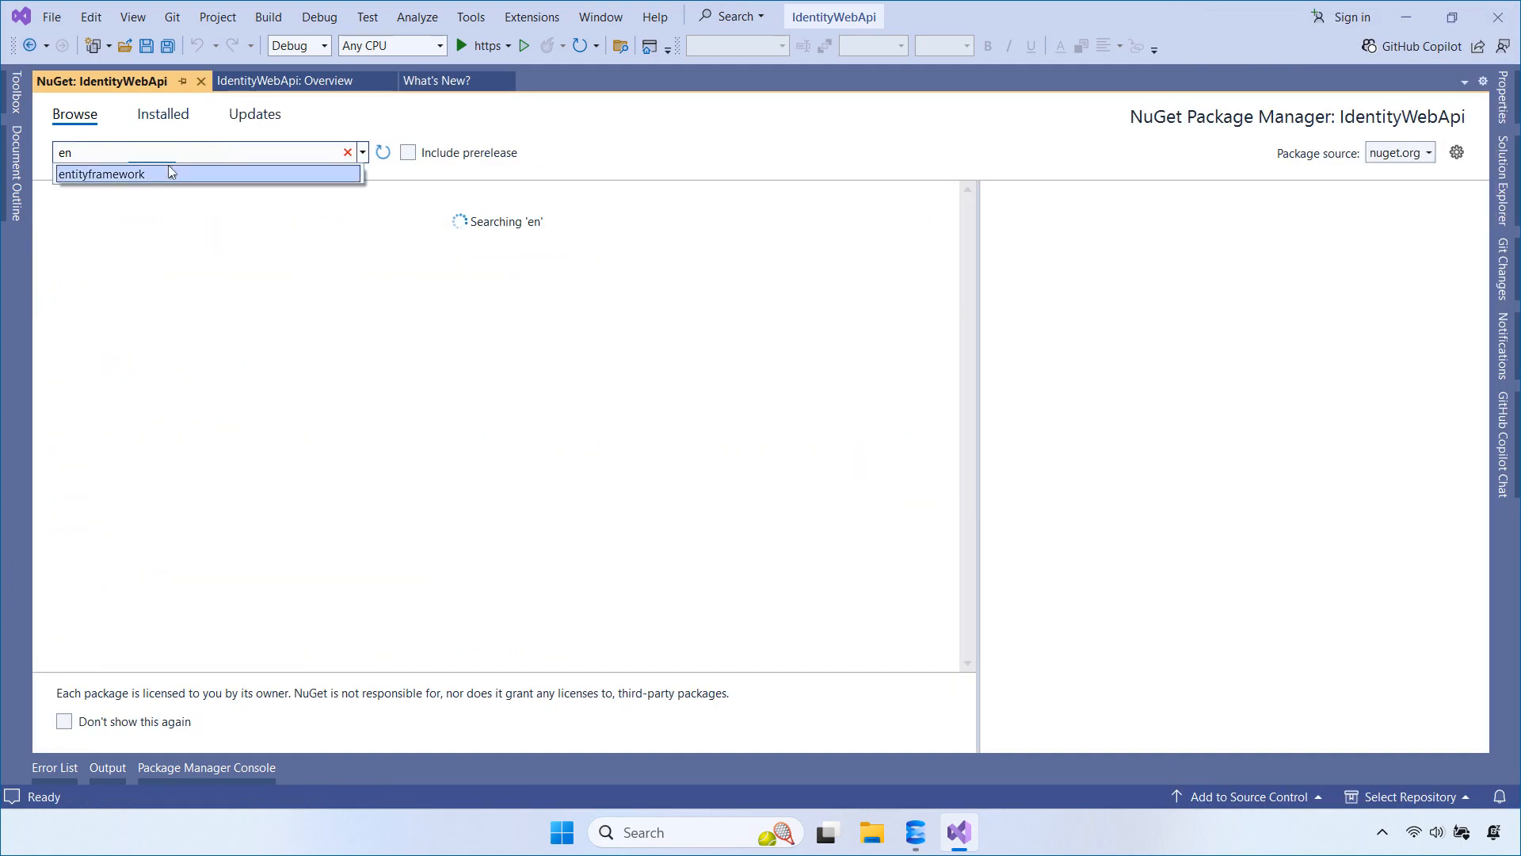
click(102, 172)
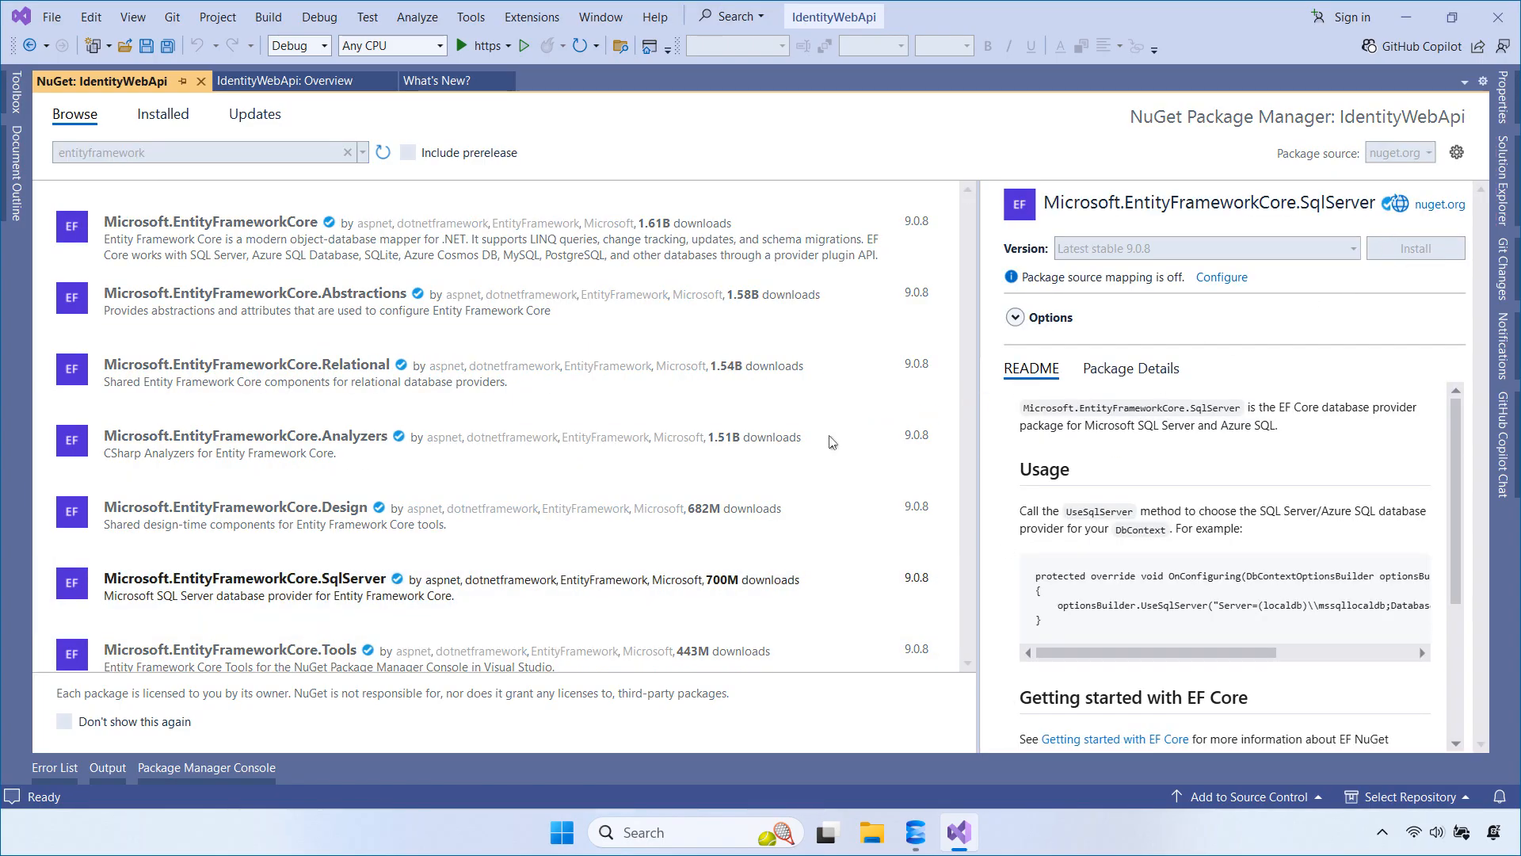
click(1416, 248)
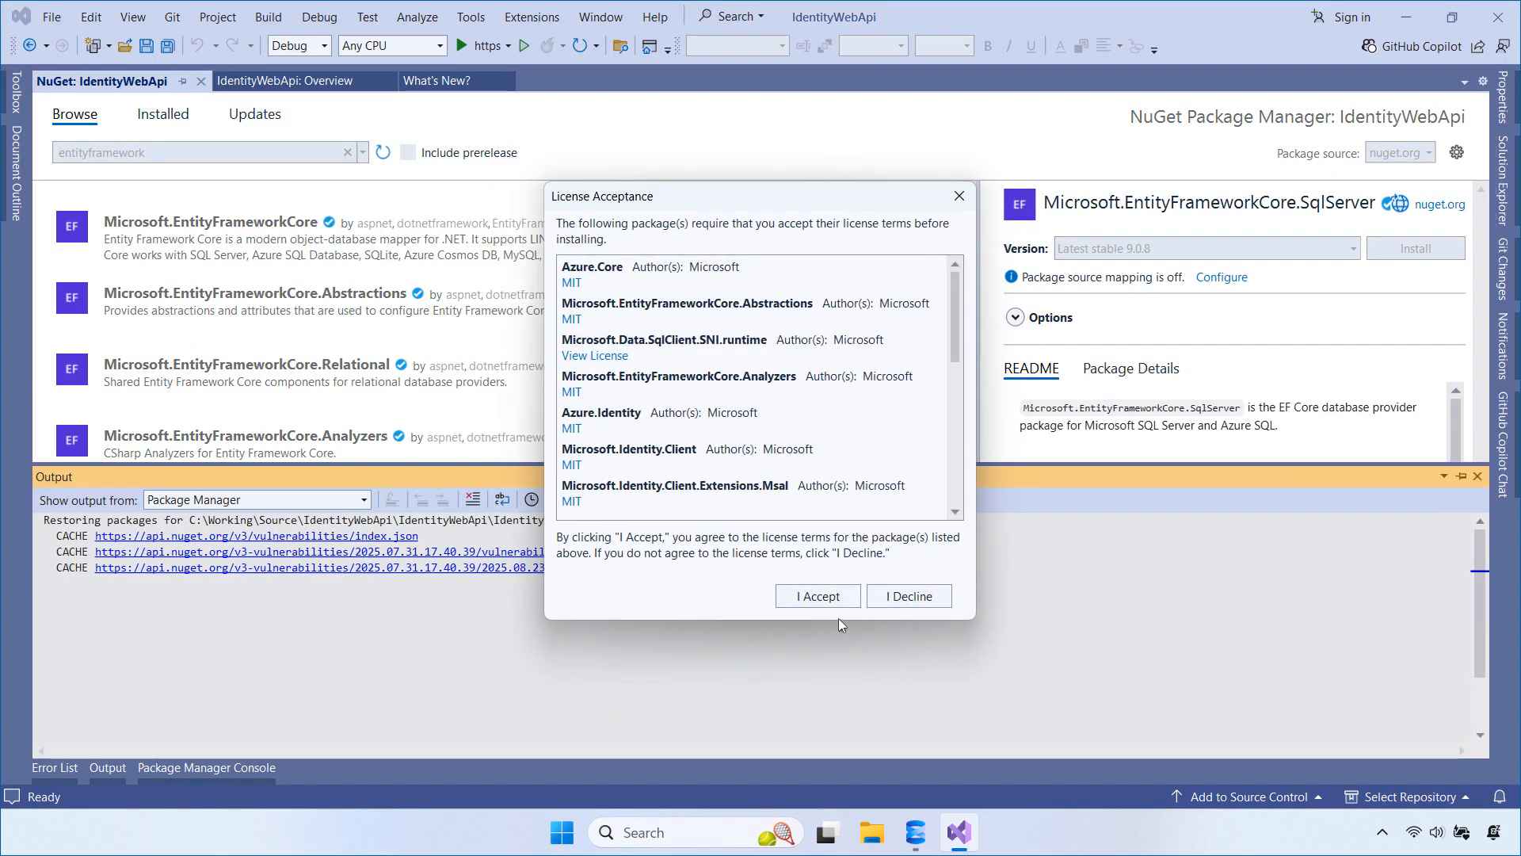
click(816, 596)
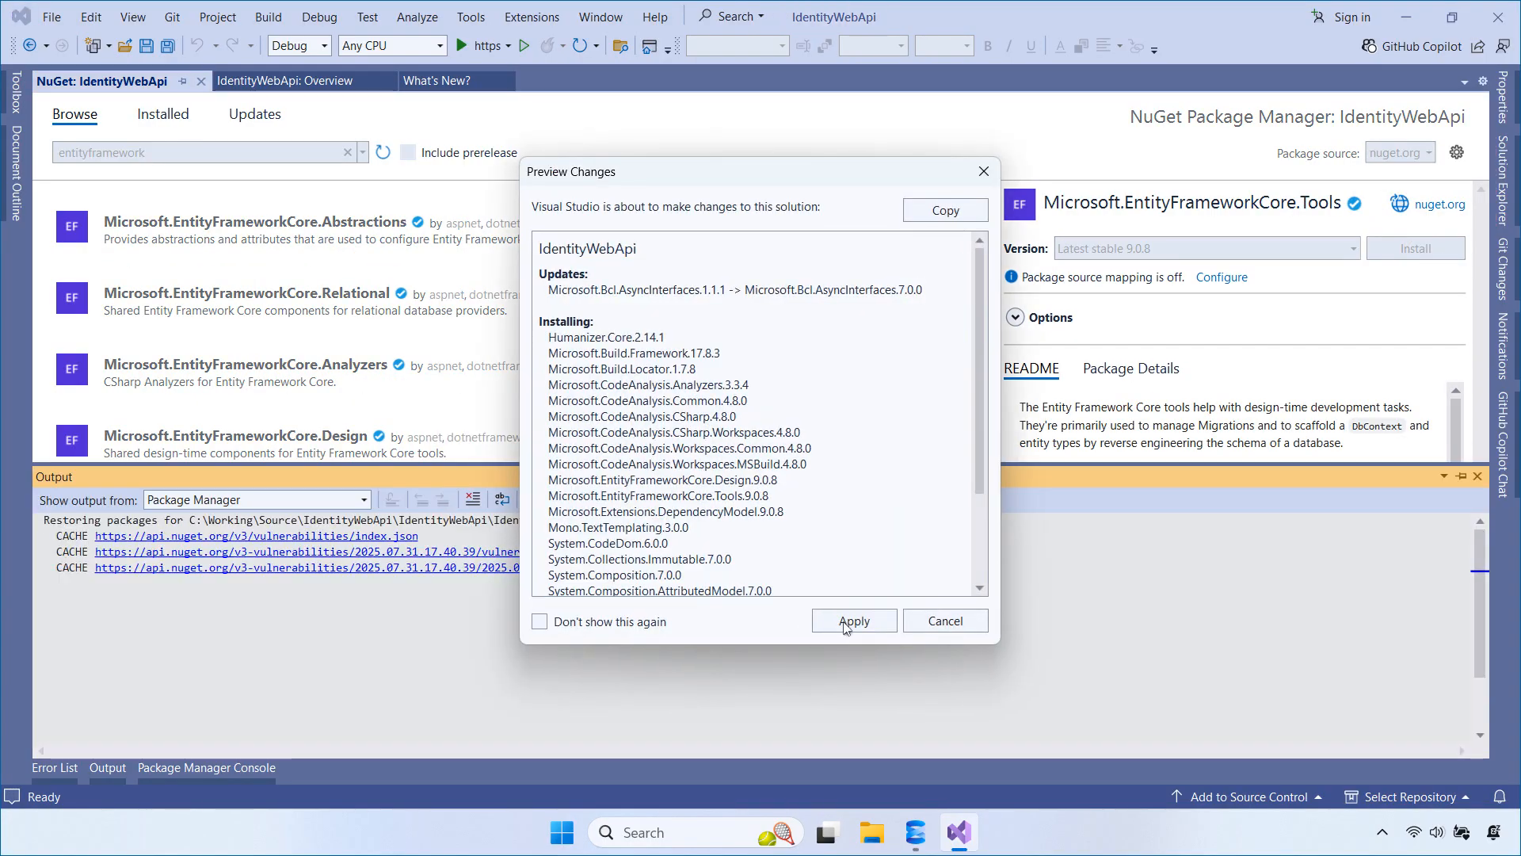
click(852, 621)
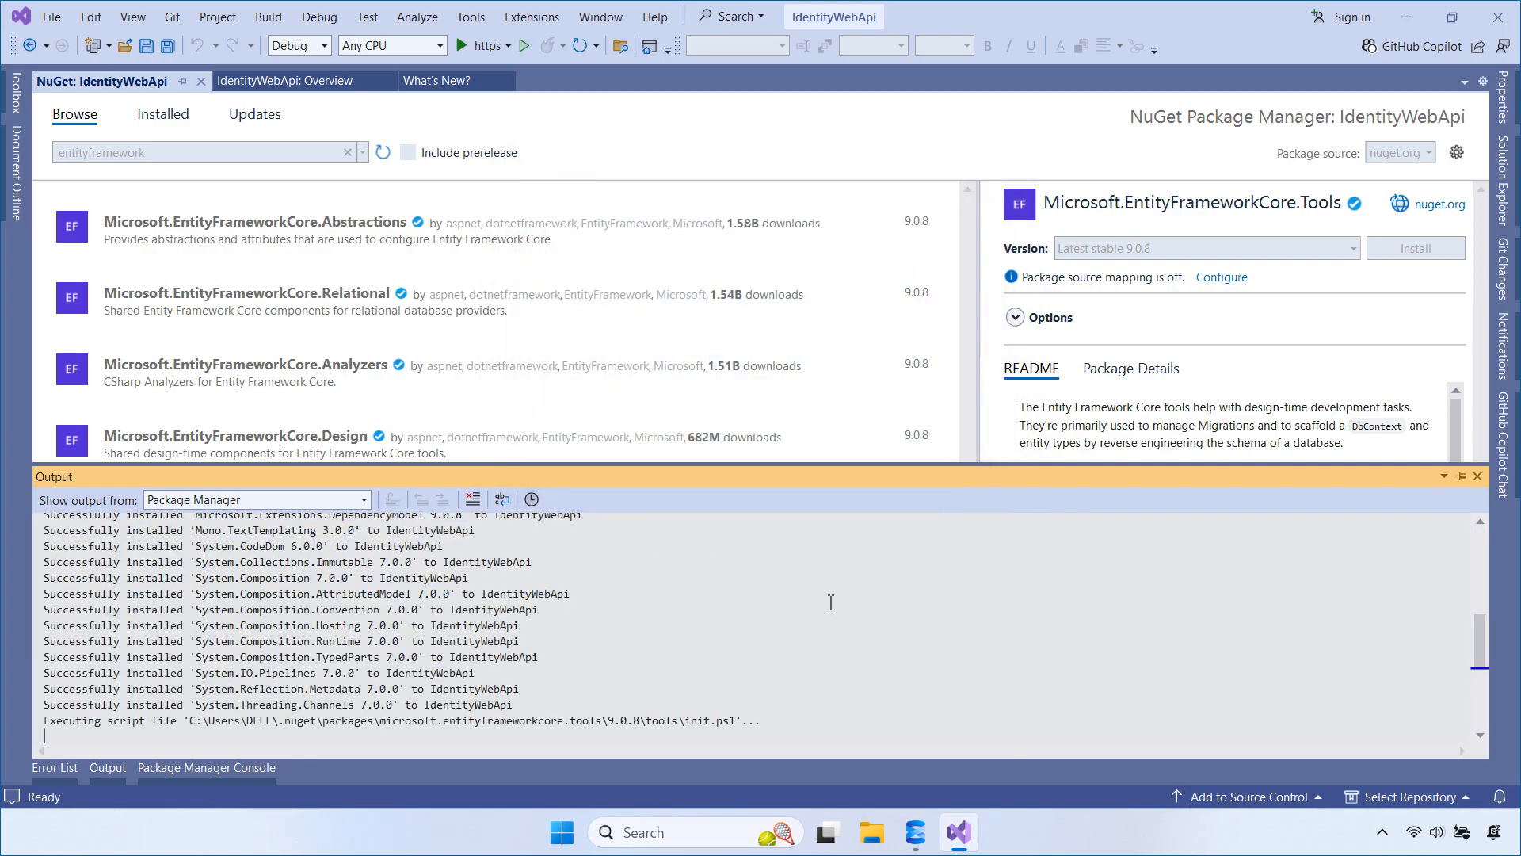
- Install the Microsoft.AspNetCore.Identity.EntityFrameworkCore NuGet package and apply the changes
text(microsoft.aspnetcore.identity)
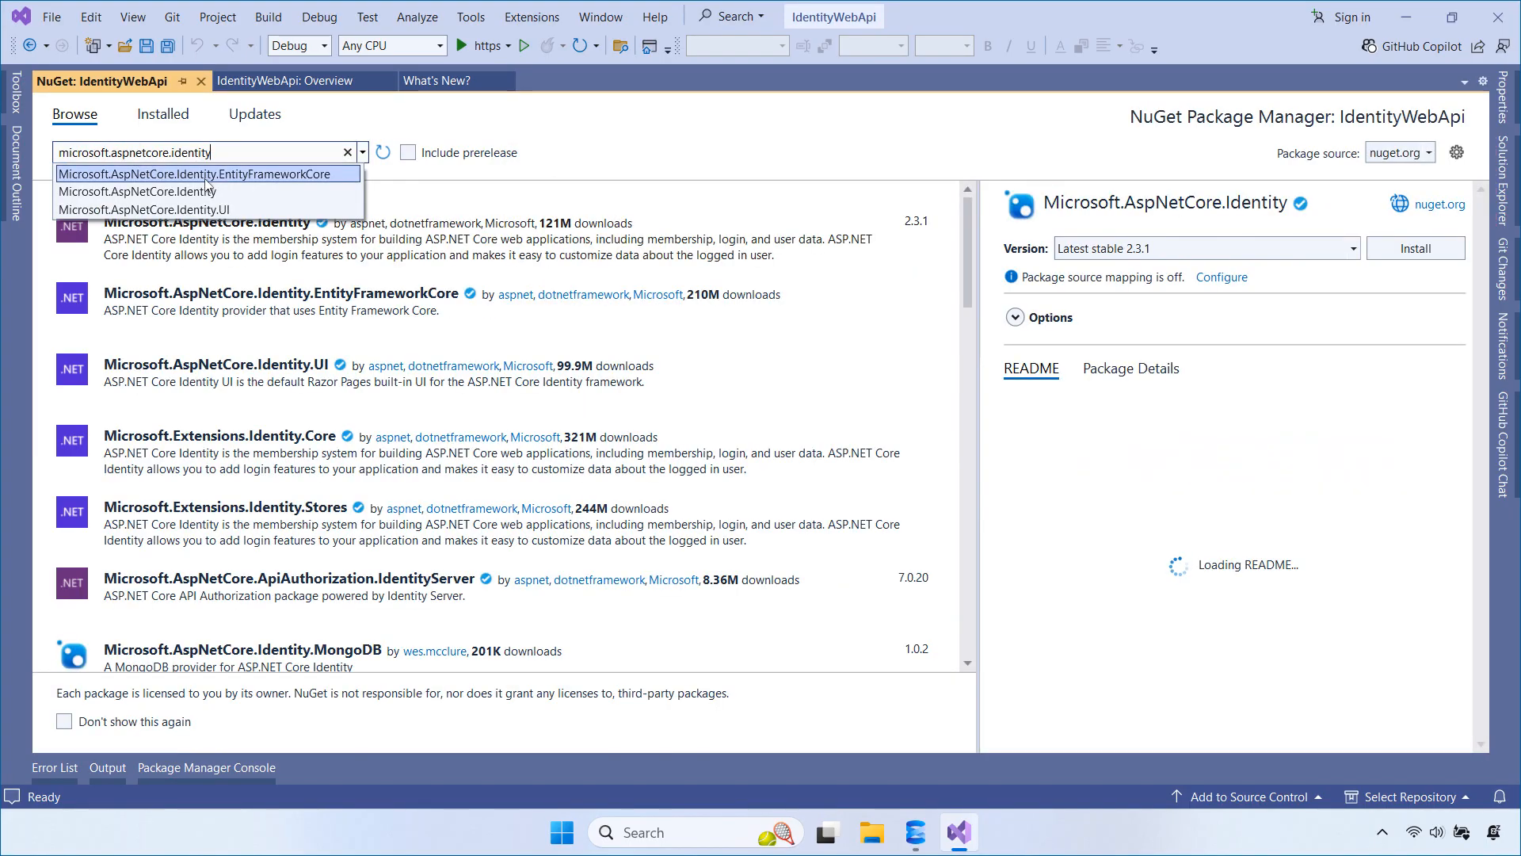
click(197, 175)
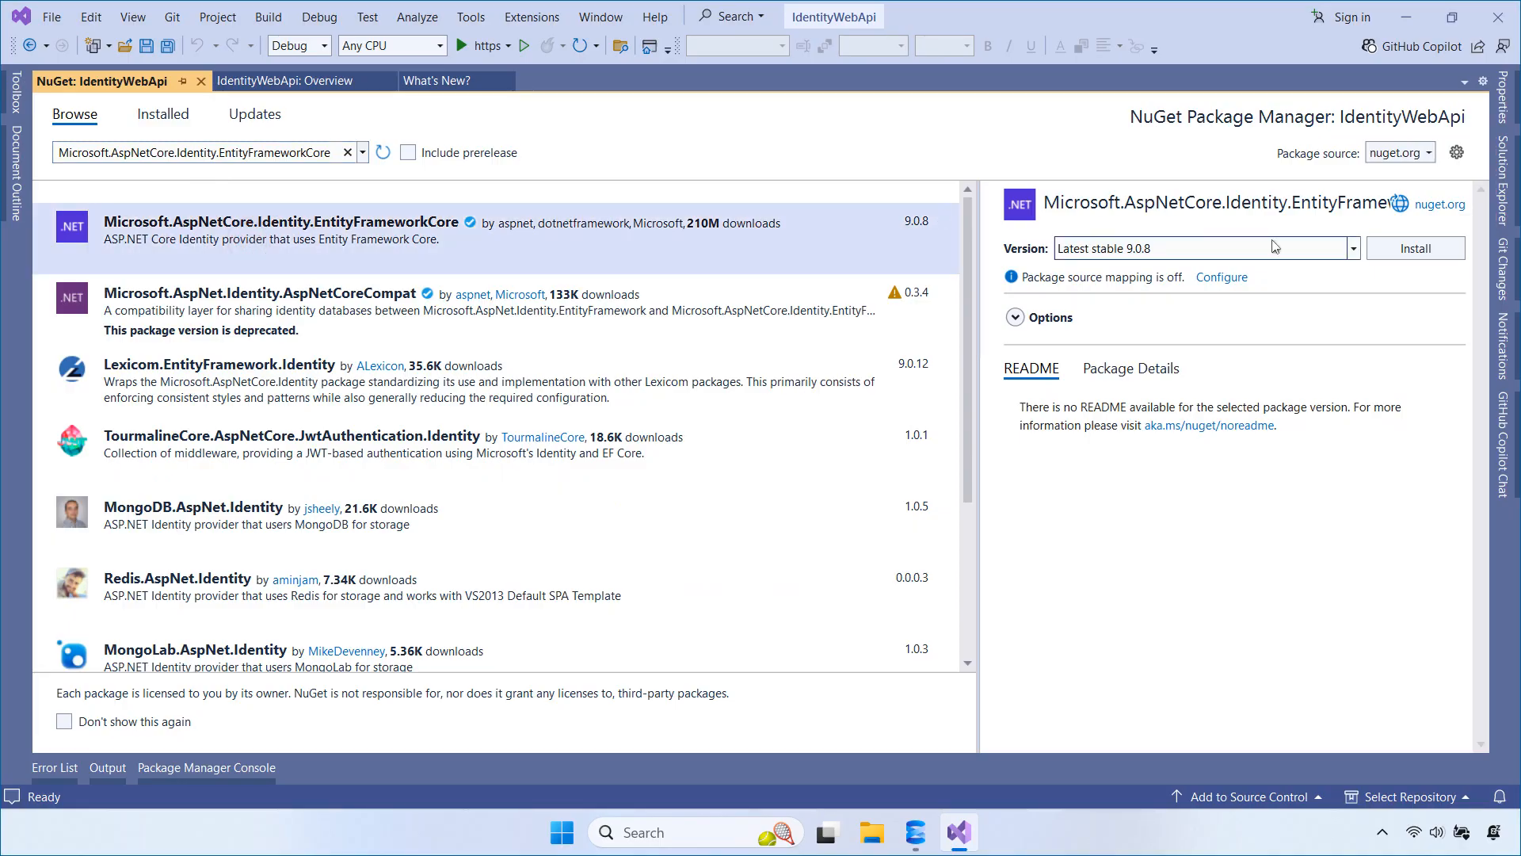
click(1416, 247)
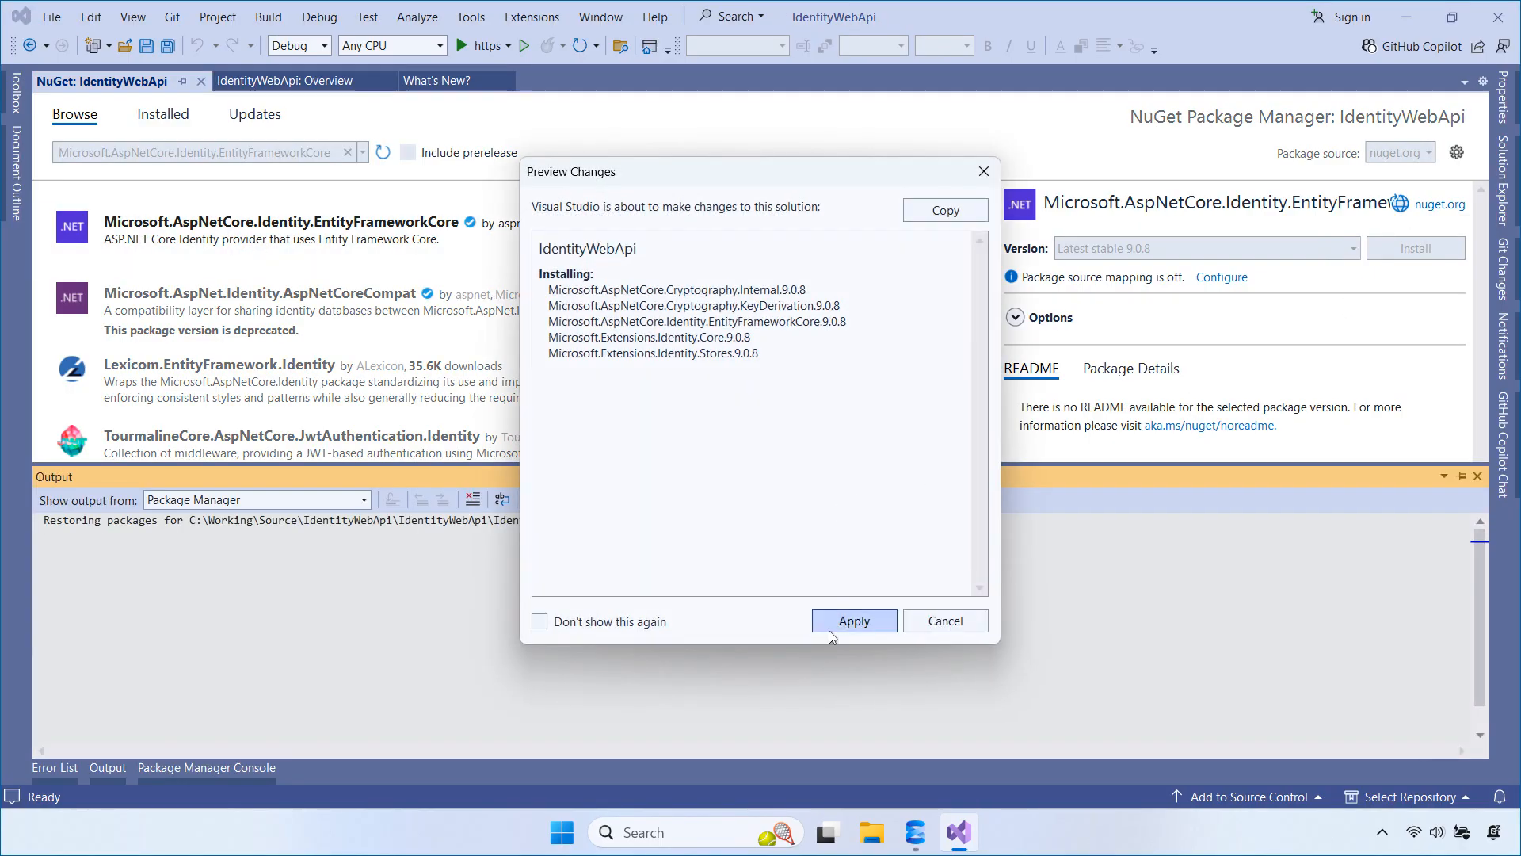
click(853, 621)
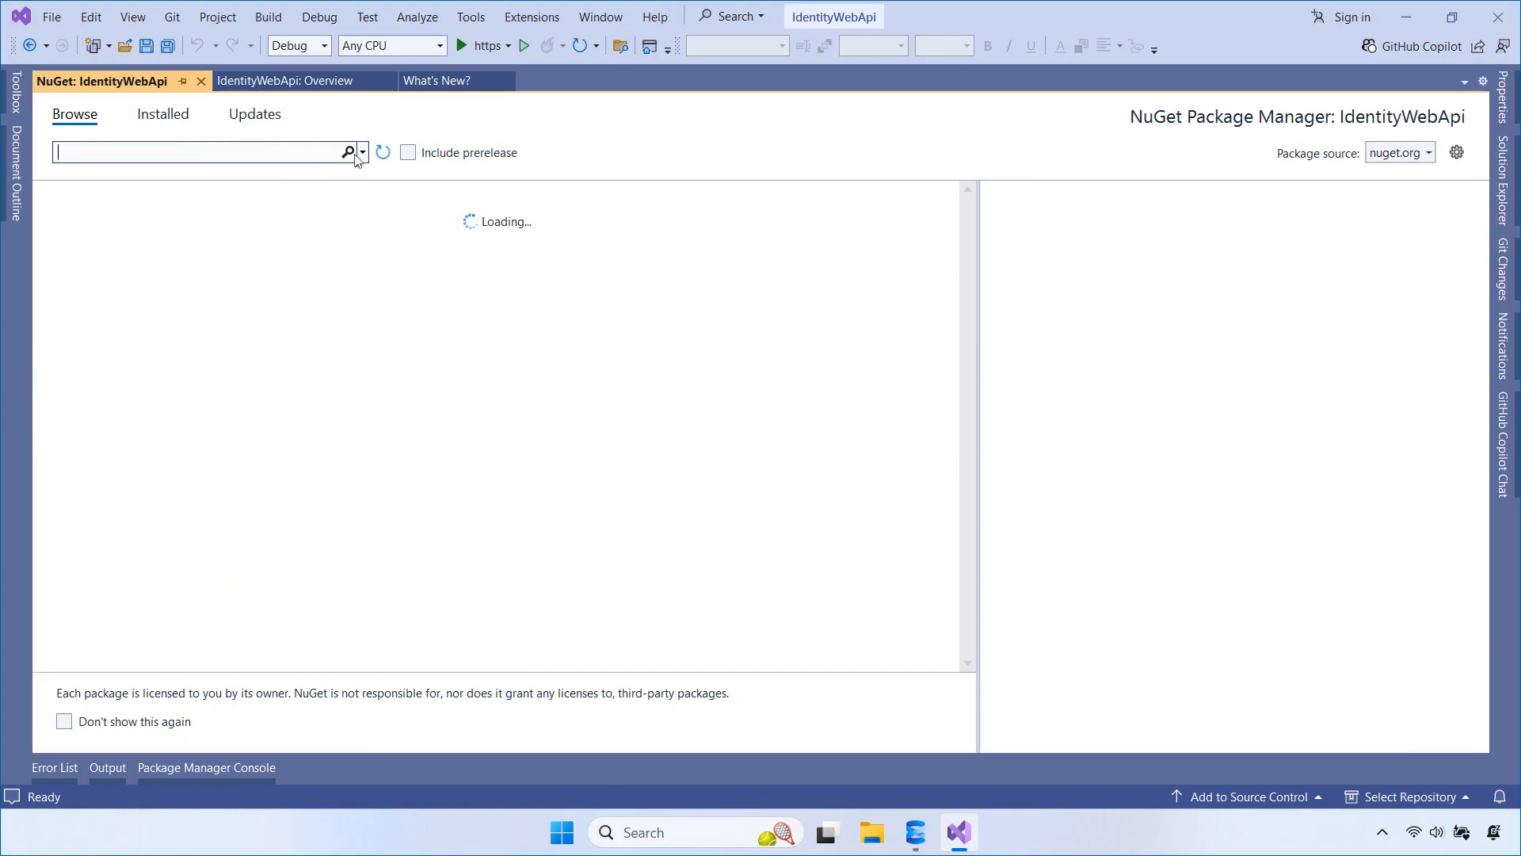
- Install Swashbuckle.AspNetCore.Swagger, SwaggerGen and SwaggerUI, then open appsettings.json
text(swagger)
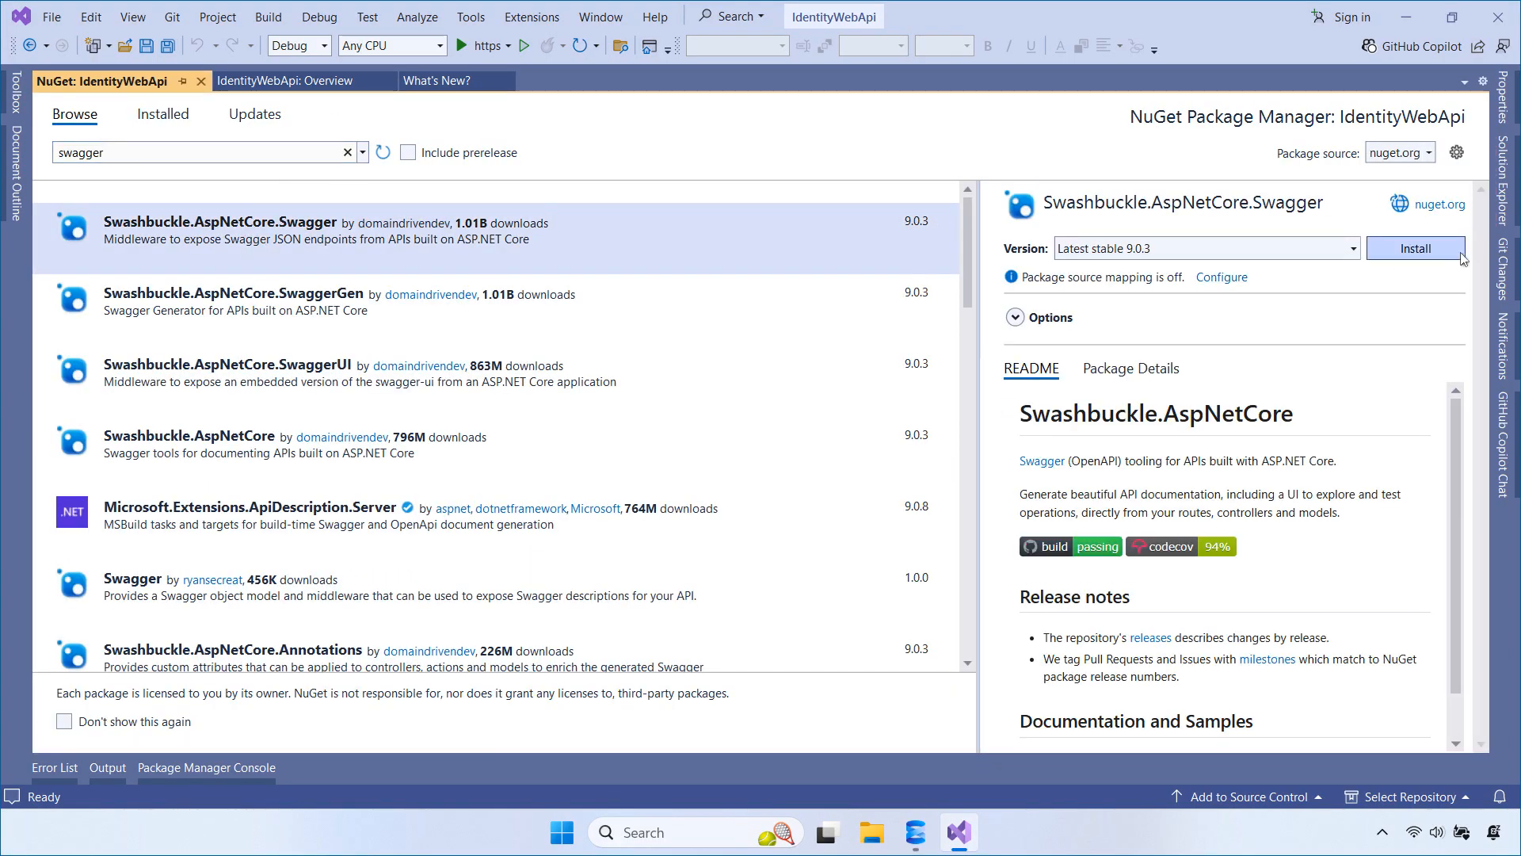
click(1415, 248)
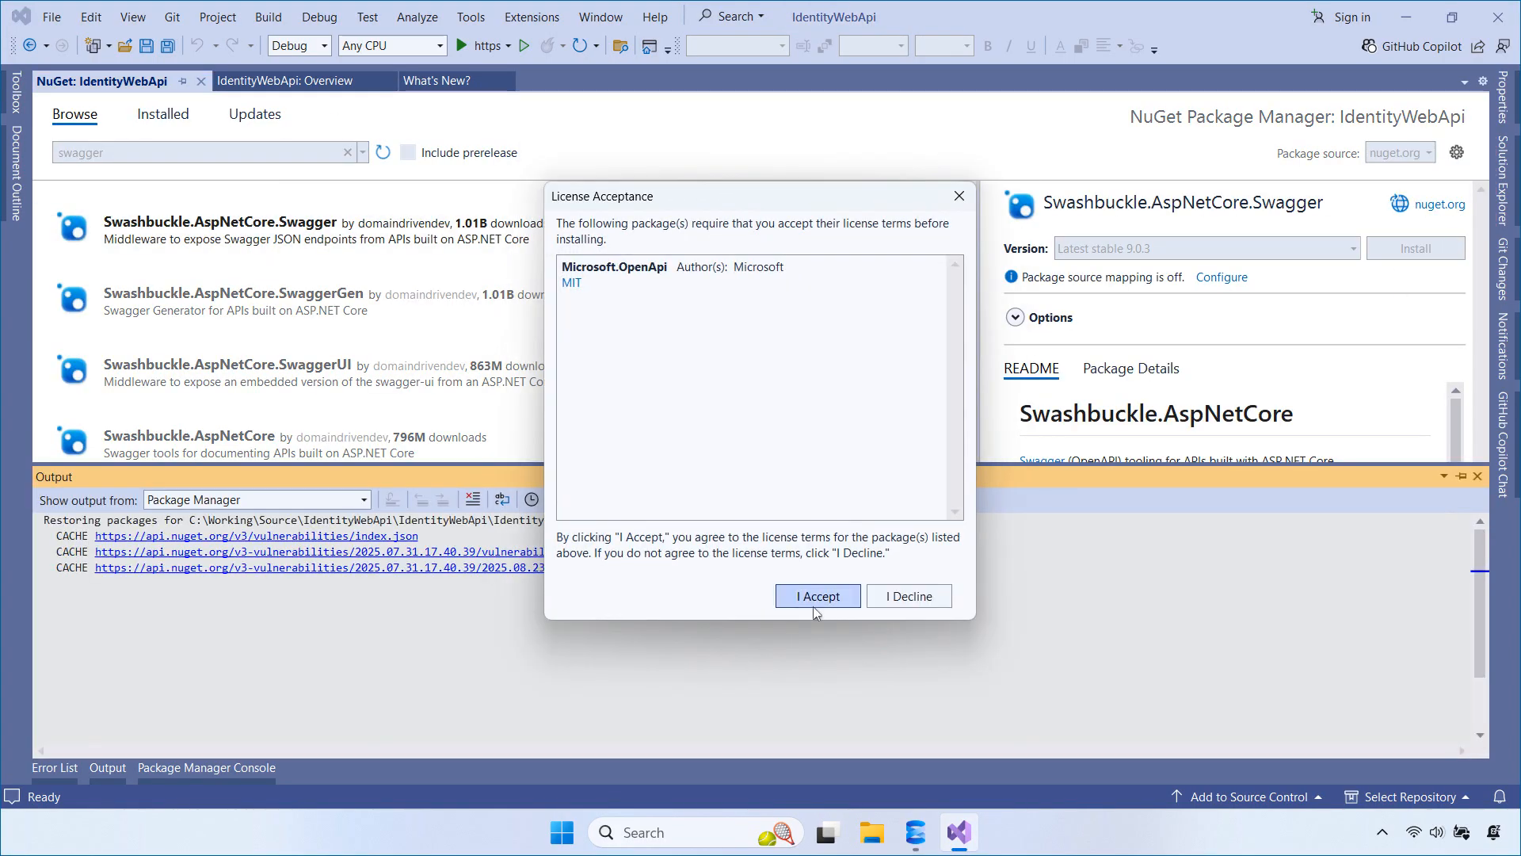
click(817, 596)
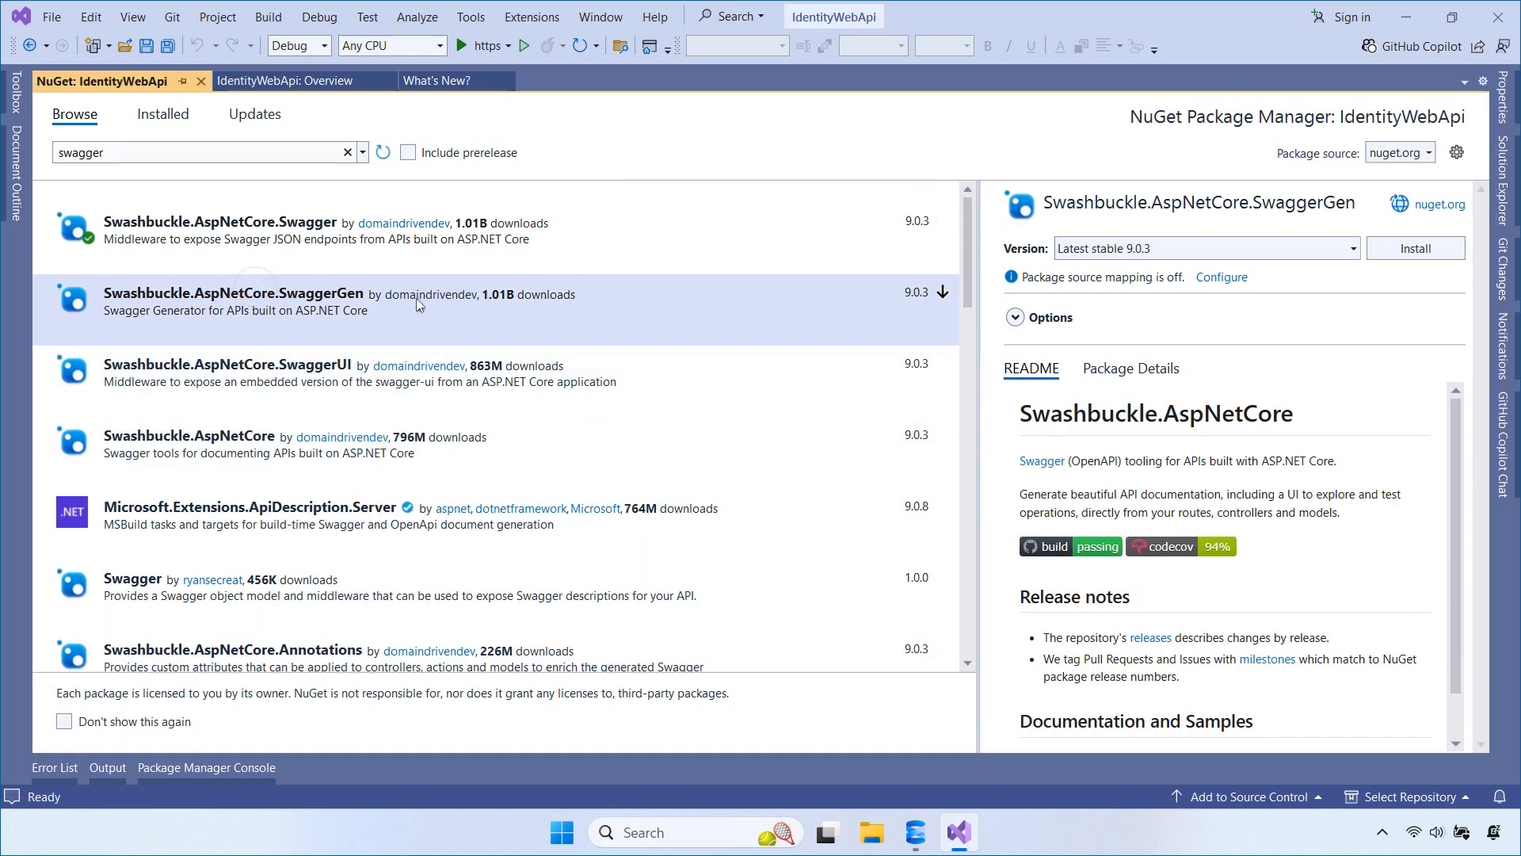
click(1415, 247)
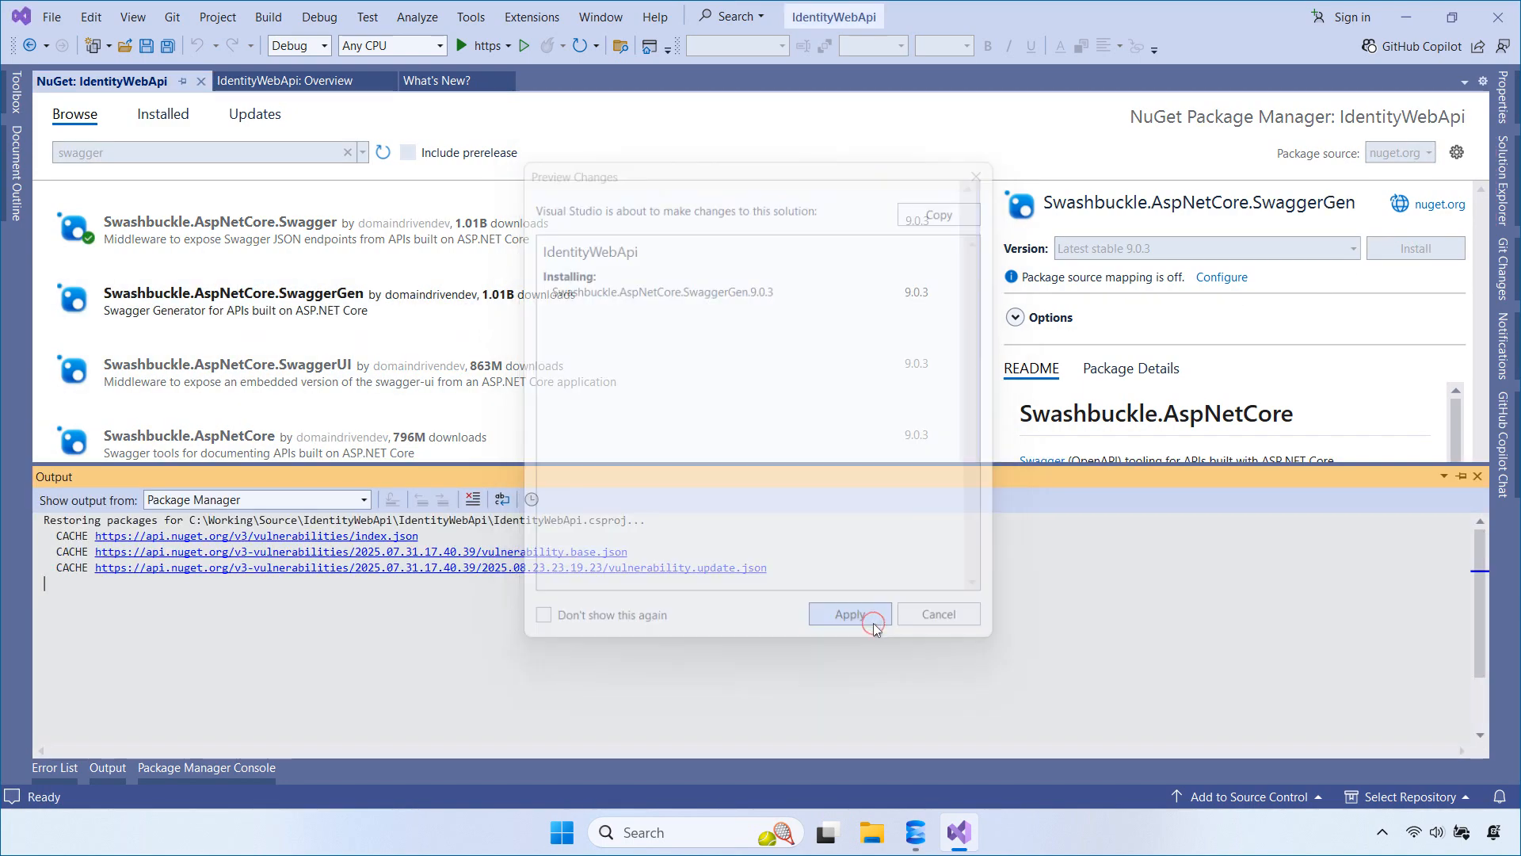
click(848, 613)
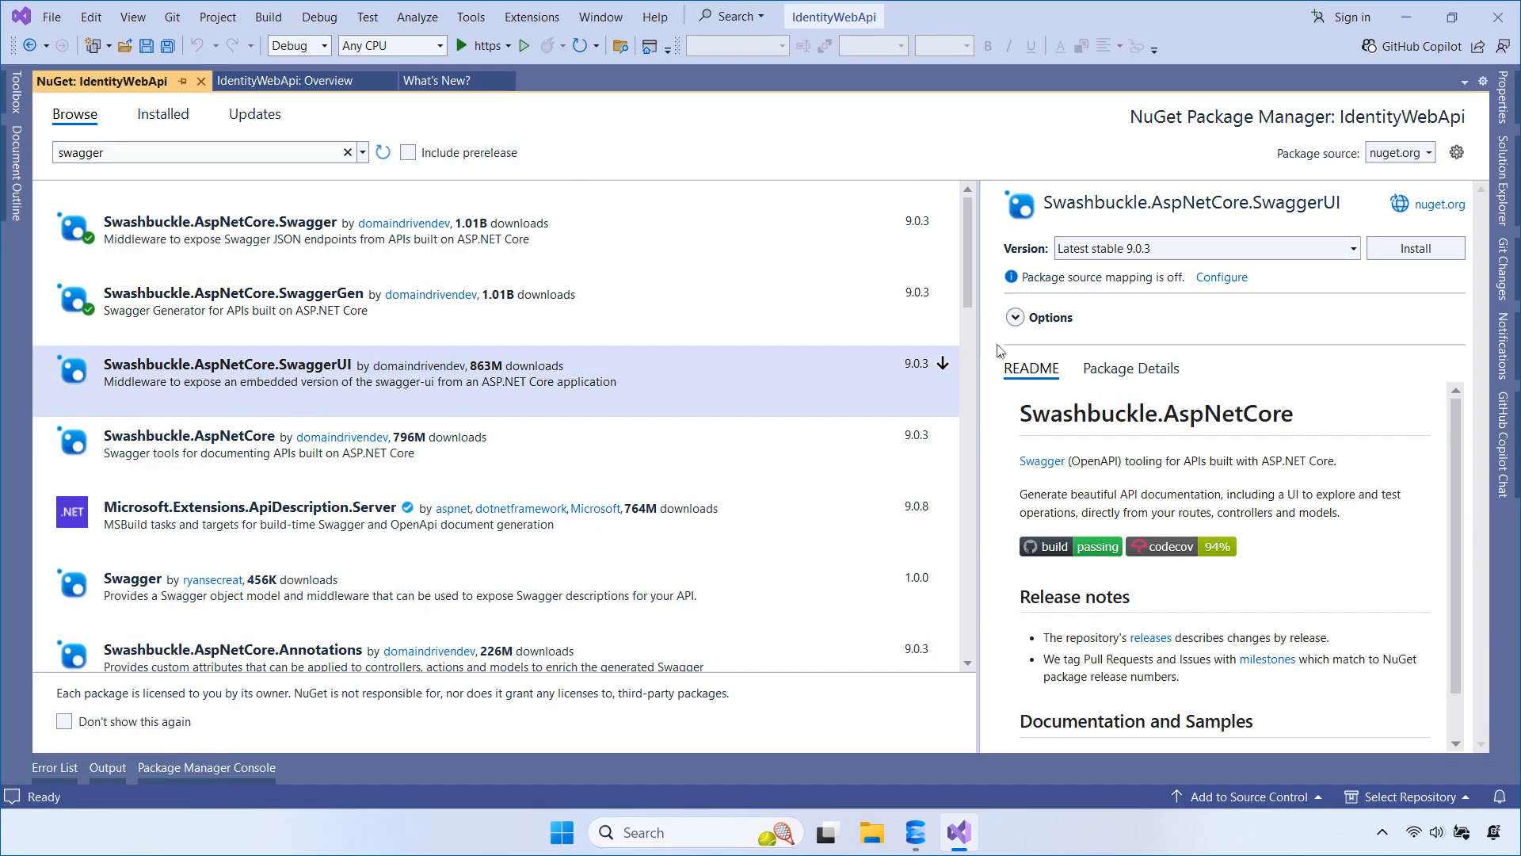
click(1415, 249)
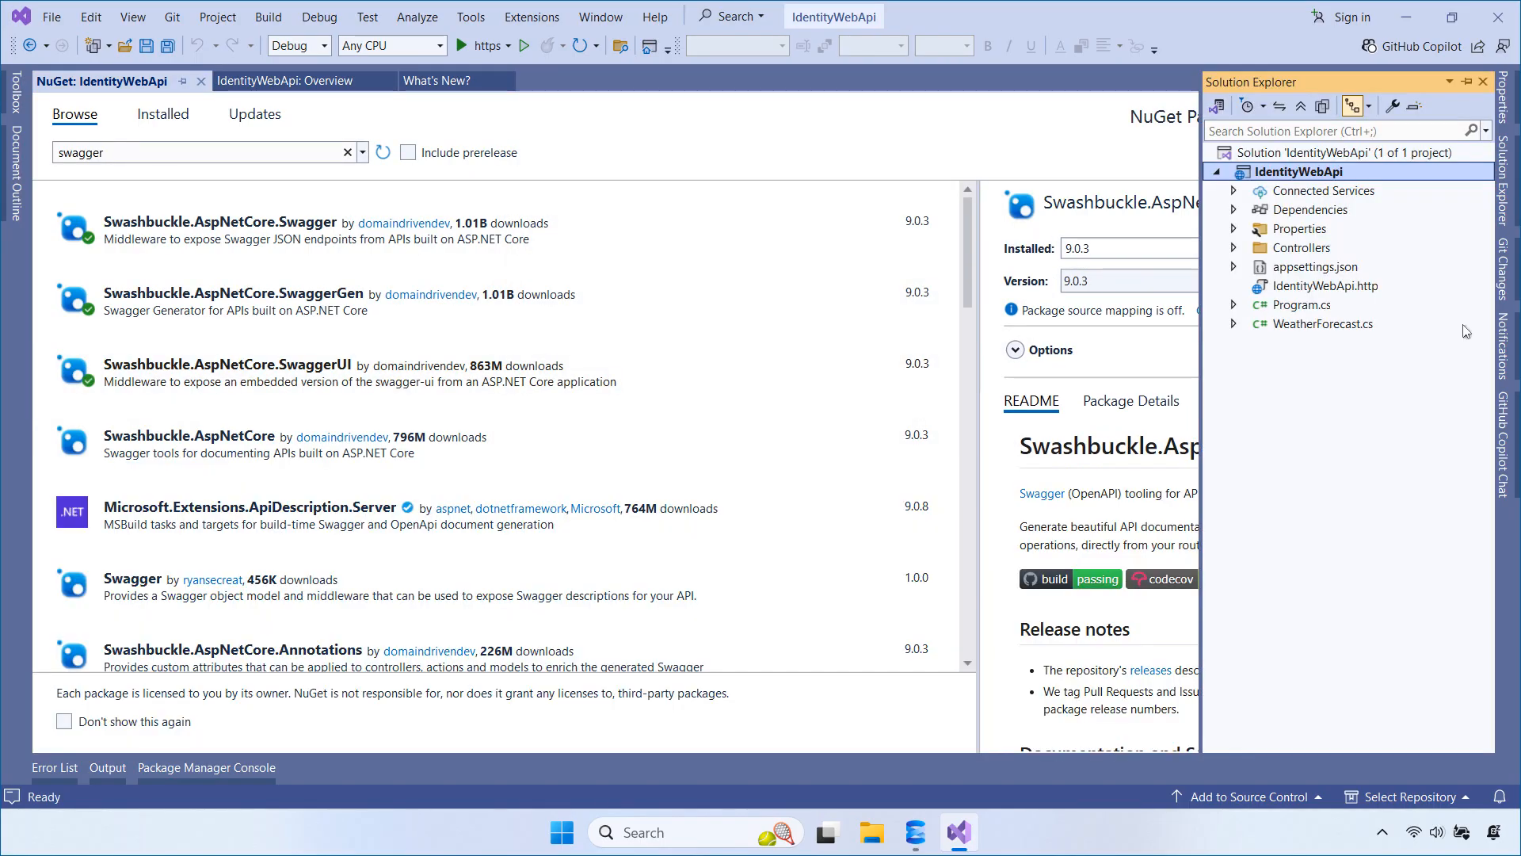
click(1317, 266)
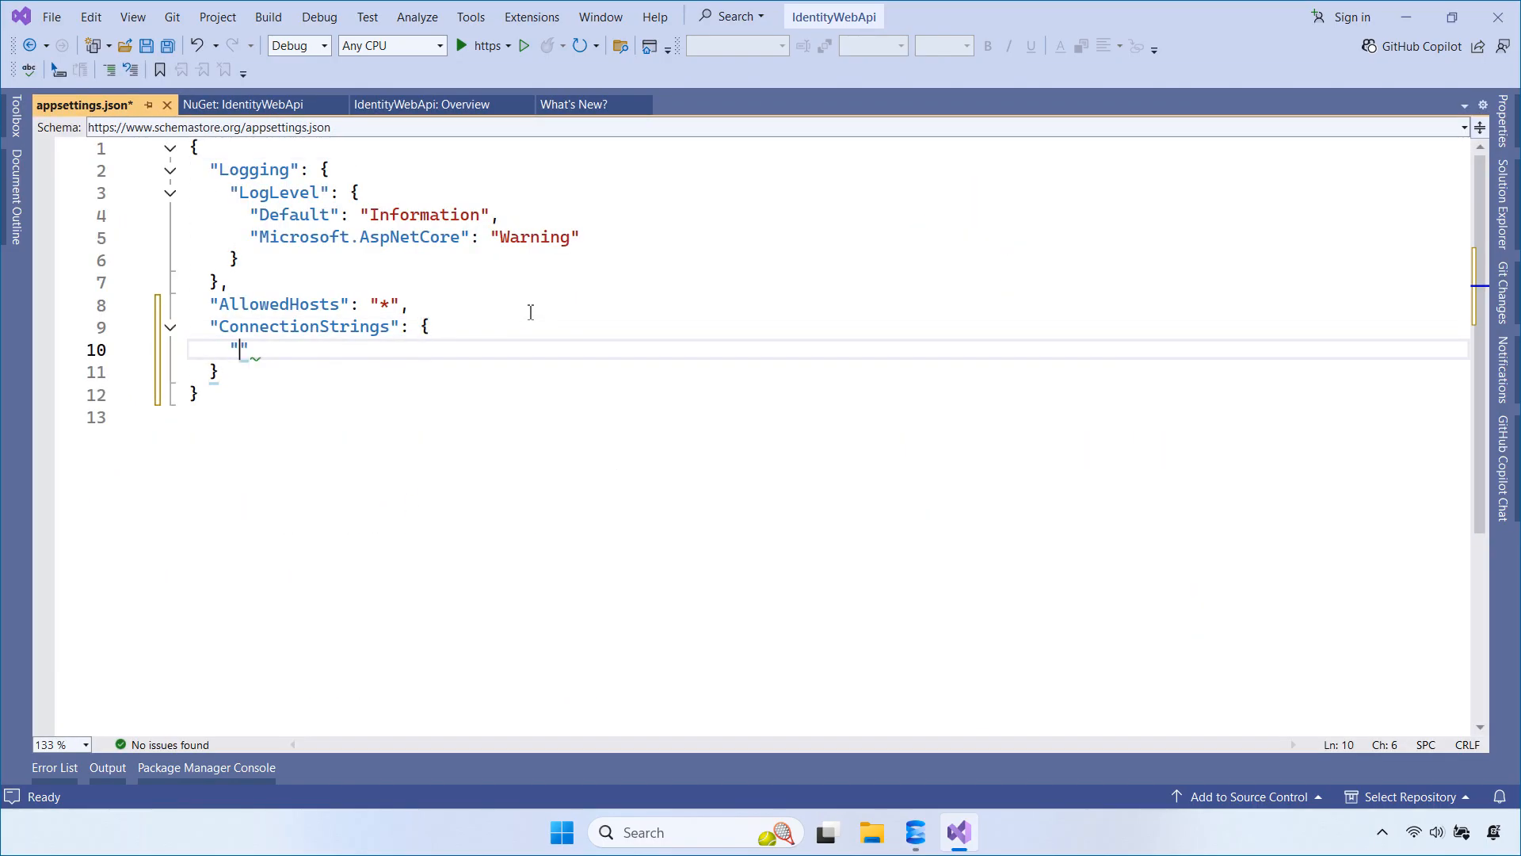
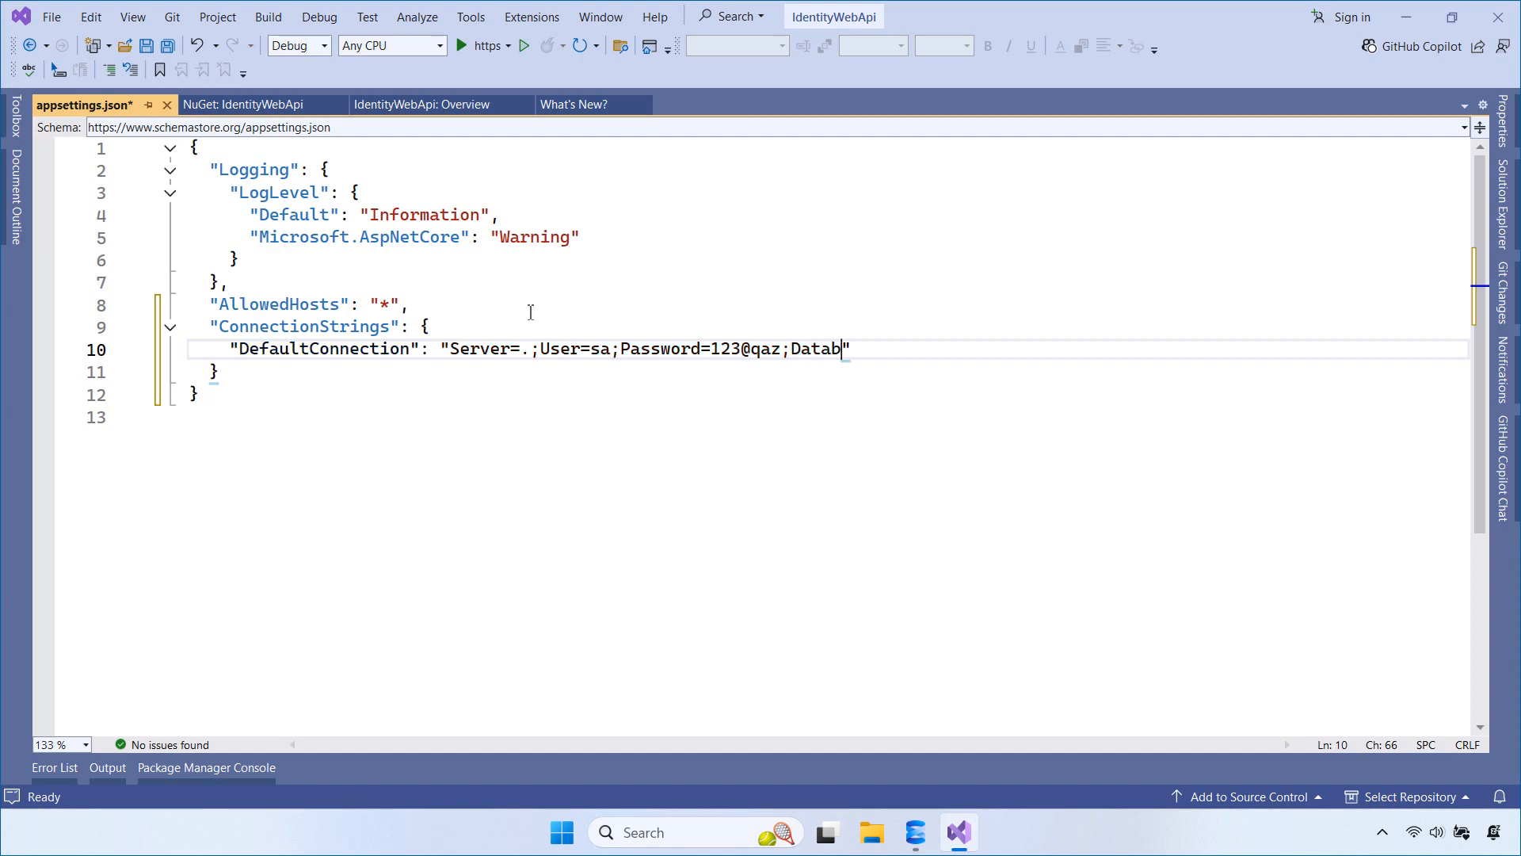
- Add a DefaultConnection string with Server=. and User=sa to appsettings.json
click(913, 832)
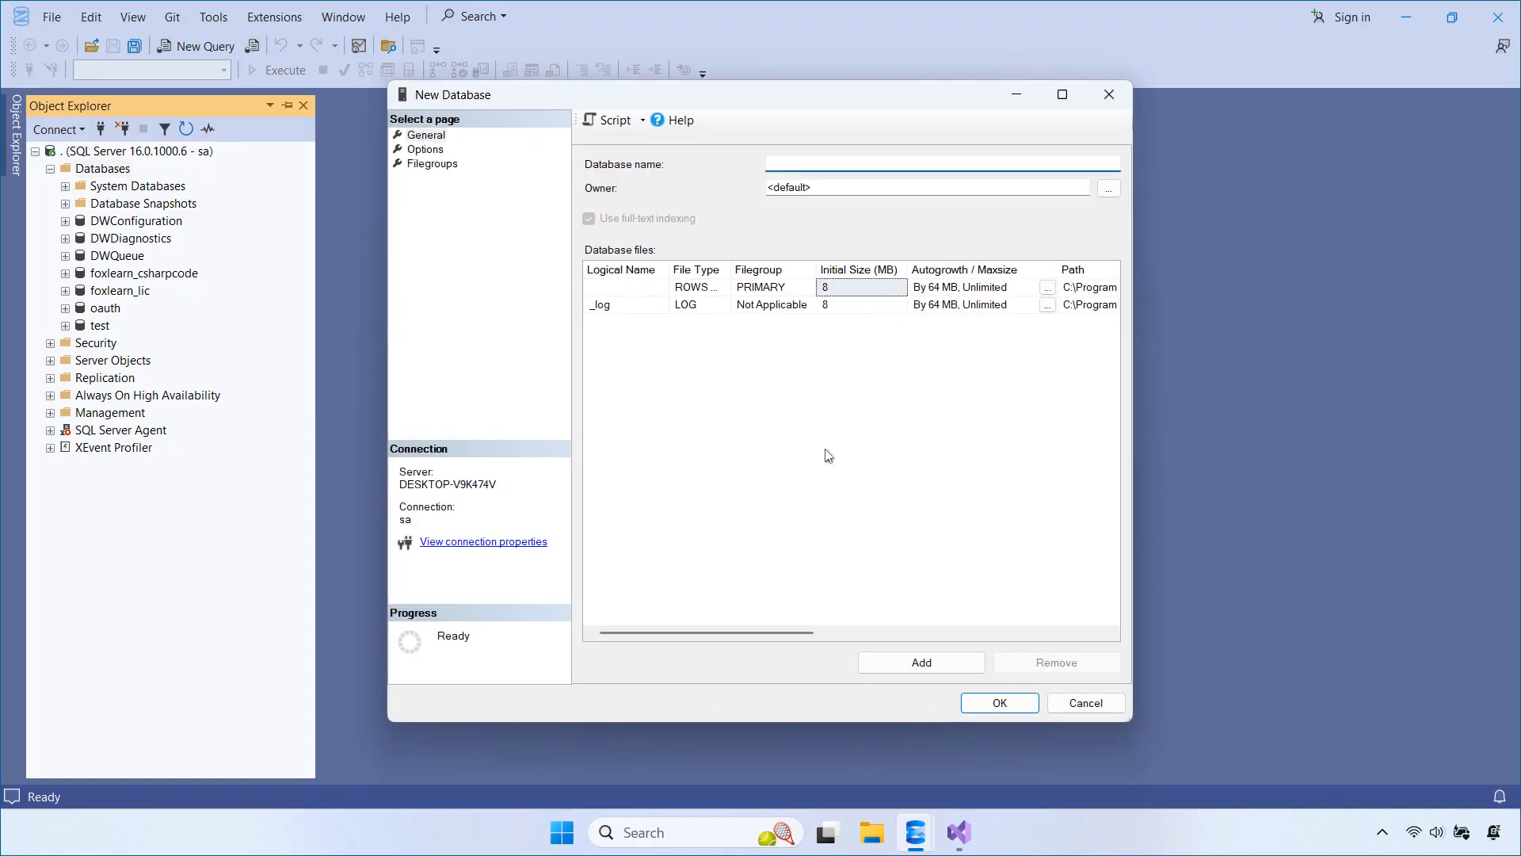
click(999, 702)
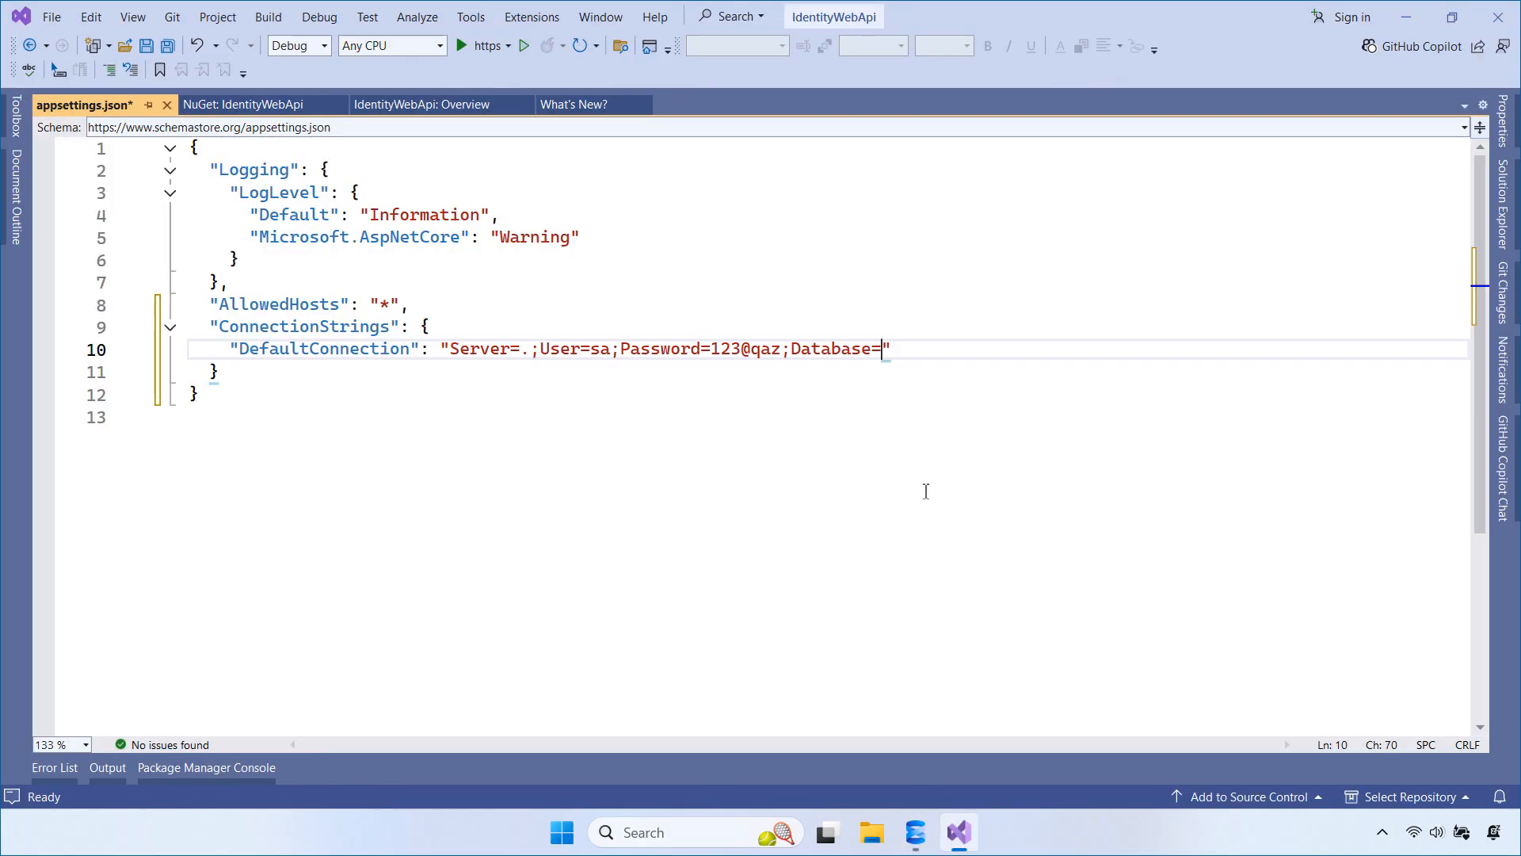
- Complete the string with Database=demo, TrustServerCertificate=True, Trusted_Connection=True and a Multi… option
text(demo)
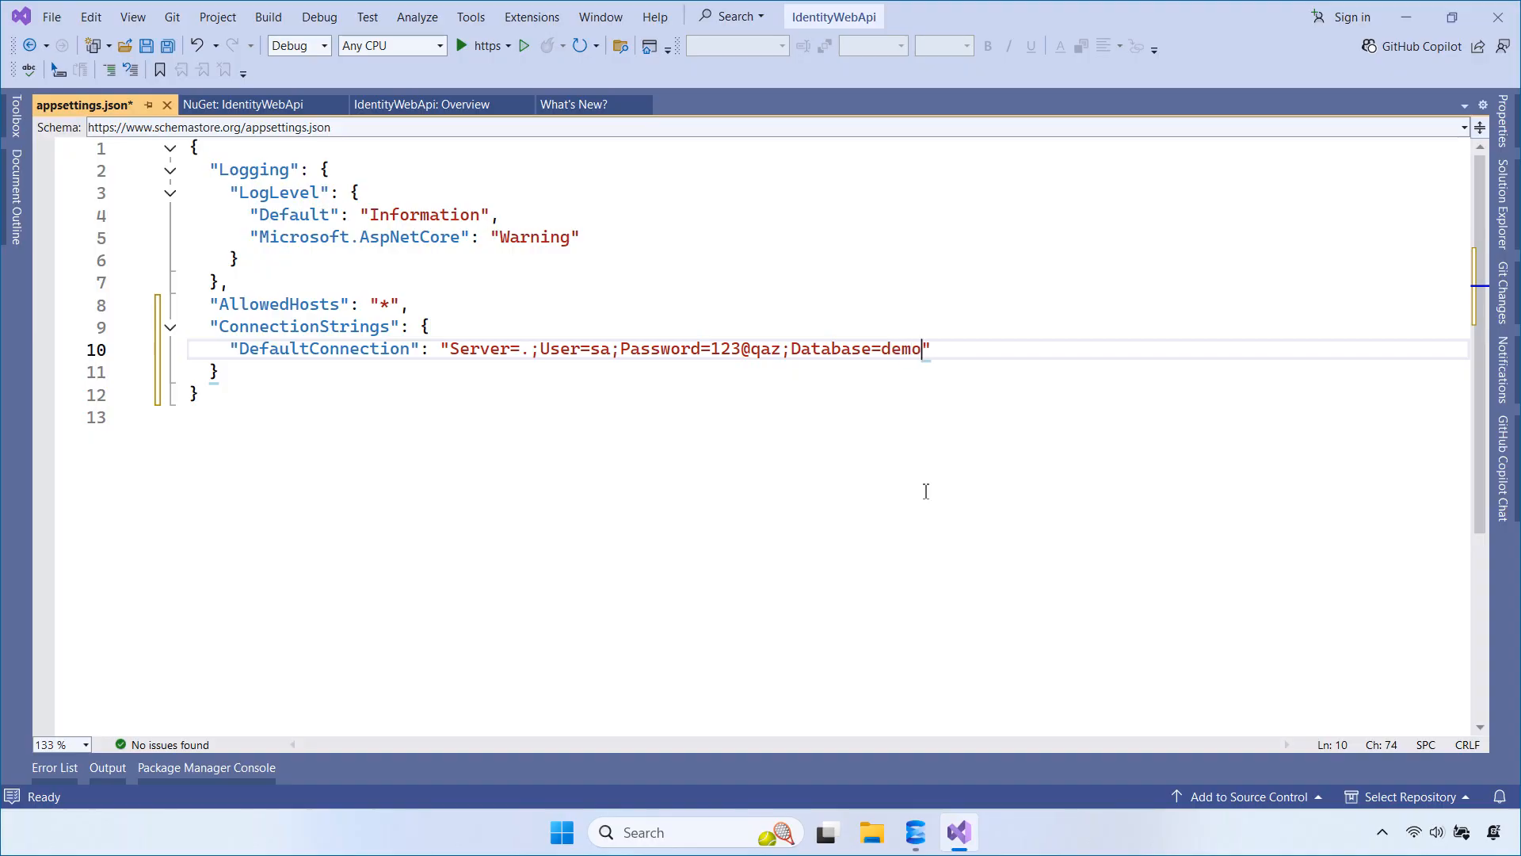
text(;Trus)
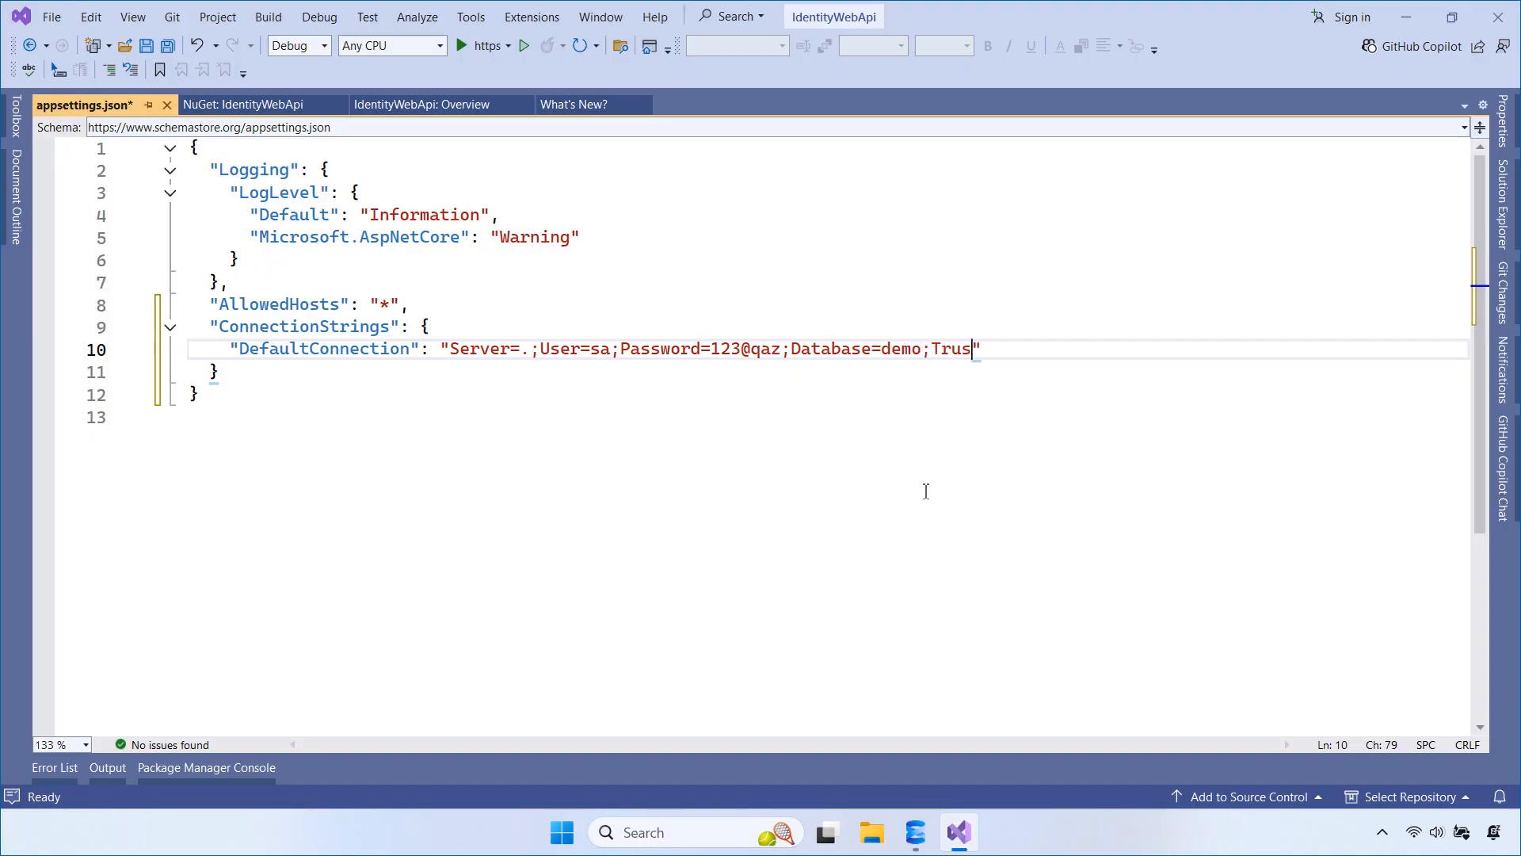
text(Server)
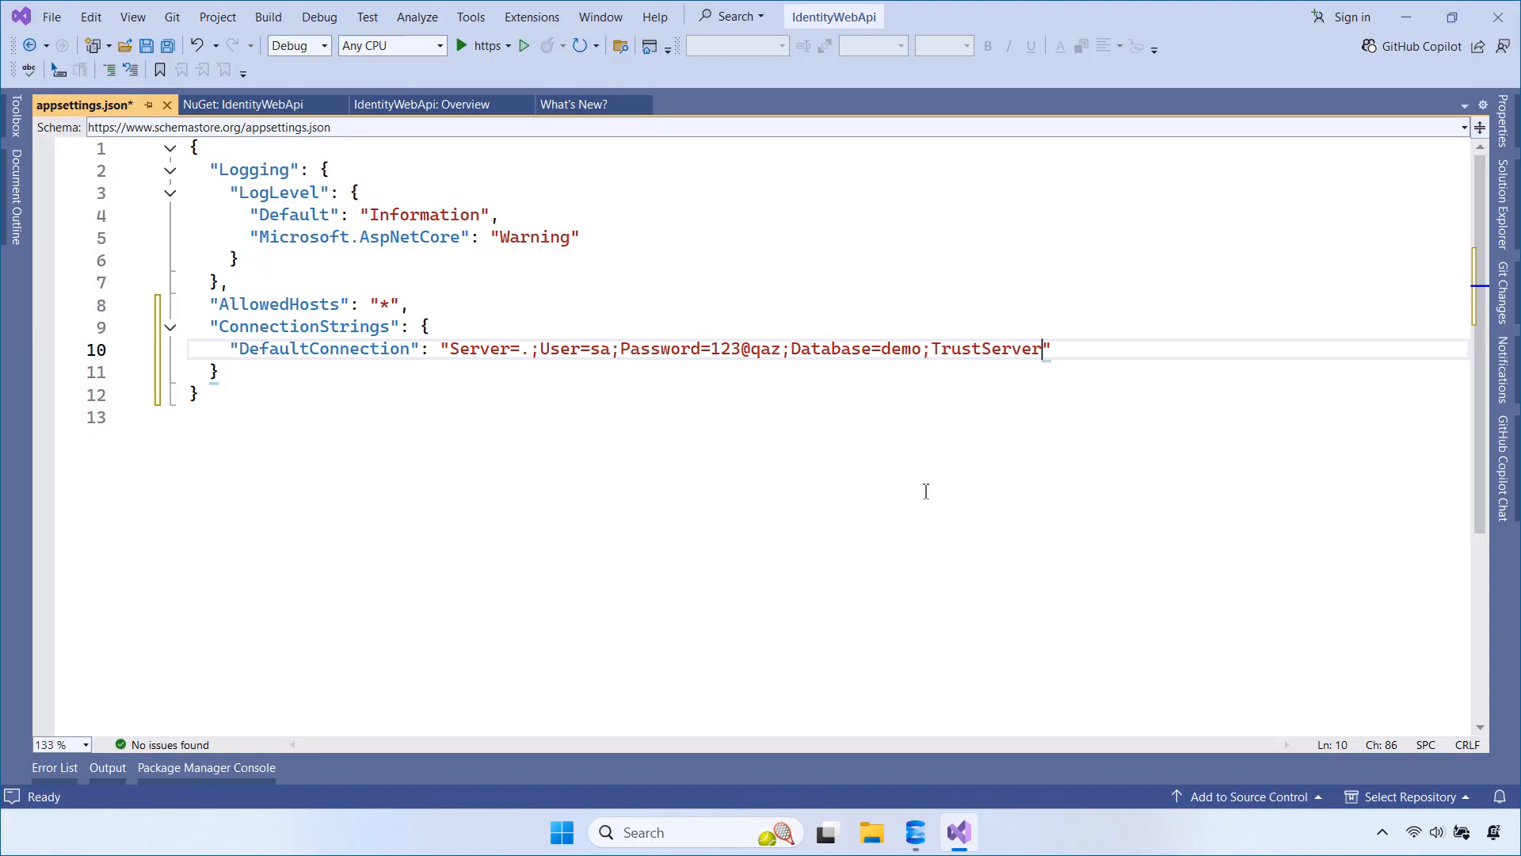
text(Certificat)
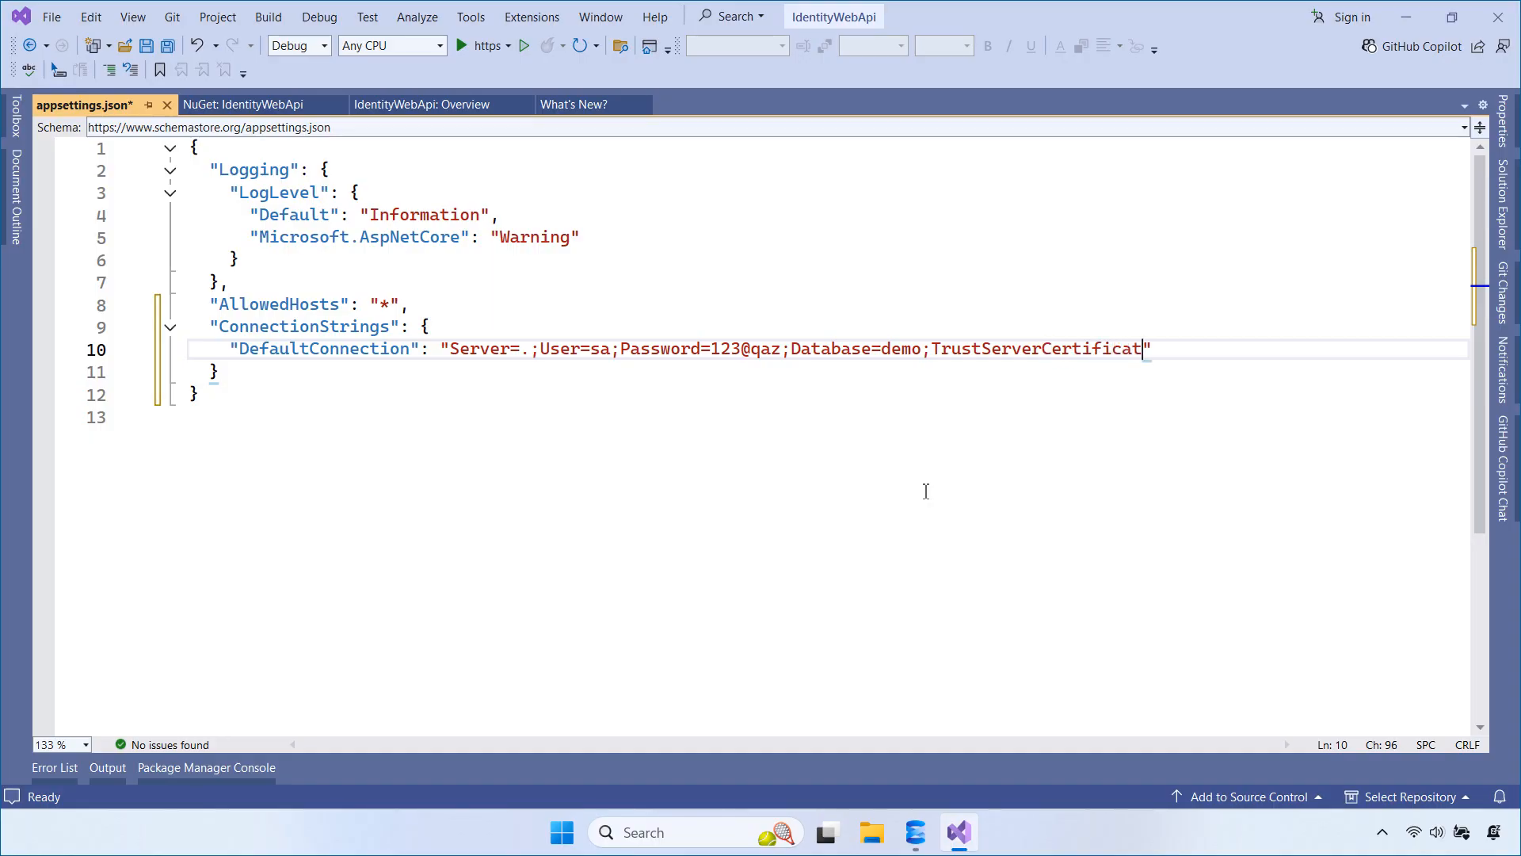
text(=Tru)
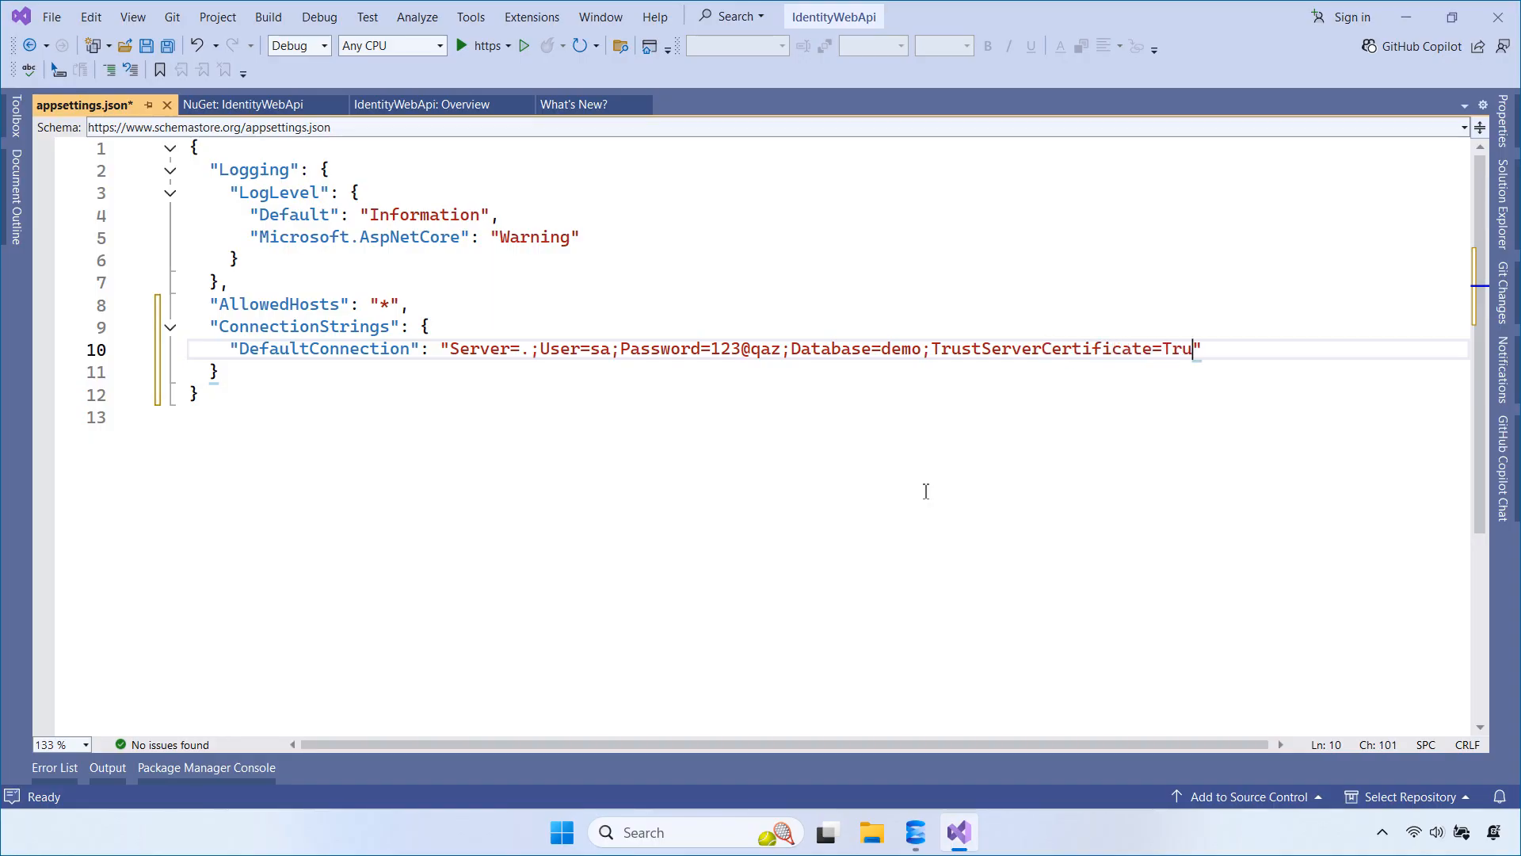
text(e;Trusted)
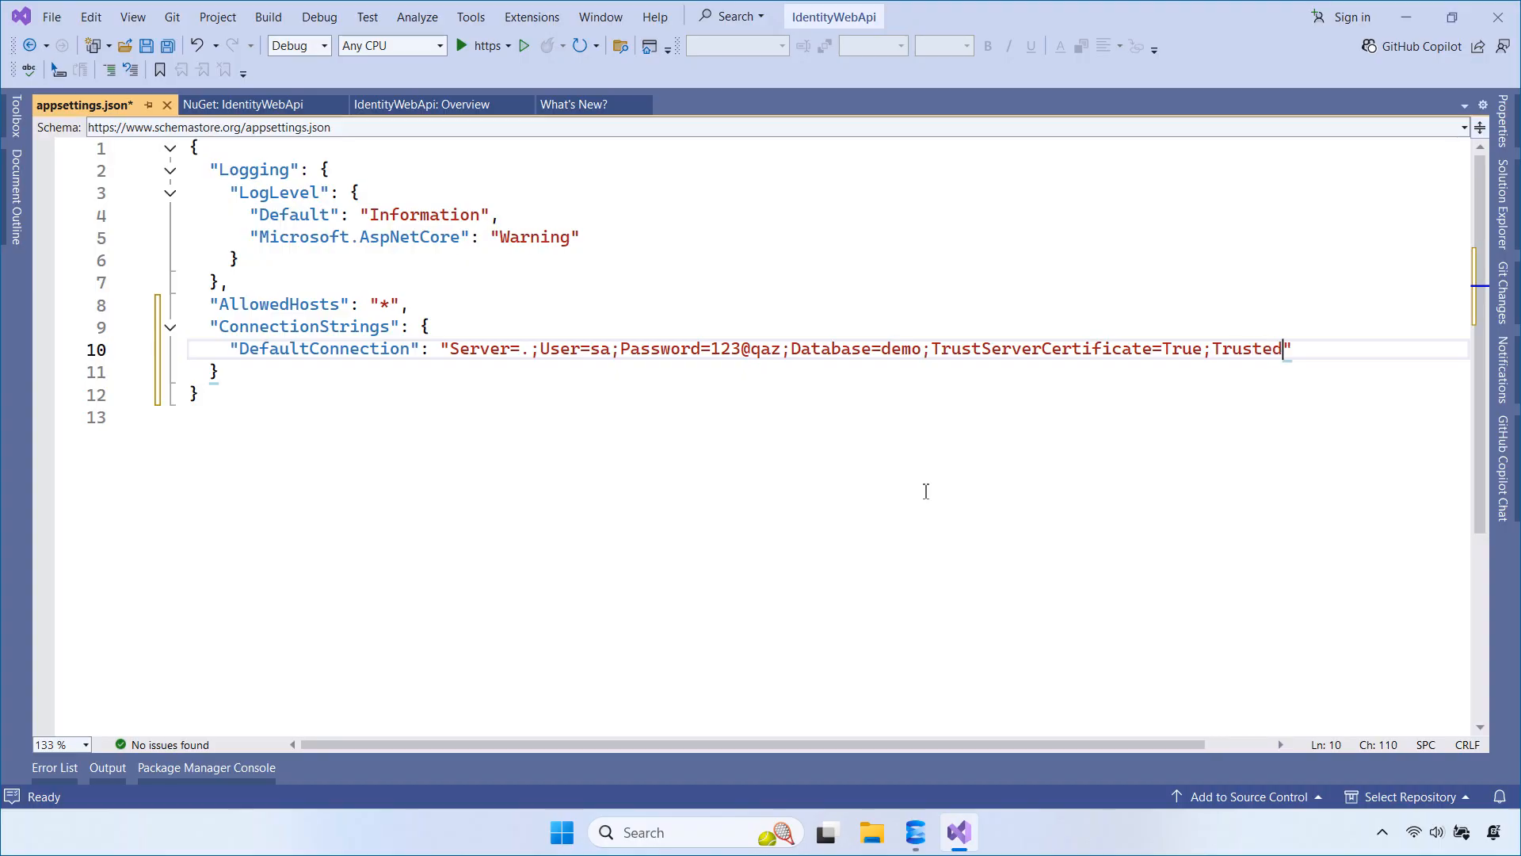
text(_Connection)
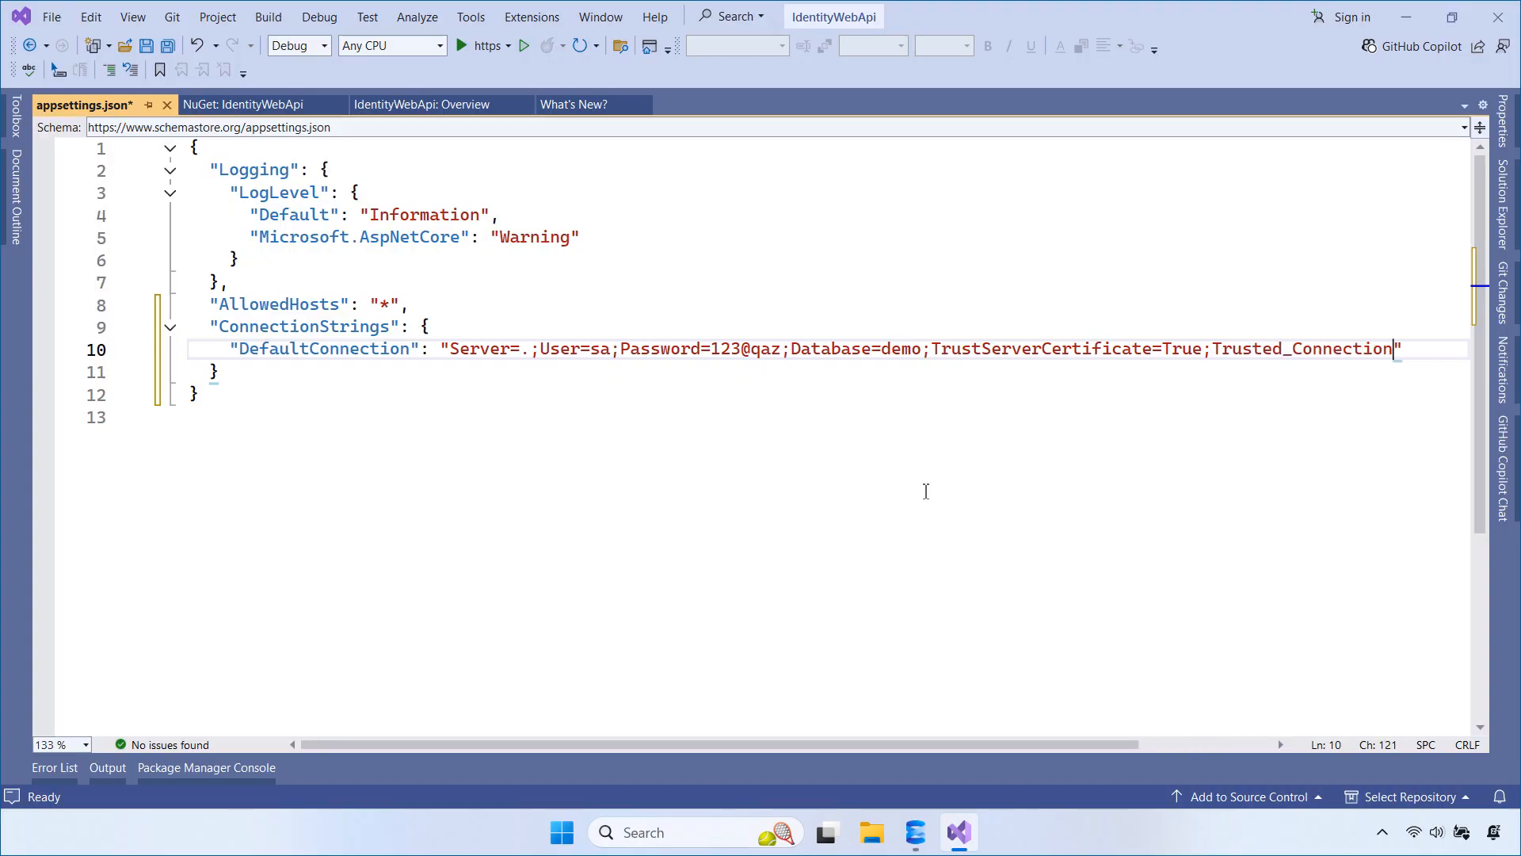
text(=True;Mul)
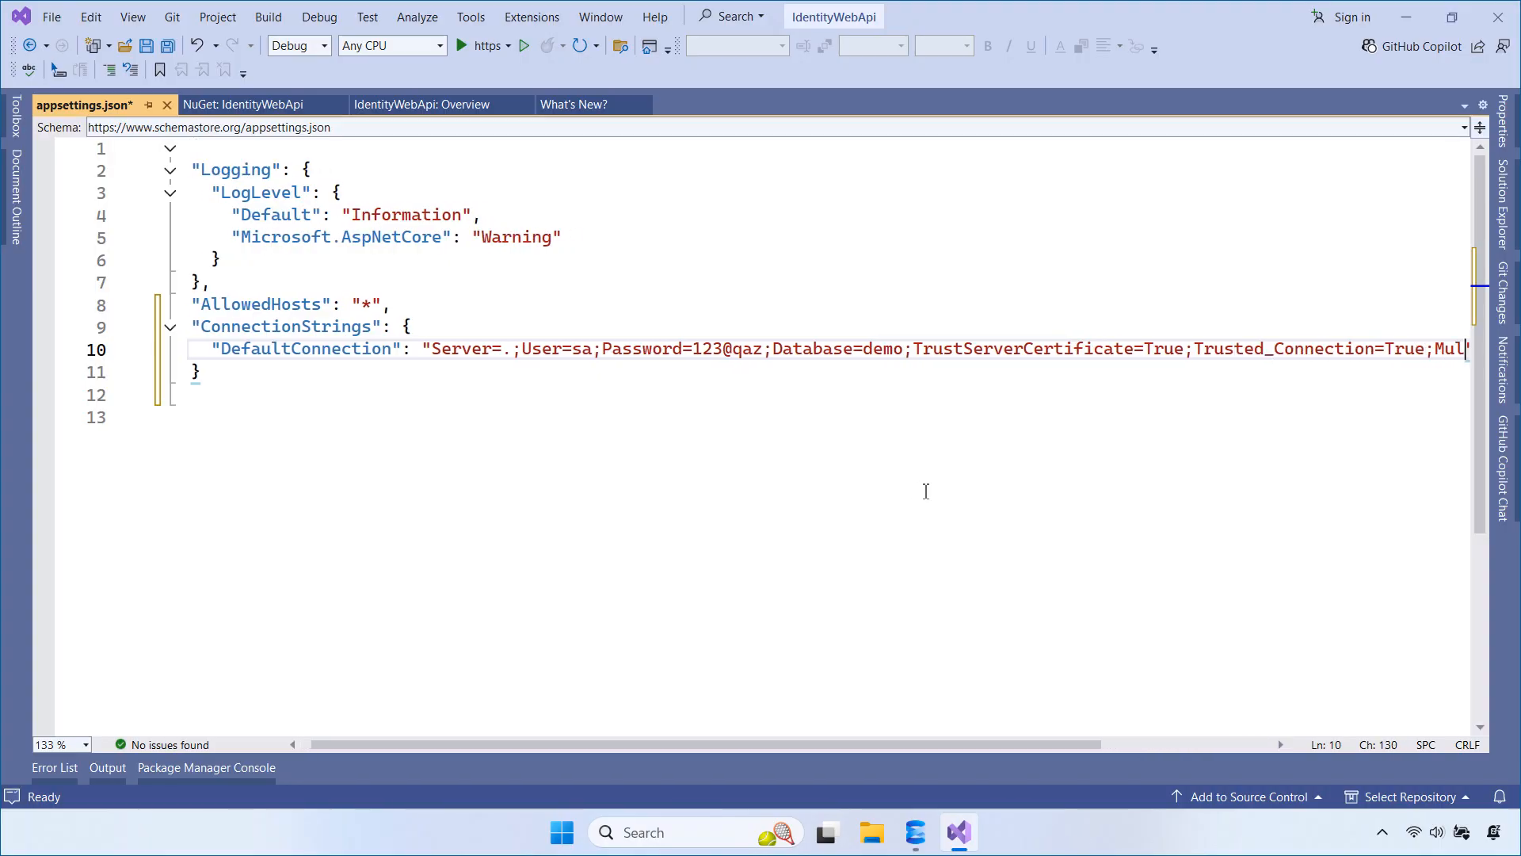
scroll(right, 3)
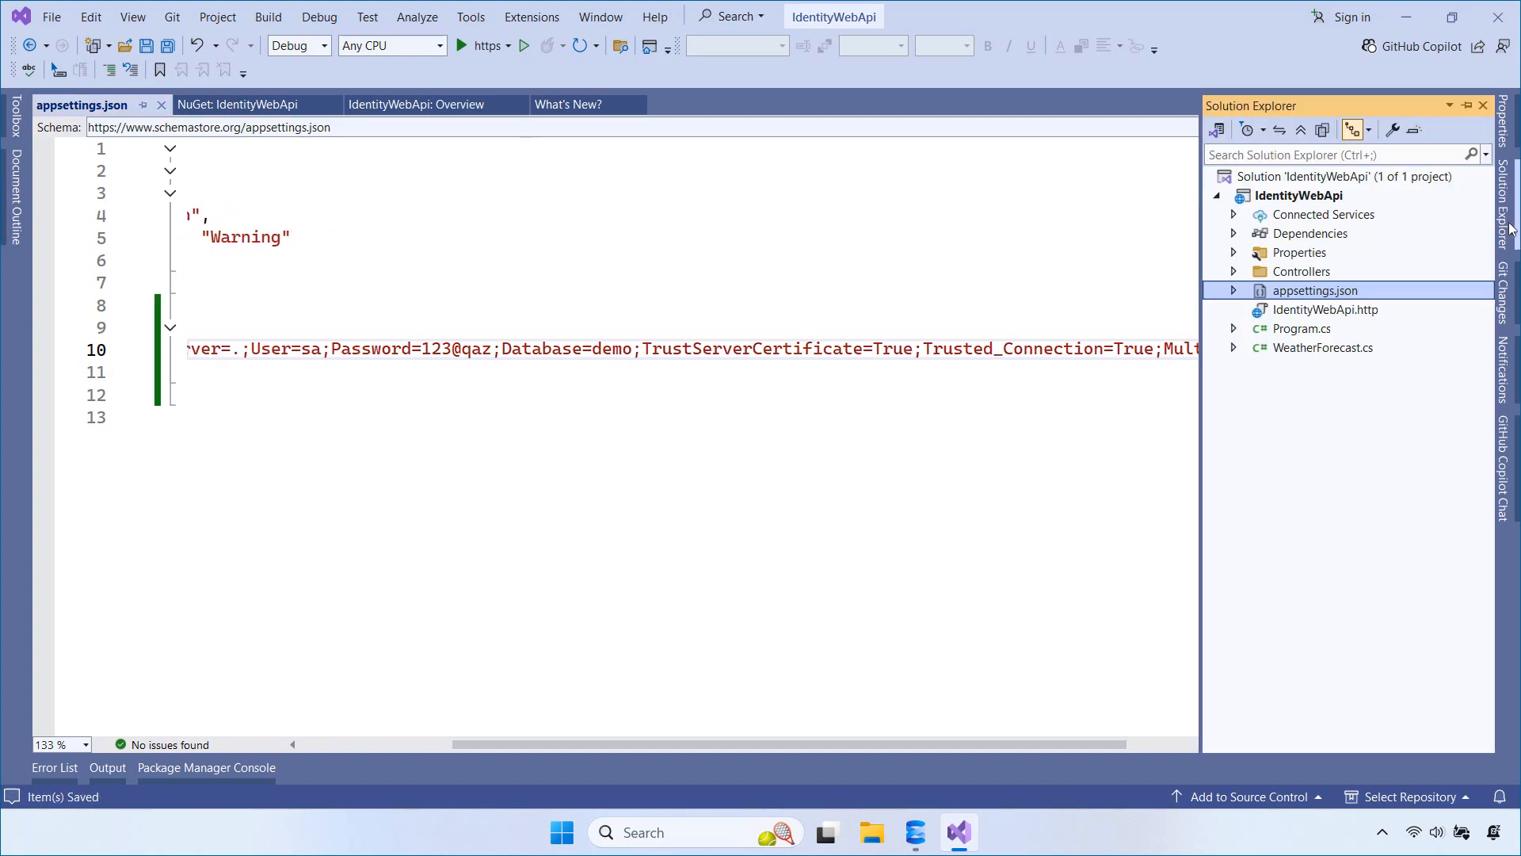
- Add an Entities folder containing a new ApplicationUser class file
right_click(1299, 195)
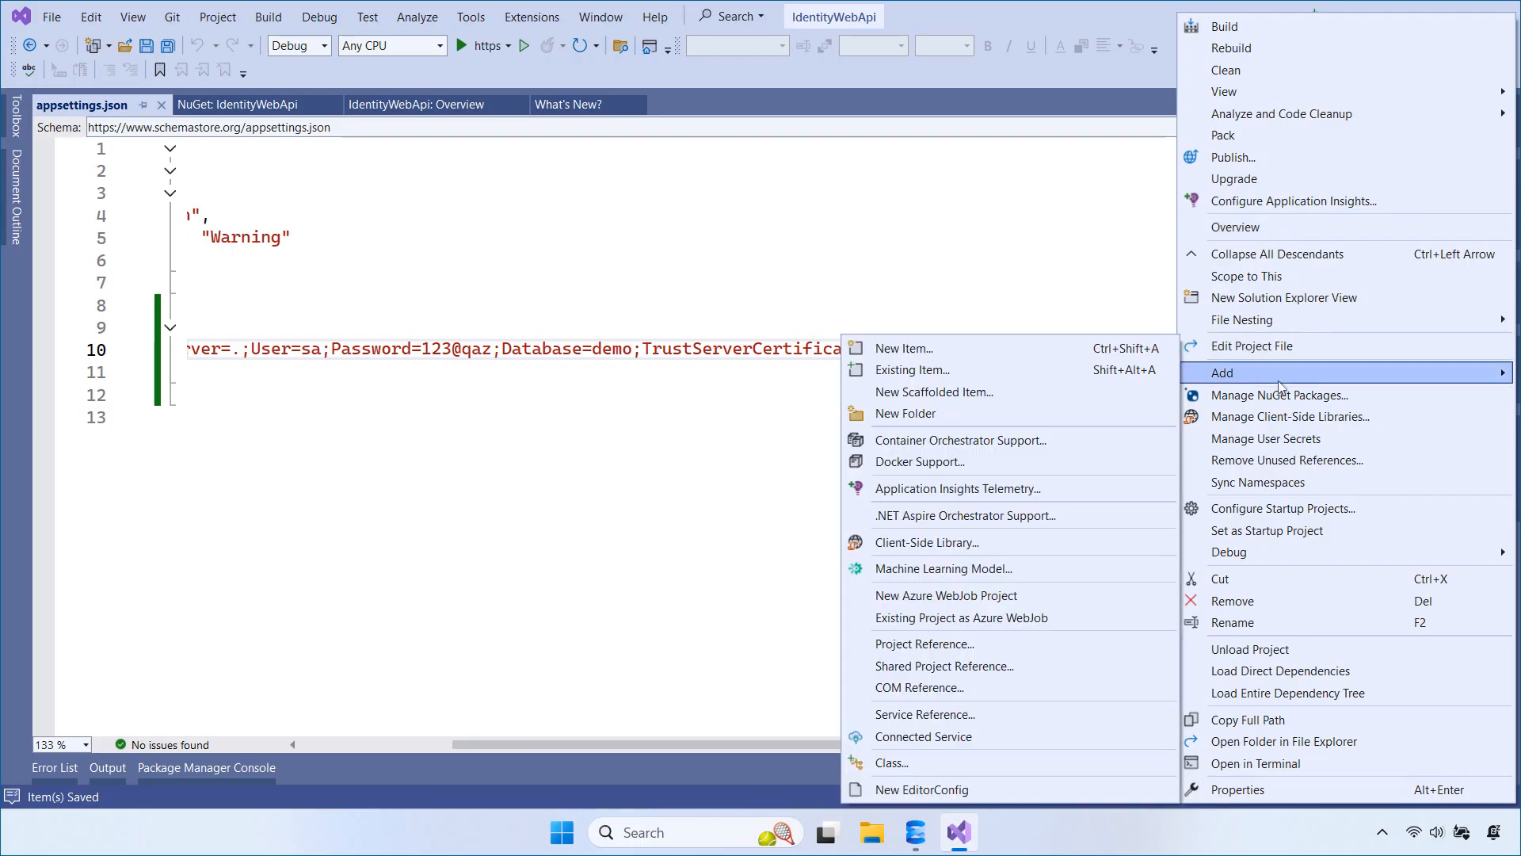
click(905, 412)
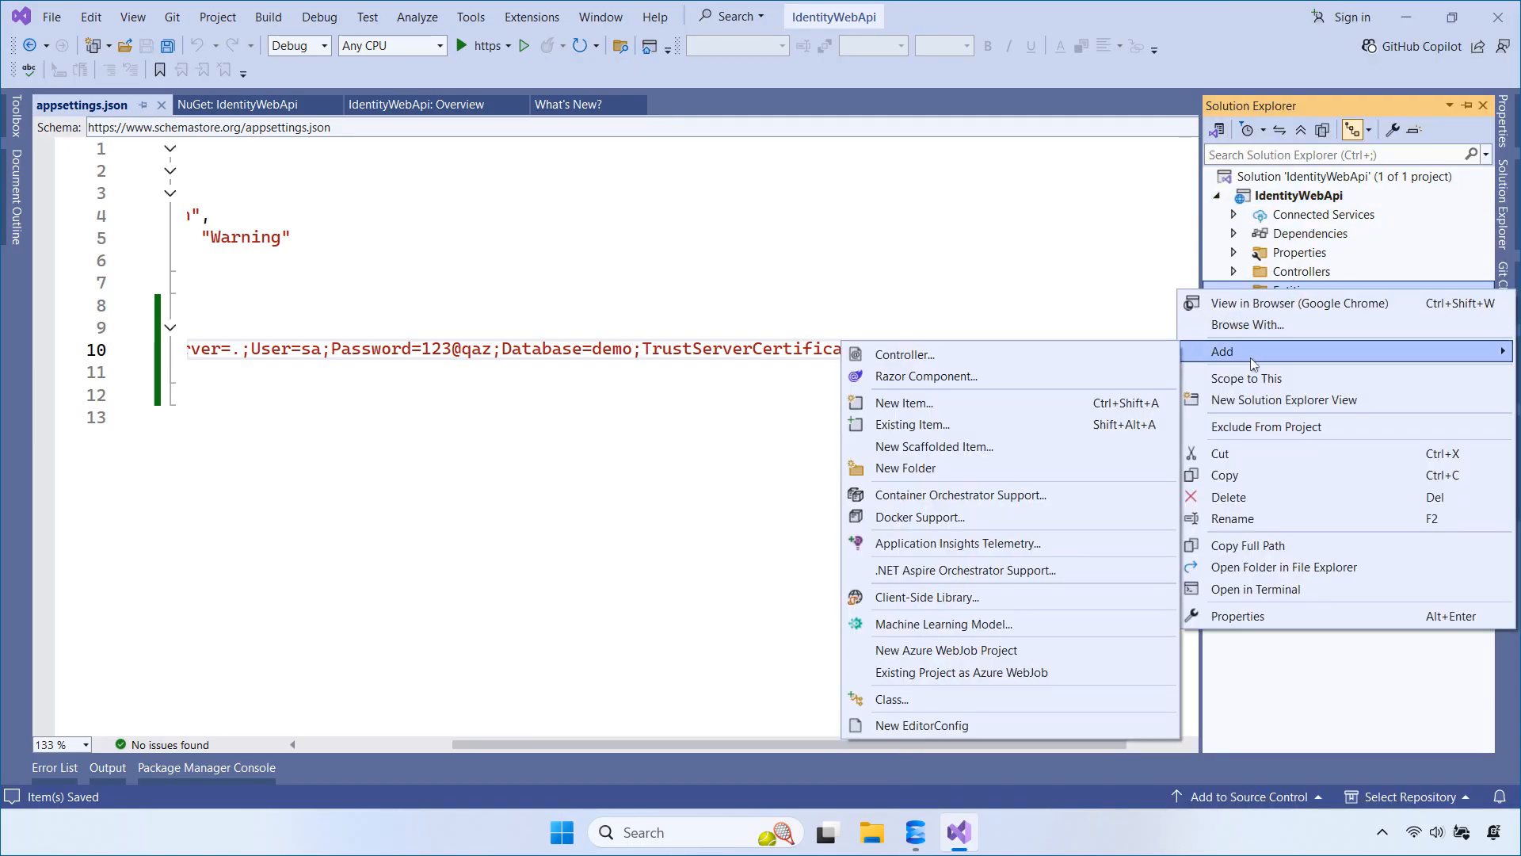
click(904, 403)
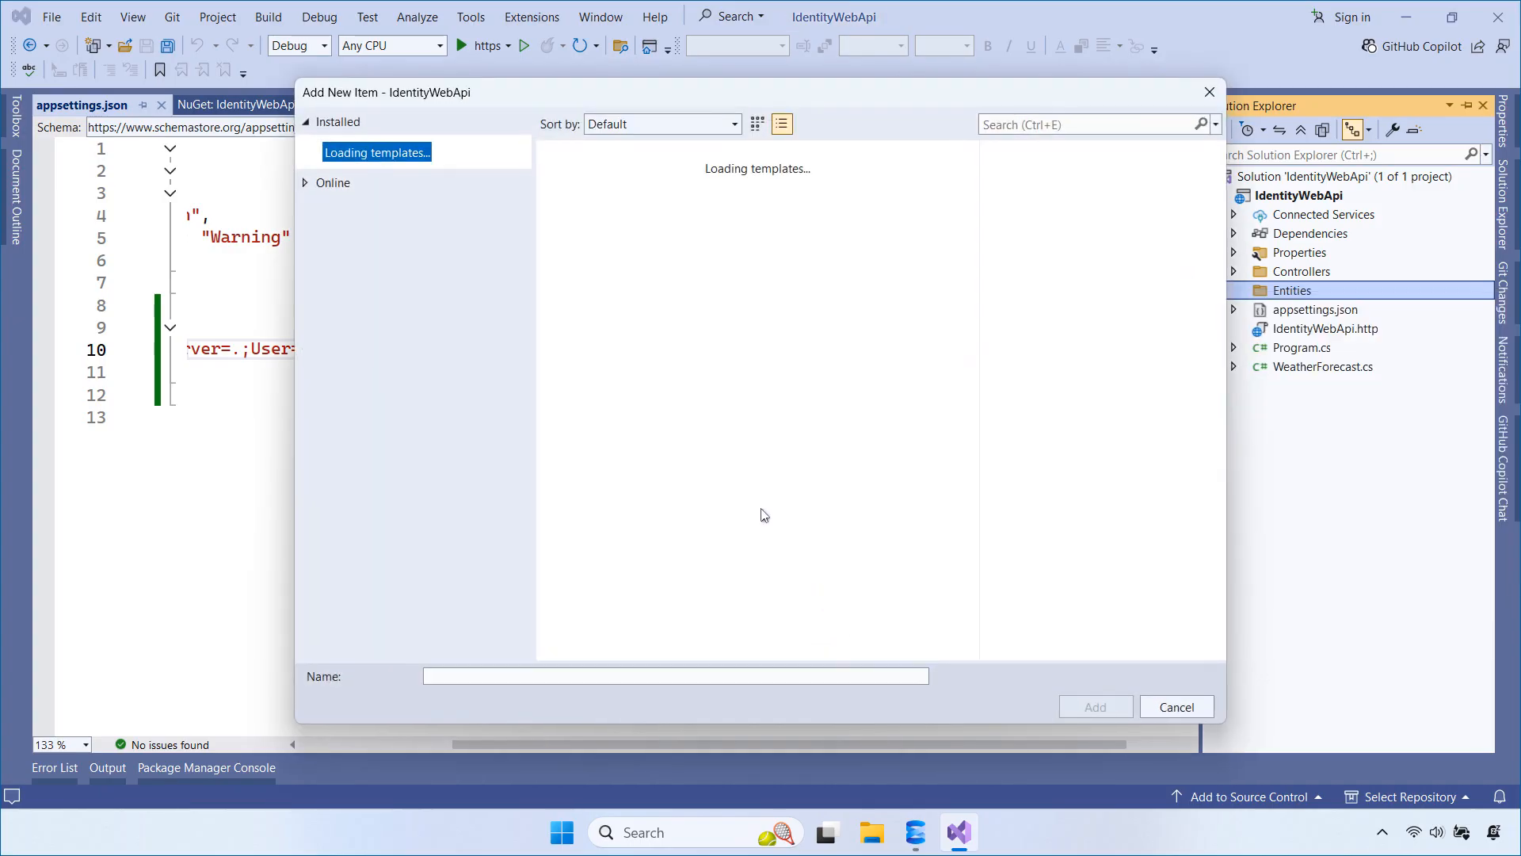
text(ApplicationUser)
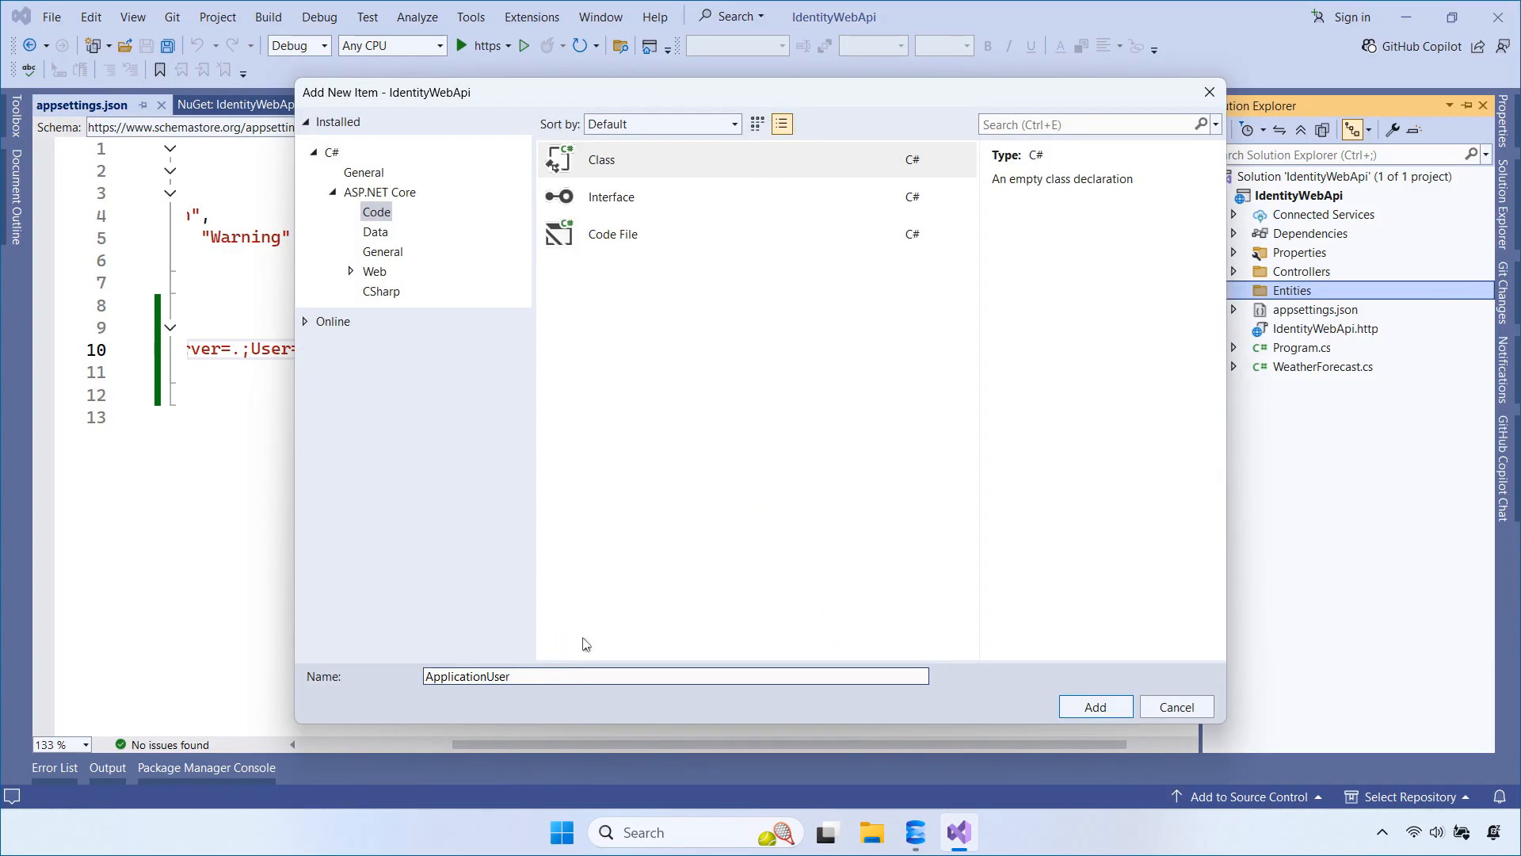
click(1095, 707)
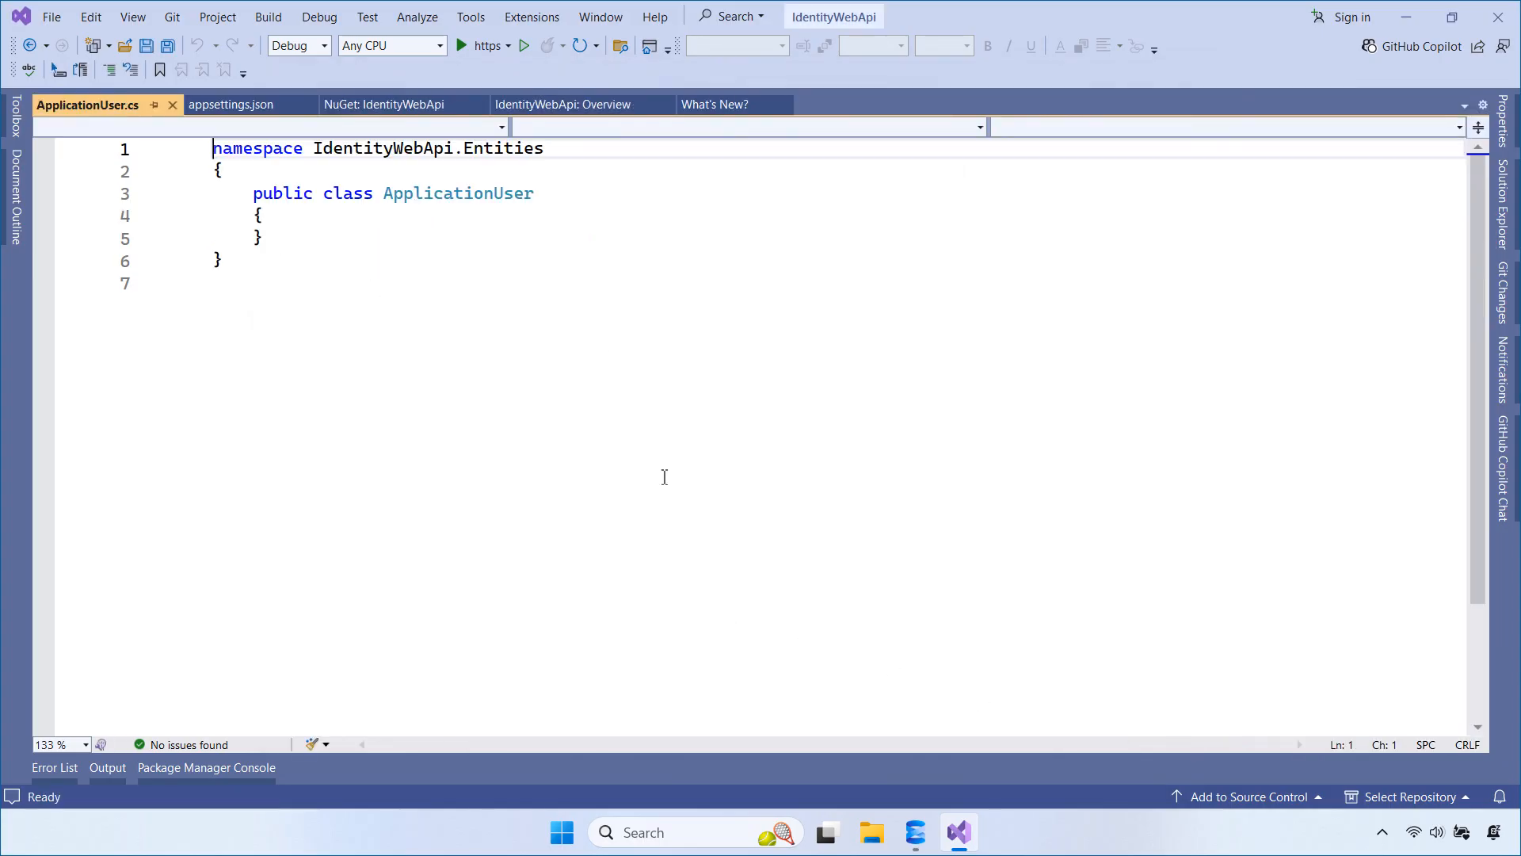
- Make ApplicationUser inherit IdentityUser and add a [StringLength(255)] FullName string property
text(:Identity)
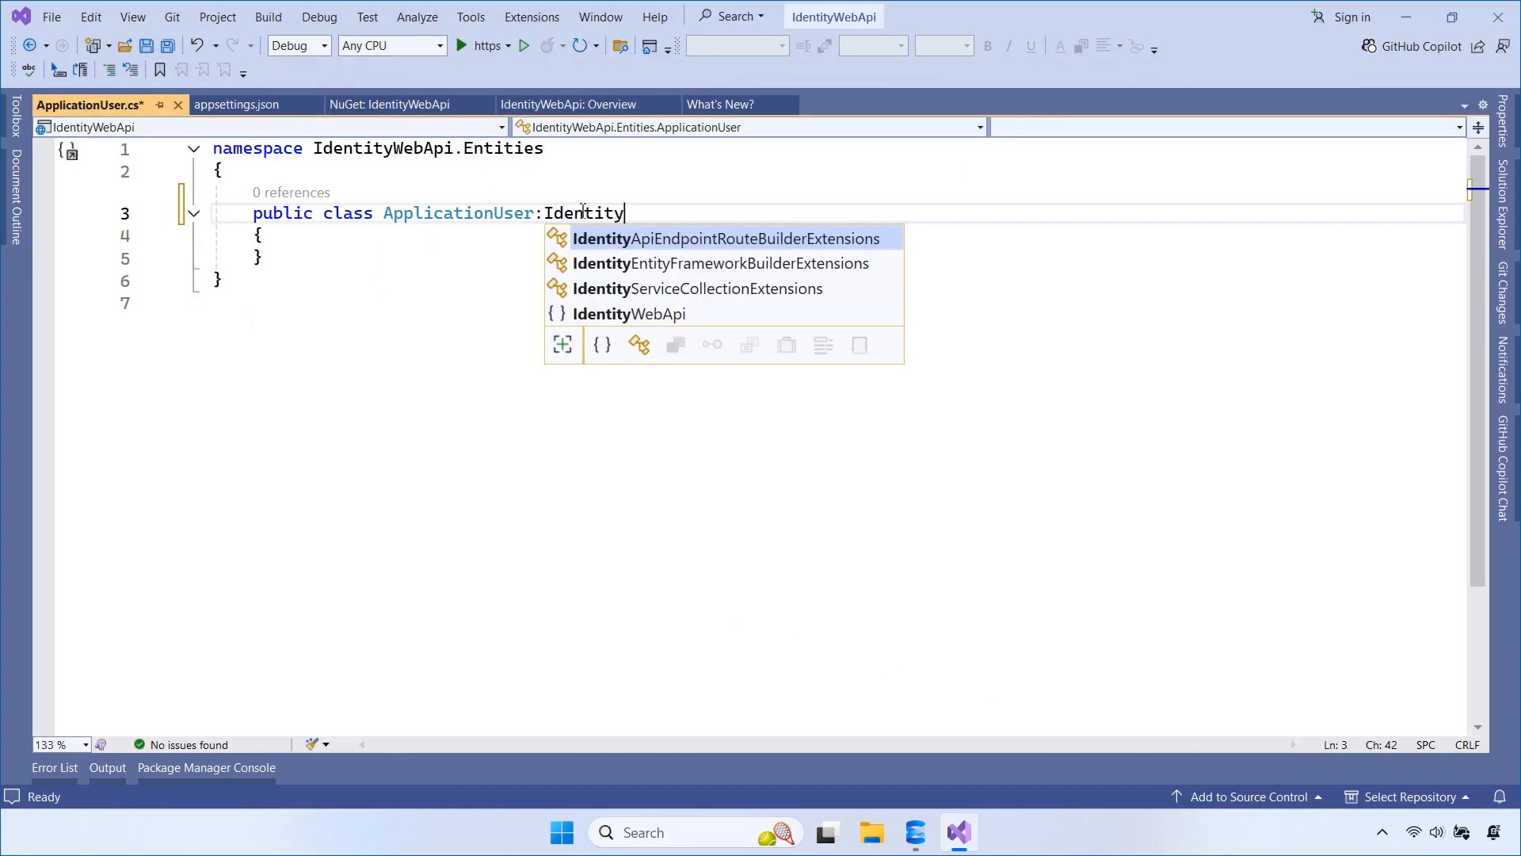
text(User)
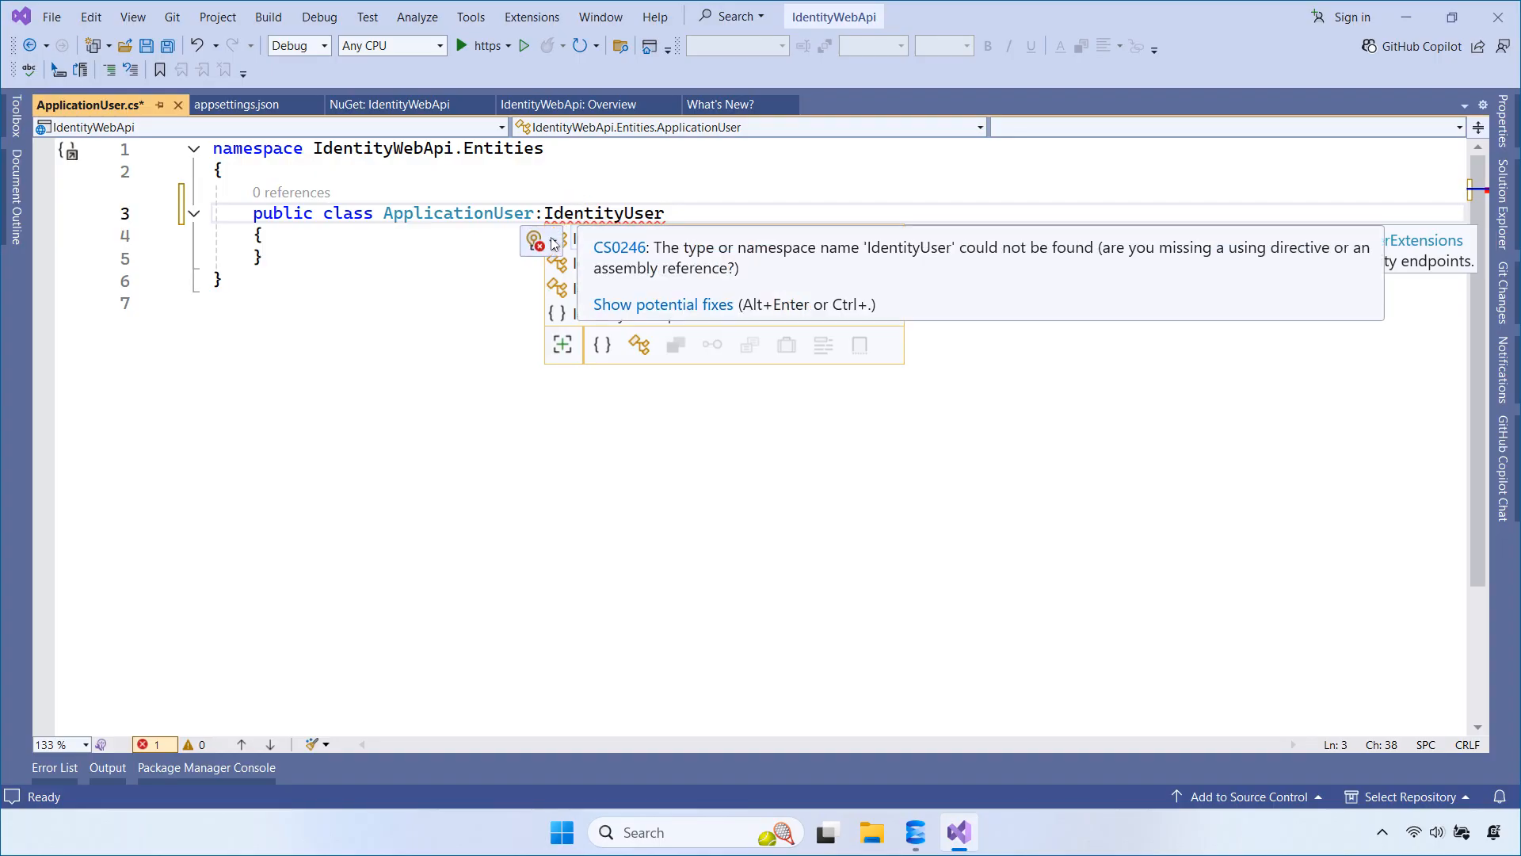
click(664, 304)
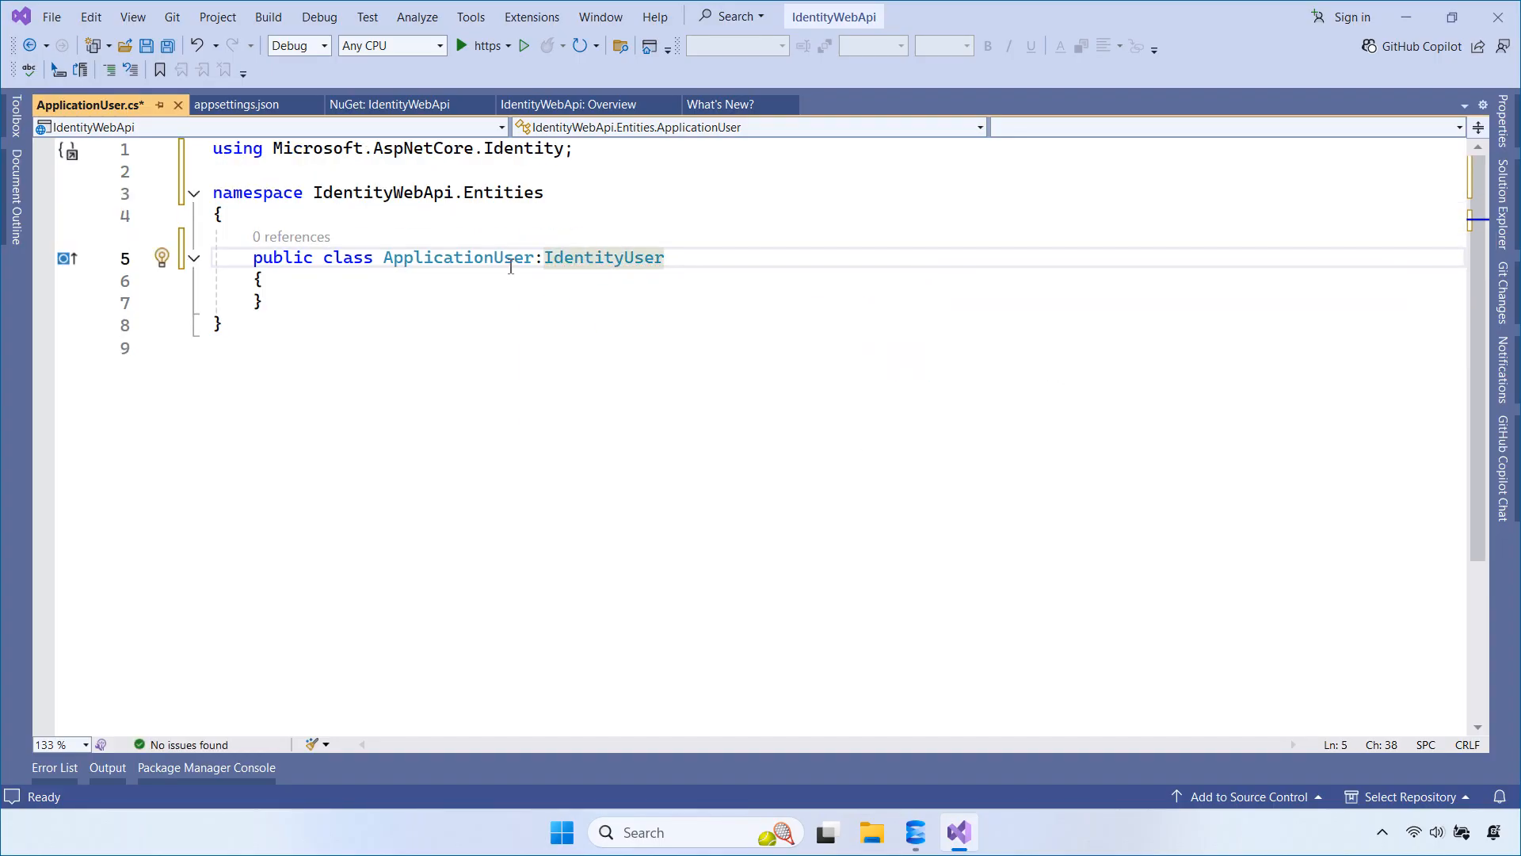
text(public string?)
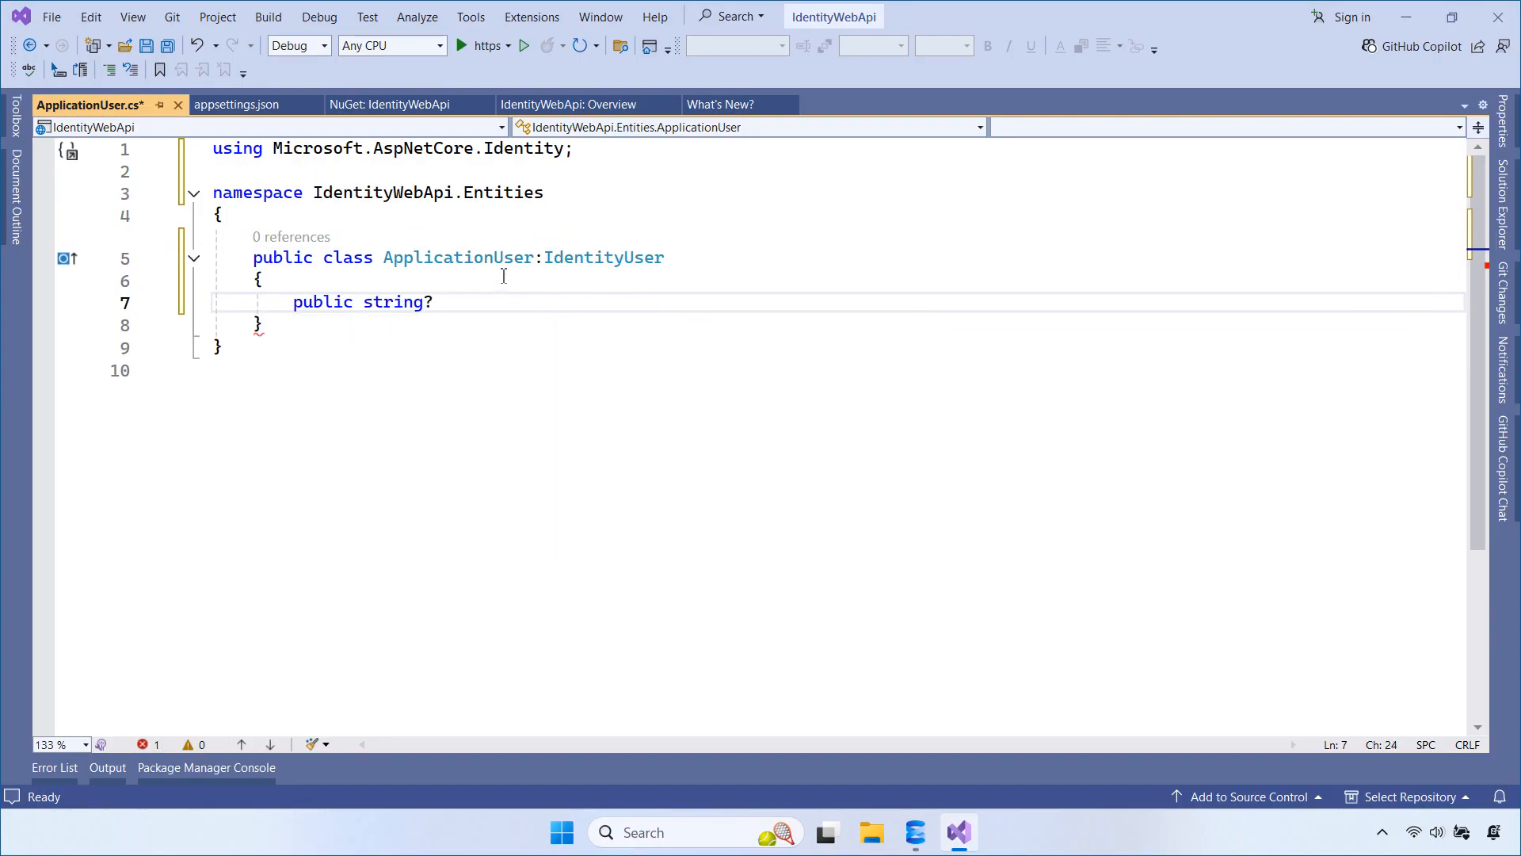
text(FullName { get; set; })
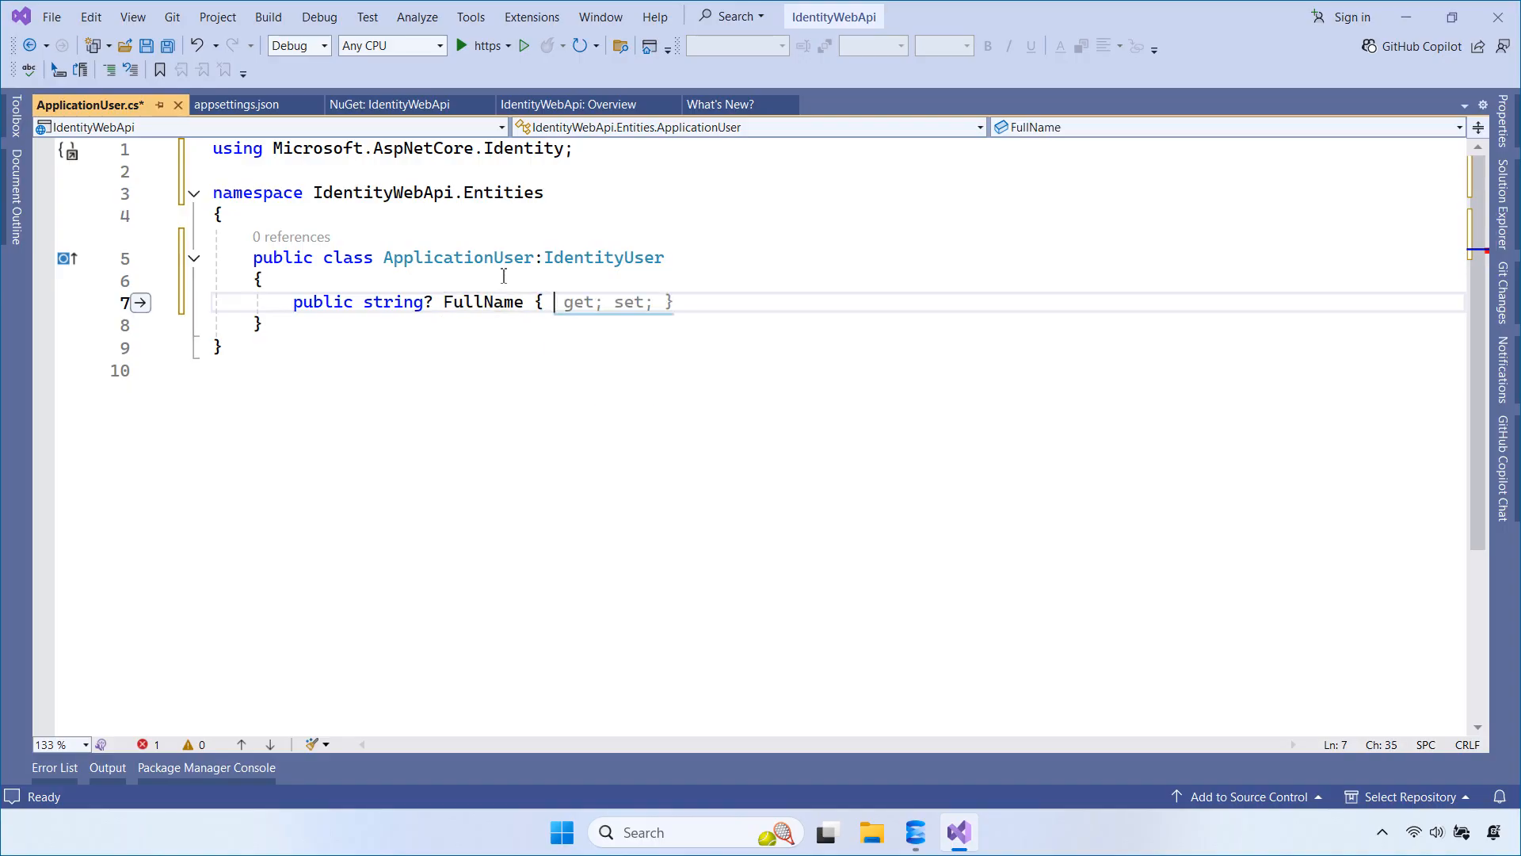
text([str)
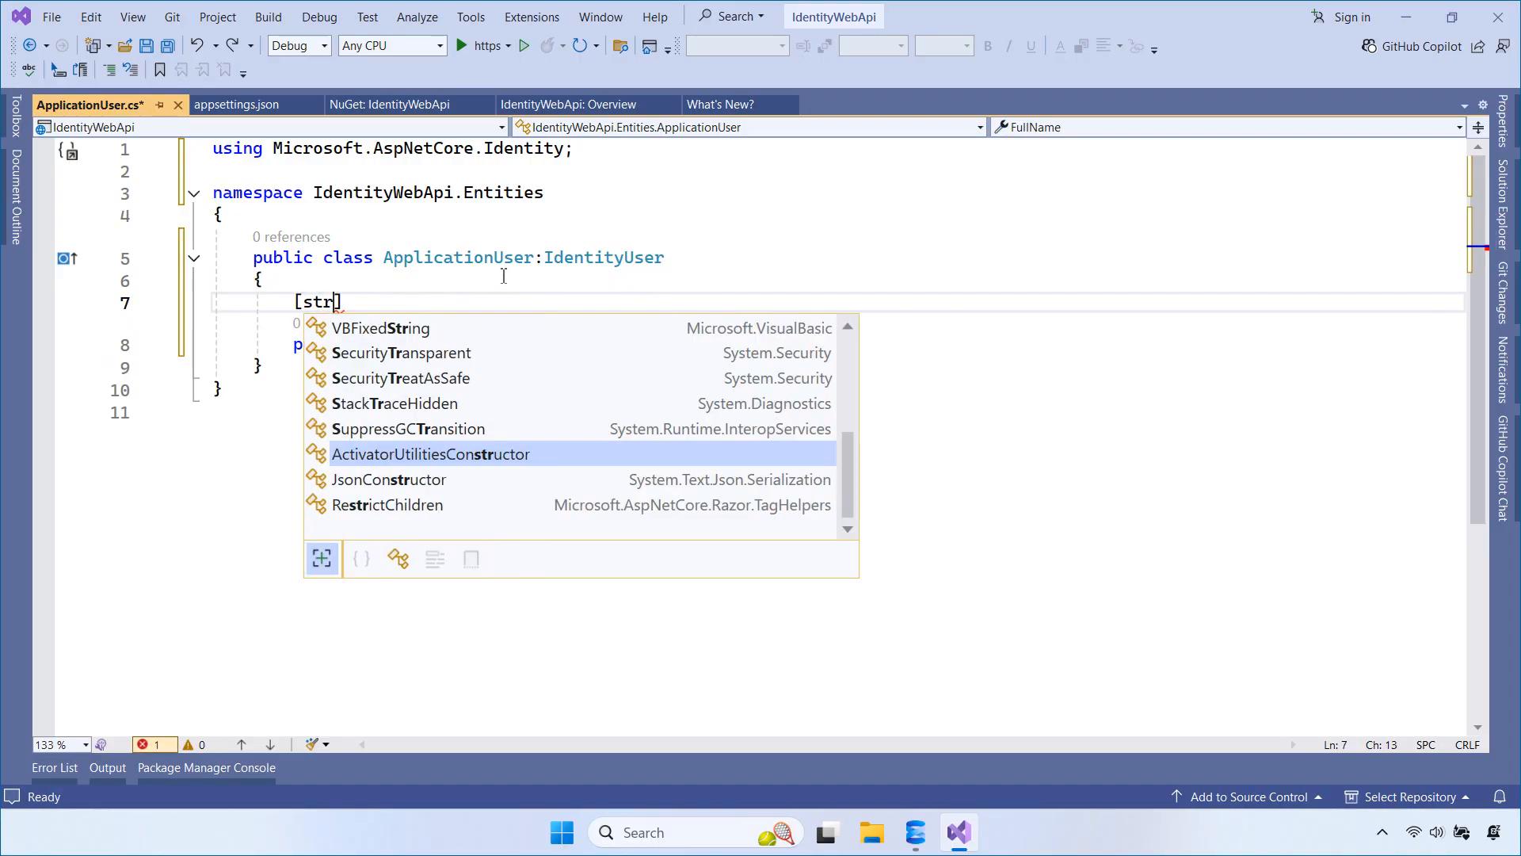
text(StringLength(255))
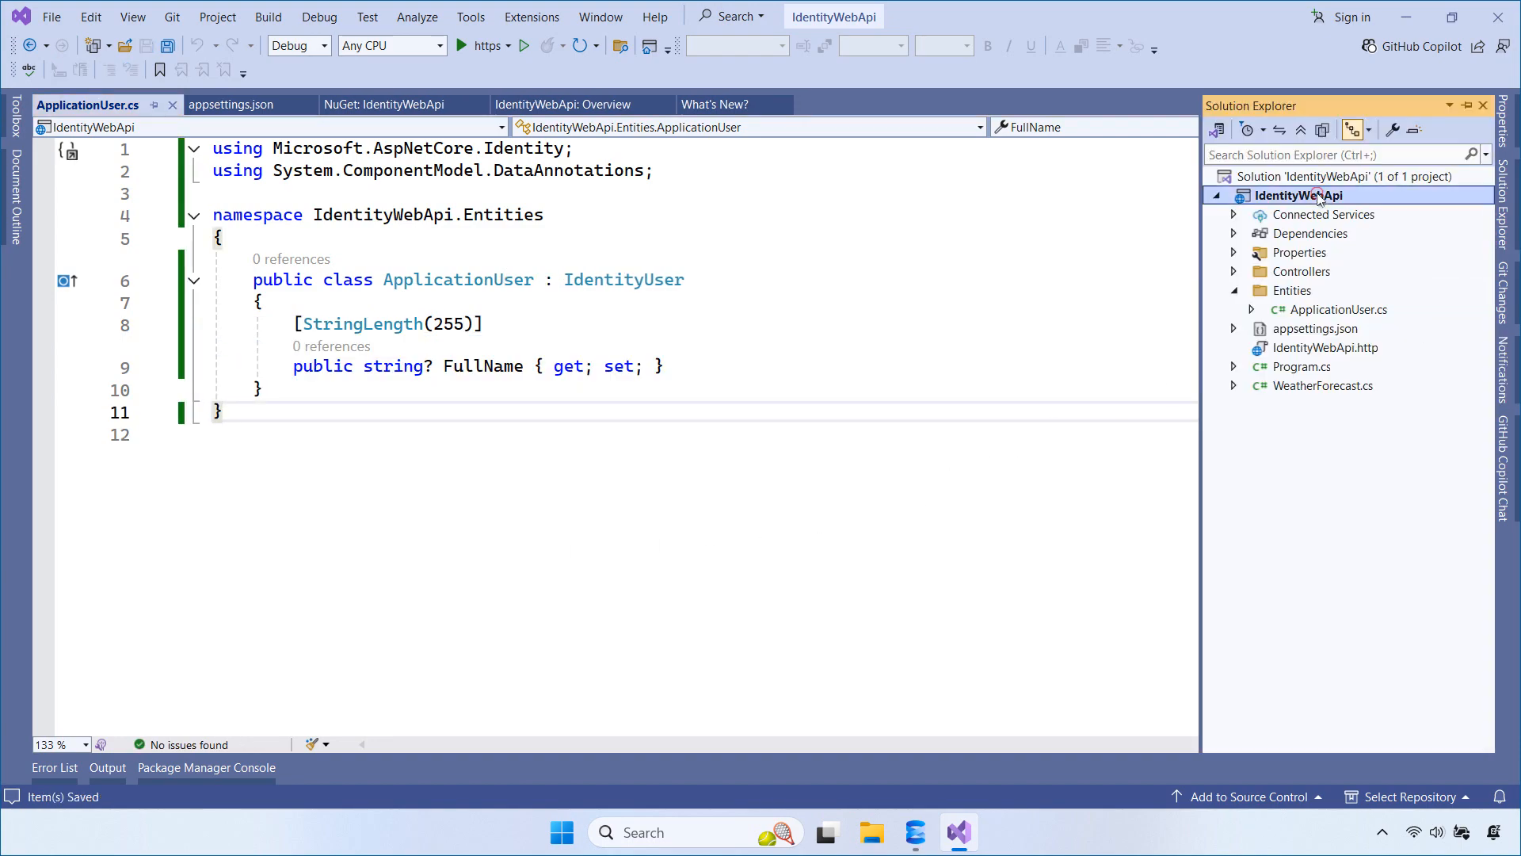
- Add a Data folder containing a new ApplicationDbContext class file
right_click(1299, 195)
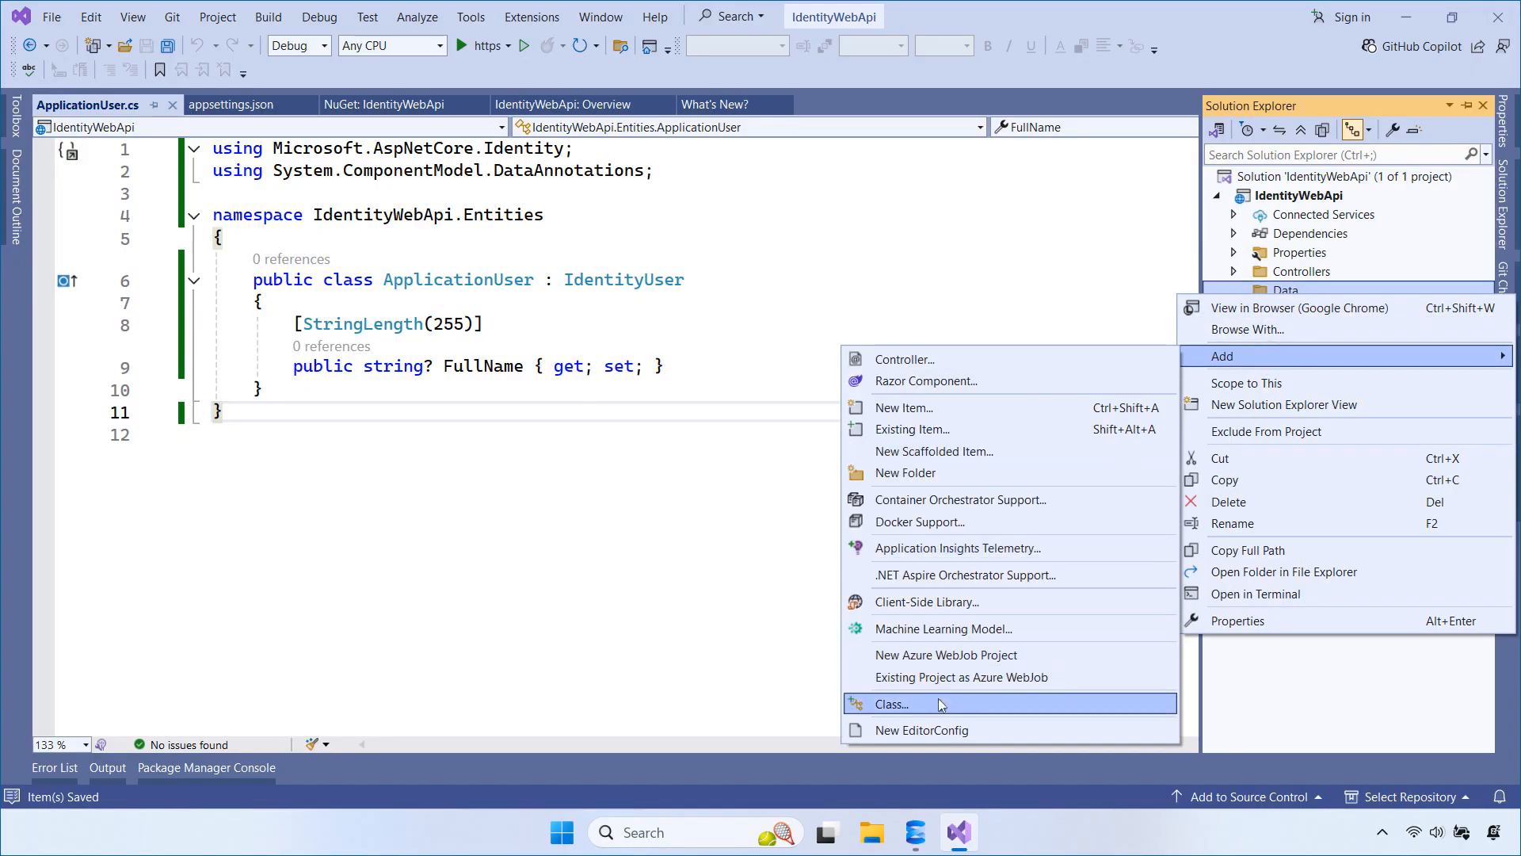
click(889, 704)
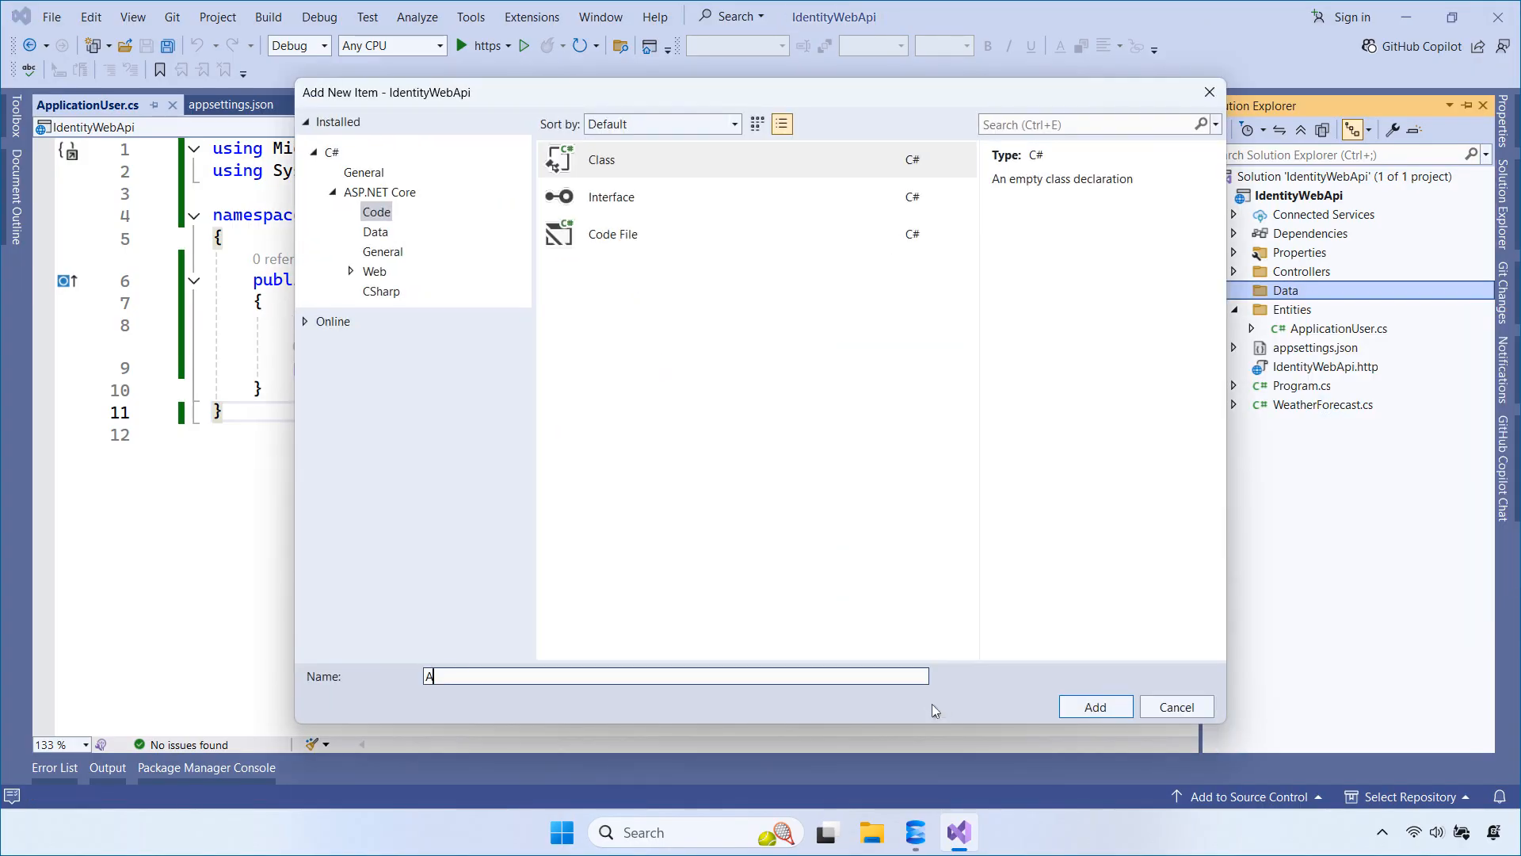
text(pplicationDbContext)
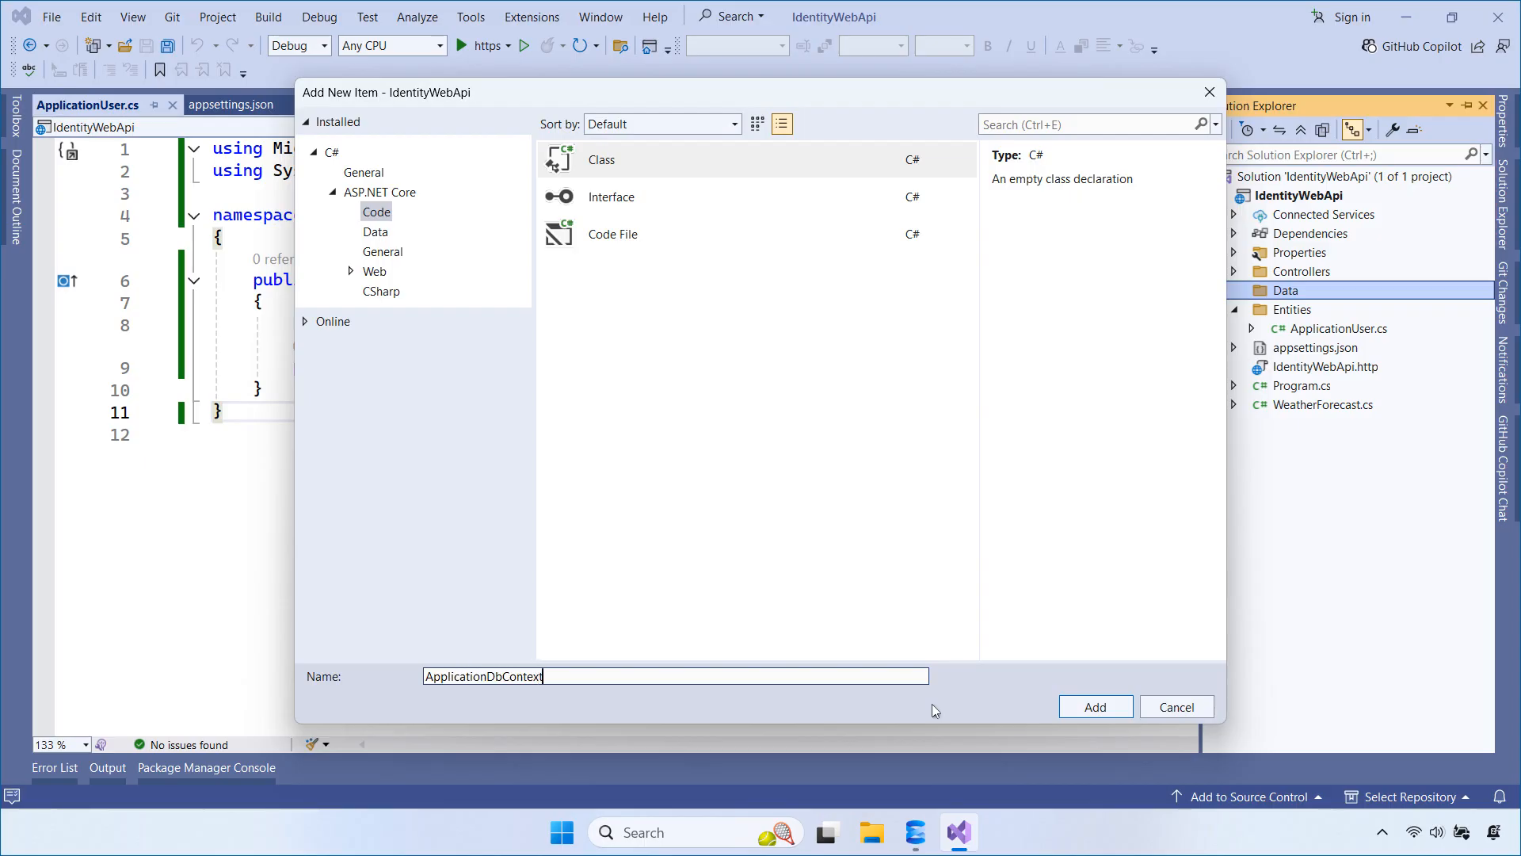
click(1095, 707)
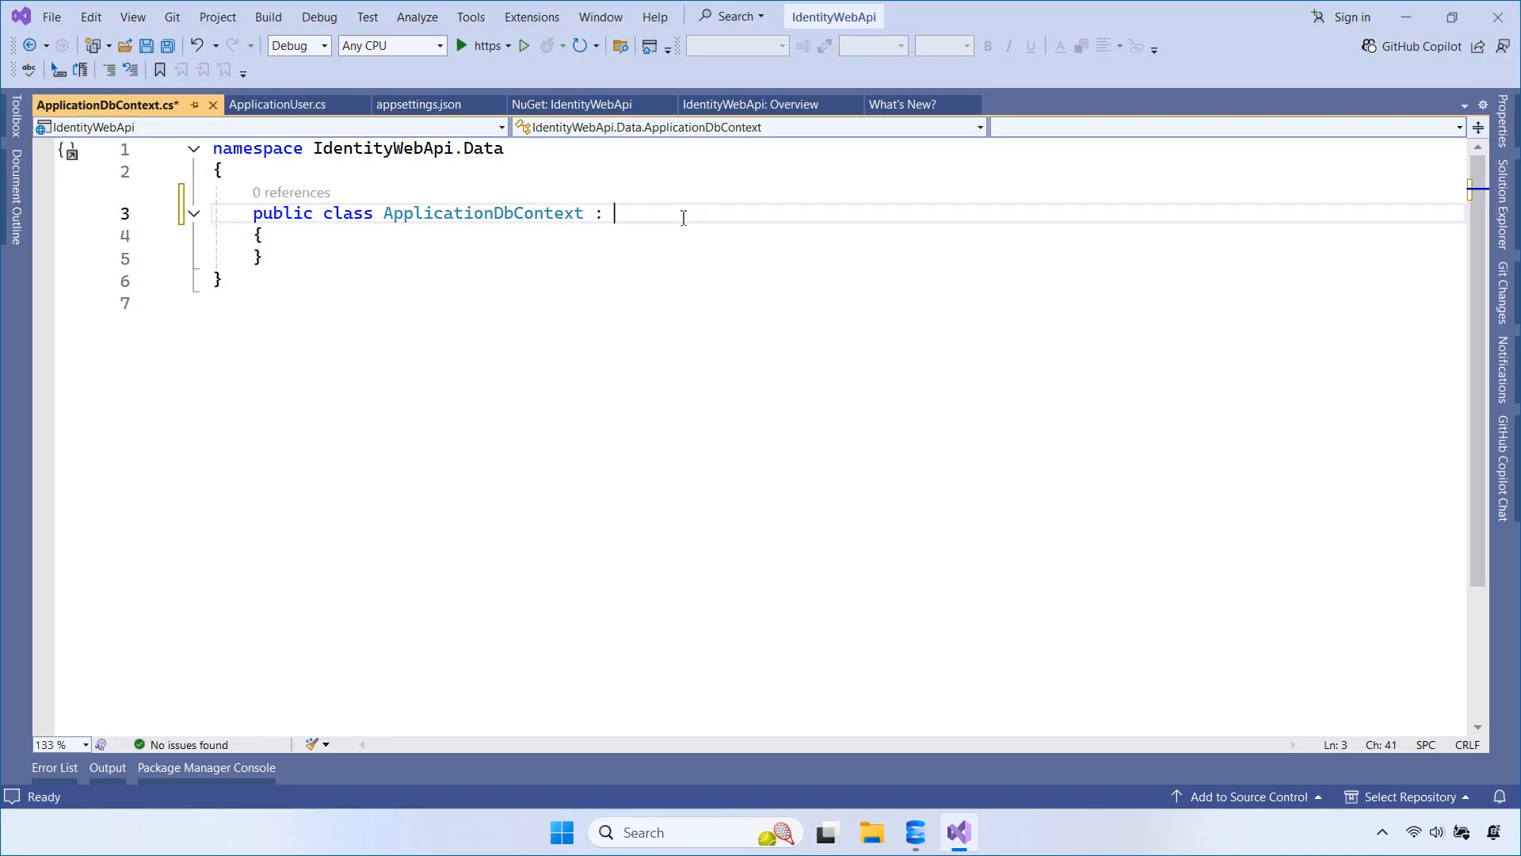
- Make ApplicationDbContext inherit IdentityDbContext with a DbContextOptions constructor calling base(options)
text(IdentityDbContext)
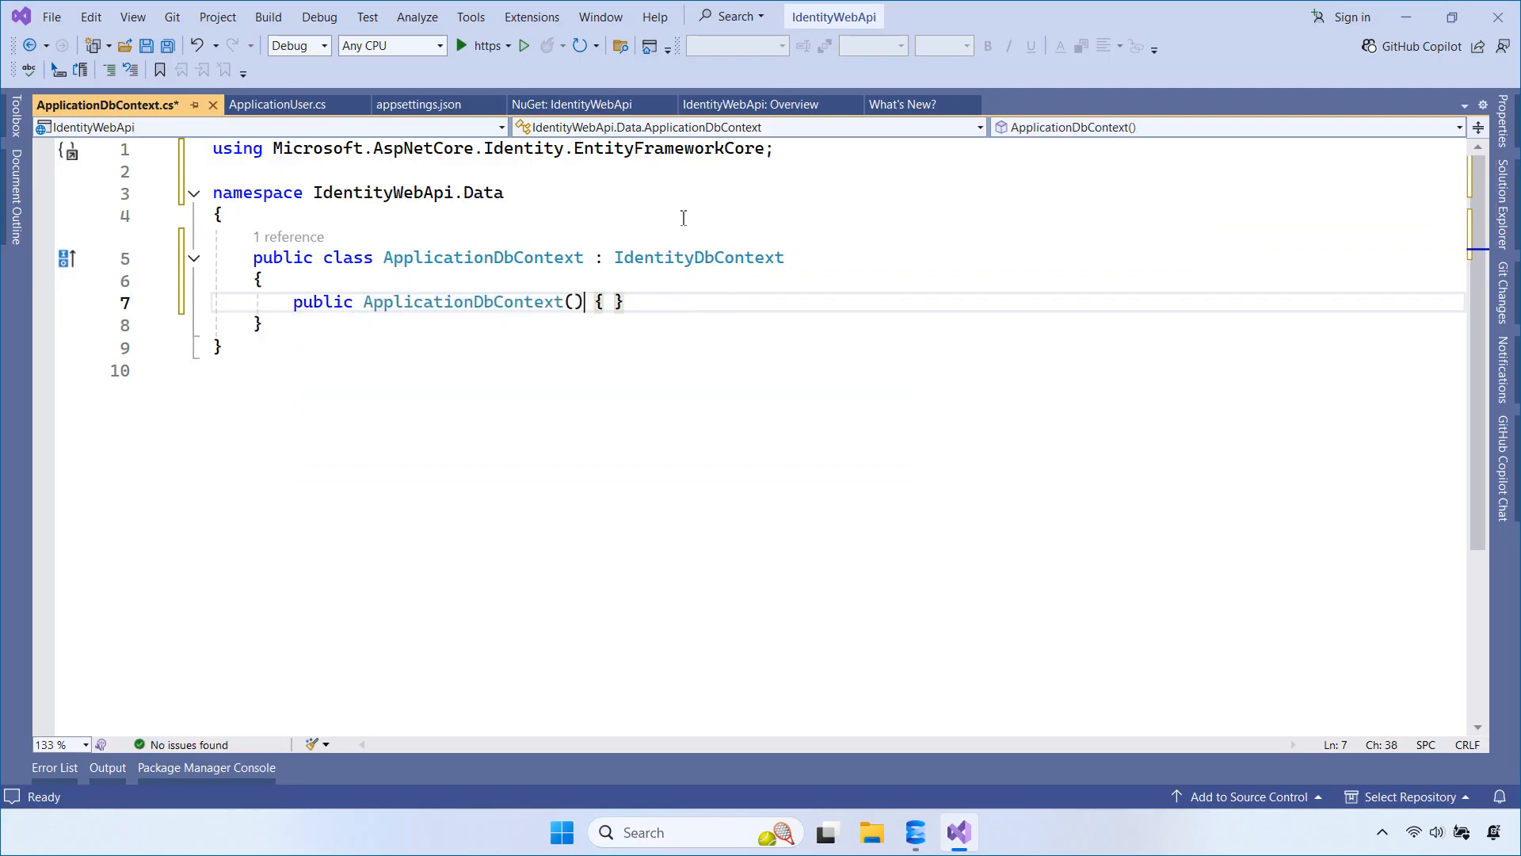
text(Dbcon)
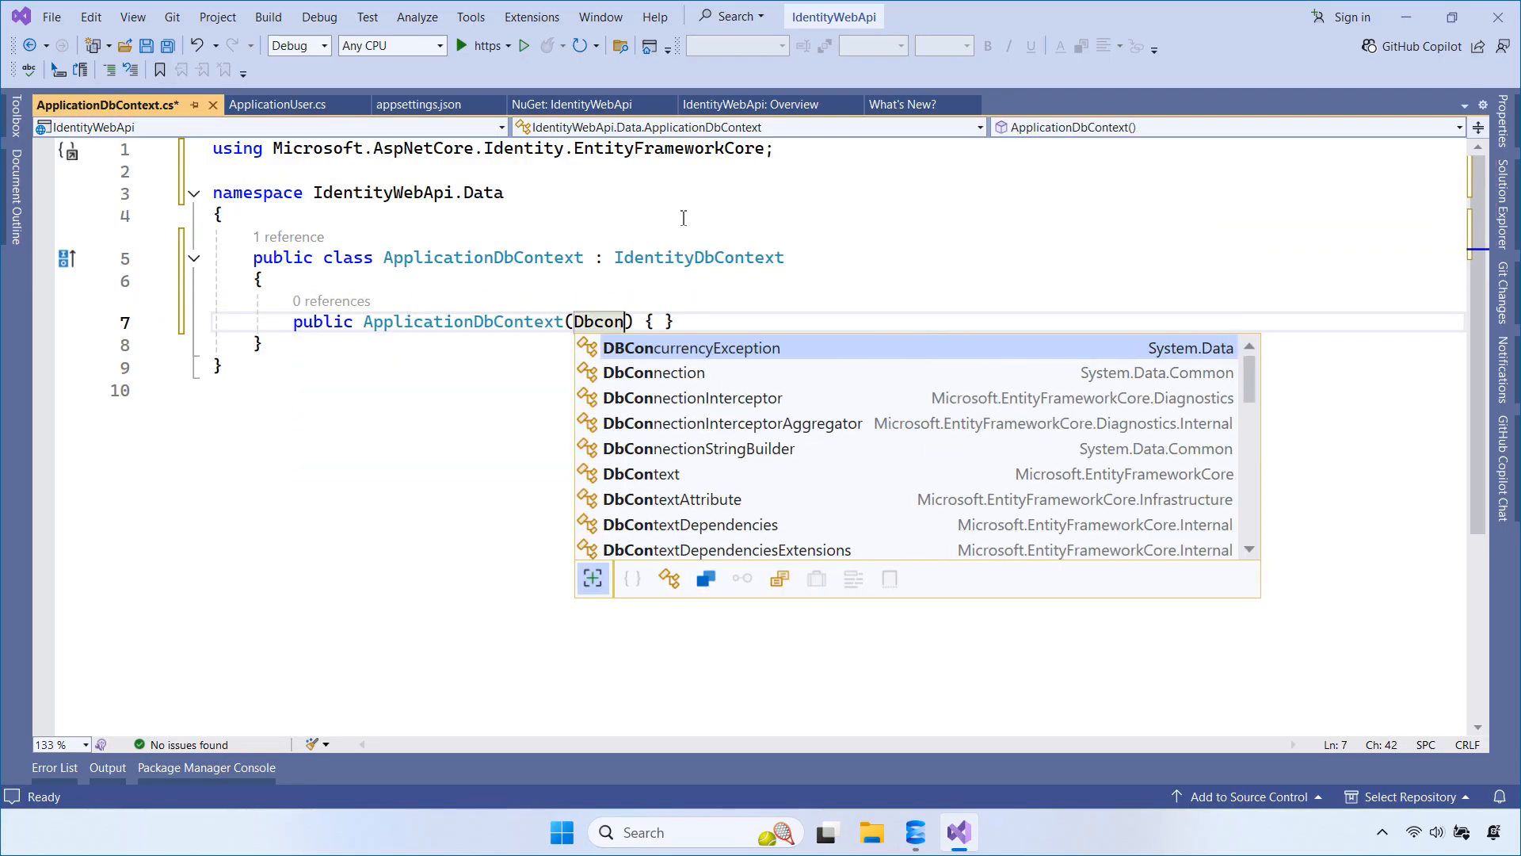
text(textop)
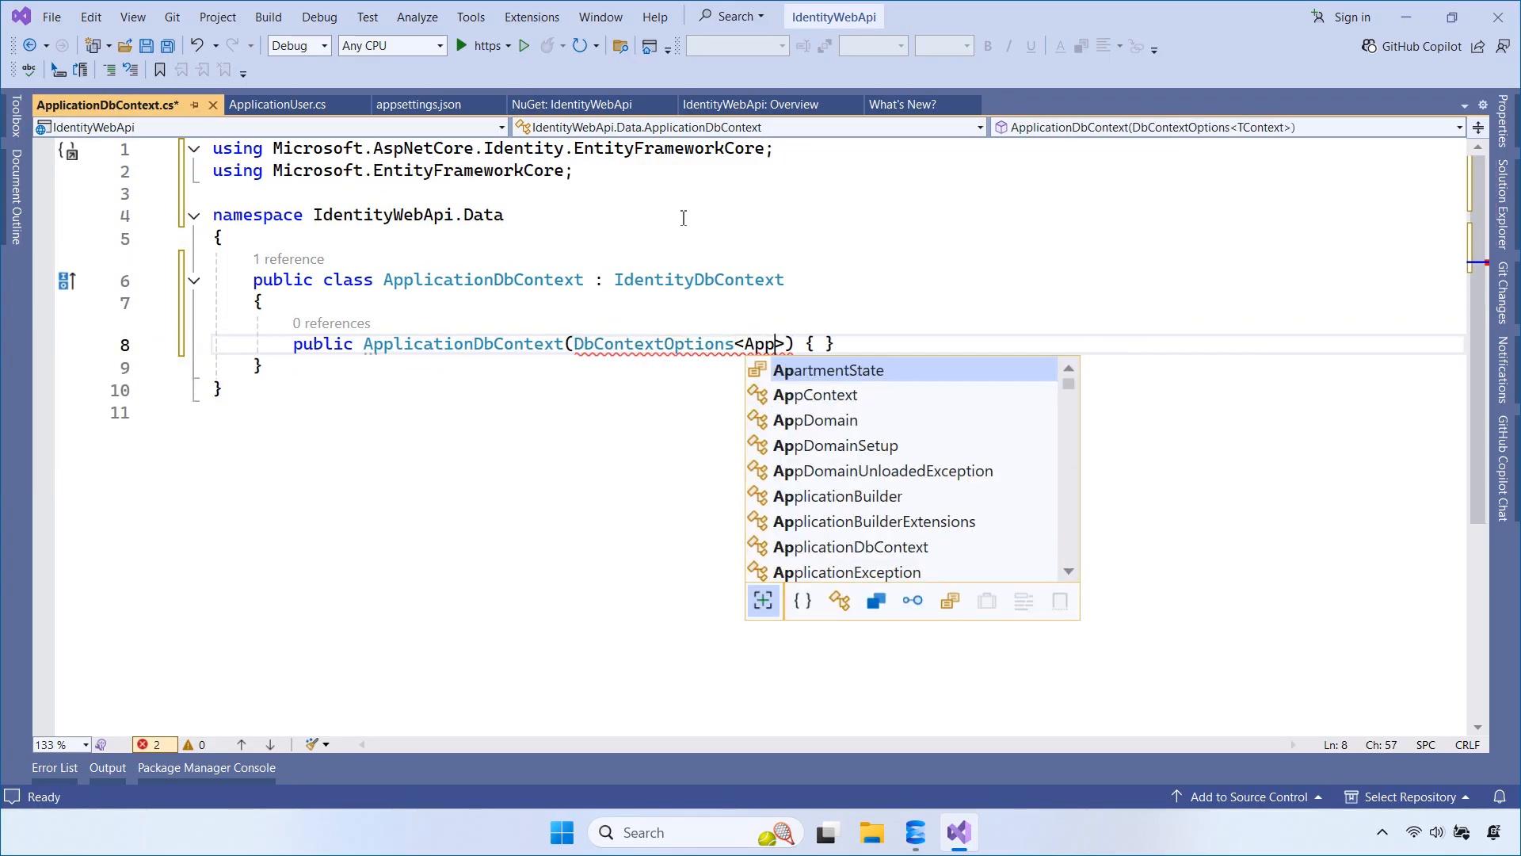
text(licationDbContext)
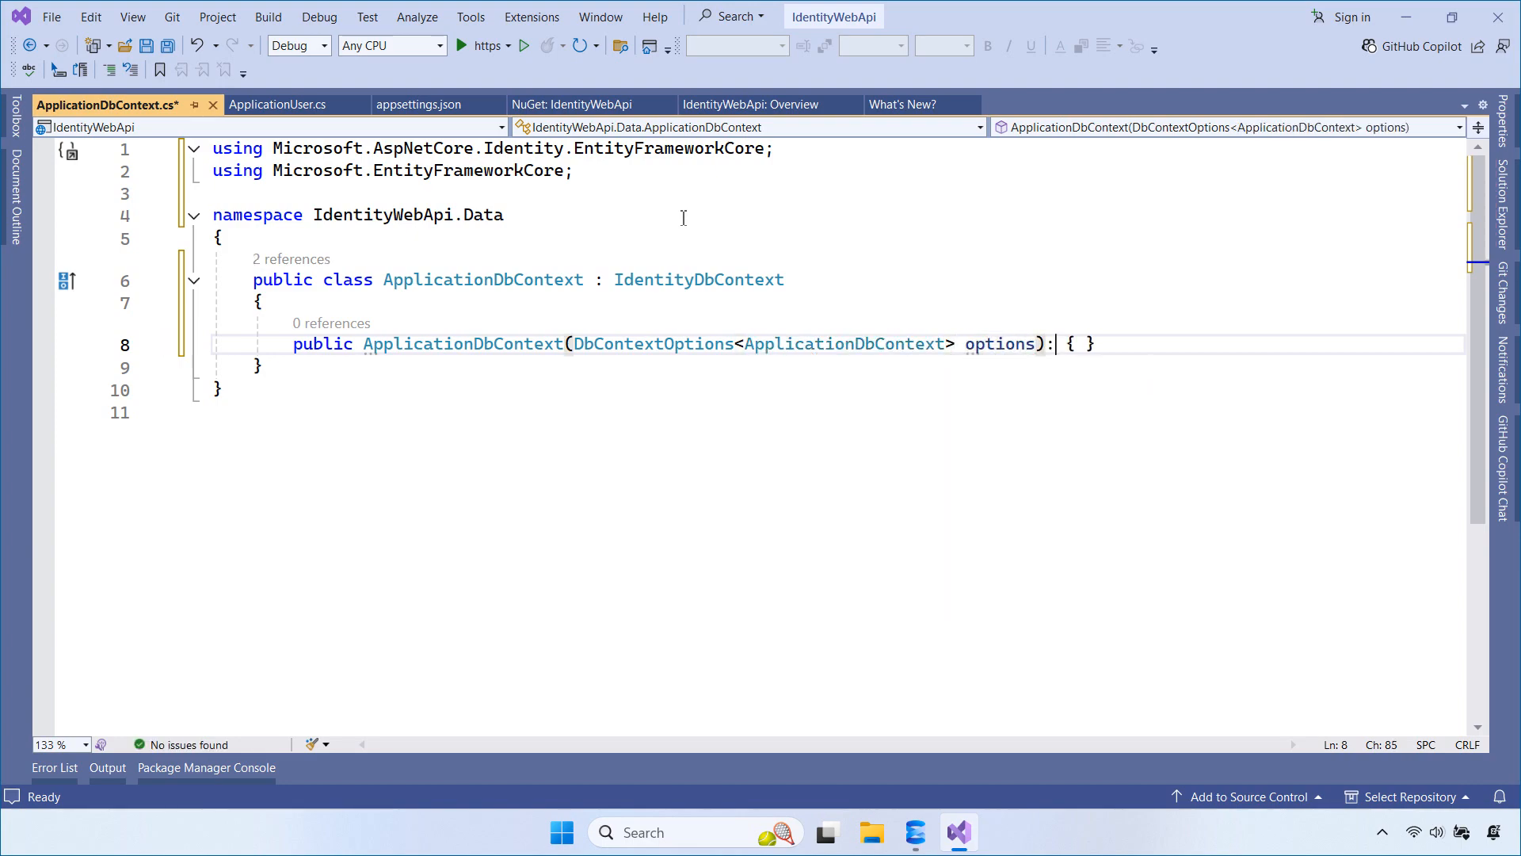
text(base(op)
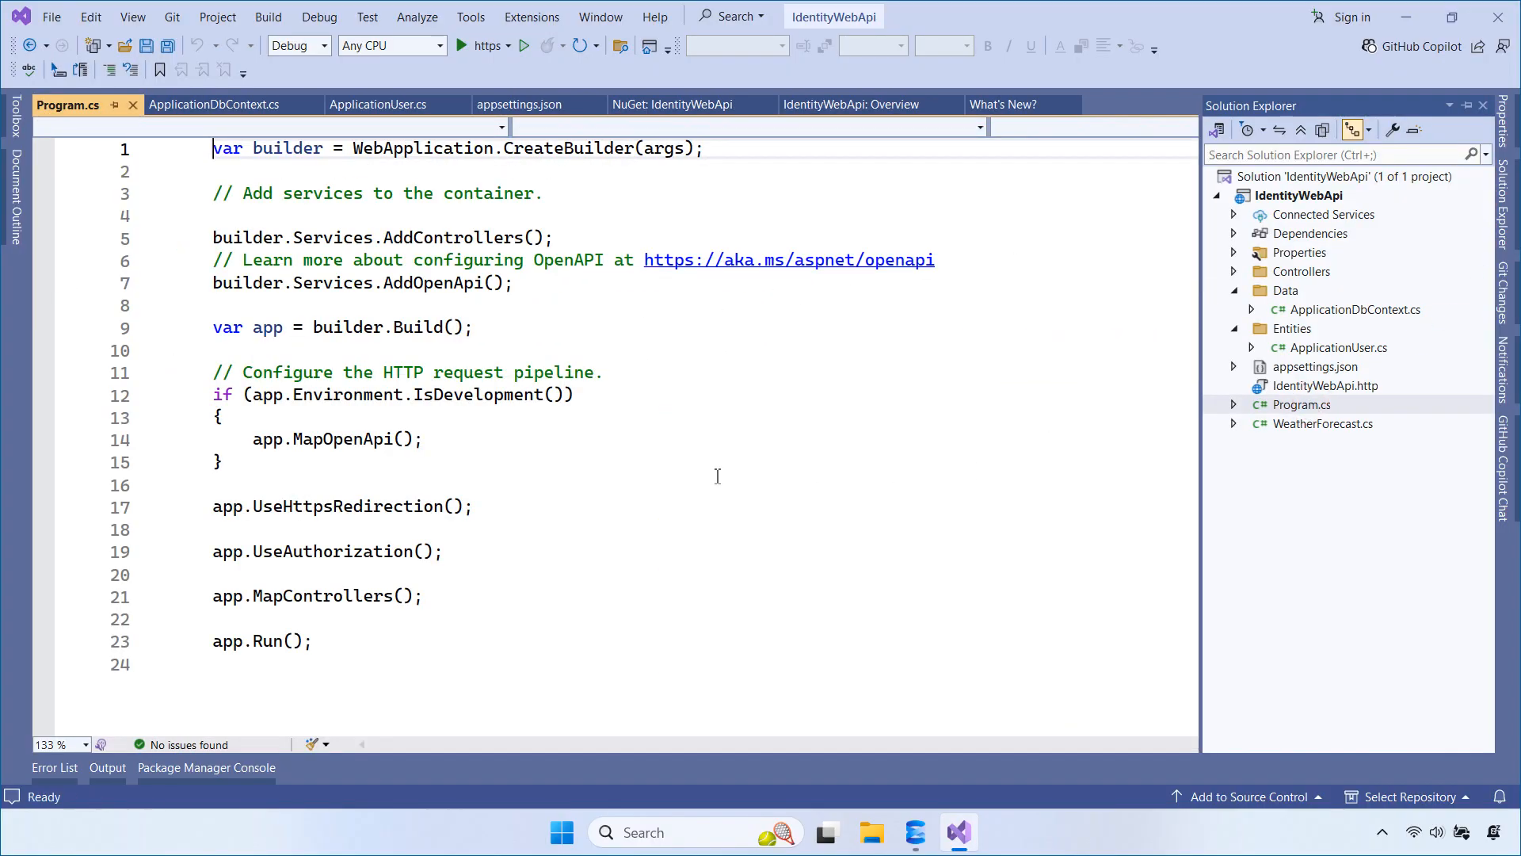
- Read the DefaultConnection string into a connectionString variable in Program.cs
click(398, 194)
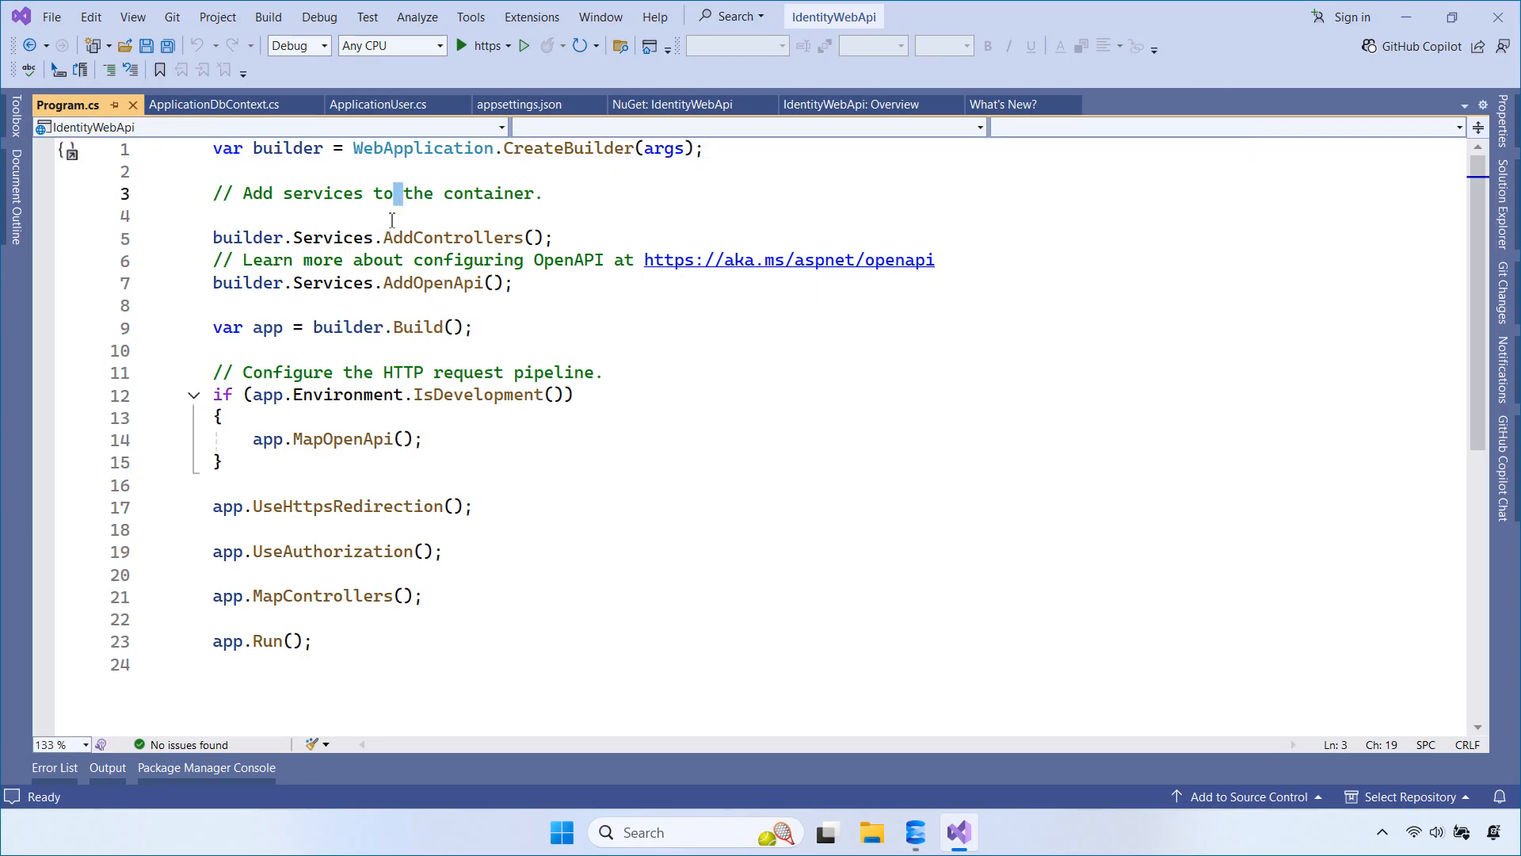
text(var co)
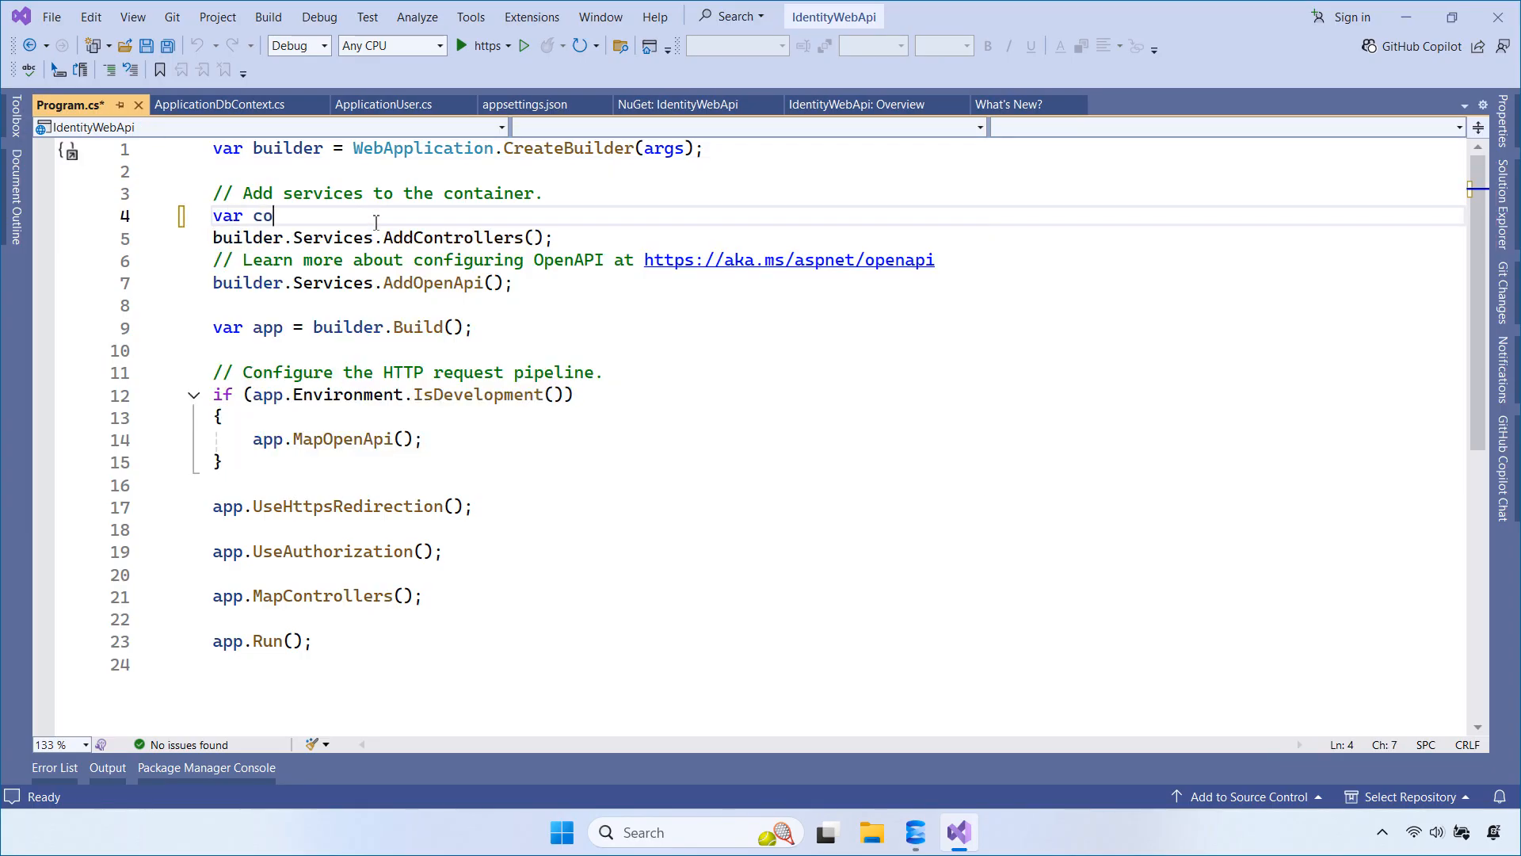
text(nnectionString=bui)
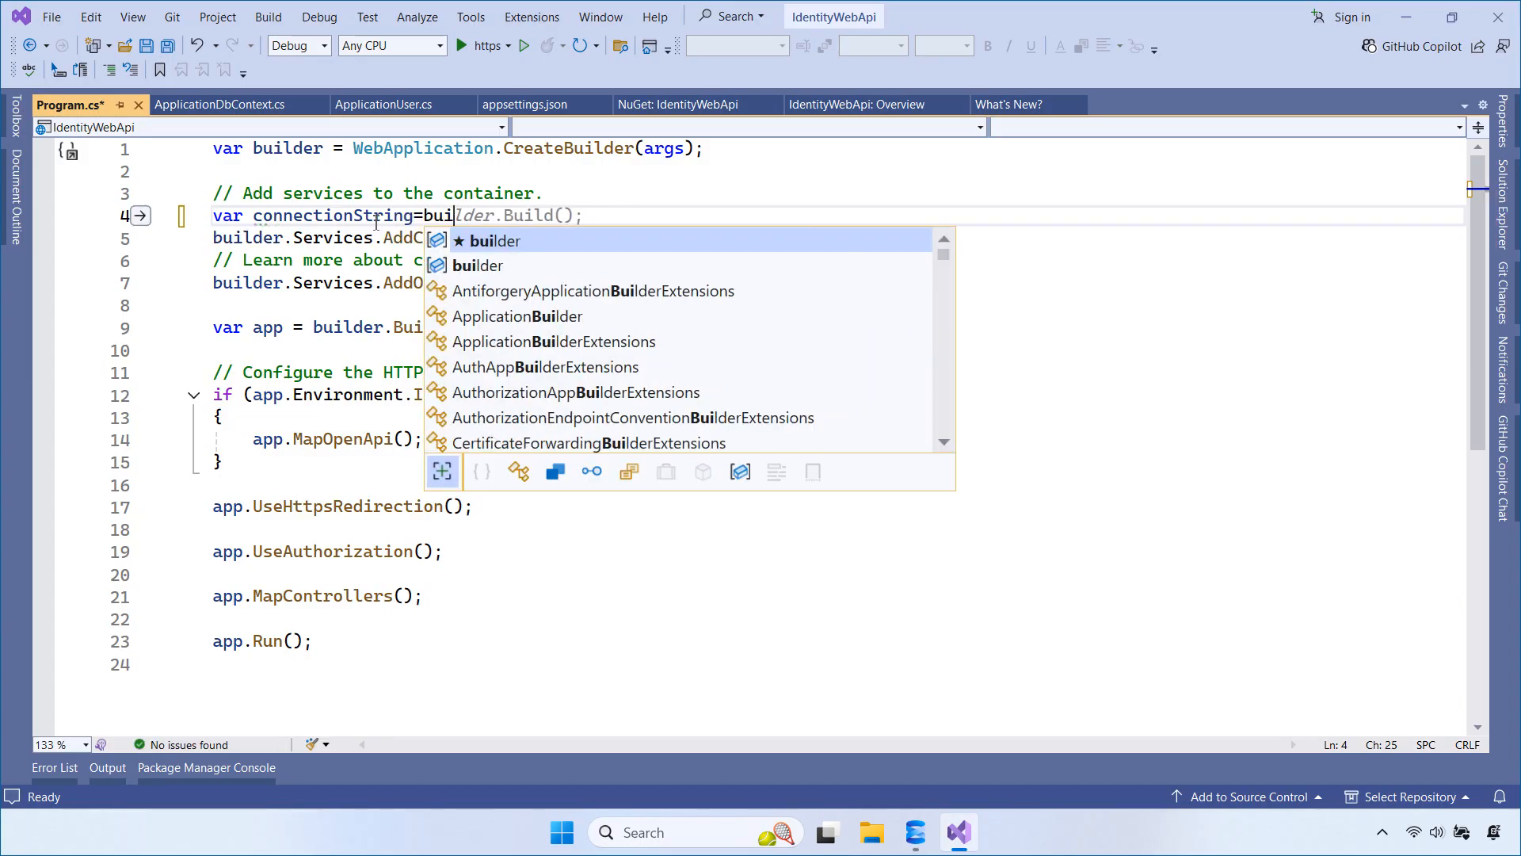
text(.Configuration.getco)
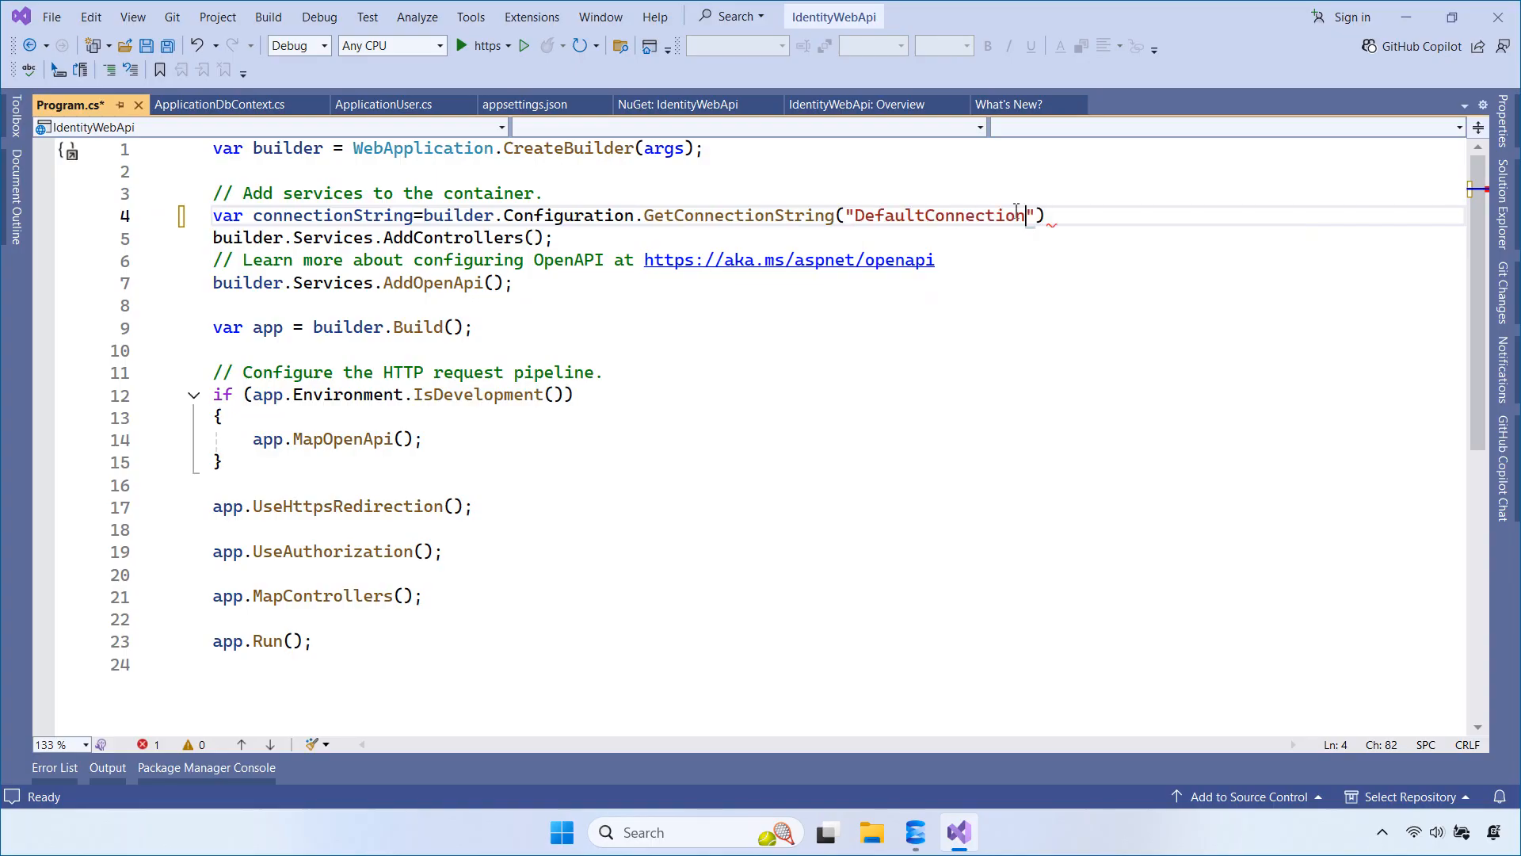
- Register ApplicationDbContext with UseSqlServer on builder.Services and begin the identity registration
text(builder.)
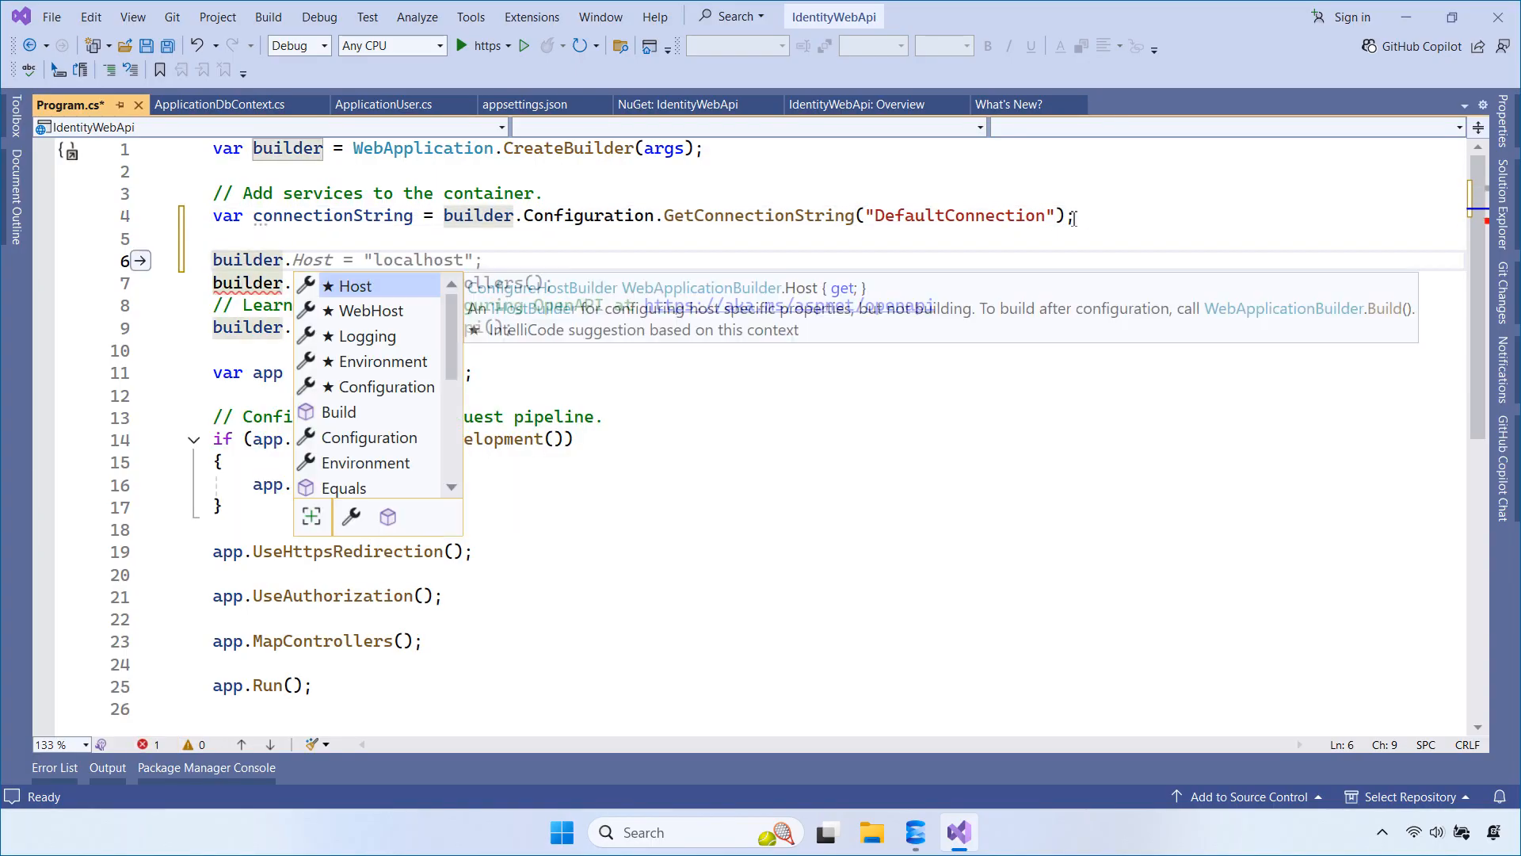
text(Services.AddSingleton(connectionString);)
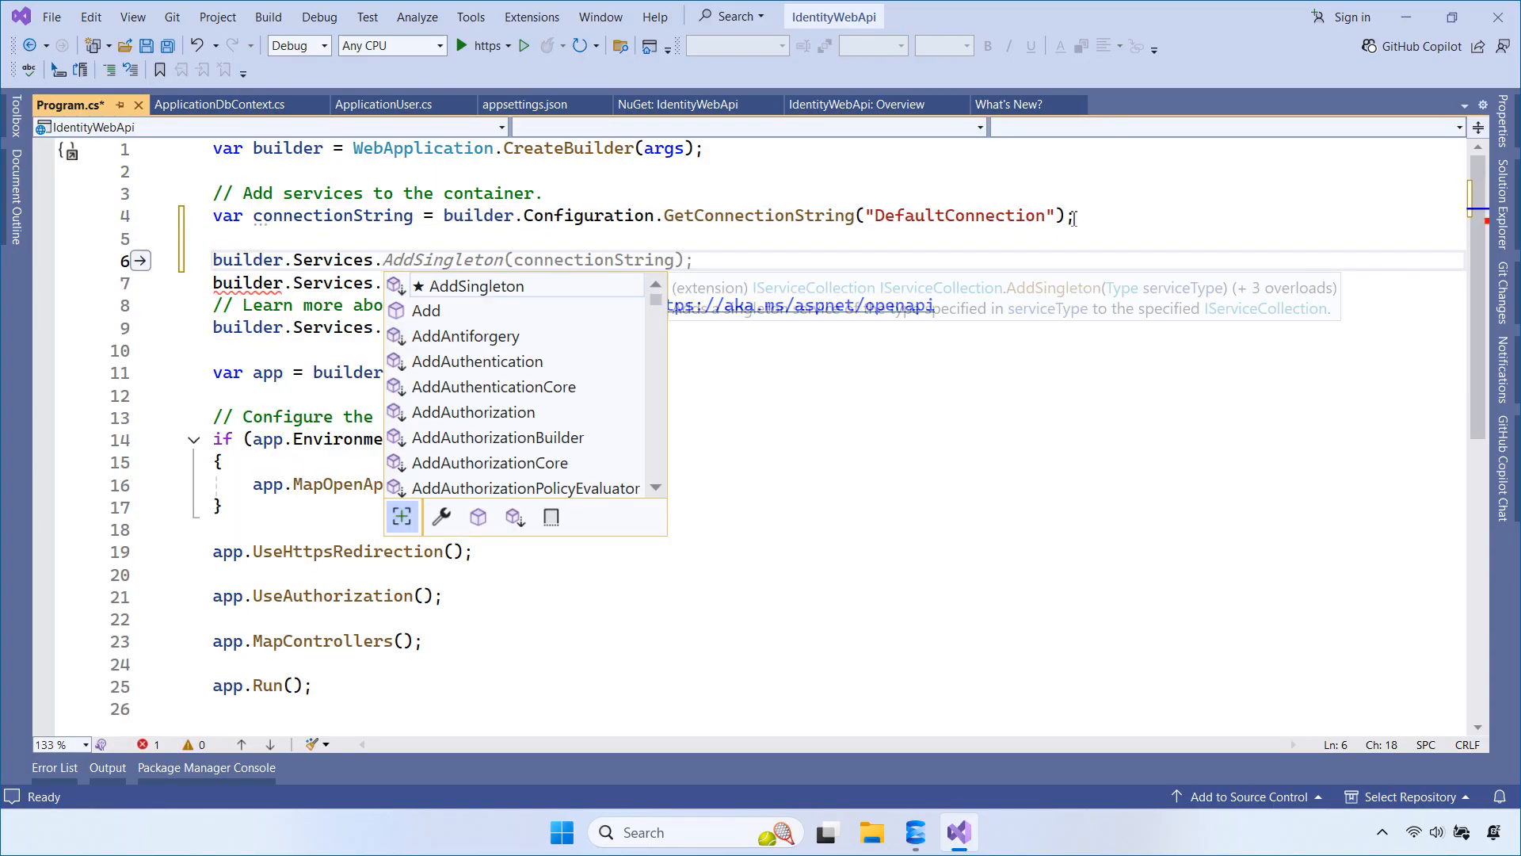
text(AddDbContext<A>)
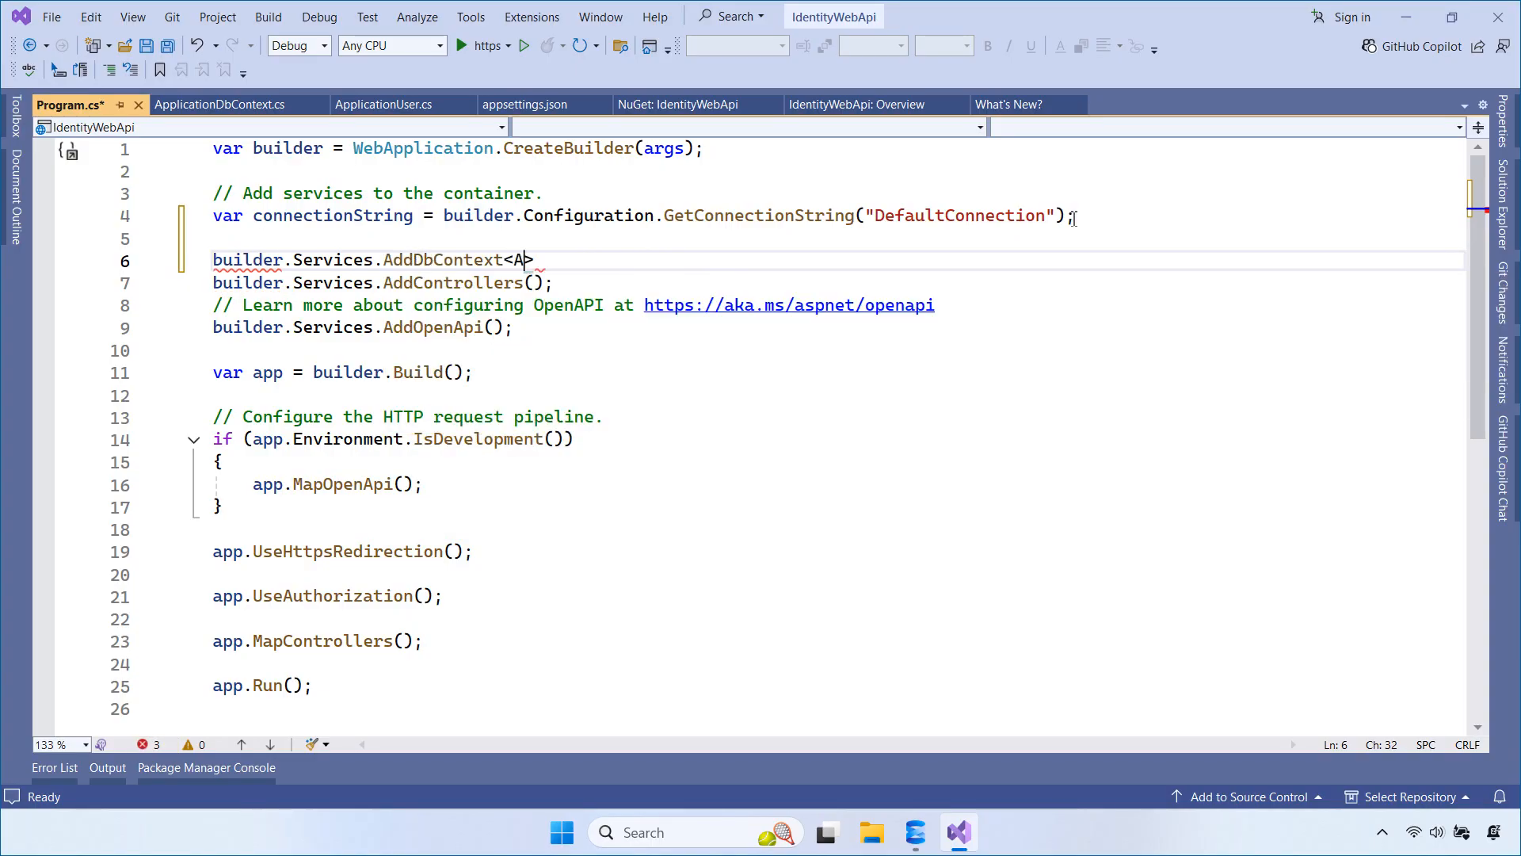
text(pplicationdb)
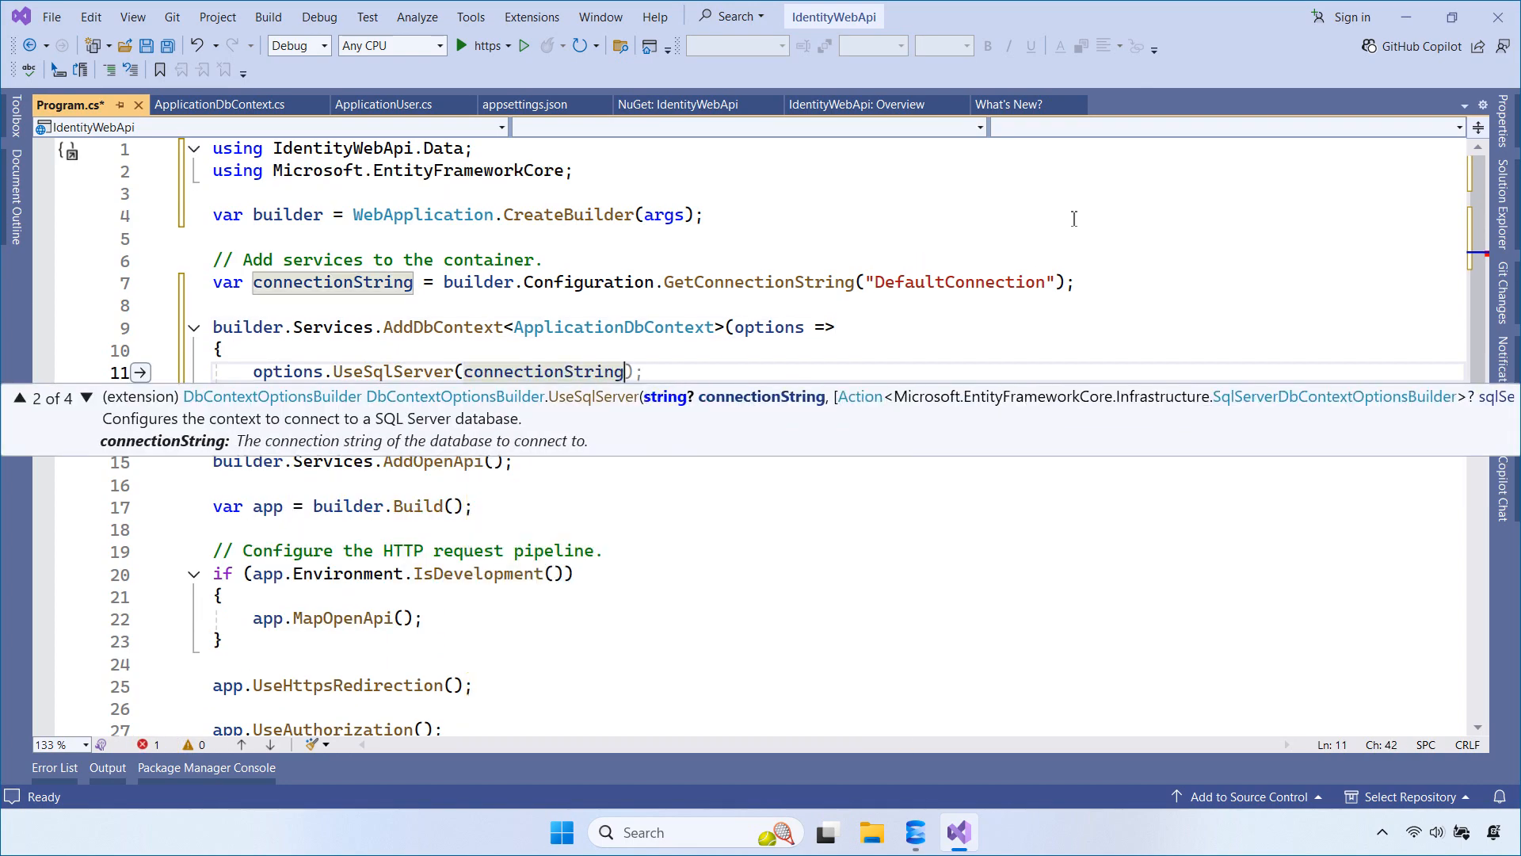
text(builder.Services.AddMvc();)
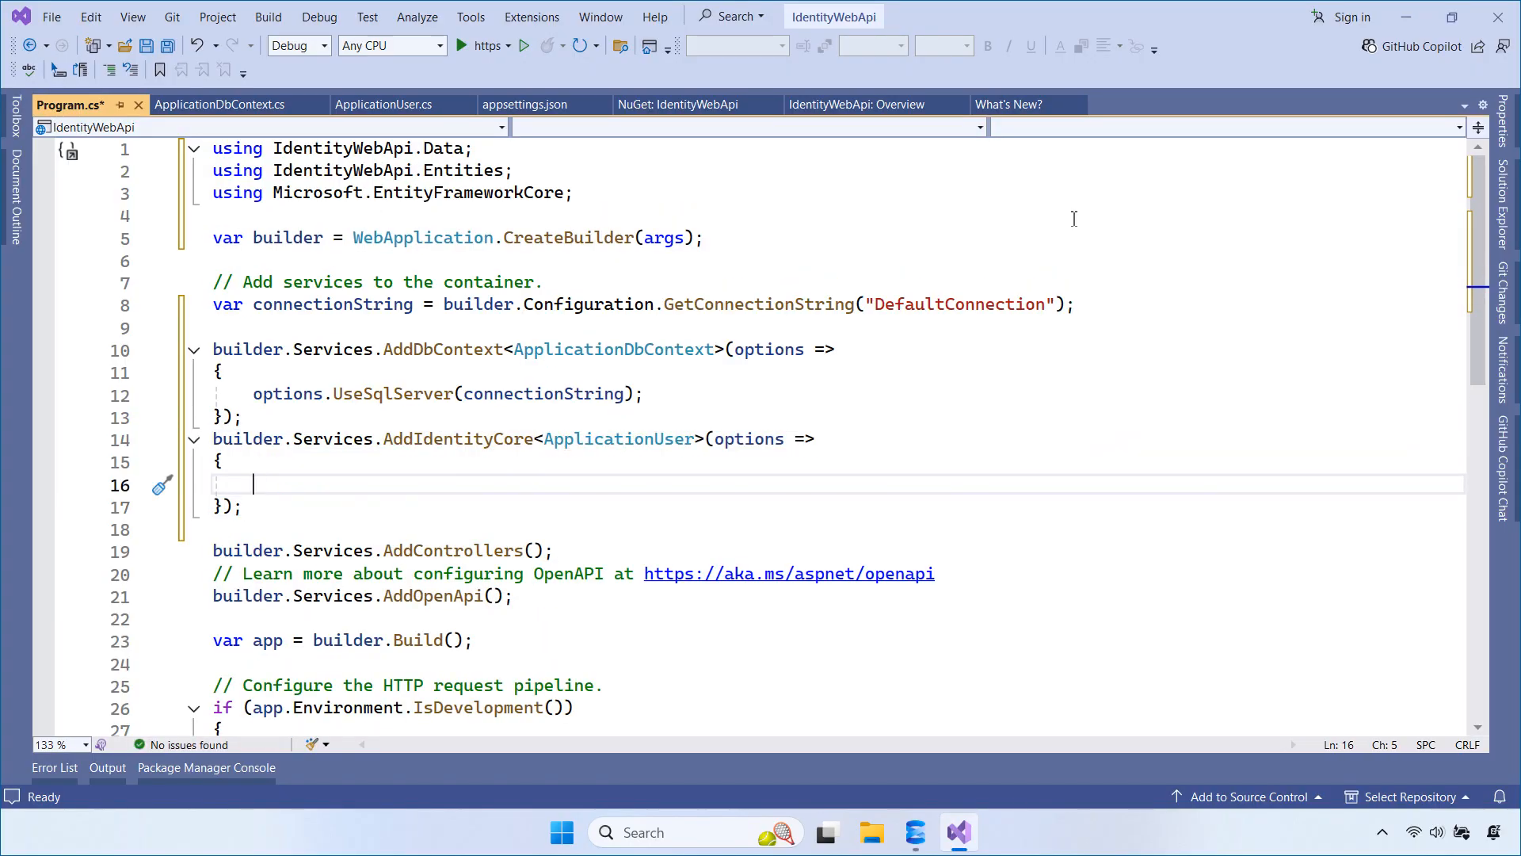
- Disable non-alphanumeric, digit, lowercase and uppercase password rules, set RequiredLength 5 and RequireUniqueEmail true
text(options.Password.)
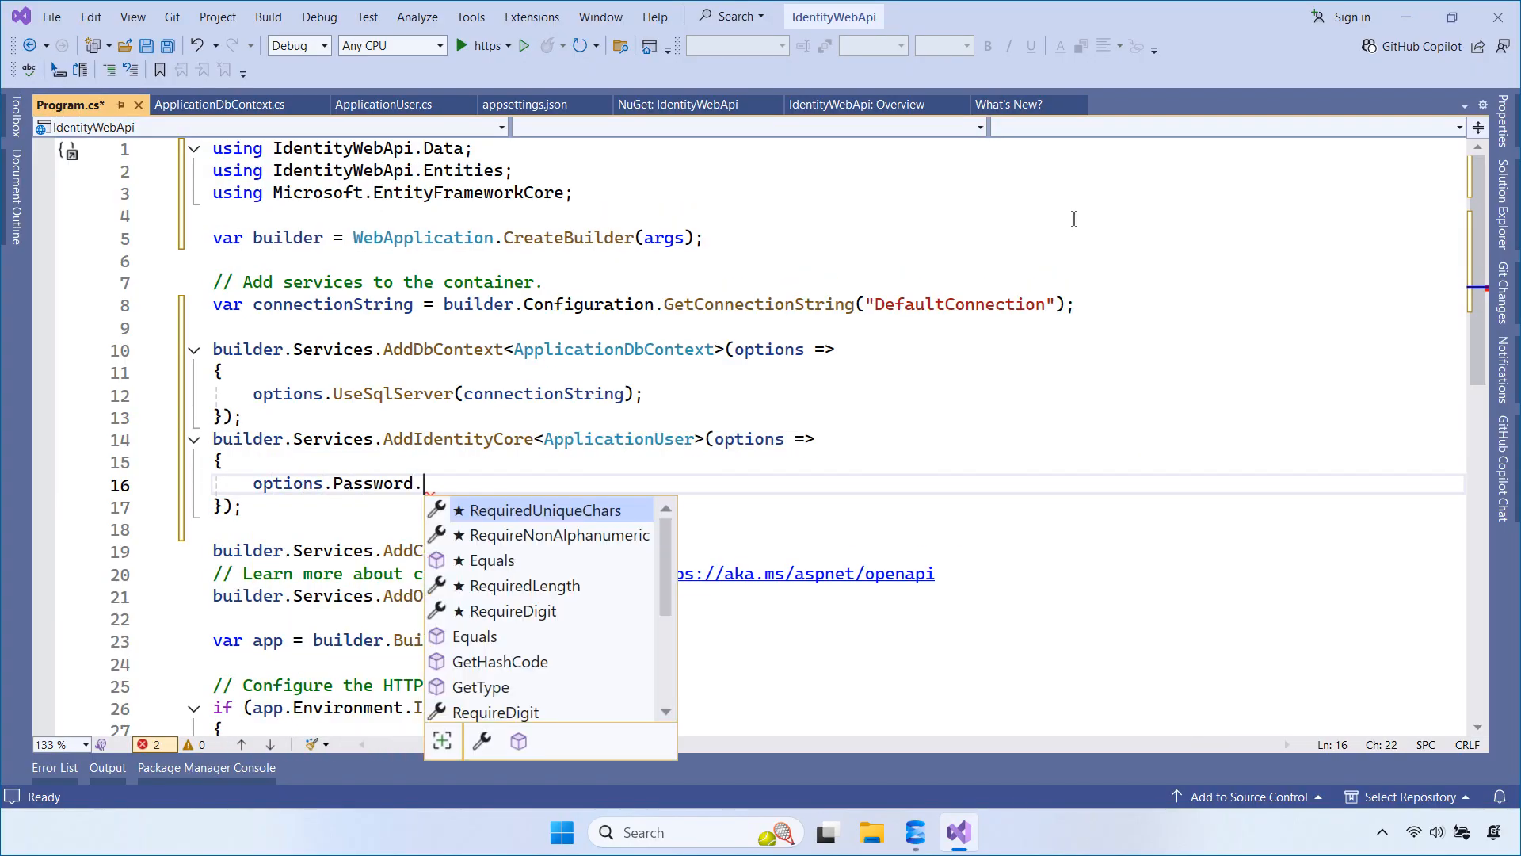
text(requireno)
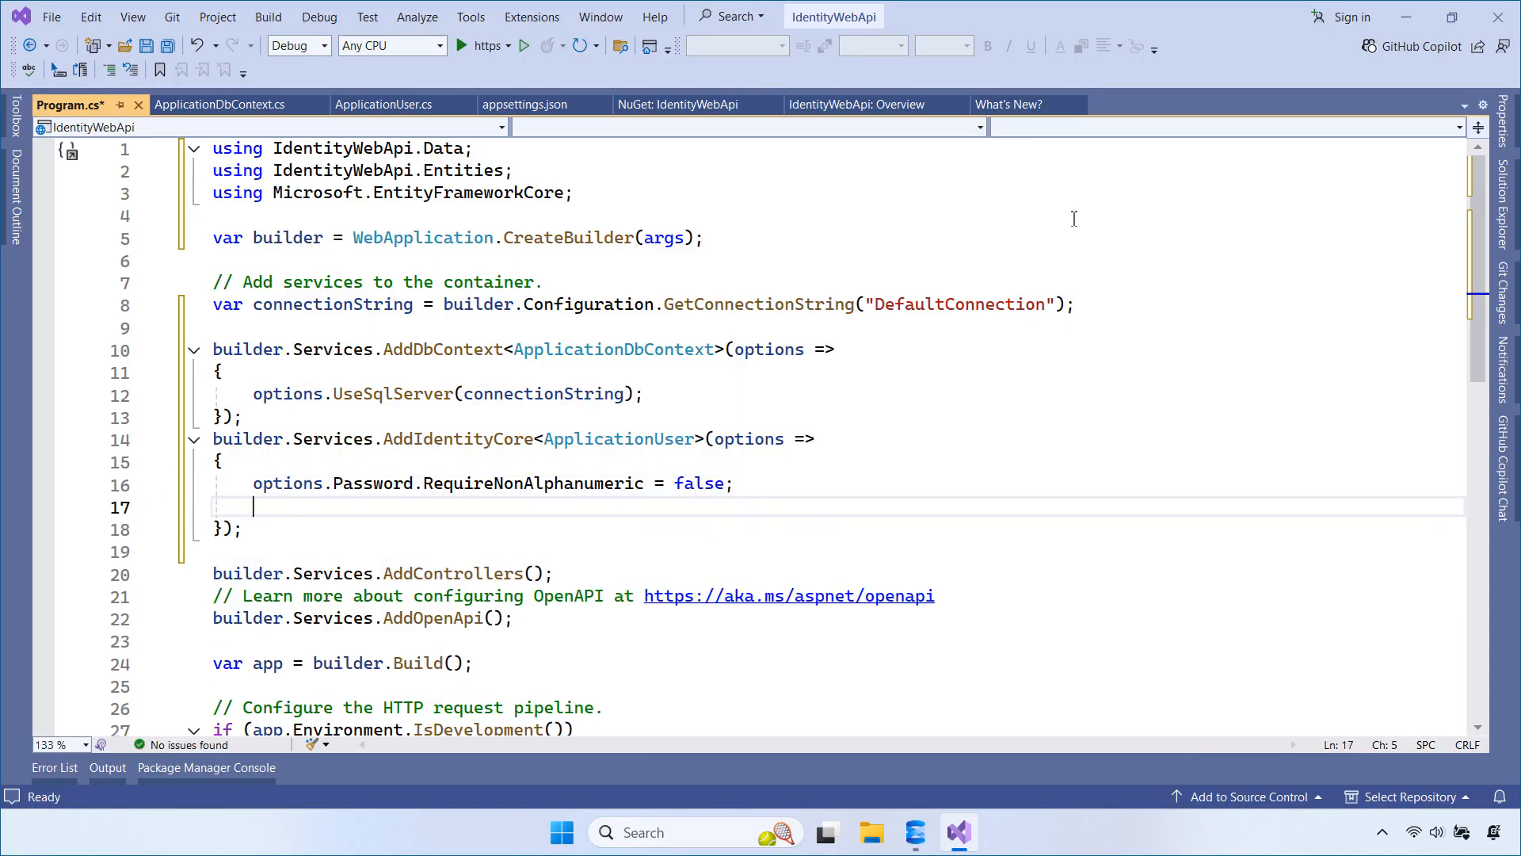
text(options.Password.r)
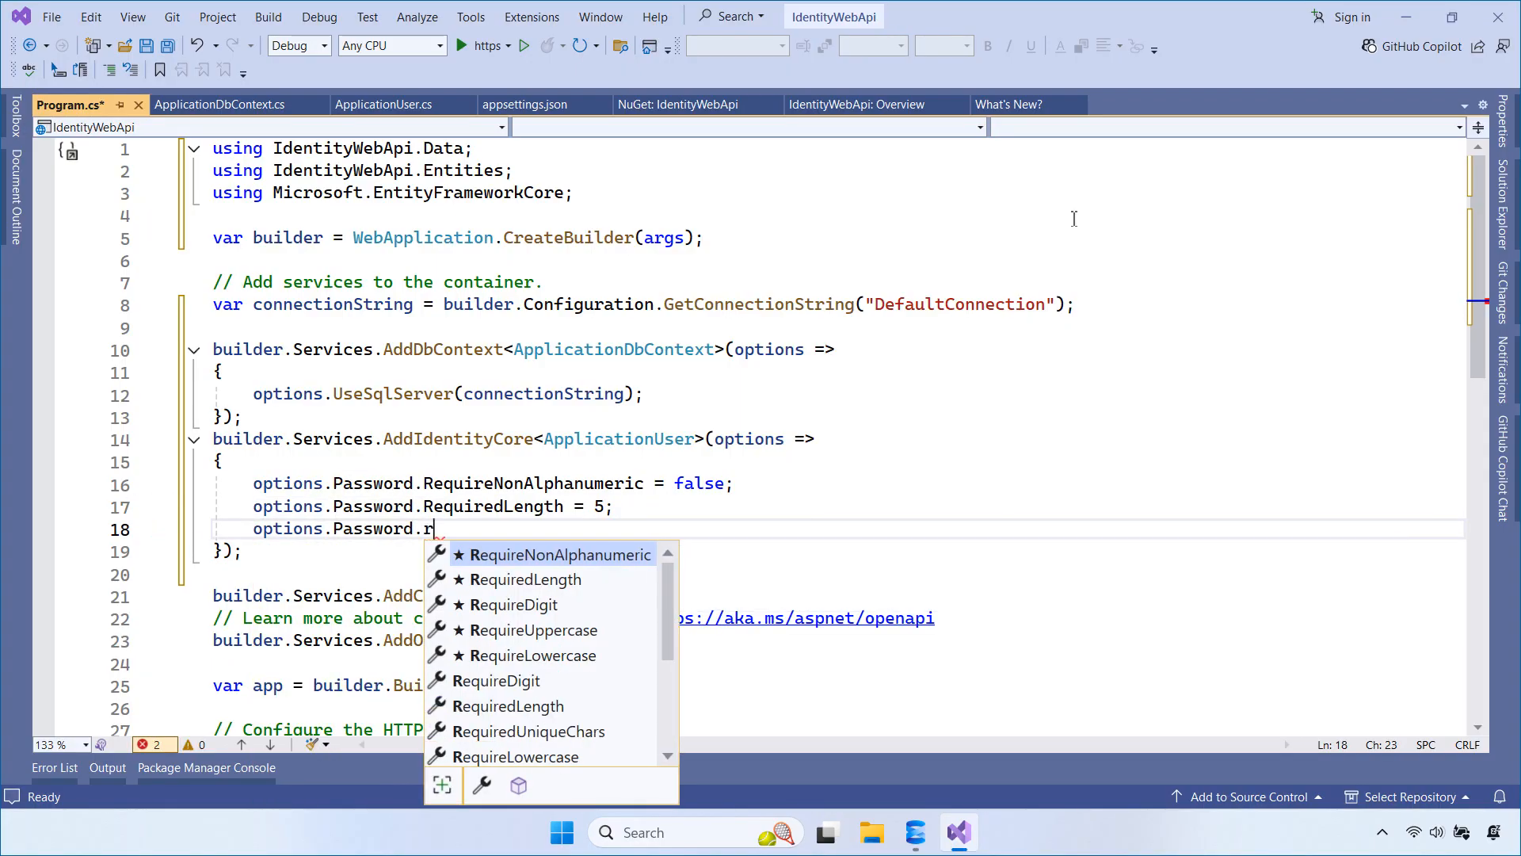
text(RequireDigit = false;)
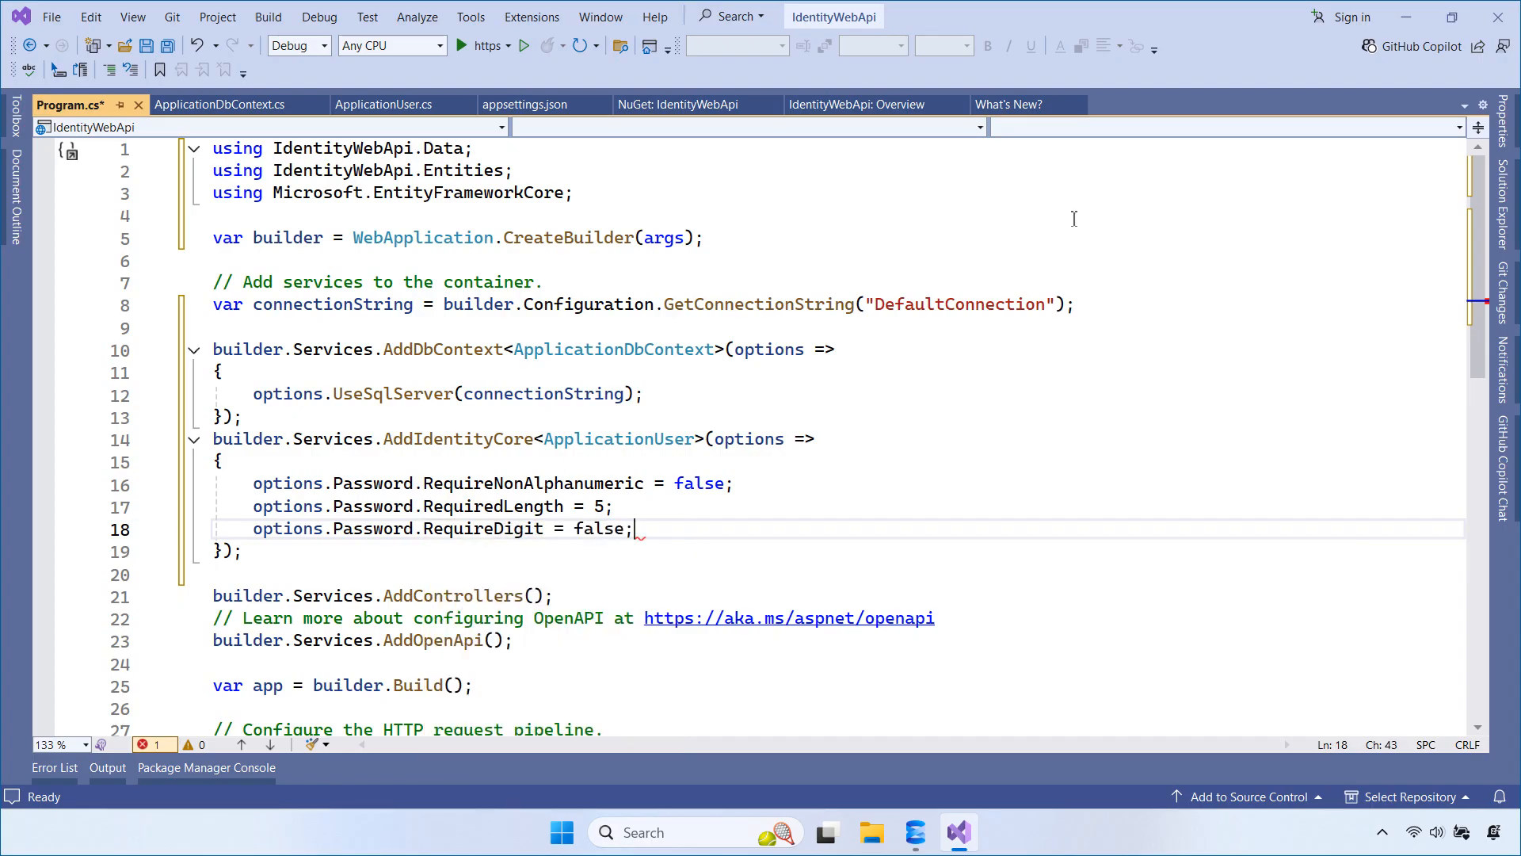
text(options.Password.RequireLowercase = false;)
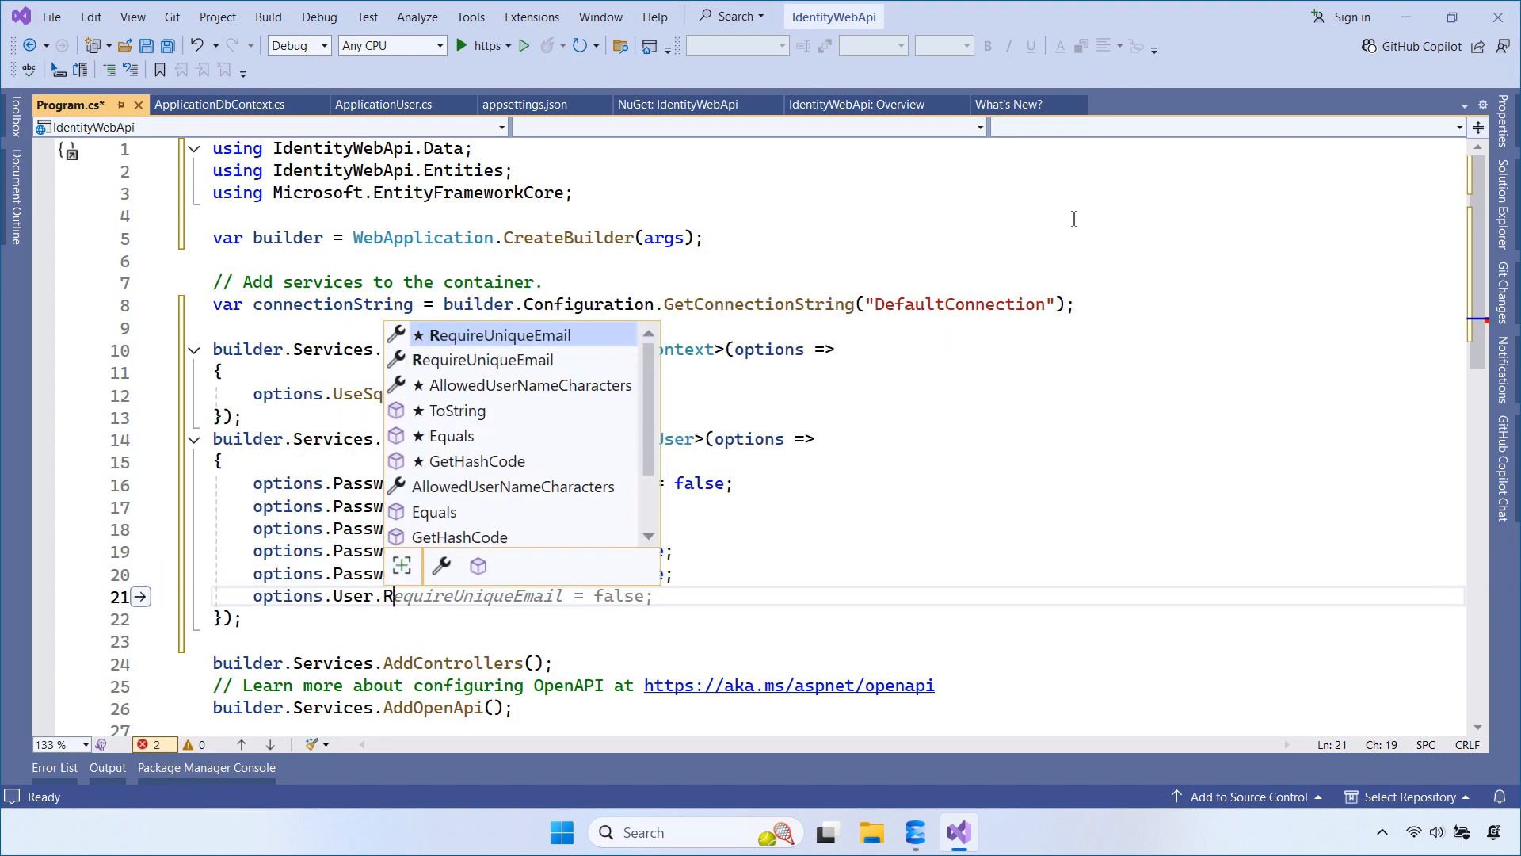
text(=tru)
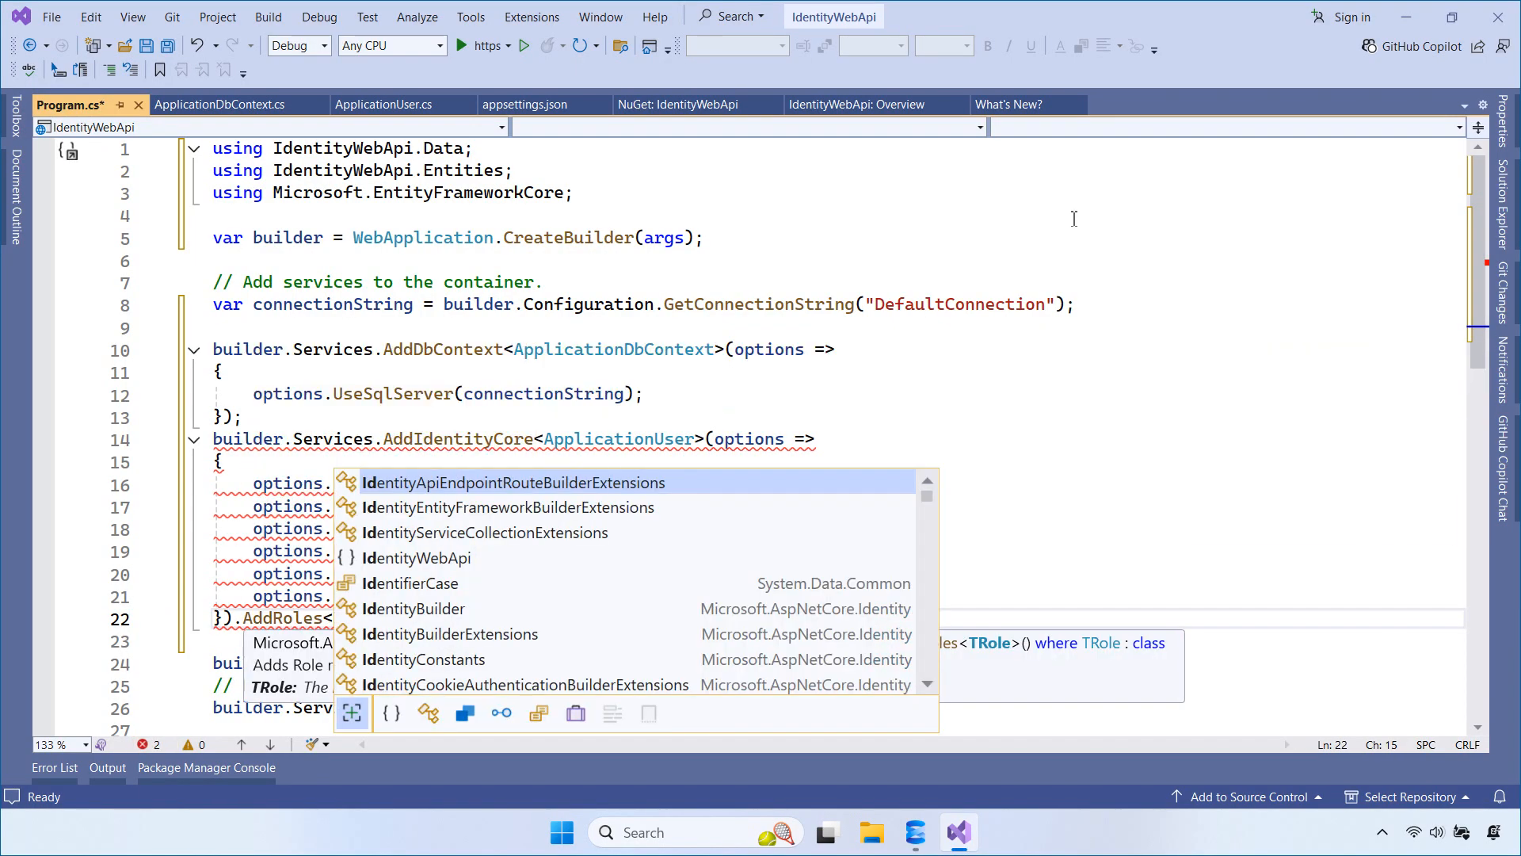
- Chain AddRoles<IdentityRole>, AddEntityFrameworkStores<ApplicationDbContext> and AddSignInManager onto the identity builder
text(IdentityRole>;)
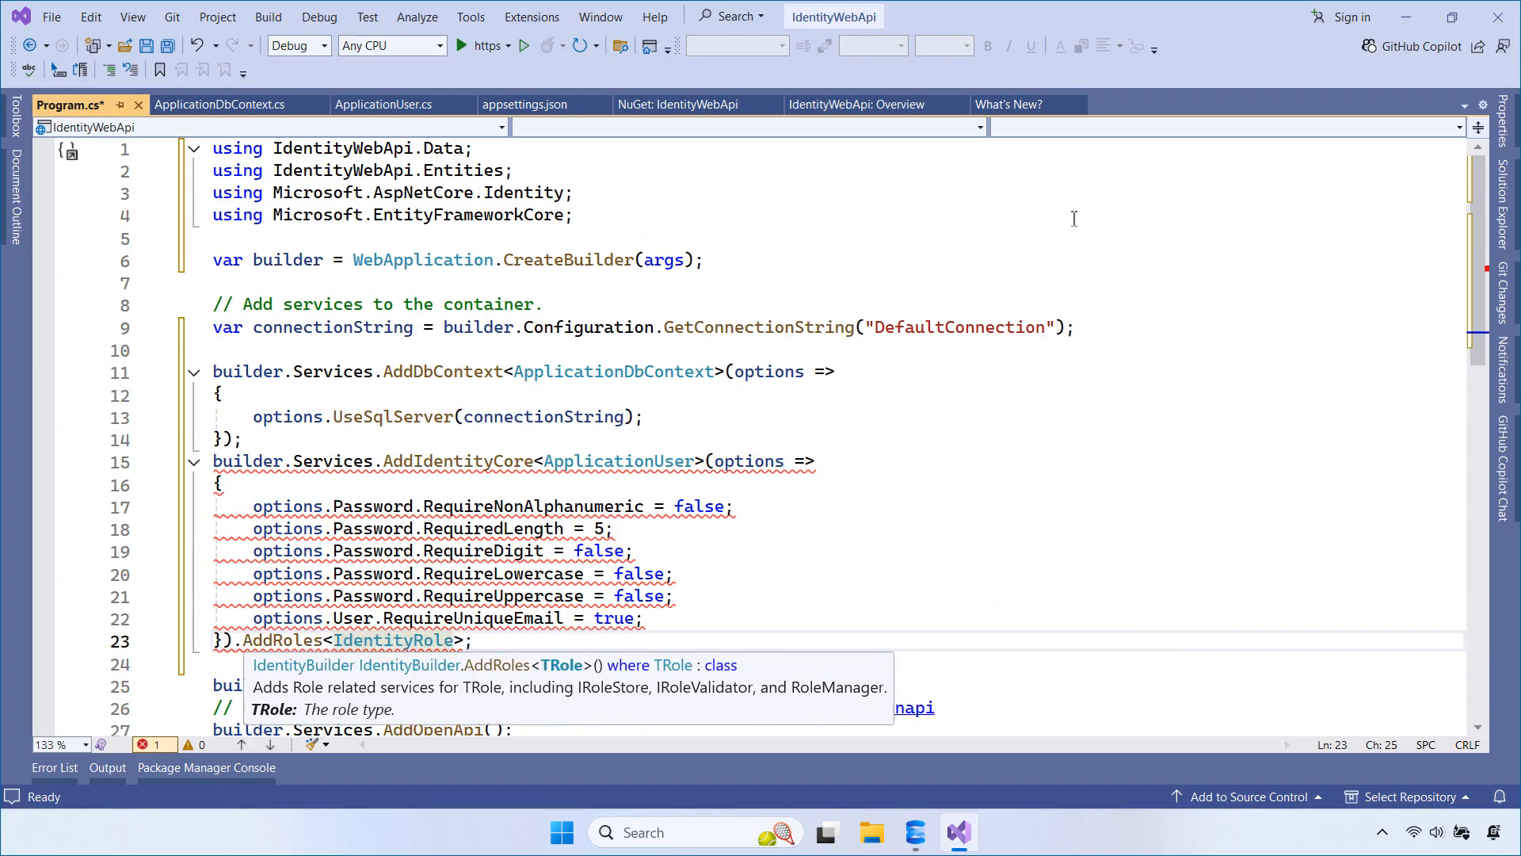
text(.AddEntityFrameworkStores<appli>;)
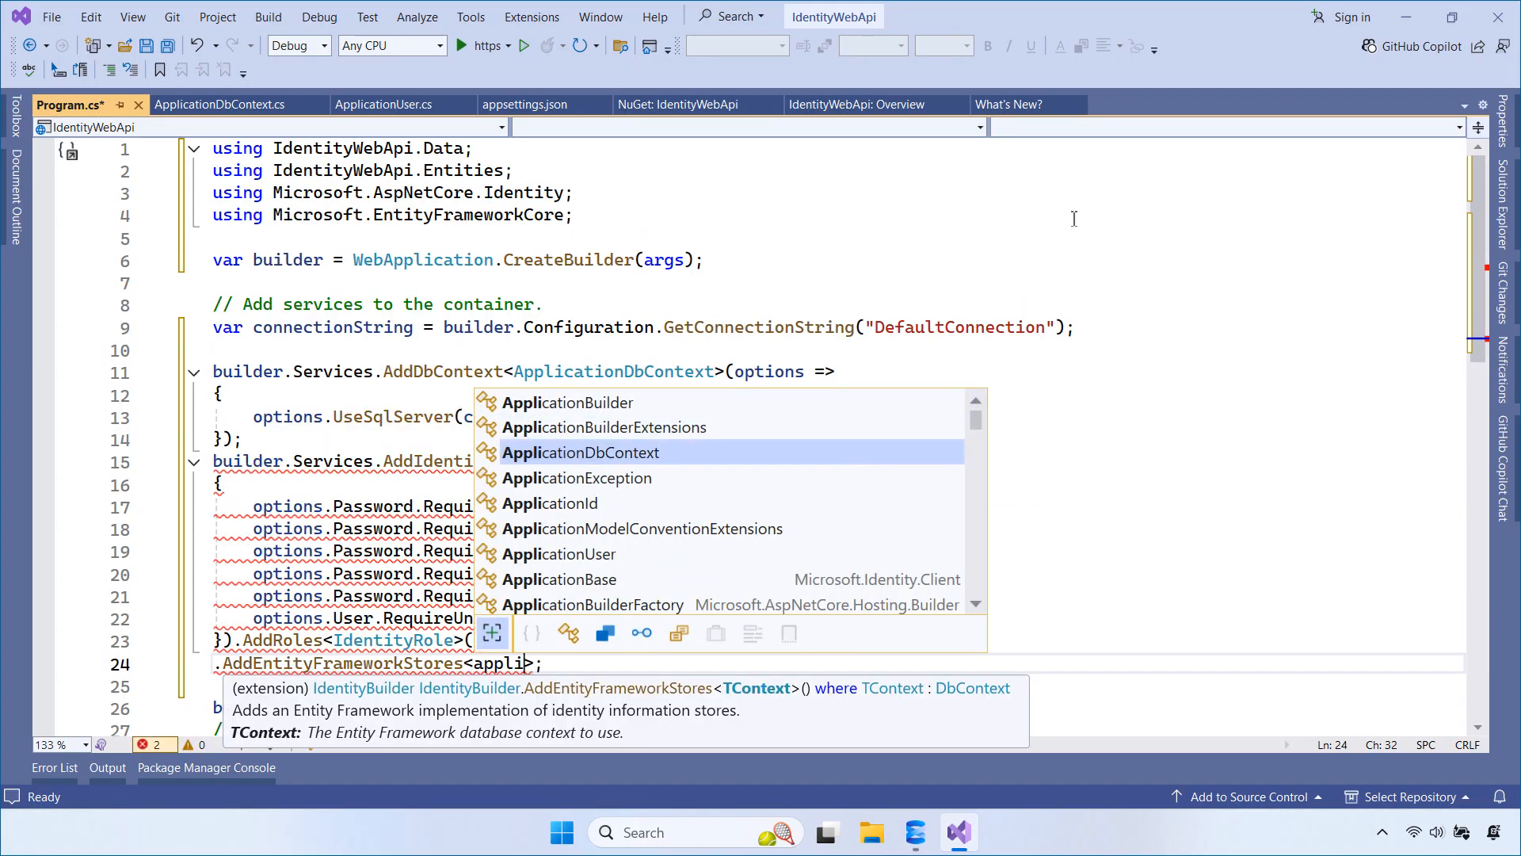
text(.AddSignInManager;)
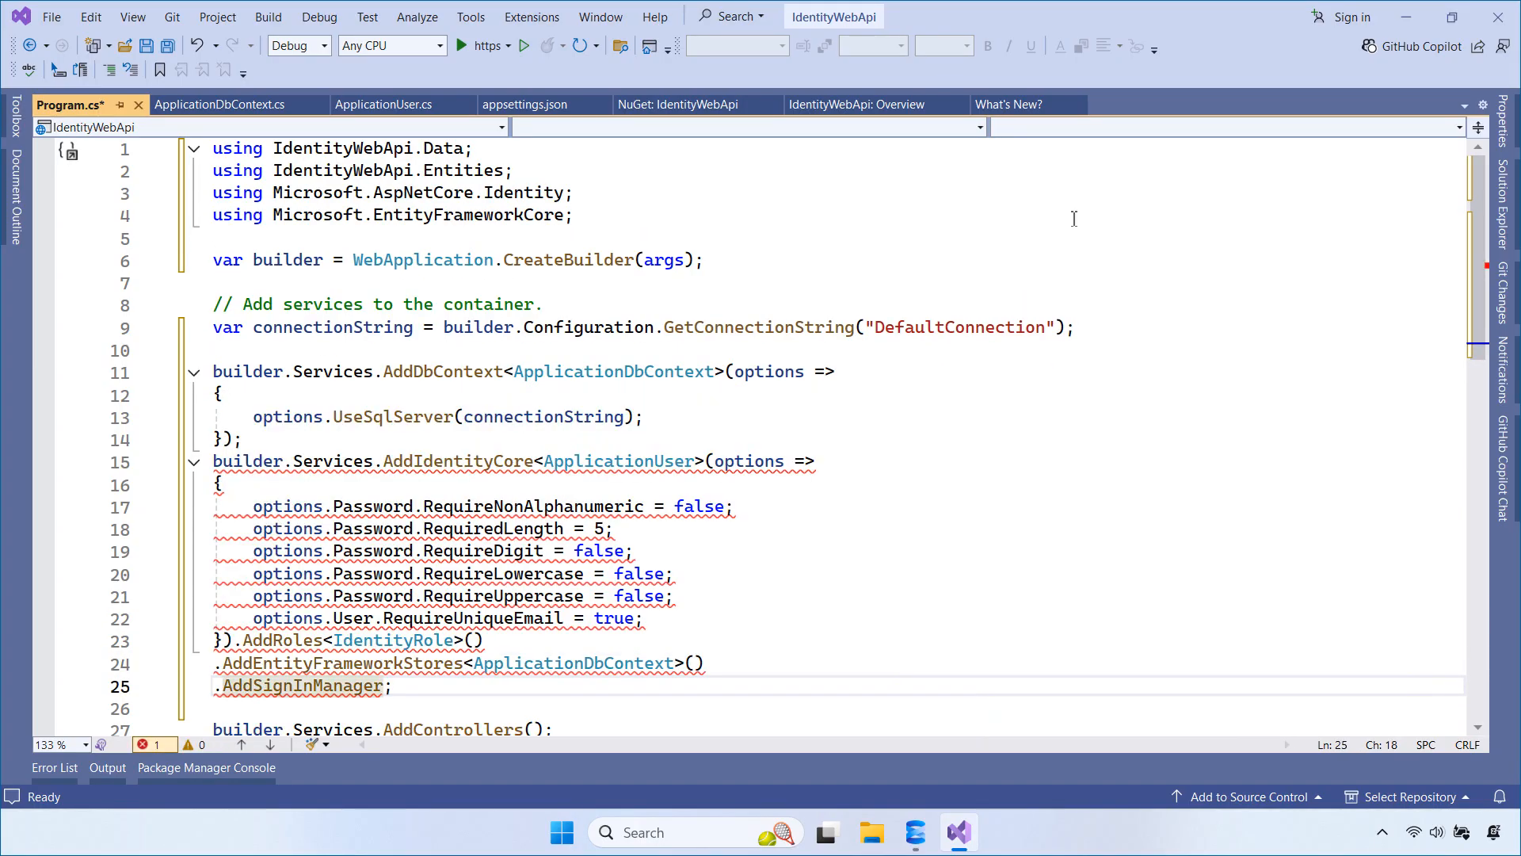
text(.add)
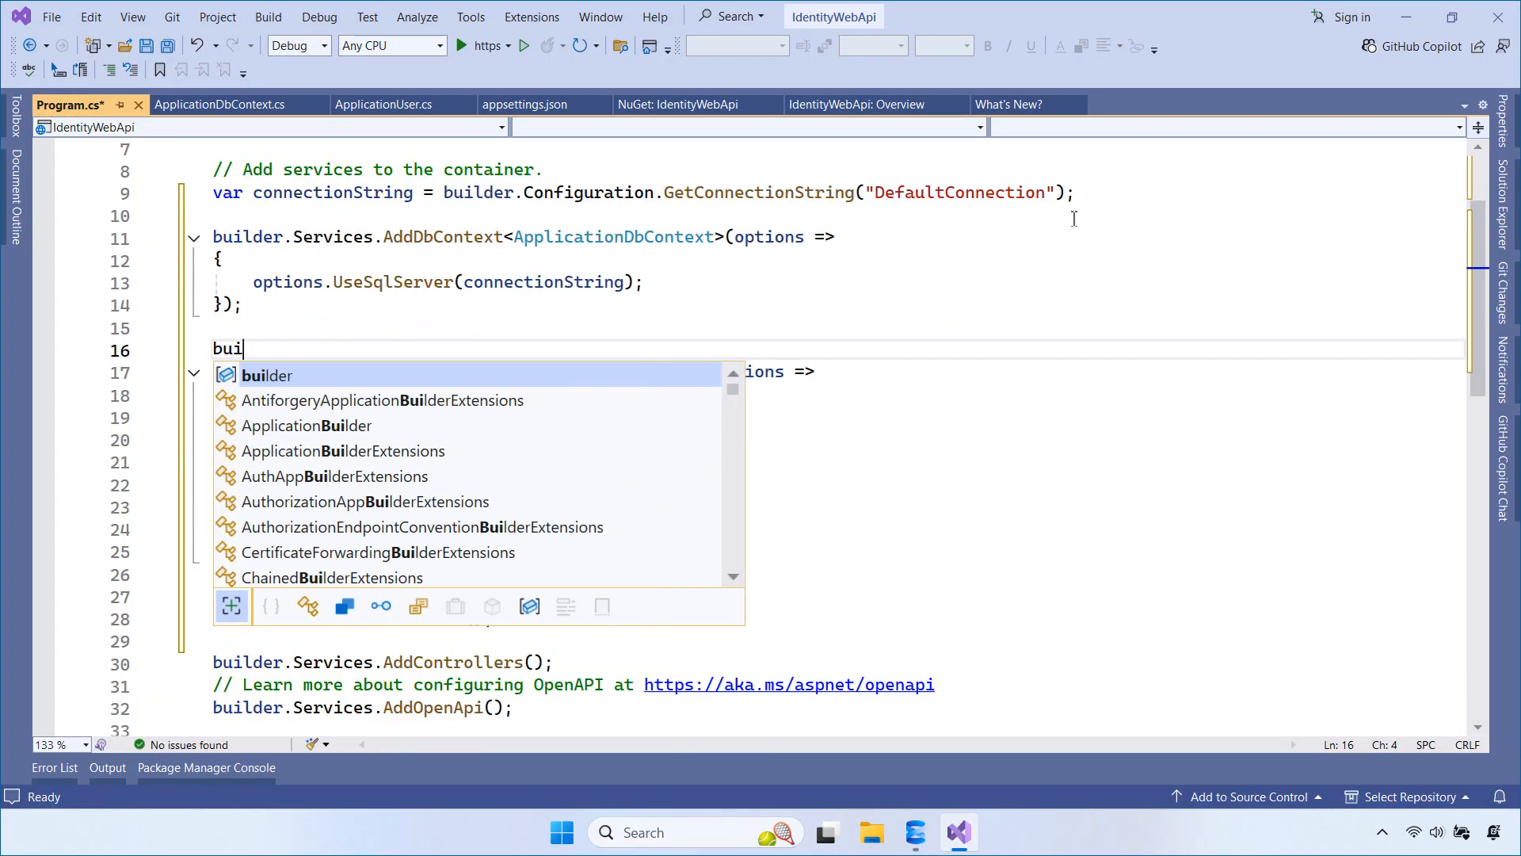
- Add AddDefaultTokenProviders, AddEndpointsApiExplorer, AddSwaggerGen, UseSwagger and UseSwaggerUI, then bring up the Package Manager Console
text(lder.services.AddEndpointsApiExplorer();)
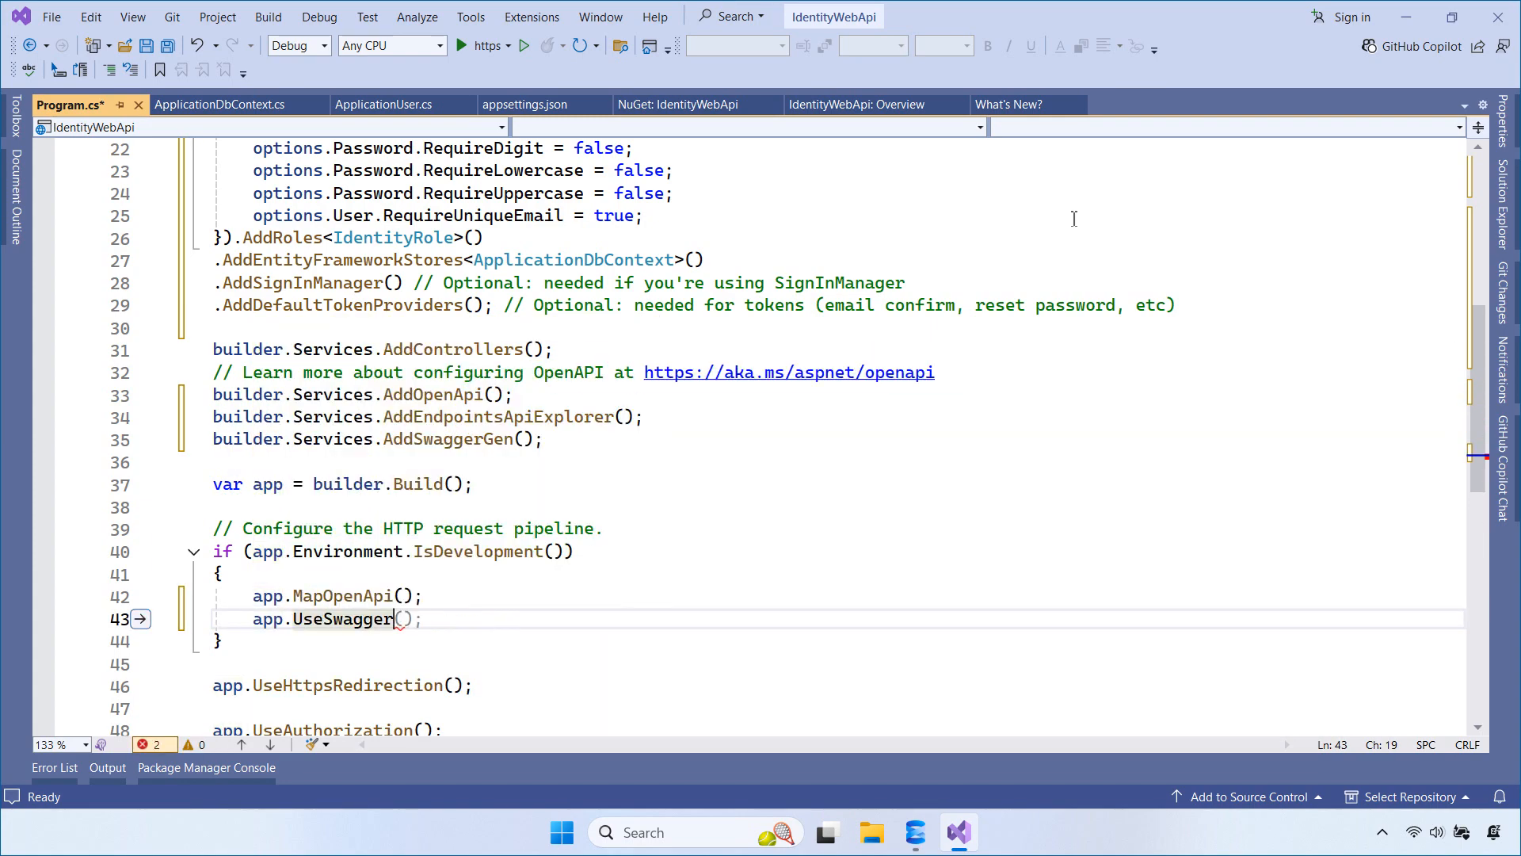
text(app.useSwaggerUI();)
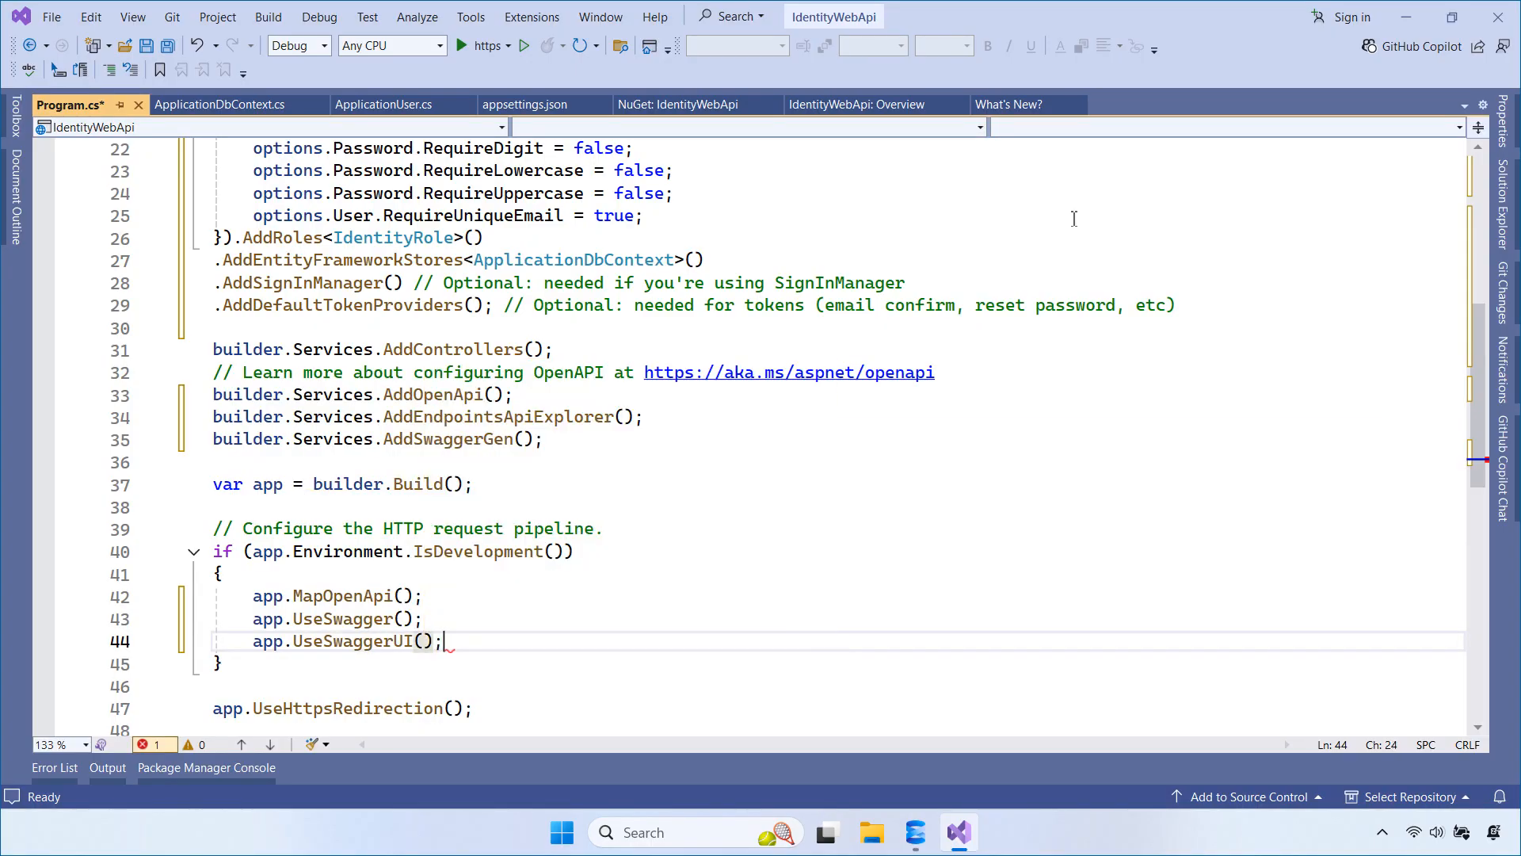
click(470, 15)
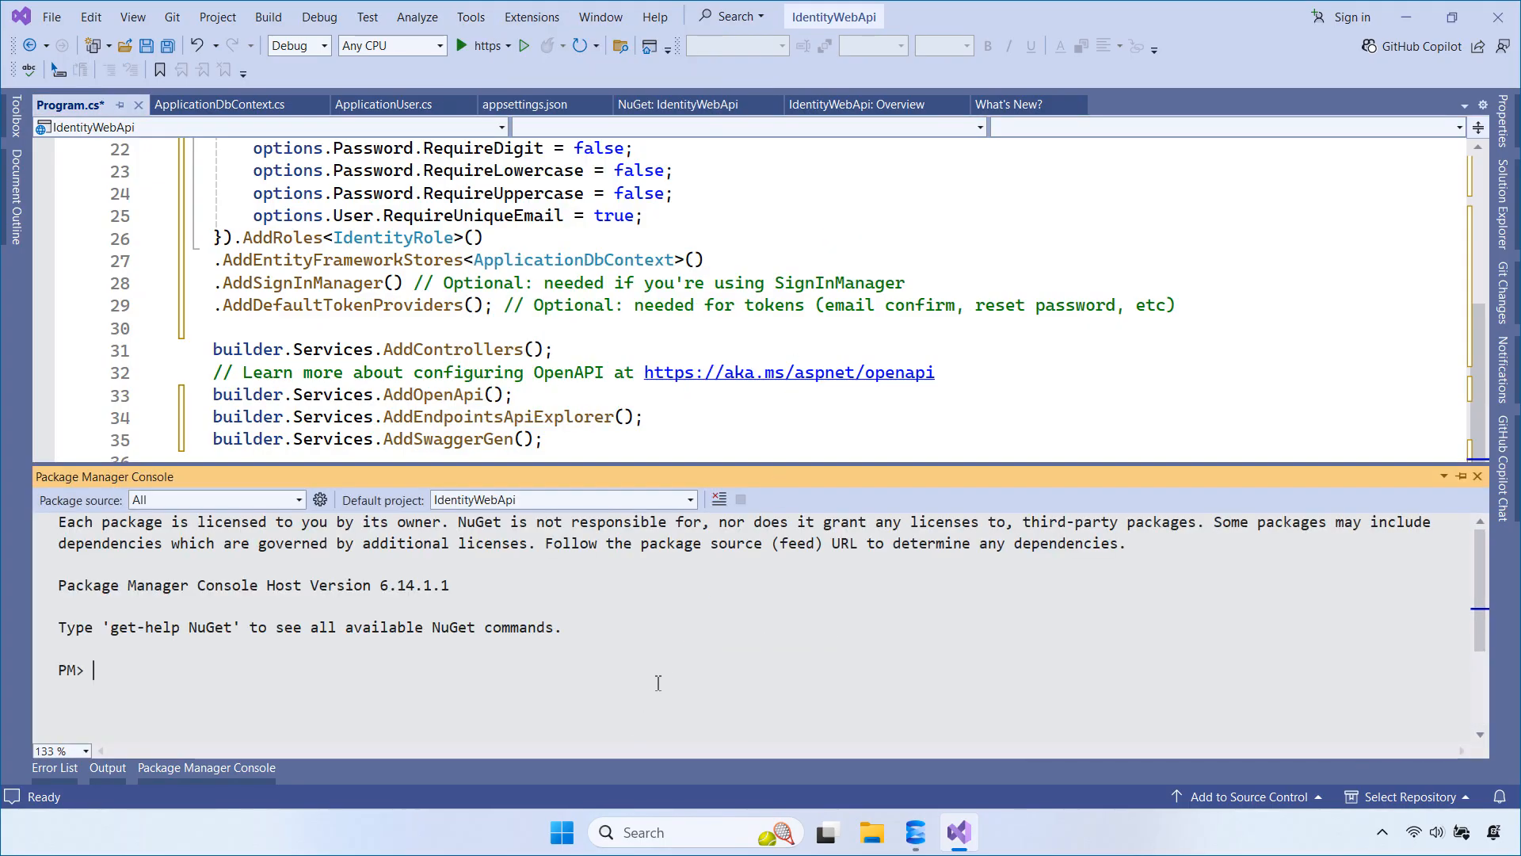
- Run dotnet ef migrations add InitialDatabase in the Package Manager Console
text(dotnet ef migrations add InitialDatabase)
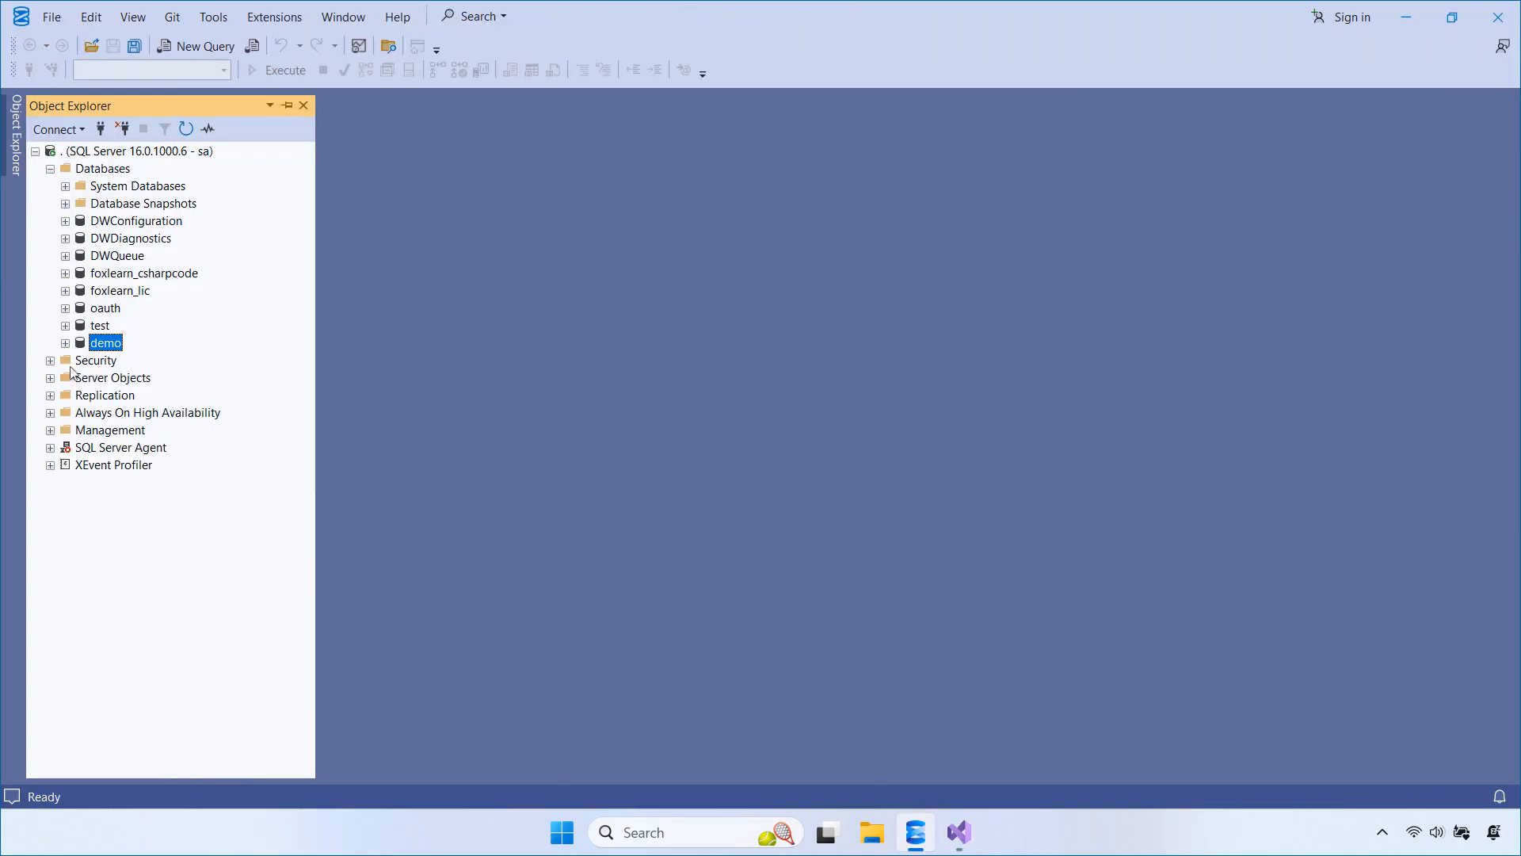
- Review the server's databases in SQL Server Management Studio's Object Explorer
click(63, 342)
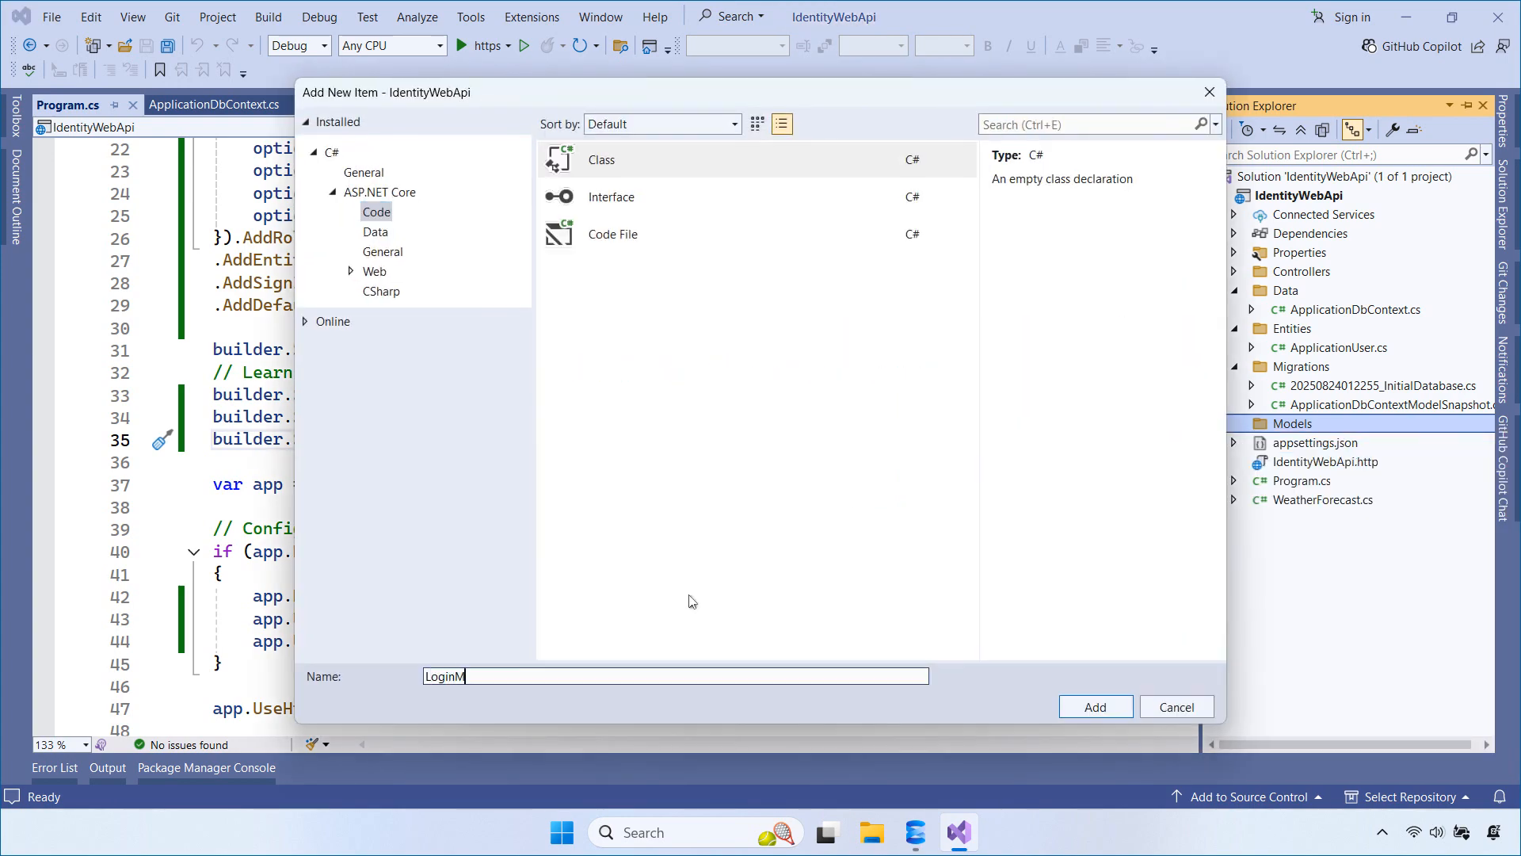
- Create LoginModel with [Required] string Email and Password get/set properties
click(1095, 707)
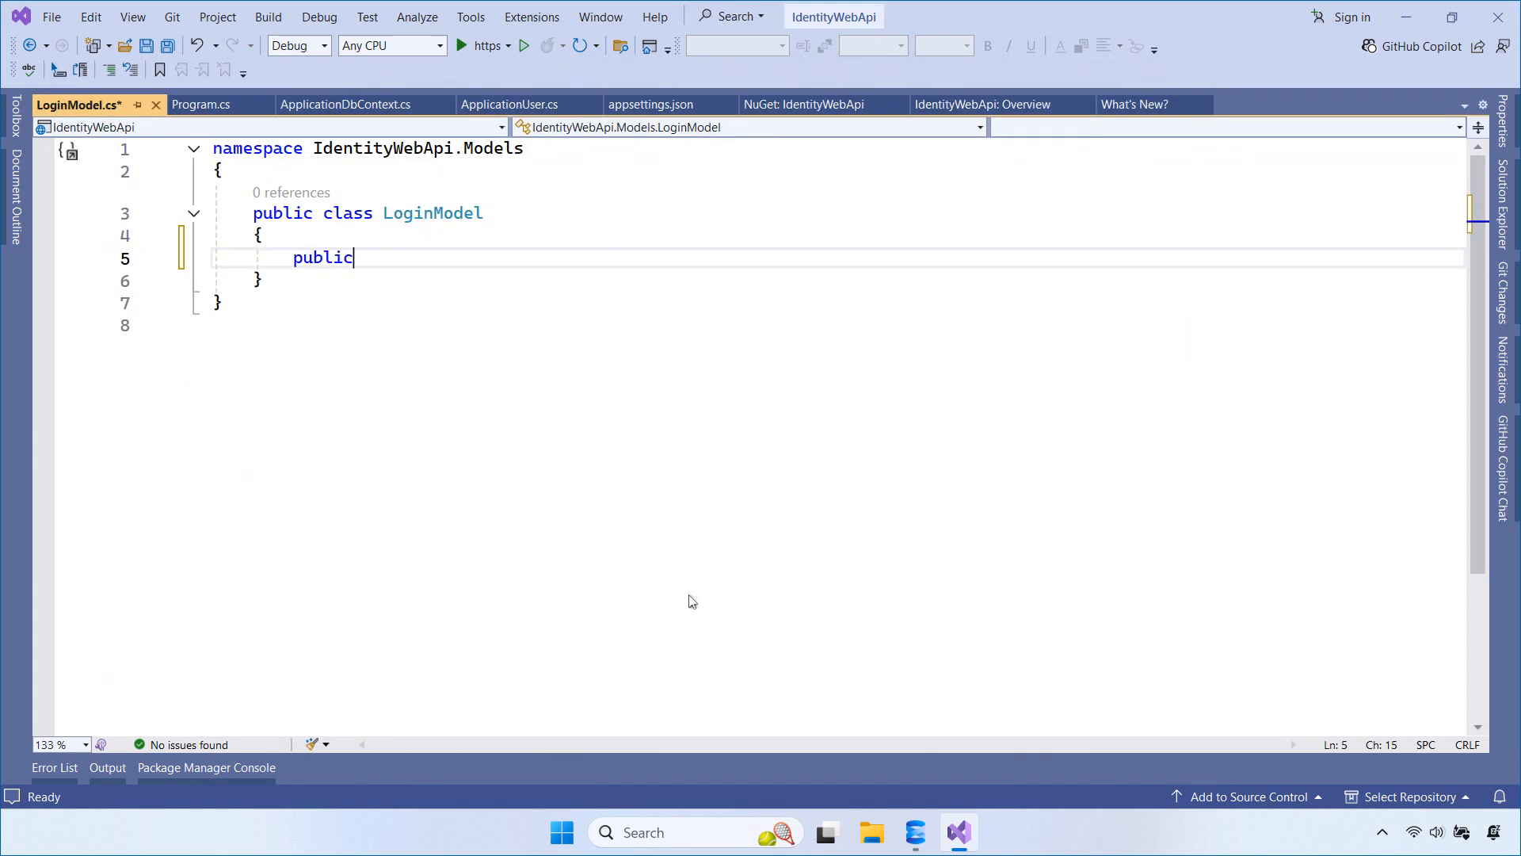
text(string Email)
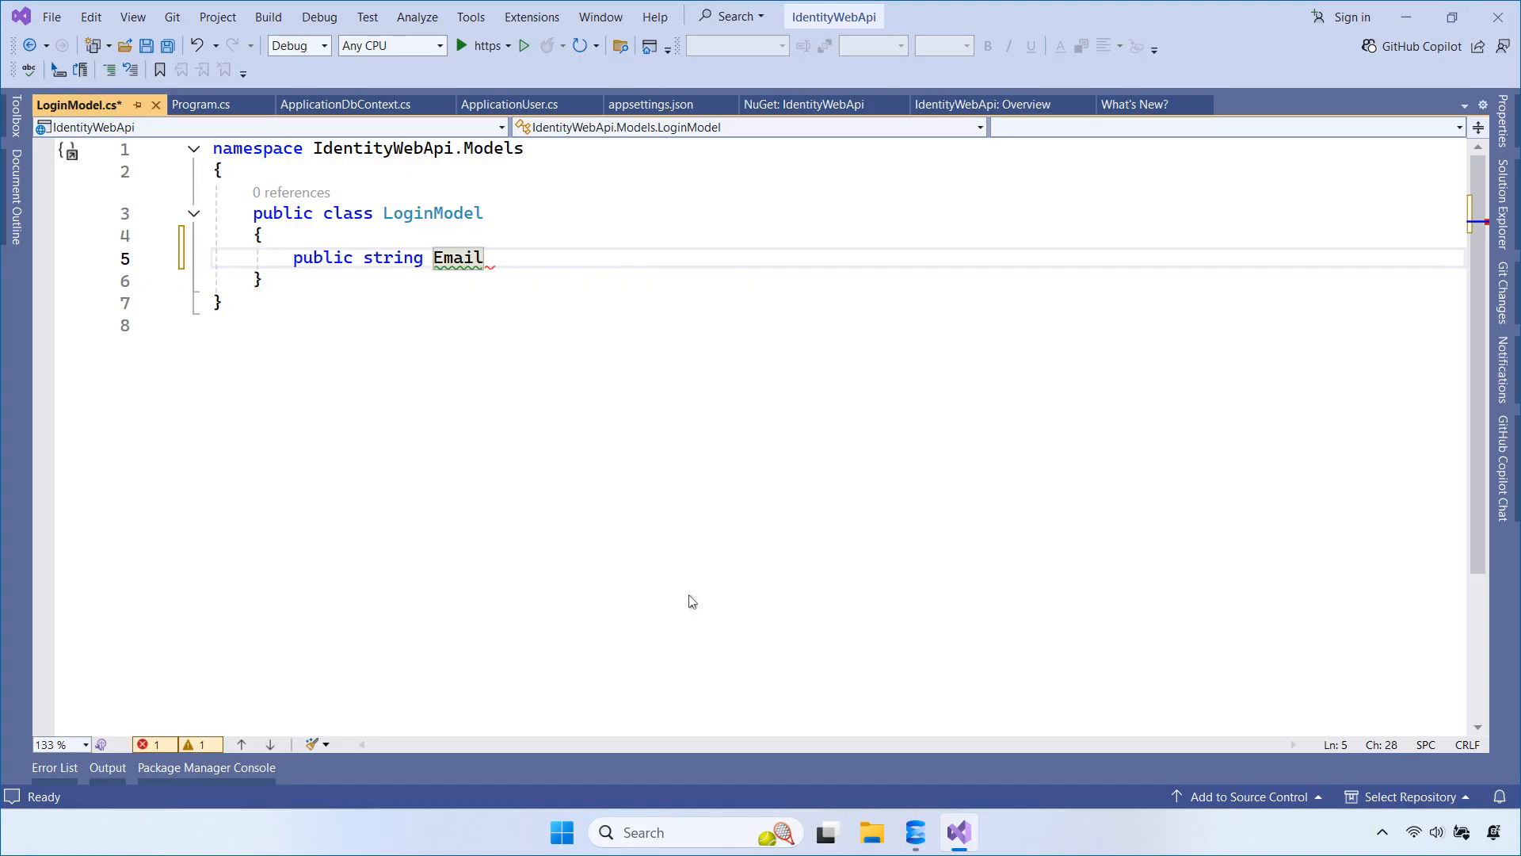
text({ get; set; })
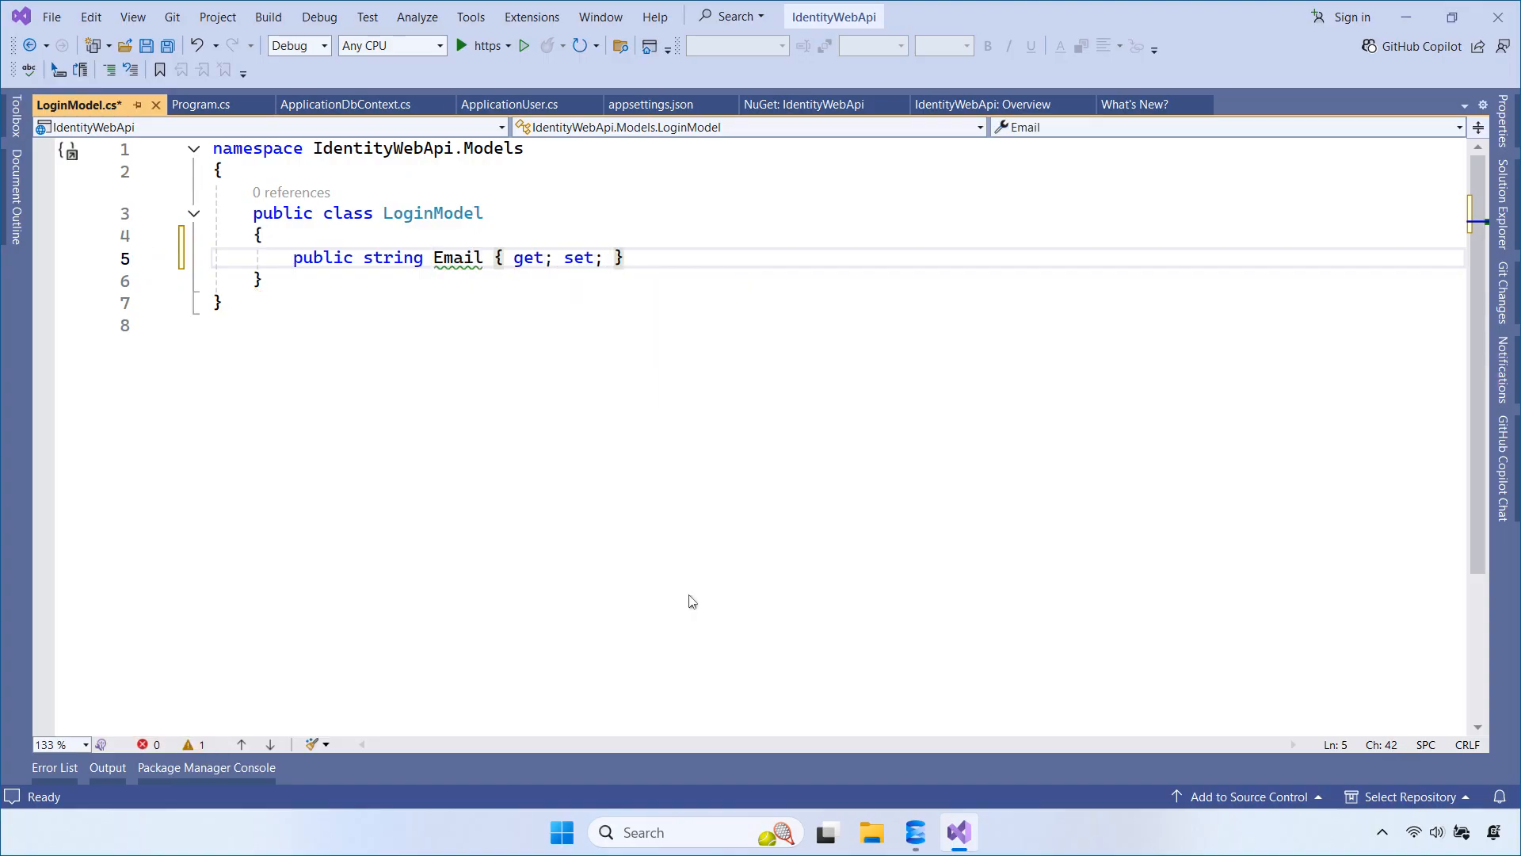
text([required)
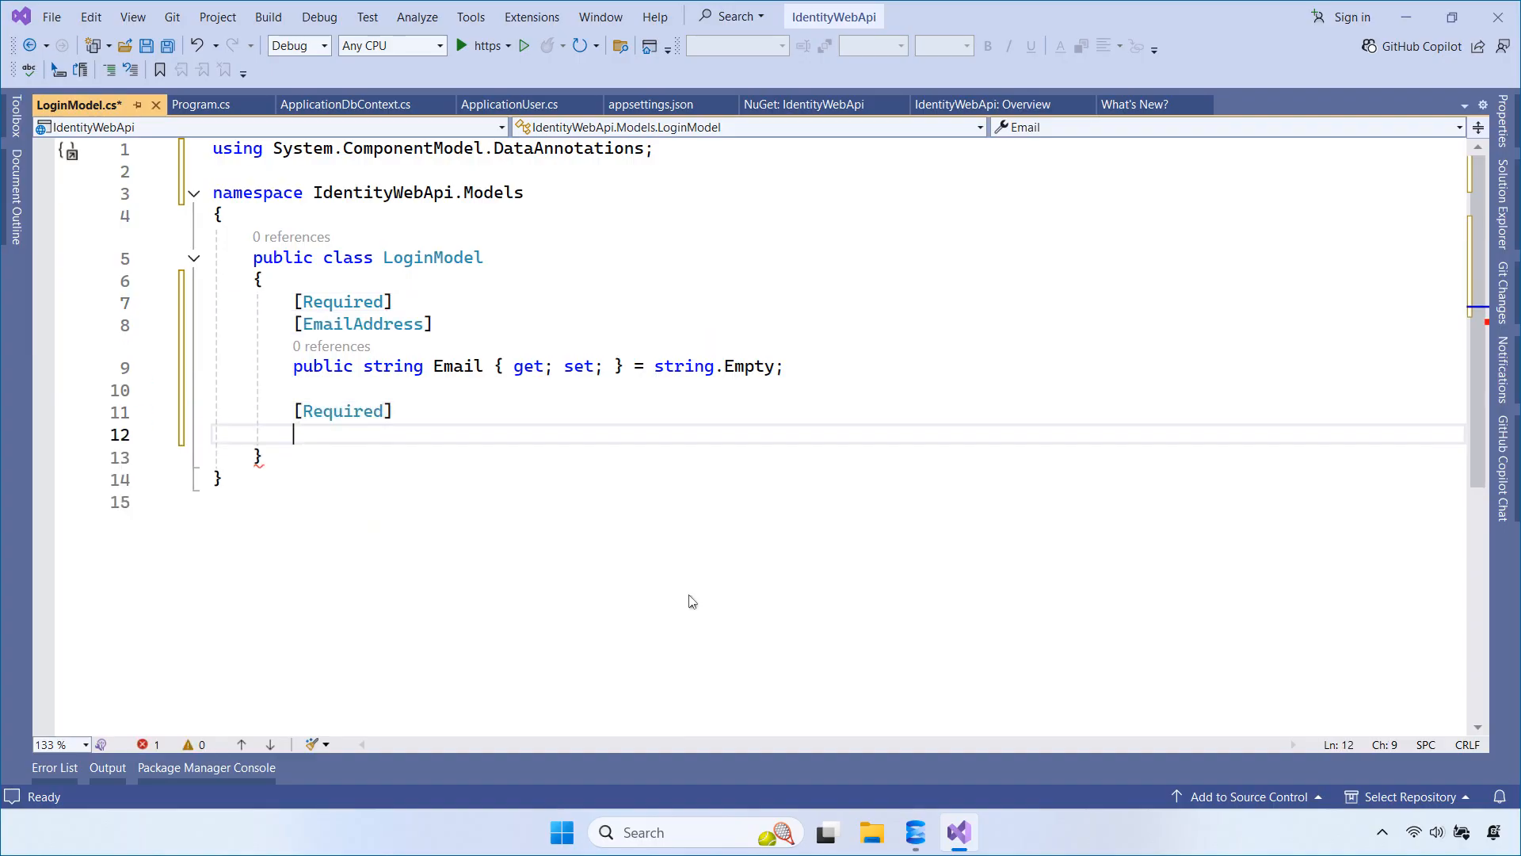
text(public string Pass)
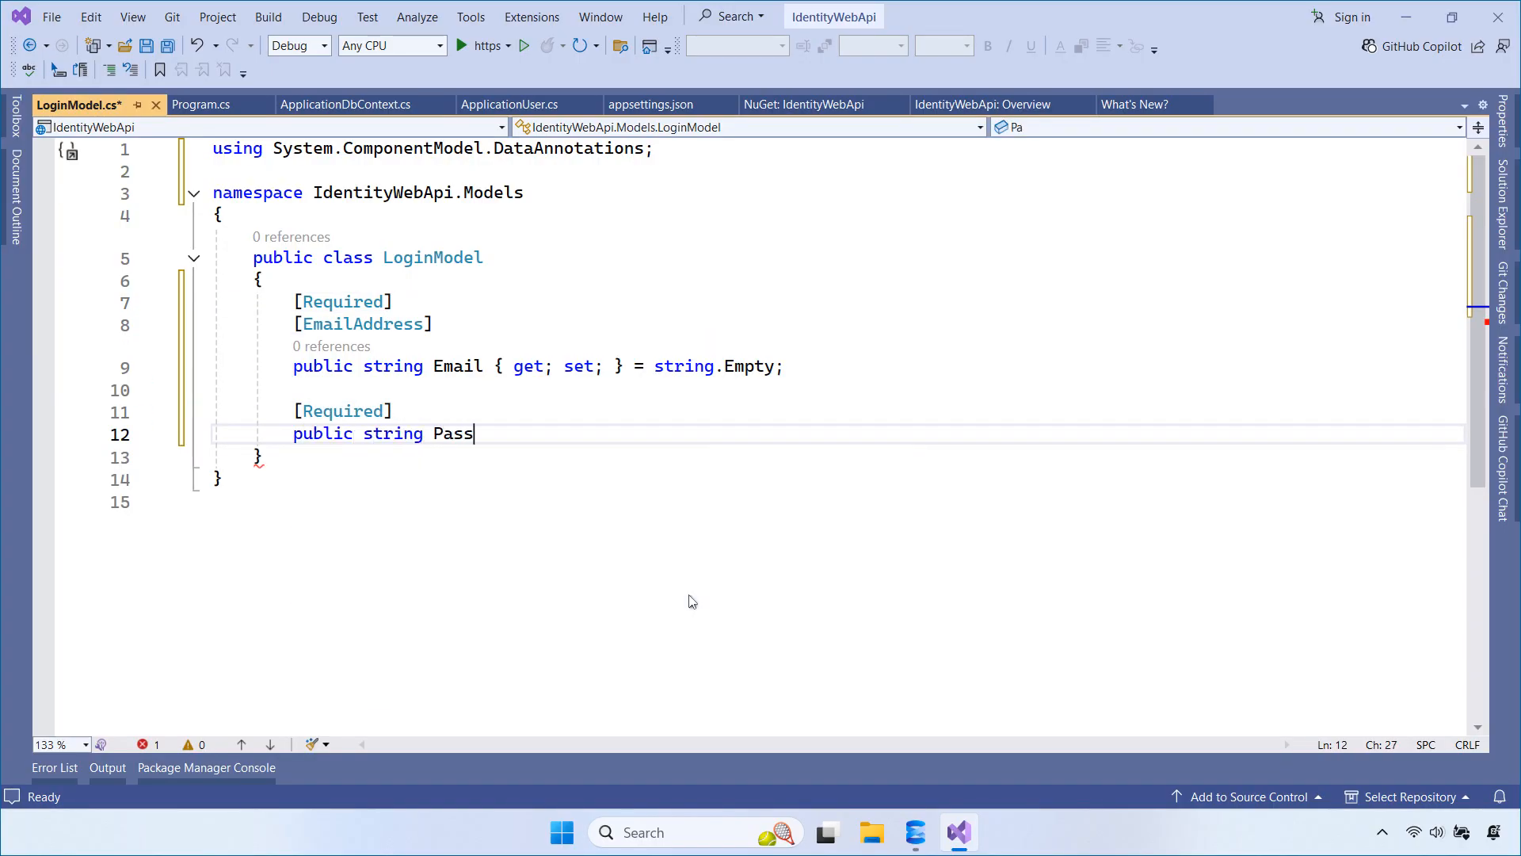
text(word { get; set; })
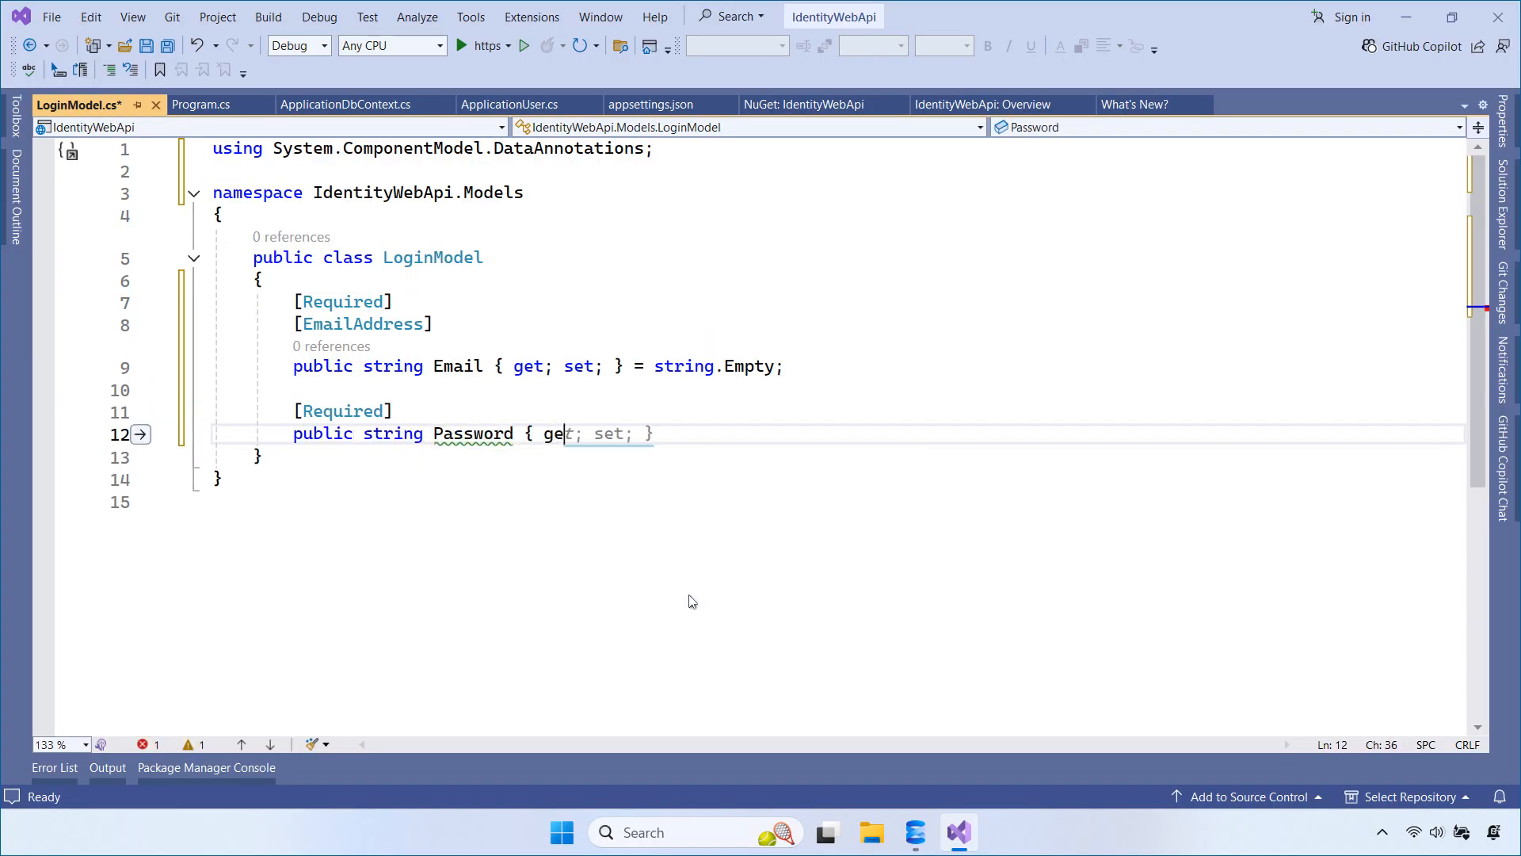
text(t;se)
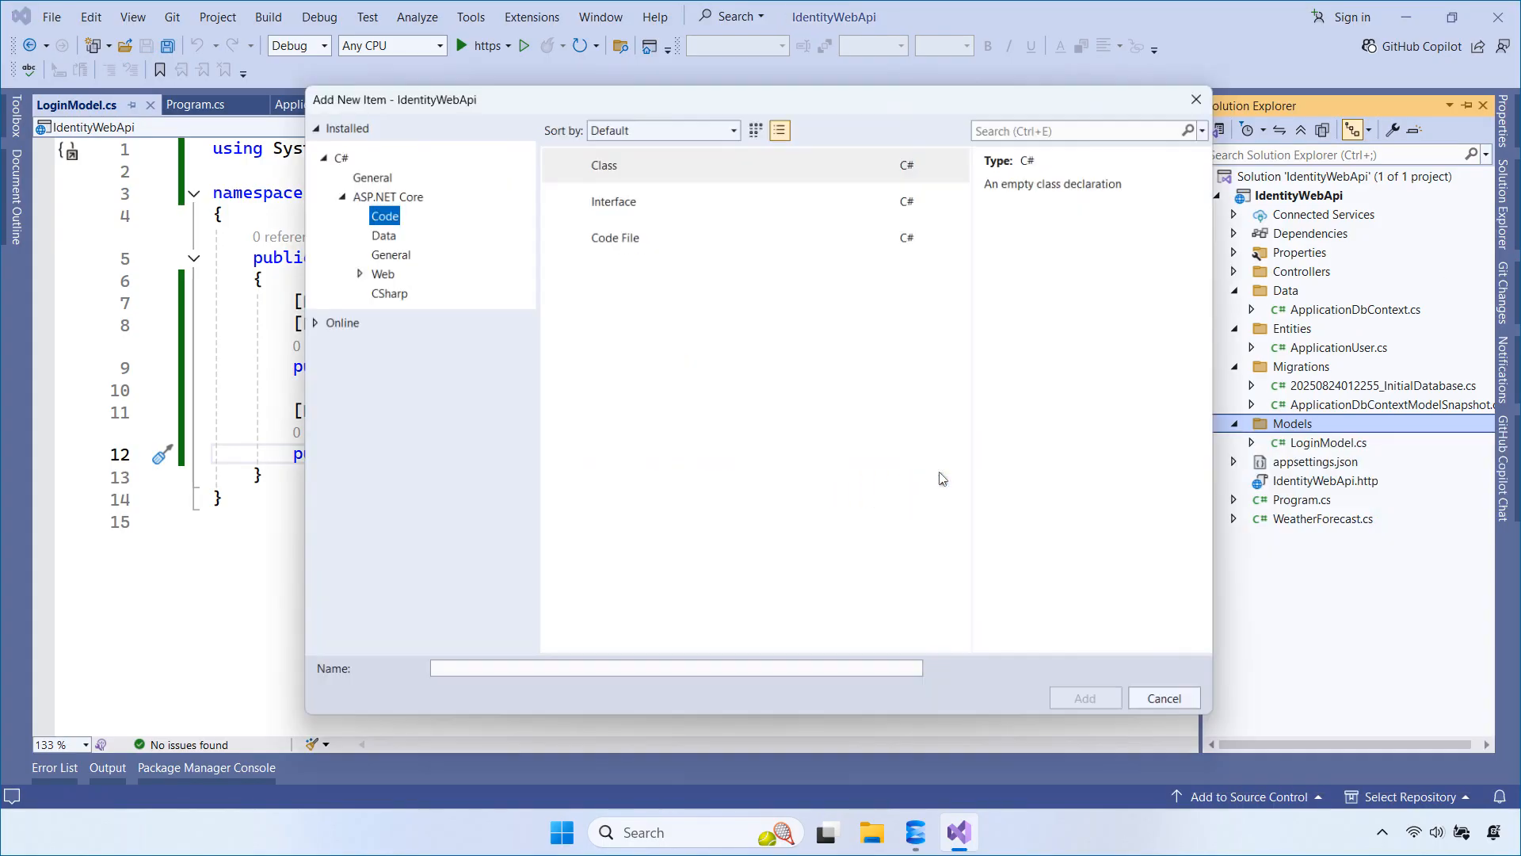
- Create RegisterModel with required Email, Password and FullName properties defaulting to string.Empty
text(RegisterMod)
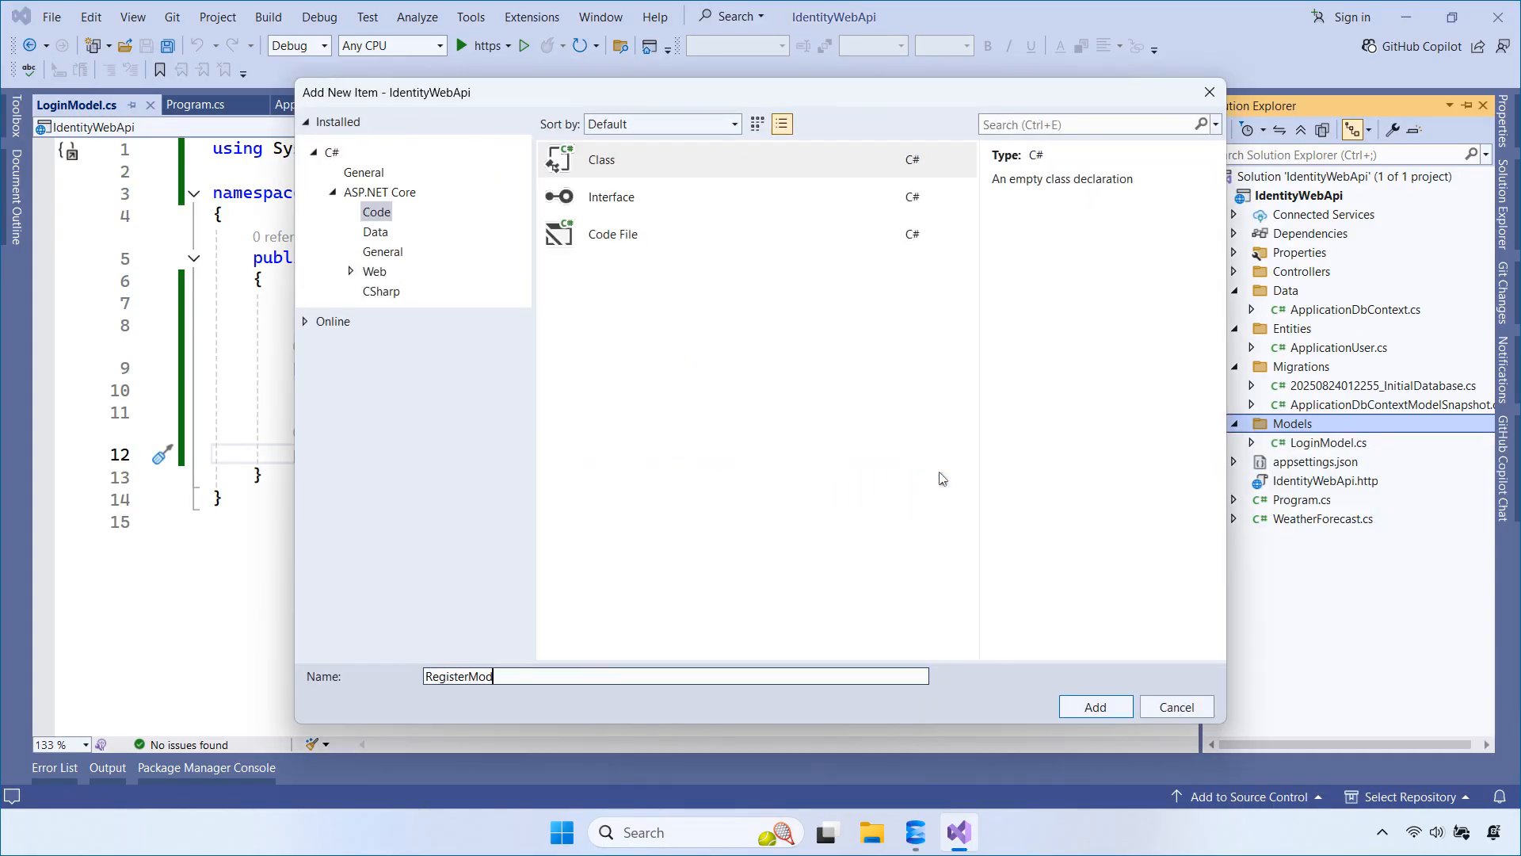
click(1095, 707)
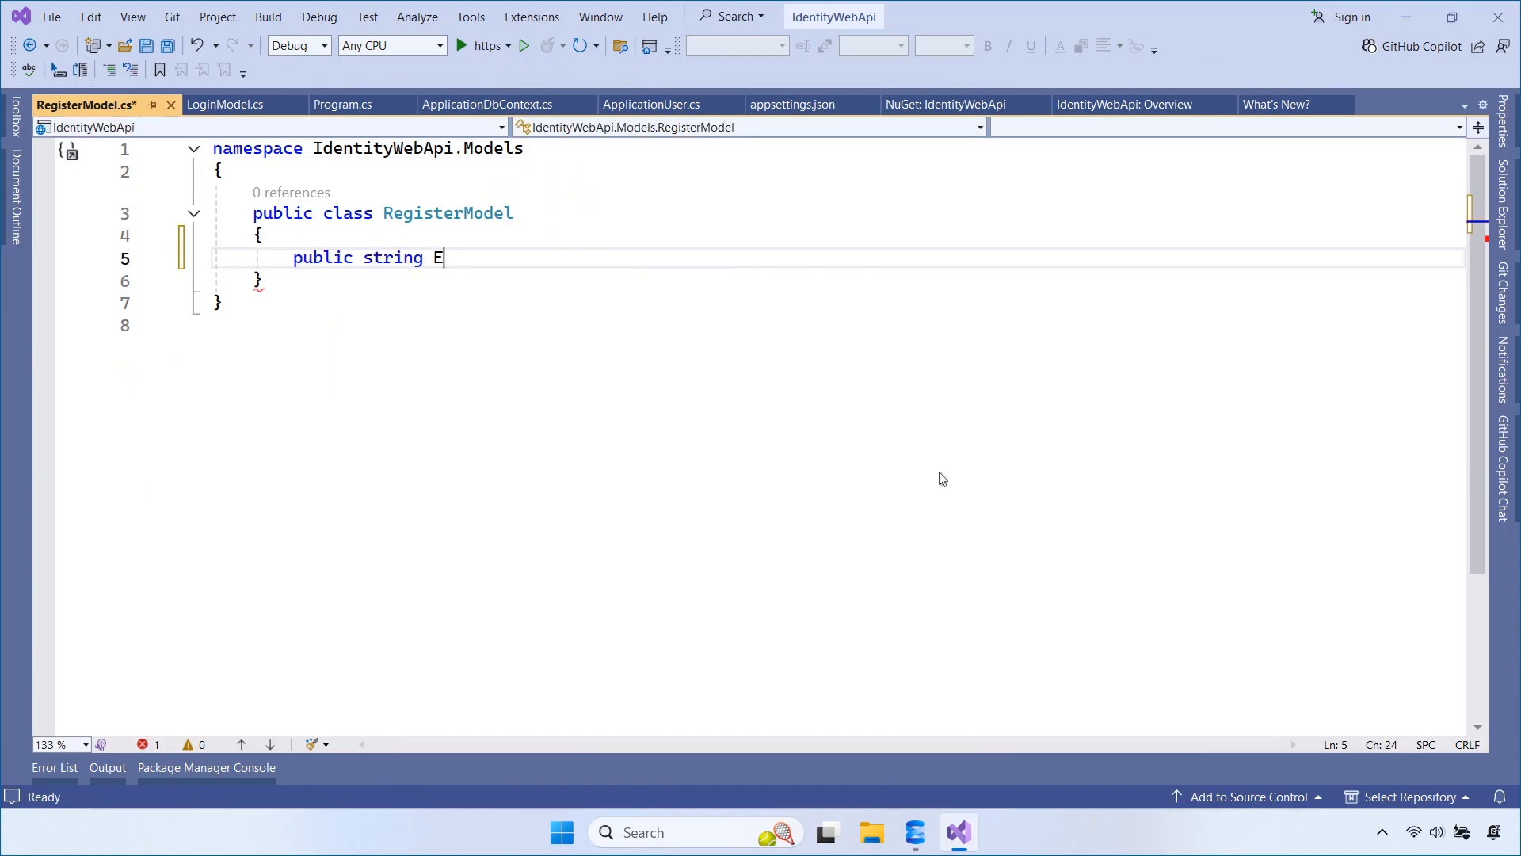
text(mail { get;set;)
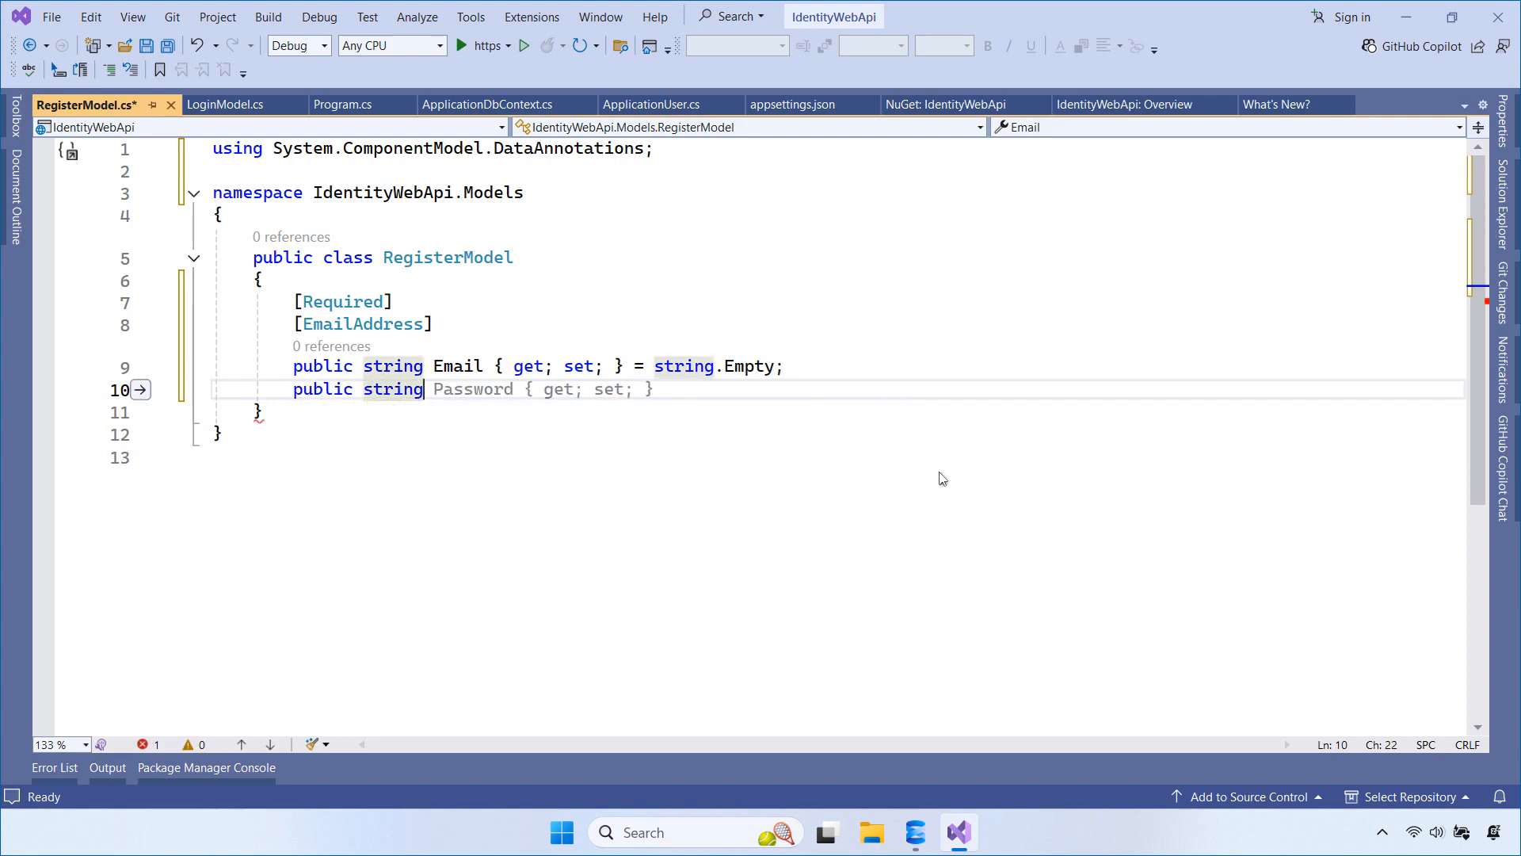
text(= string.Empty;)
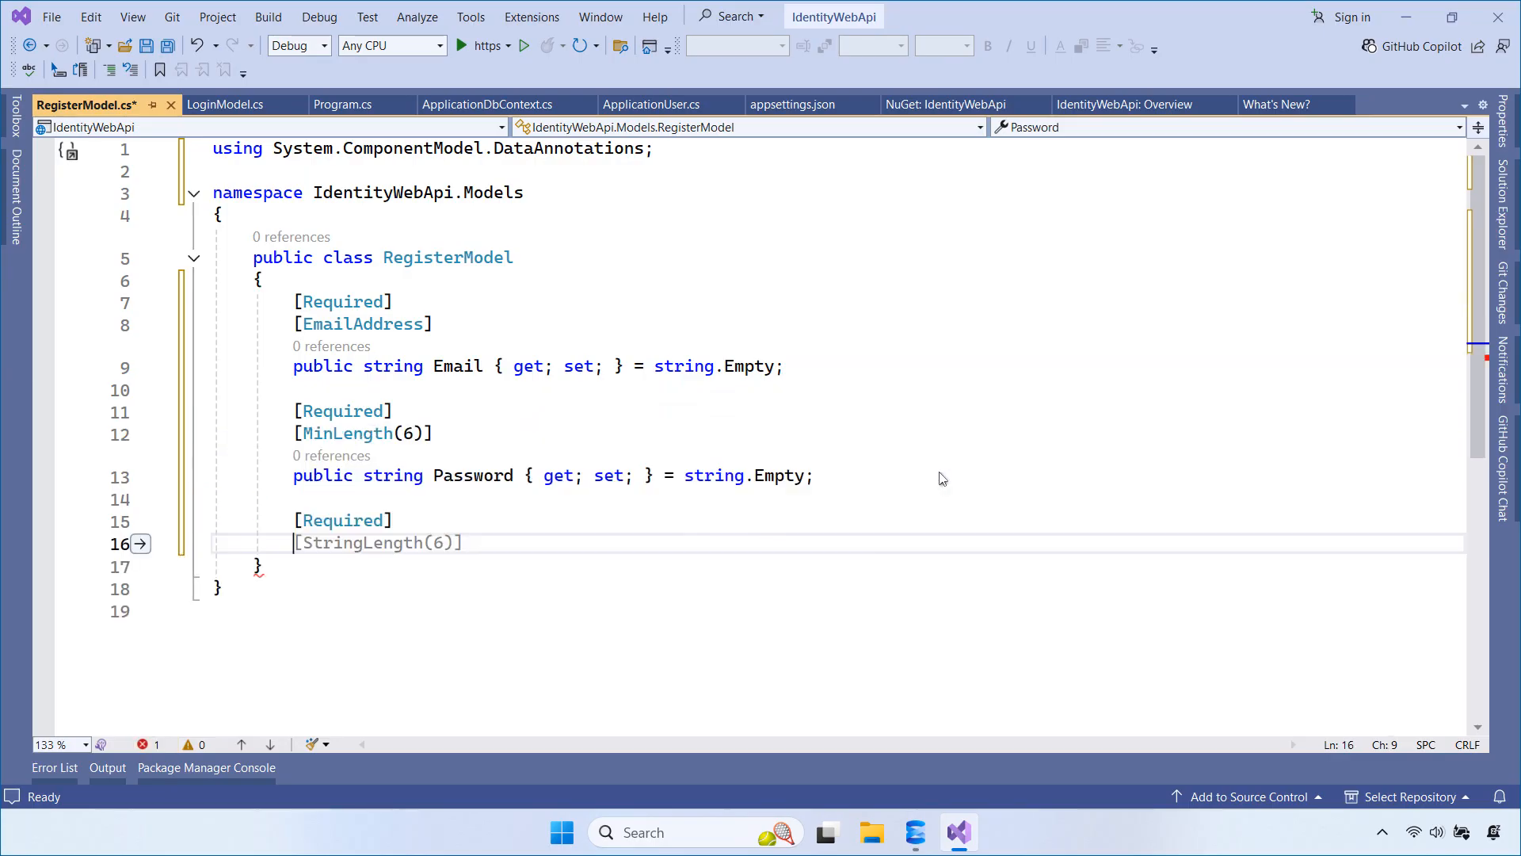
text(public string FullName {  get; set;)
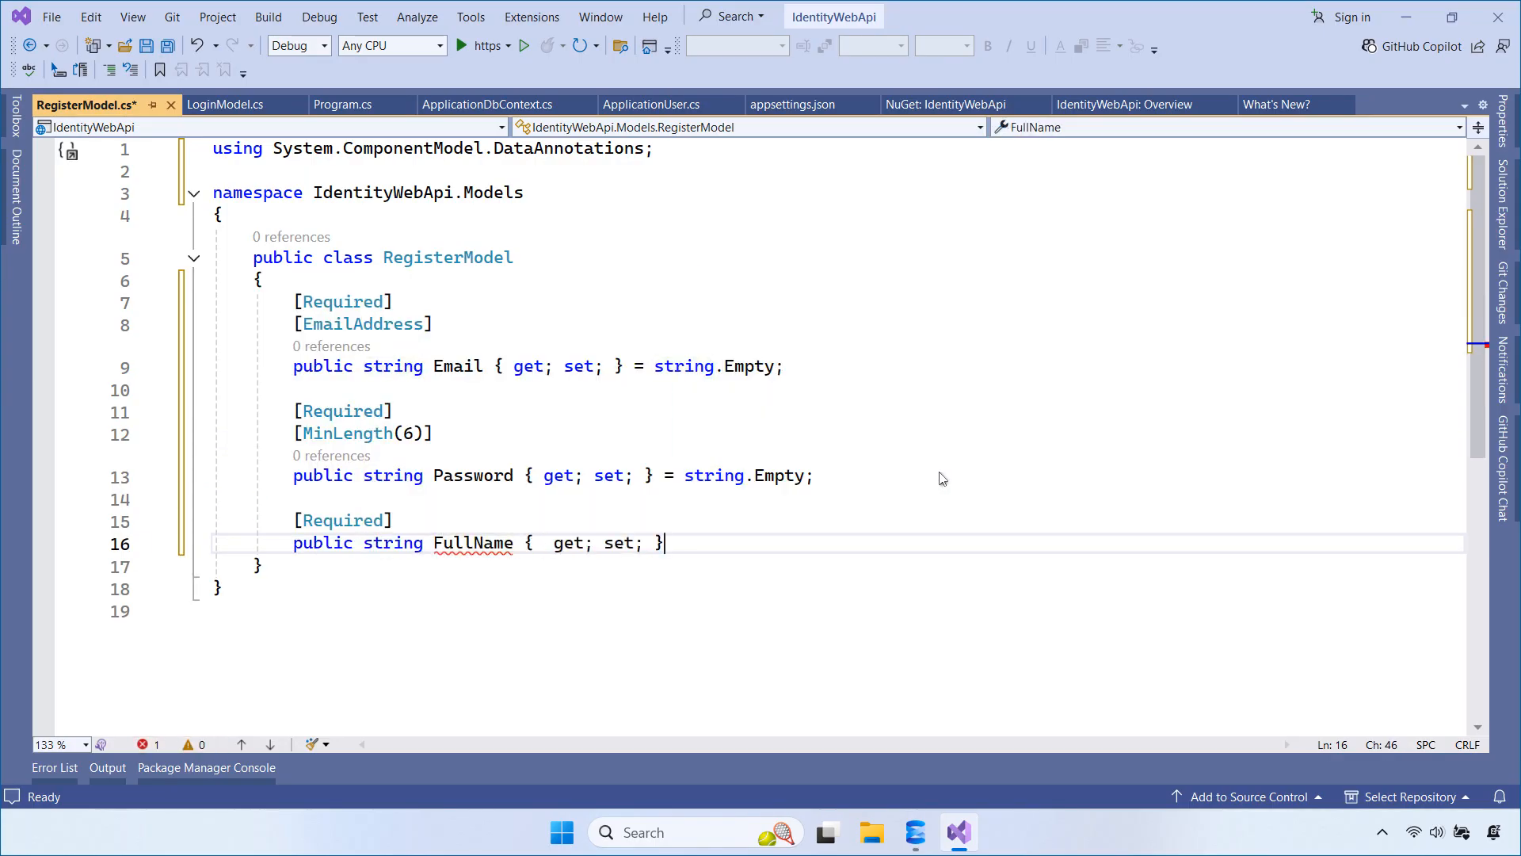
text(=string.Empty;)
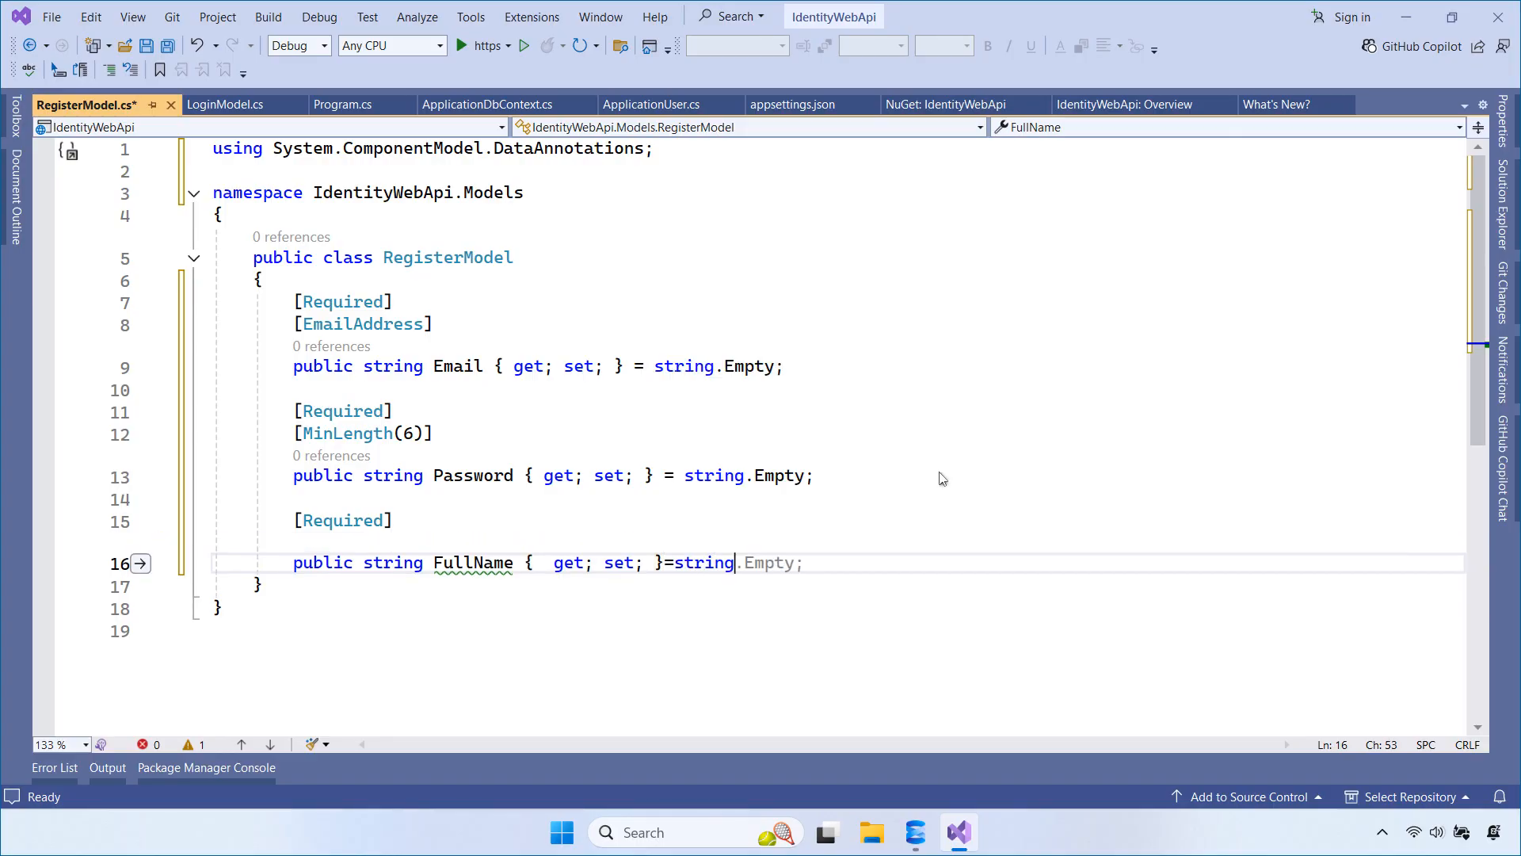
right_click(1293, 423)
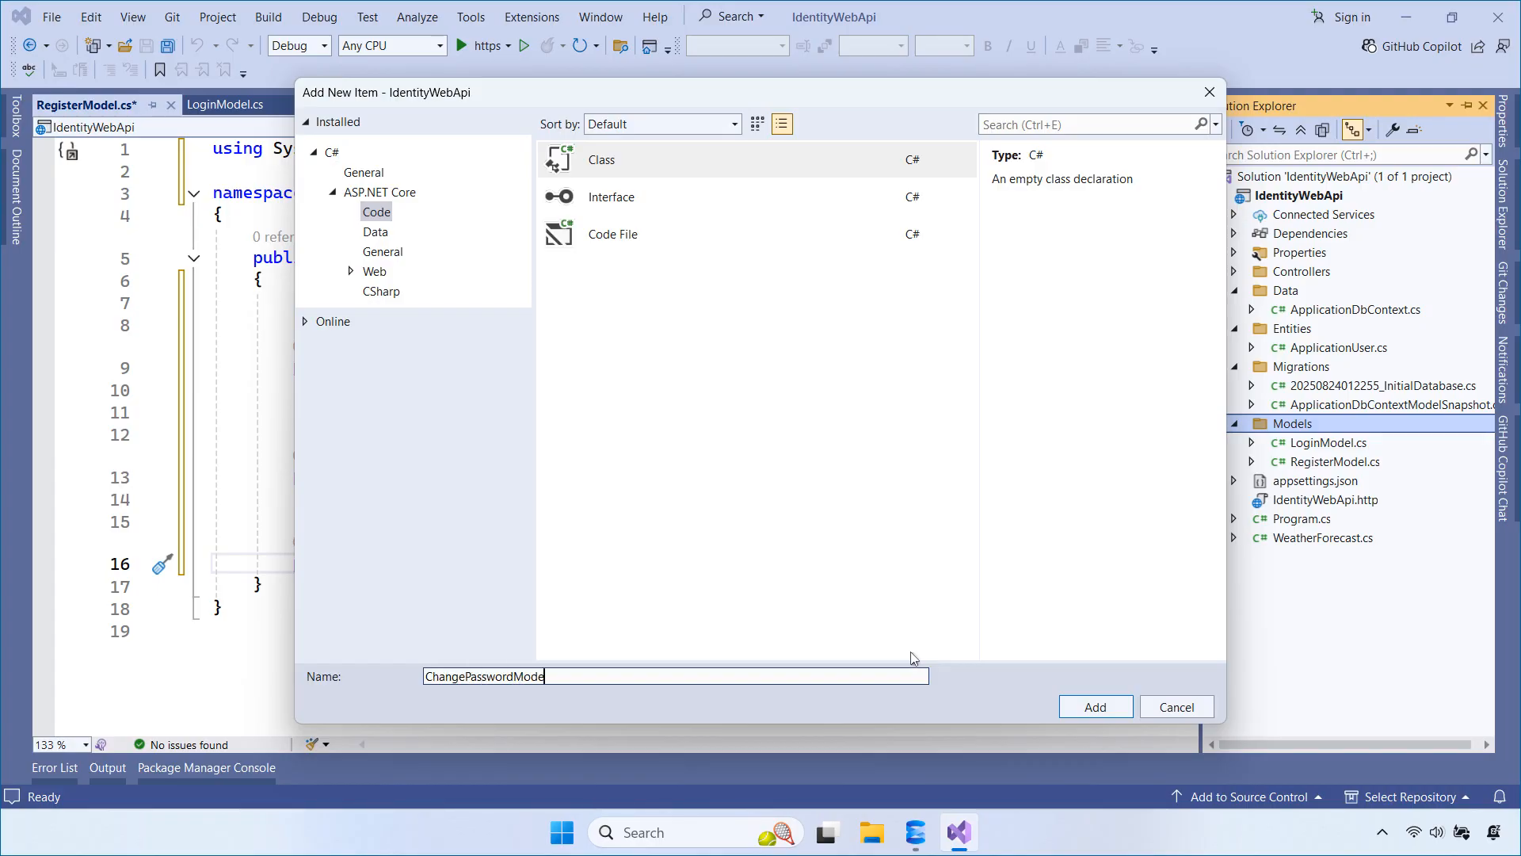
- Create ChangePasswordModel with required Email, CurrentPassword and NewPassword string properties
click(1095, 707)
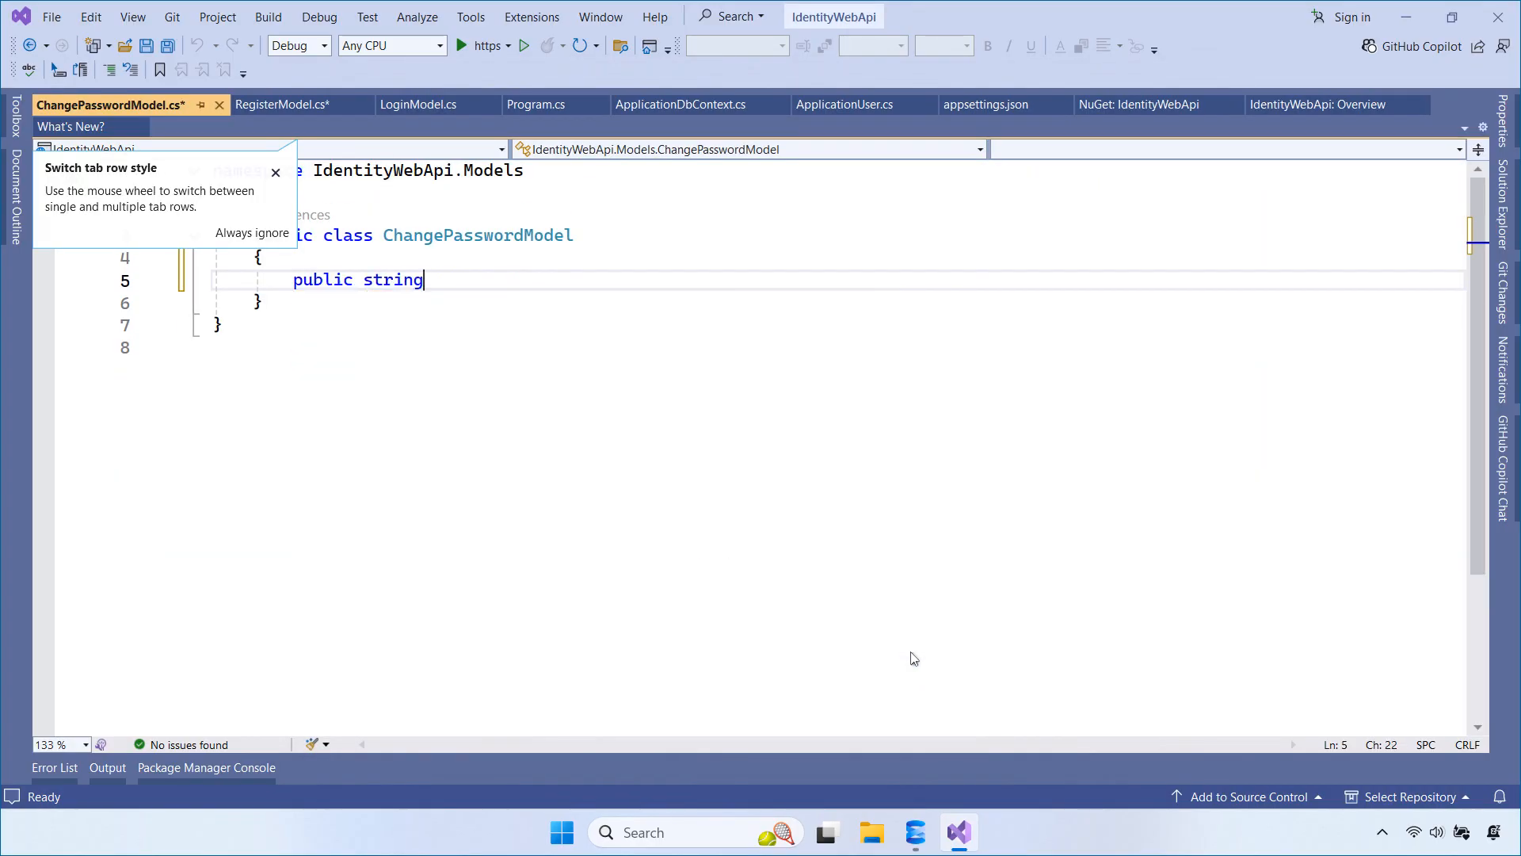
text(Email { get; set; } = string.Empty;)
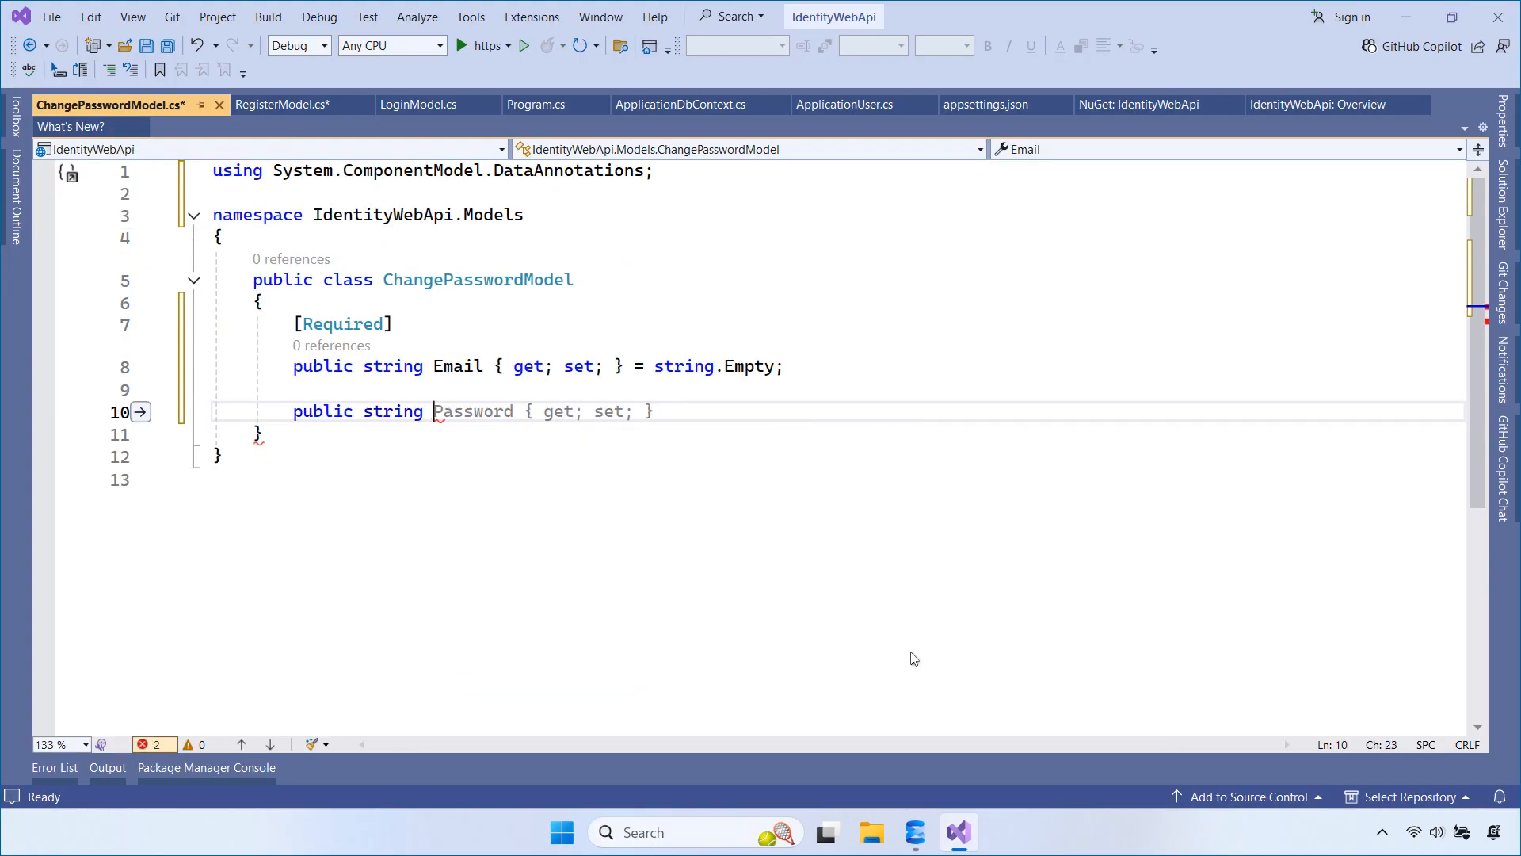
text(CurrentPass)
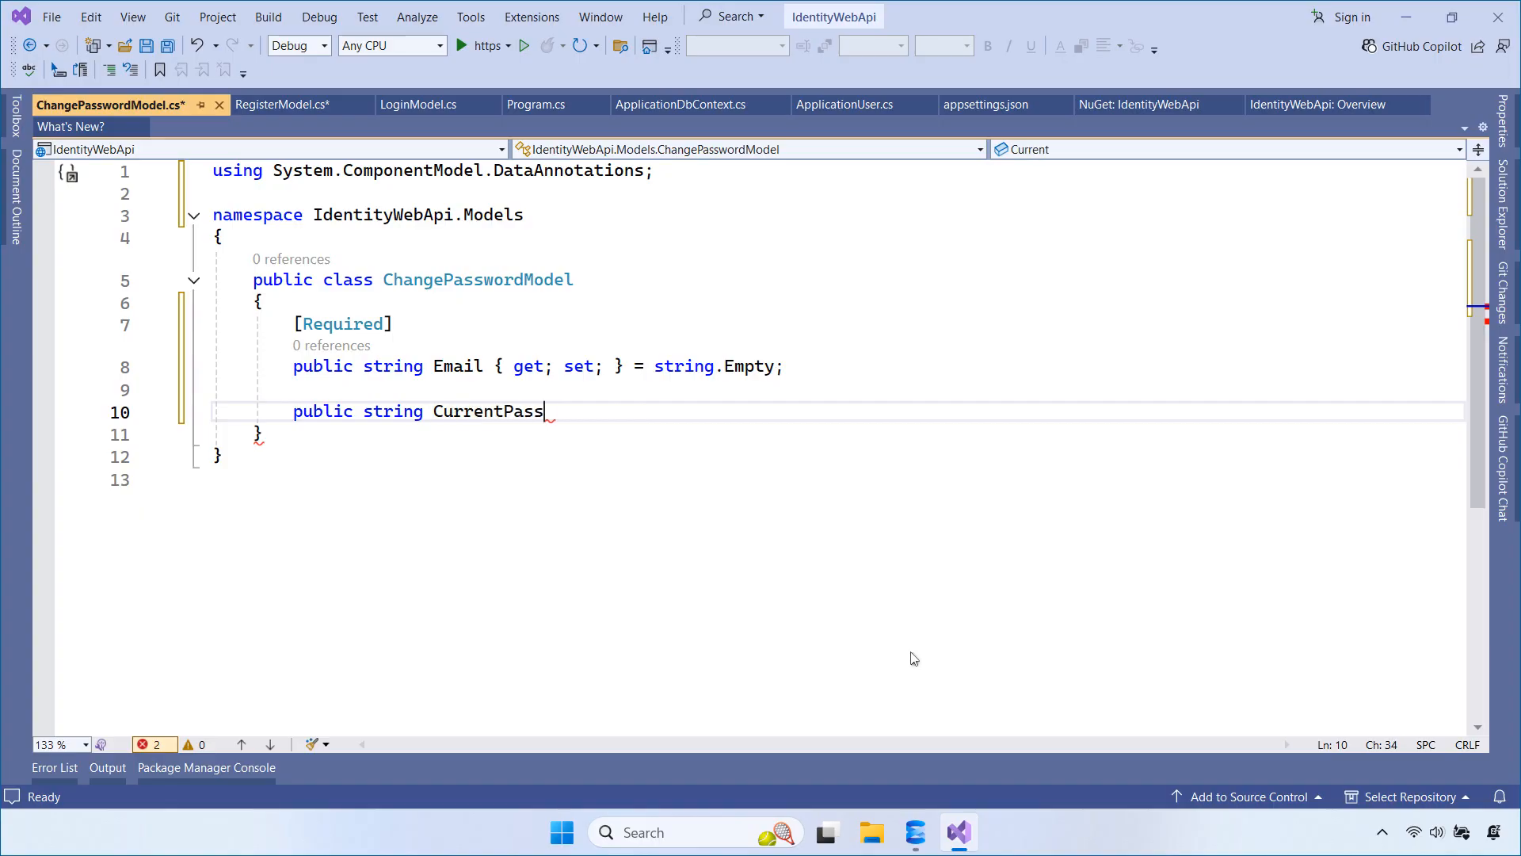
text(word { get; set; } = string.Empty;)
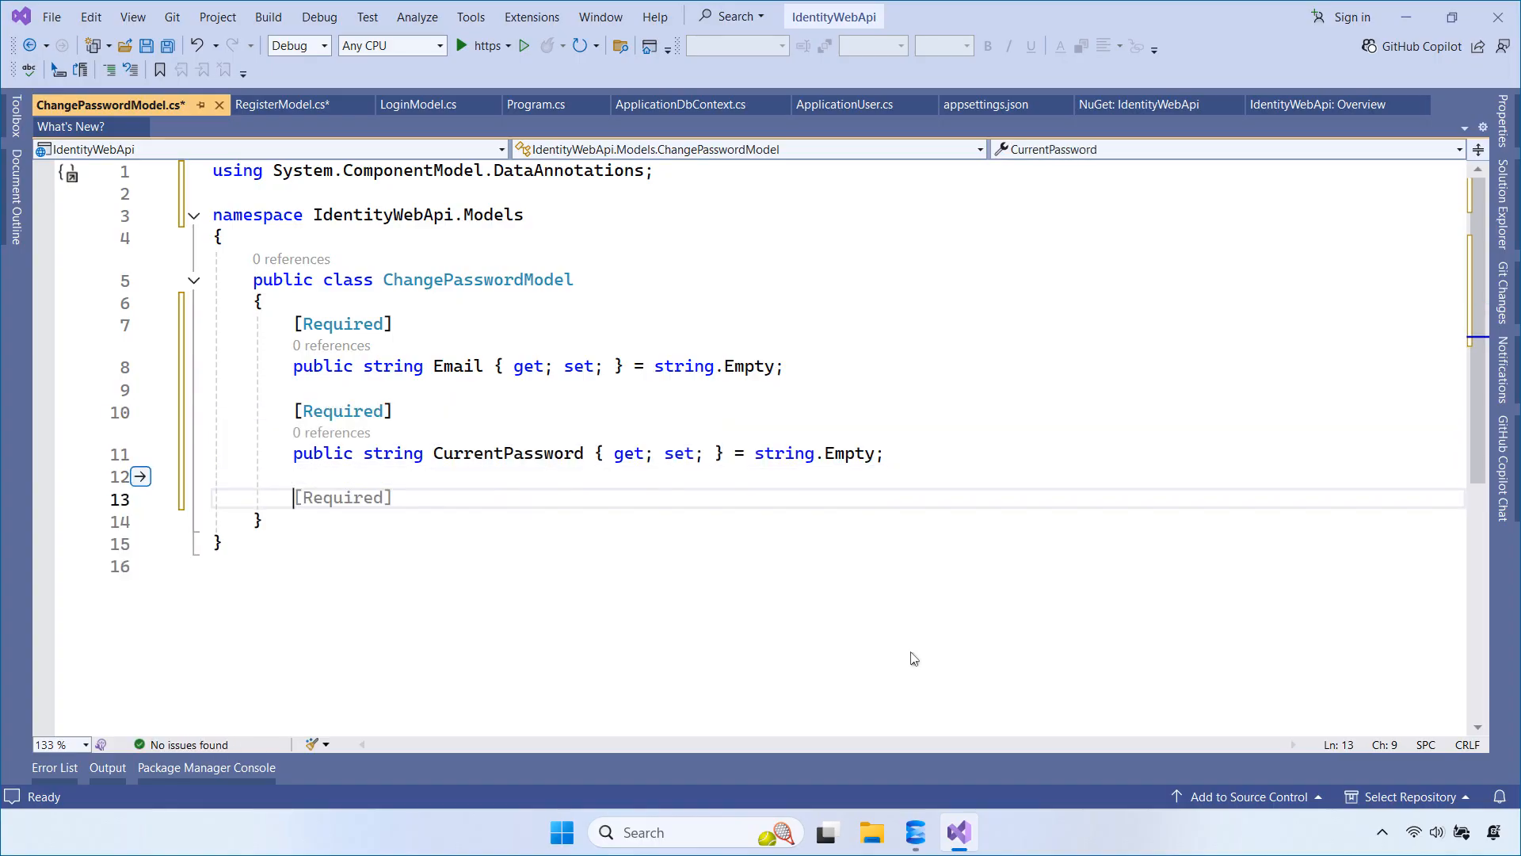
text(public bool RememberMe { get; set;)
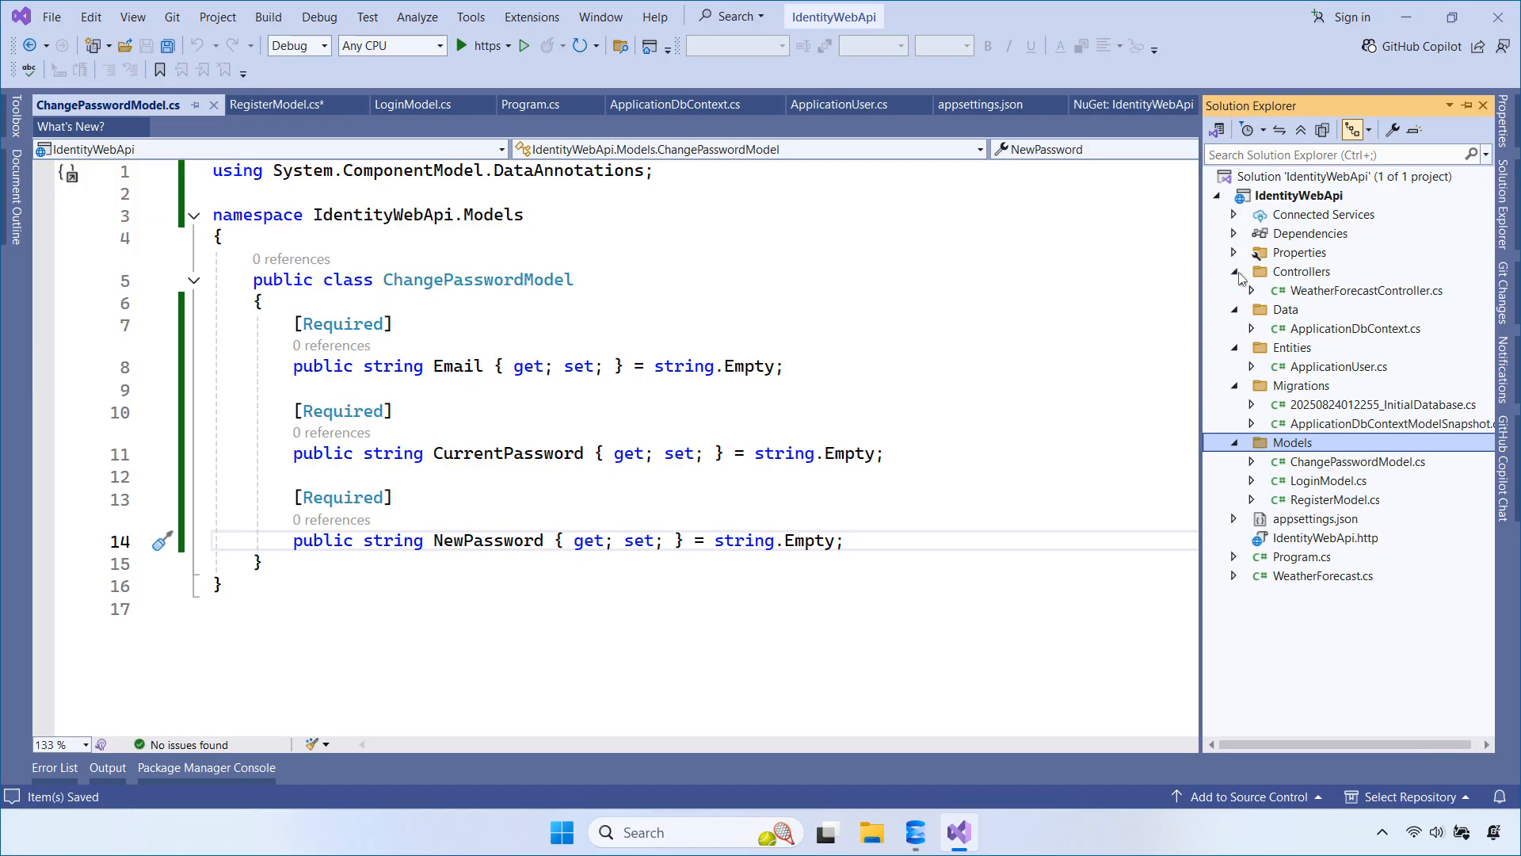
click(1302, 271)
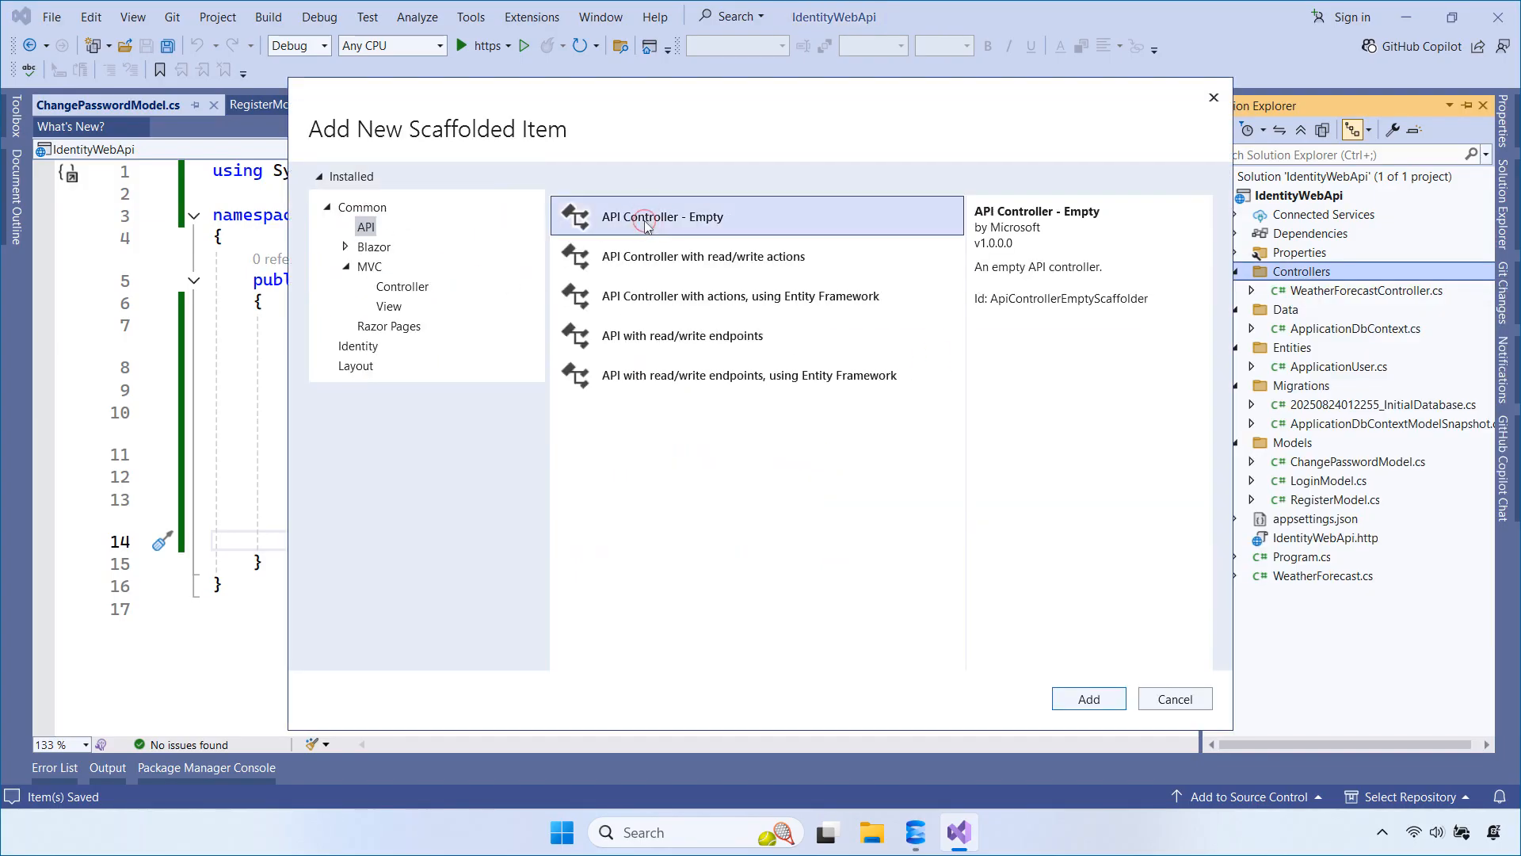
- Scaffold an empty AccountController with UserManager and SignInManager<ApplicationUser> fields injected via its constructor
click(1087, 699)
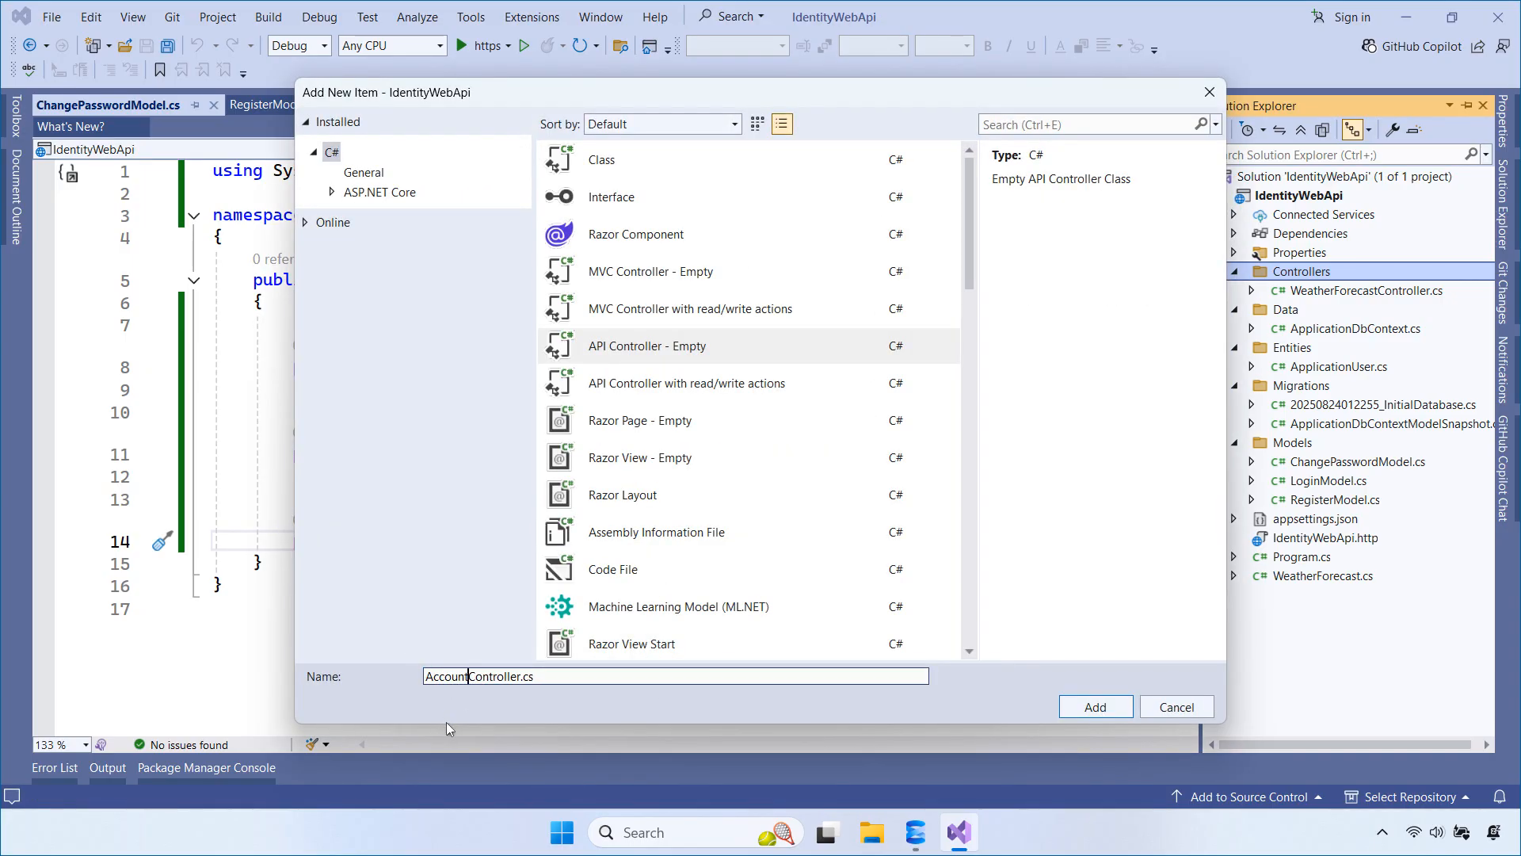
click(1093, 707)
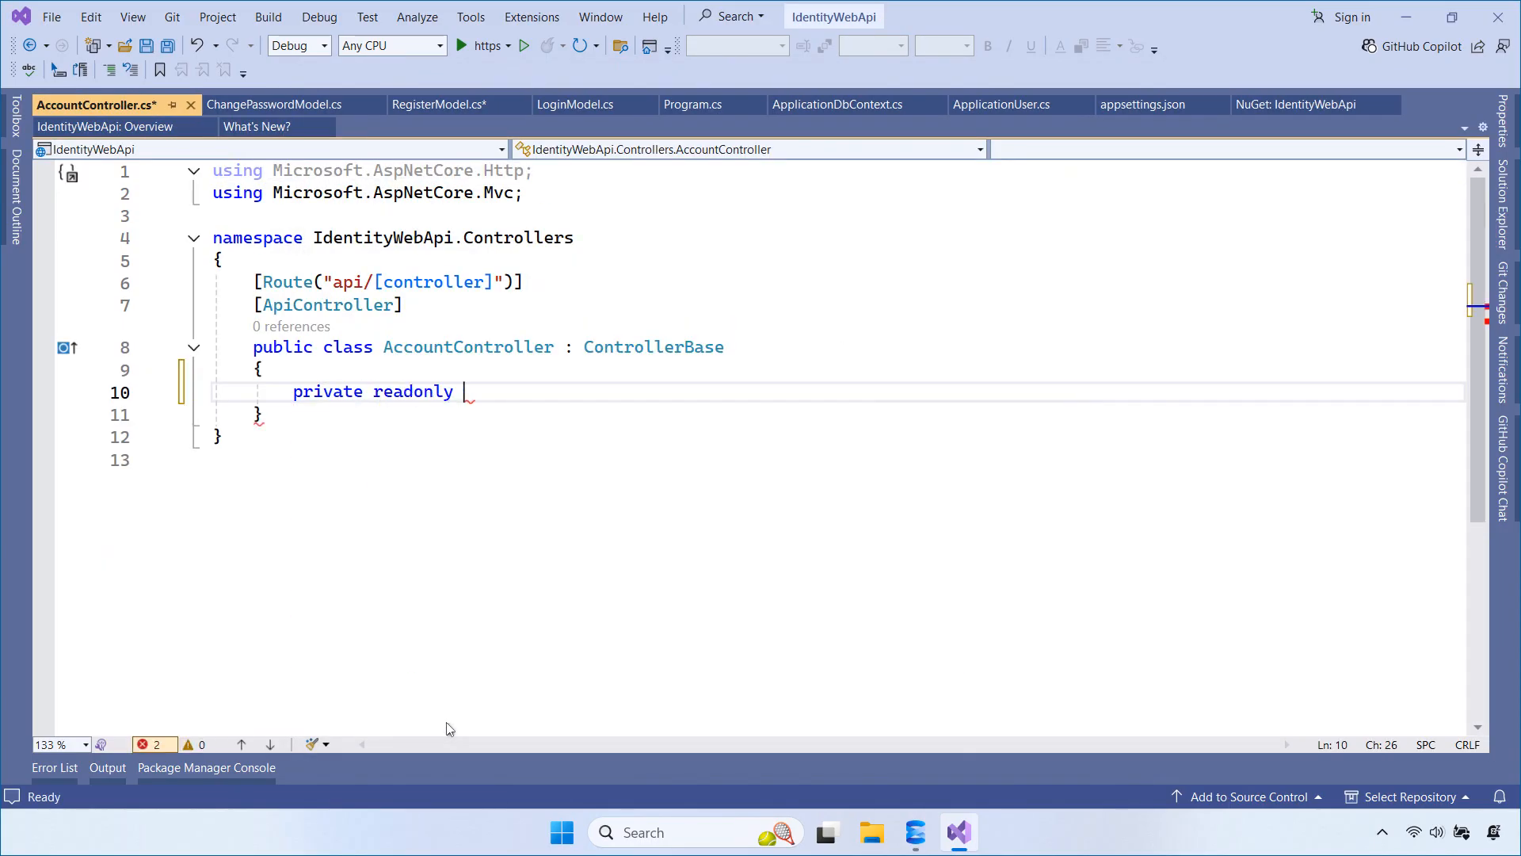
text(Usermanager<ApplicationUser> _userManager;)
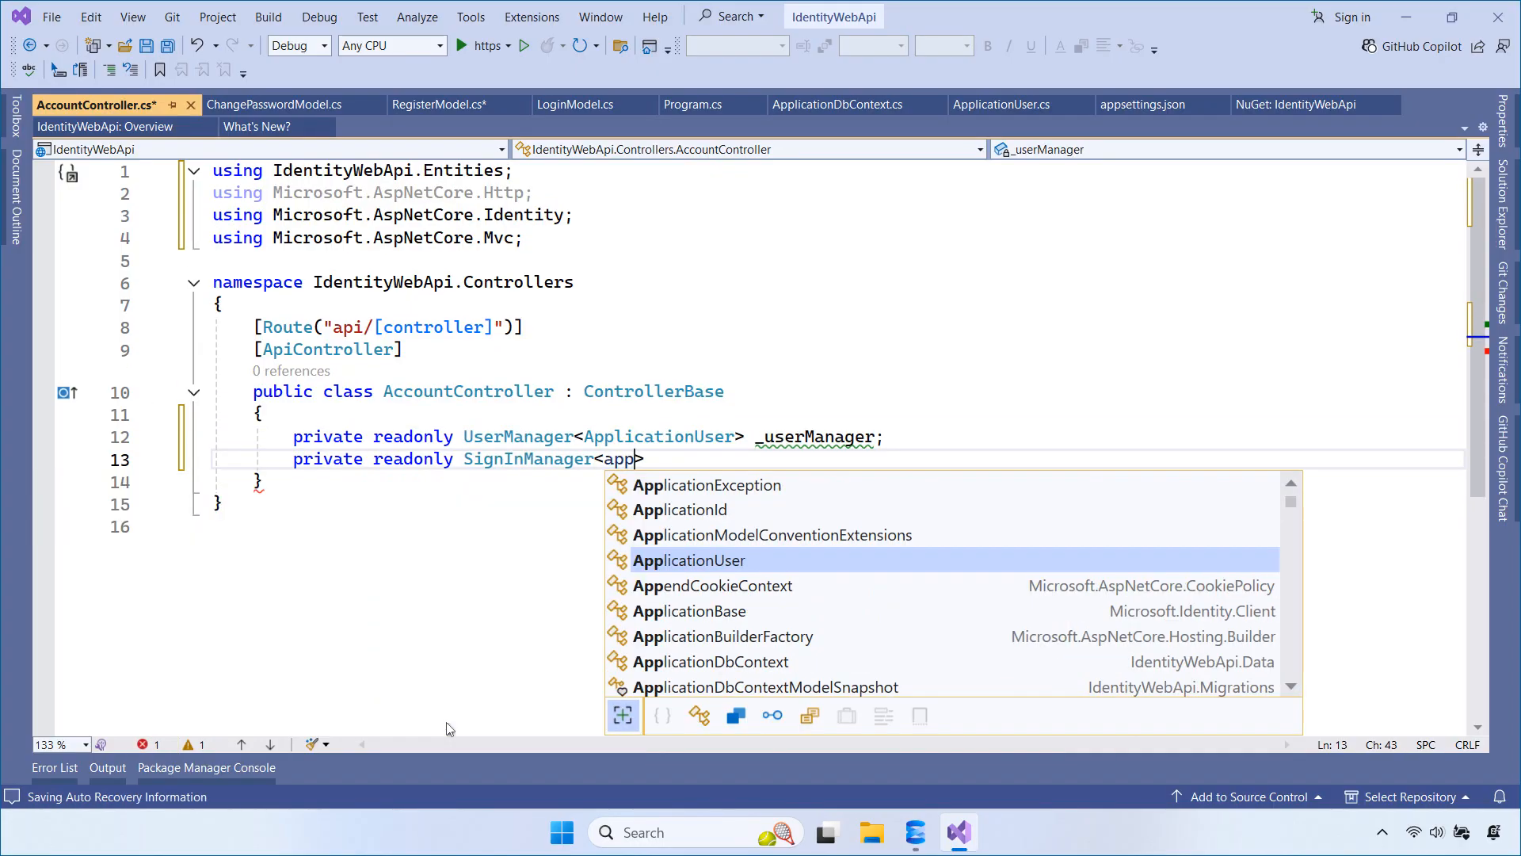
text(ApplicationUser> _signInManager;)
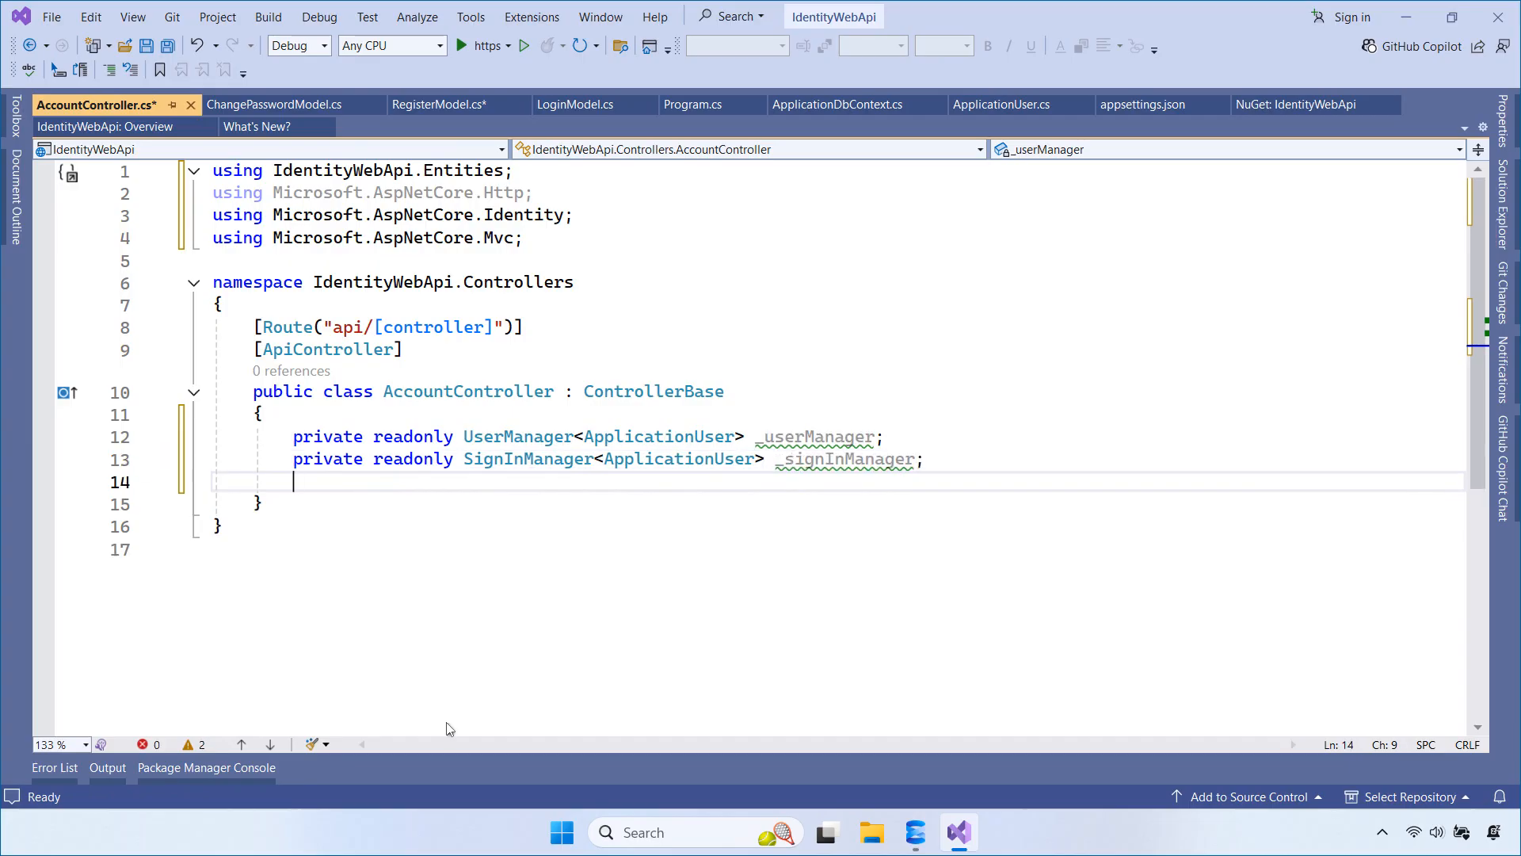
text(public accoun)
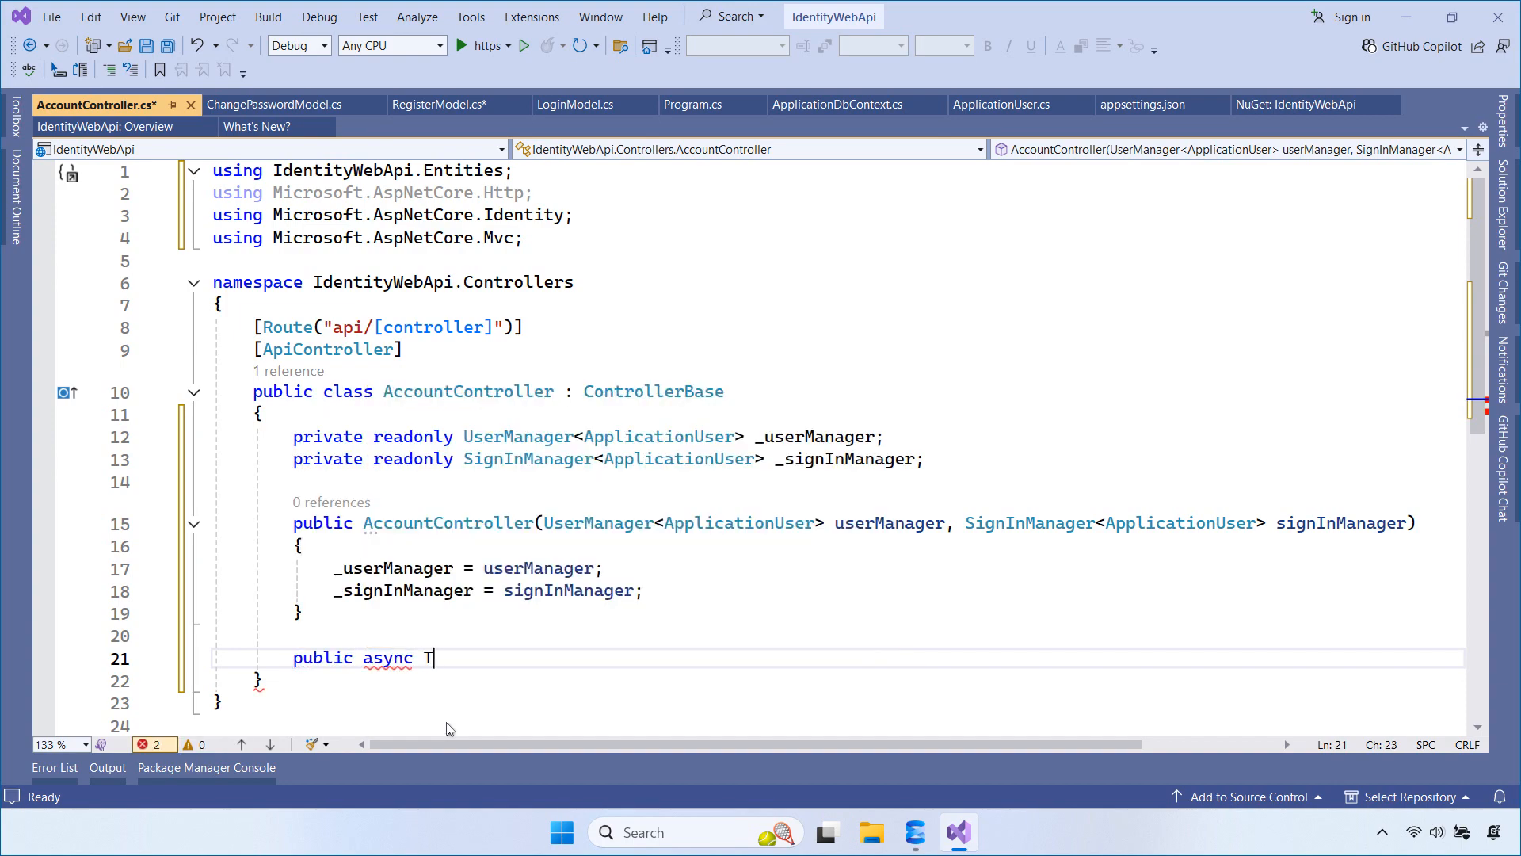
text(ask<Iact>)
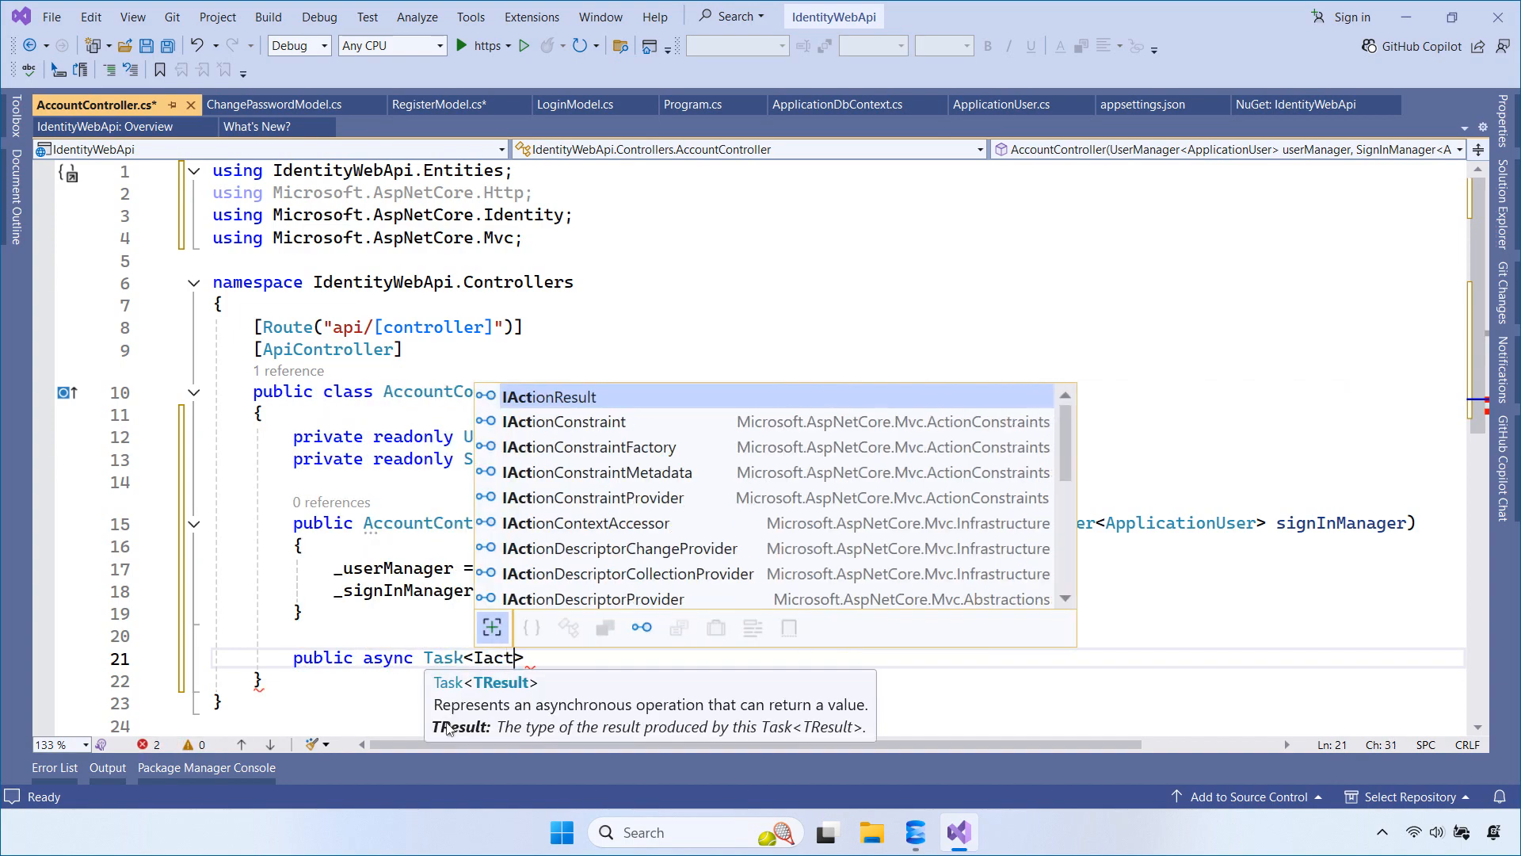
- Declare a [HttpPost("register")] Register action taking a [FromBody] model and checking ModelState validity
text(IActionResult> R)
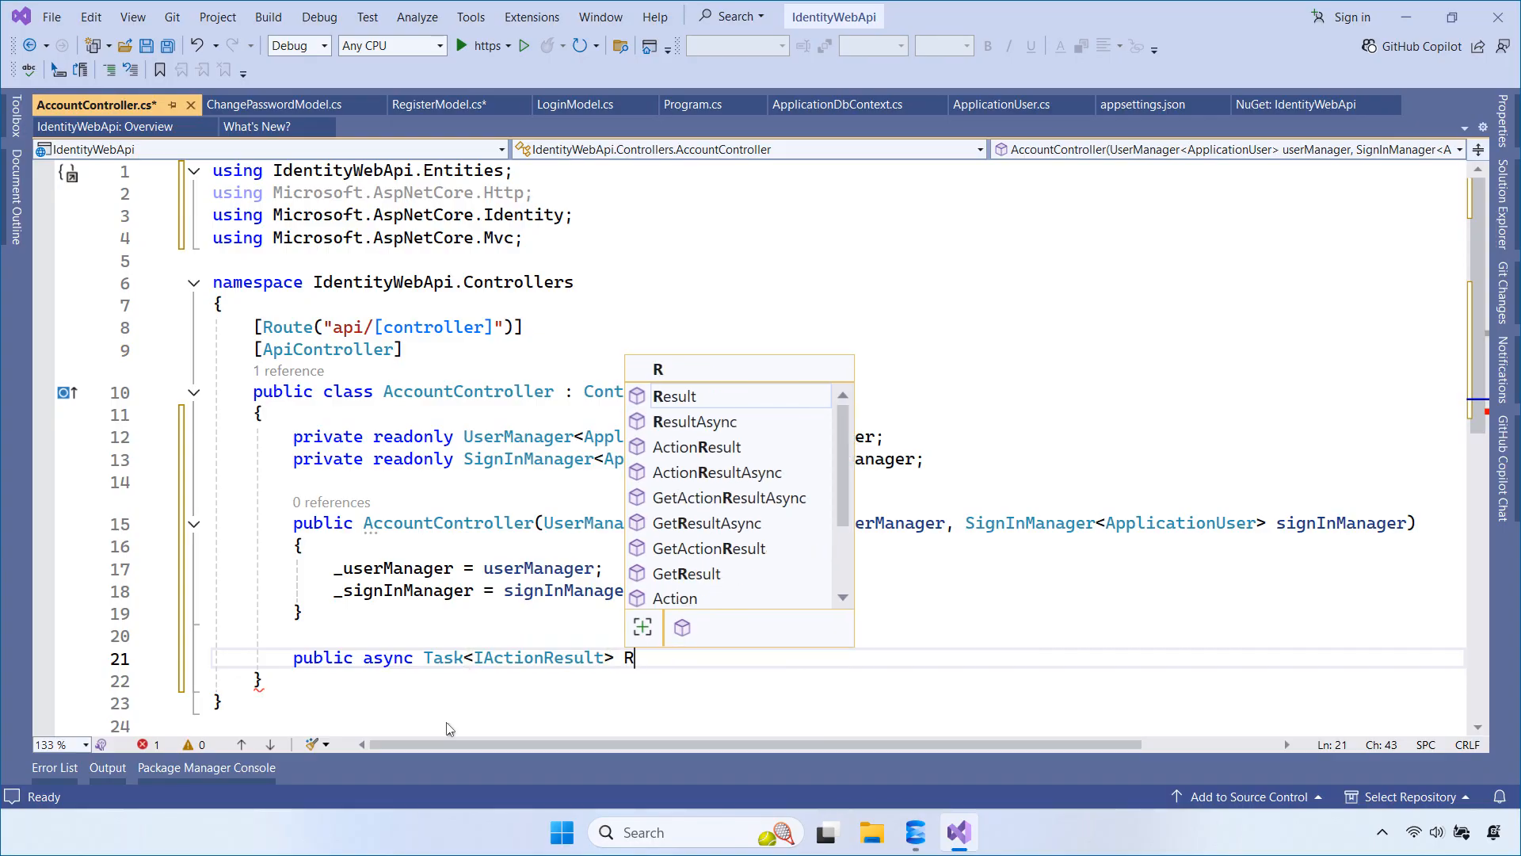
text(egister()
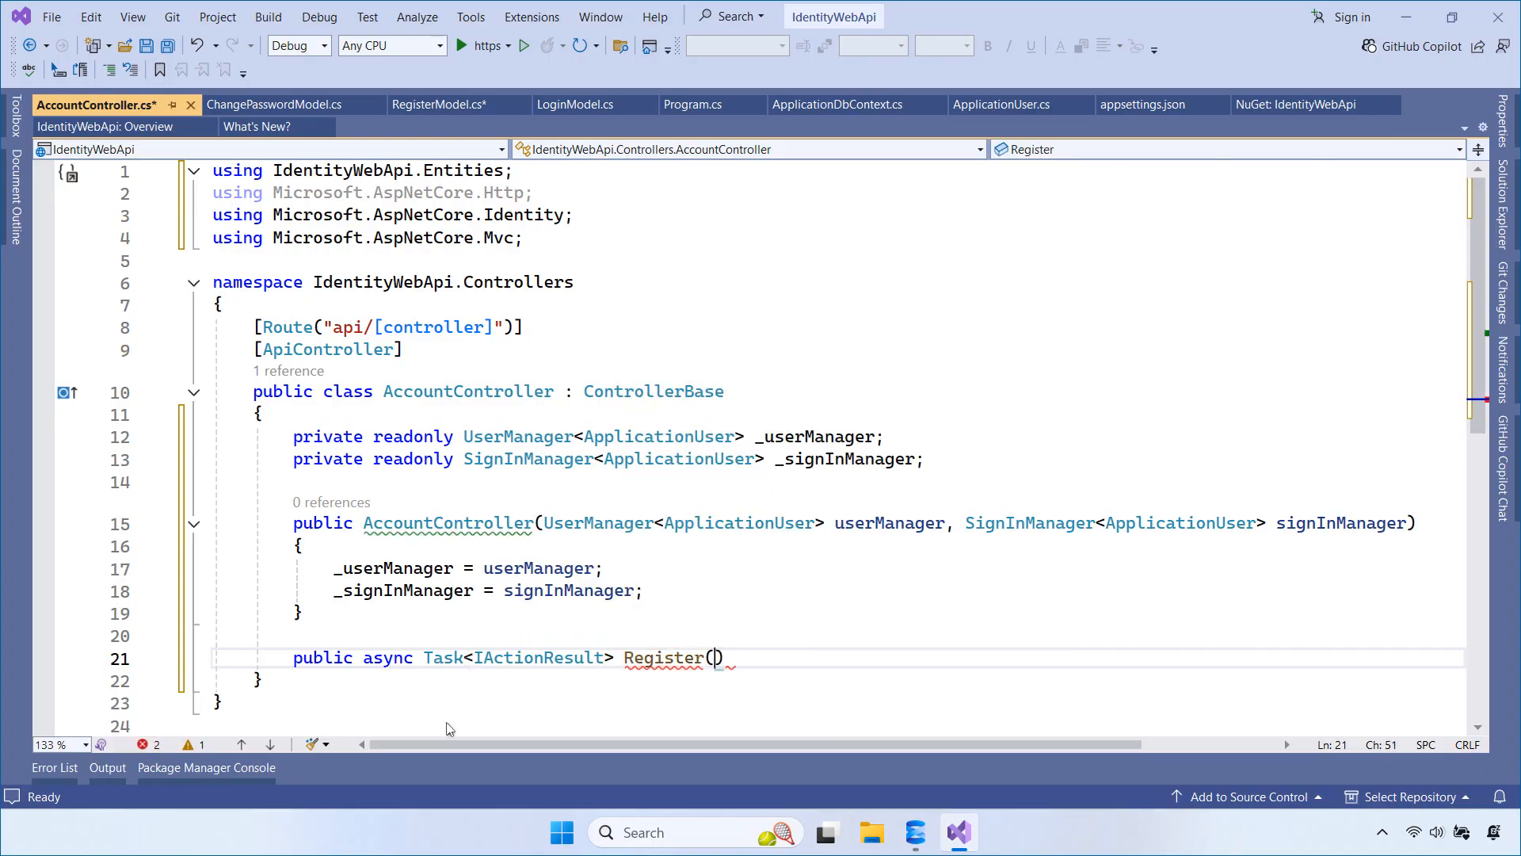
text([FromBody] RegisterModel model)
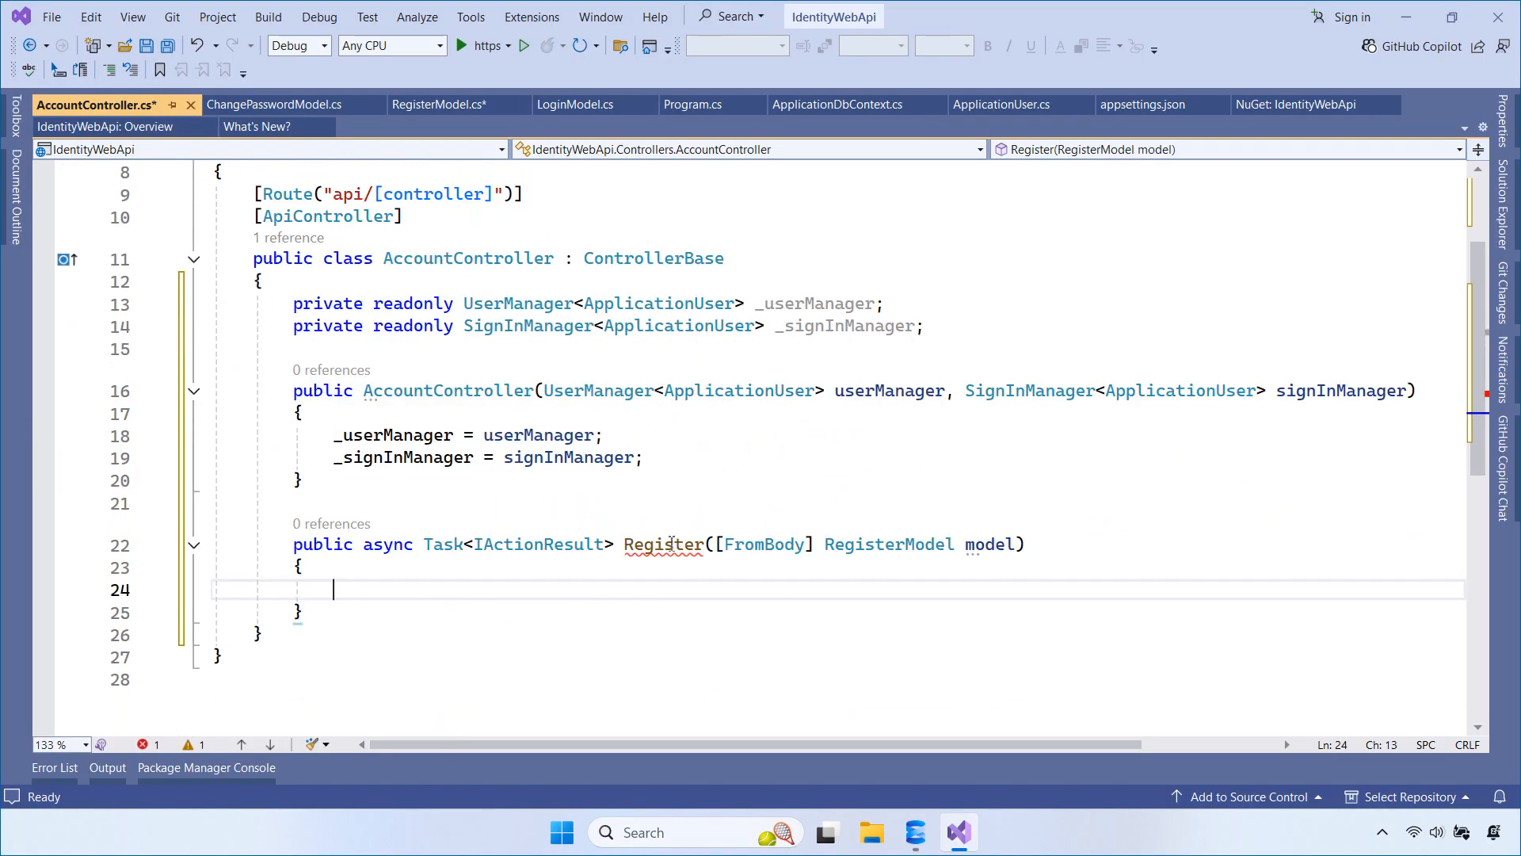
text([h)
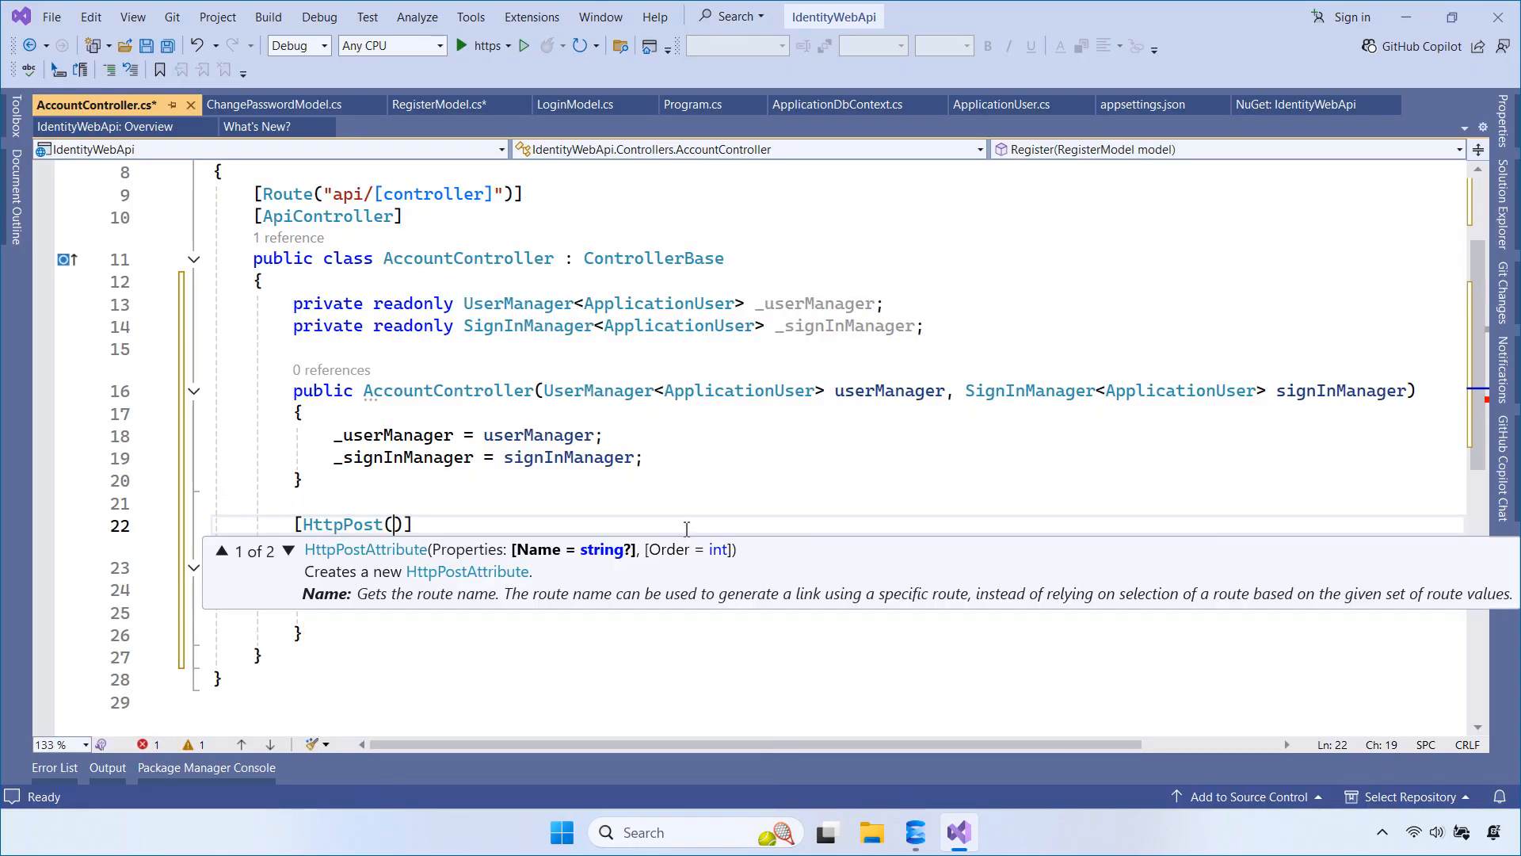
text("register")
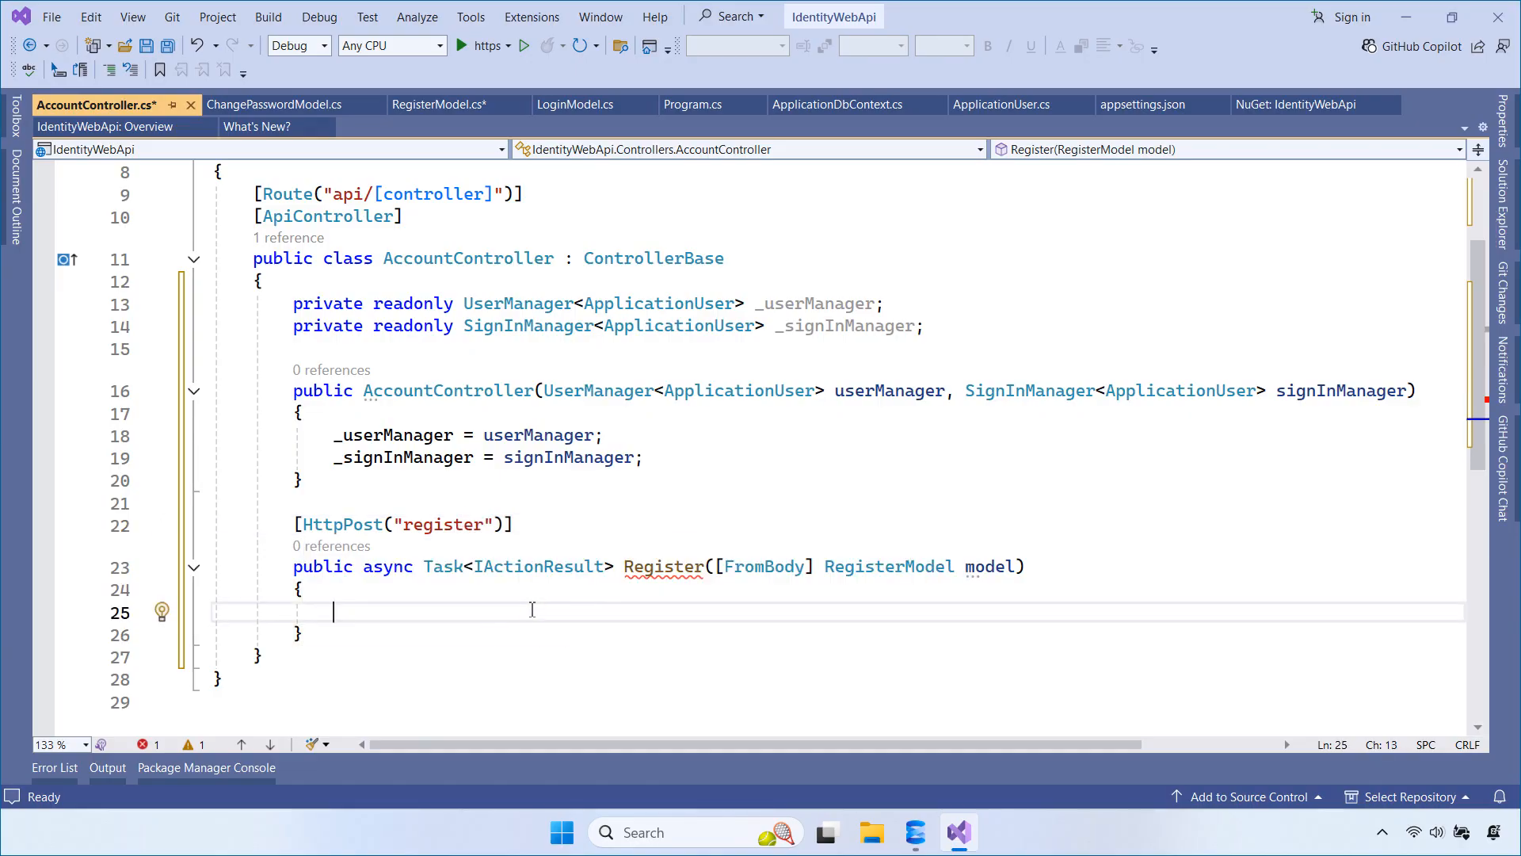
text(if(!models))
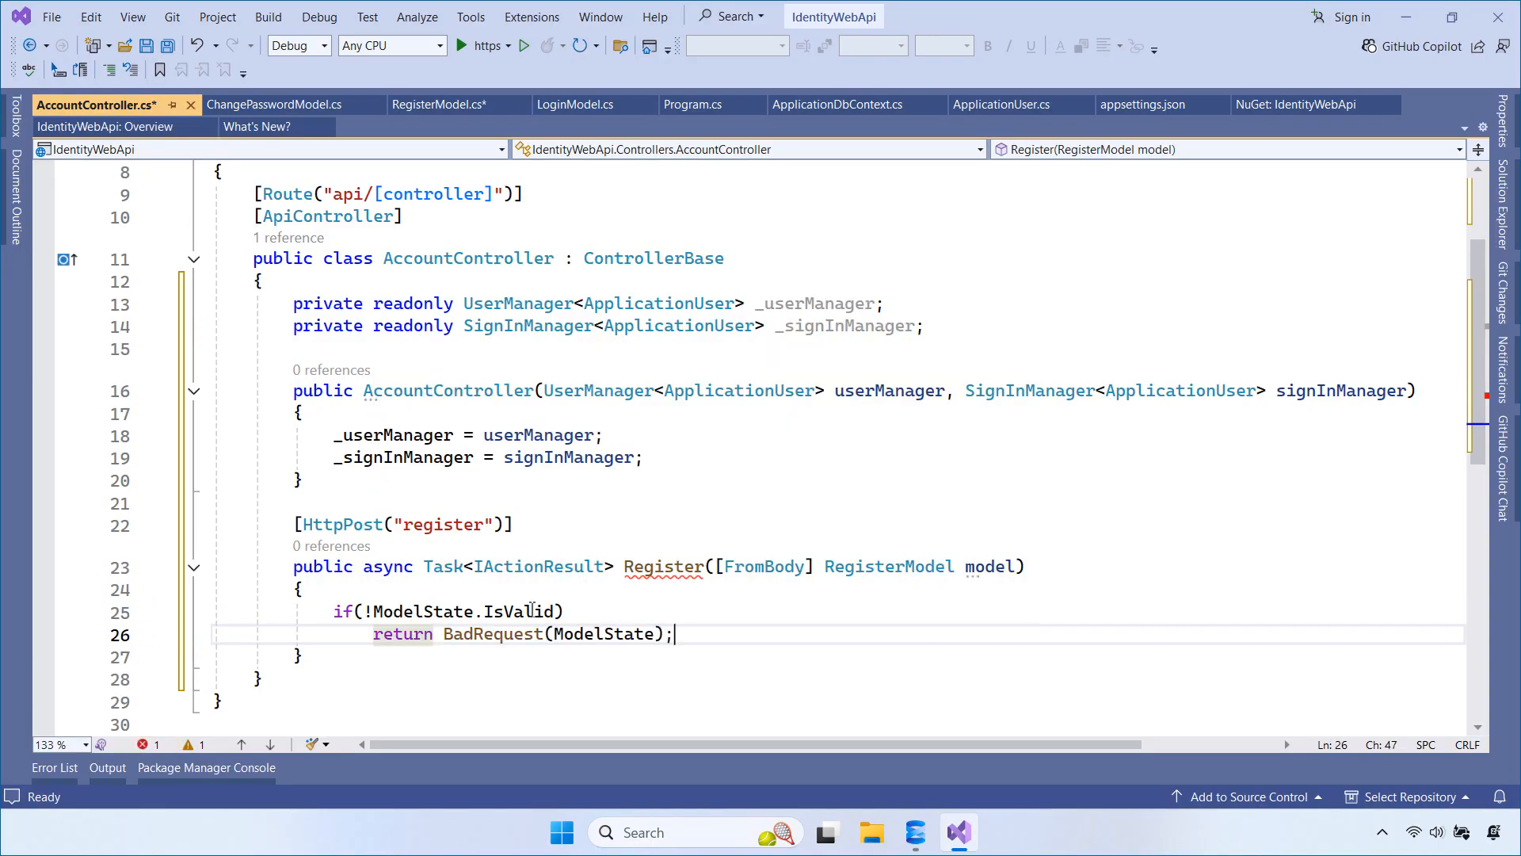
- Build a new ApplicationUser with UserName and Email from model.Email and FullName from the model
text(var user)
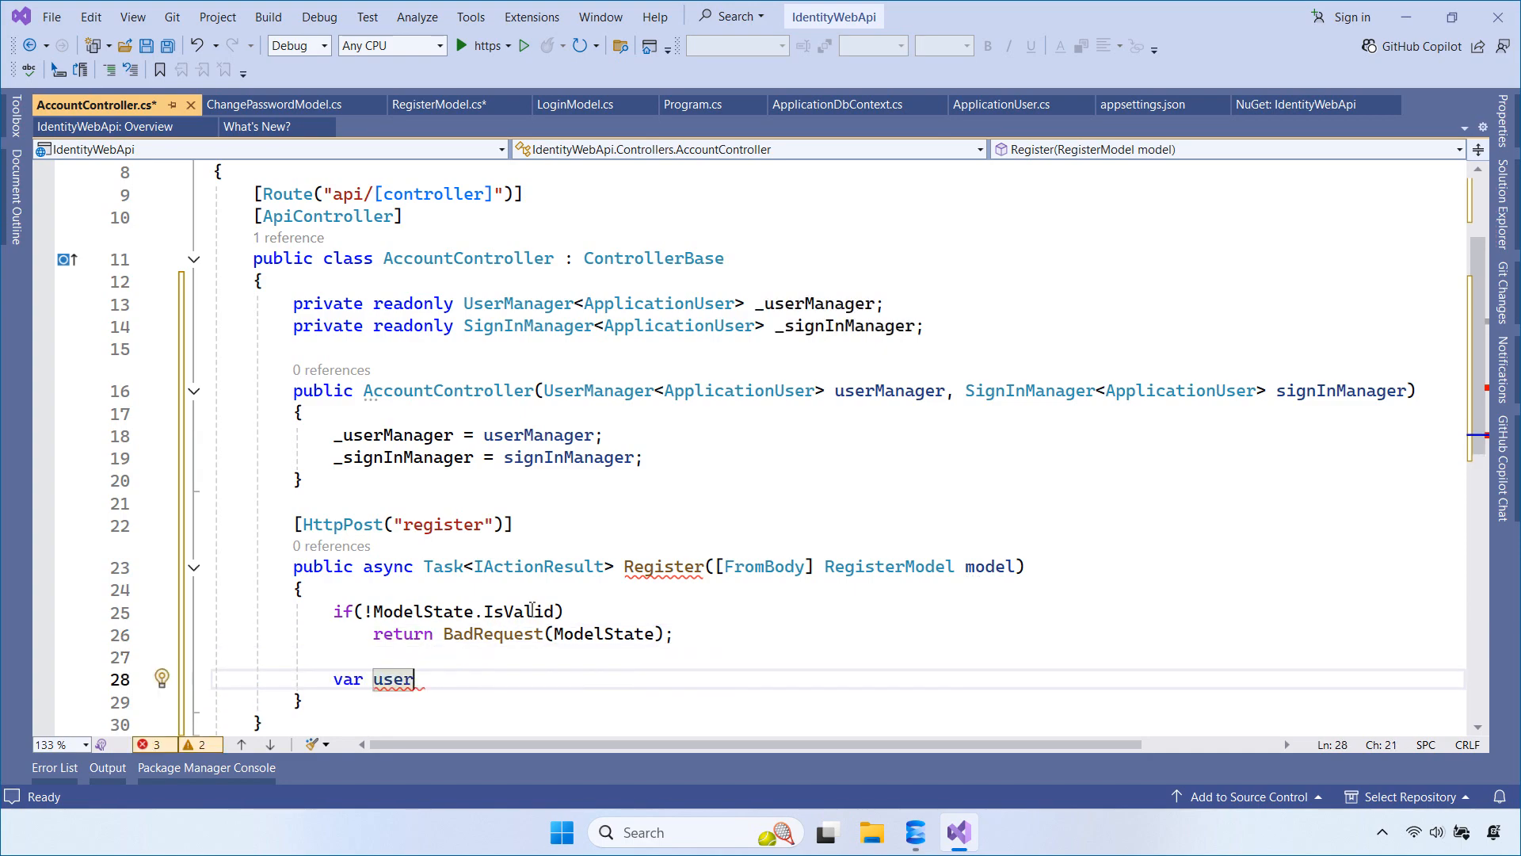
text(=new ApplicationUser() { })
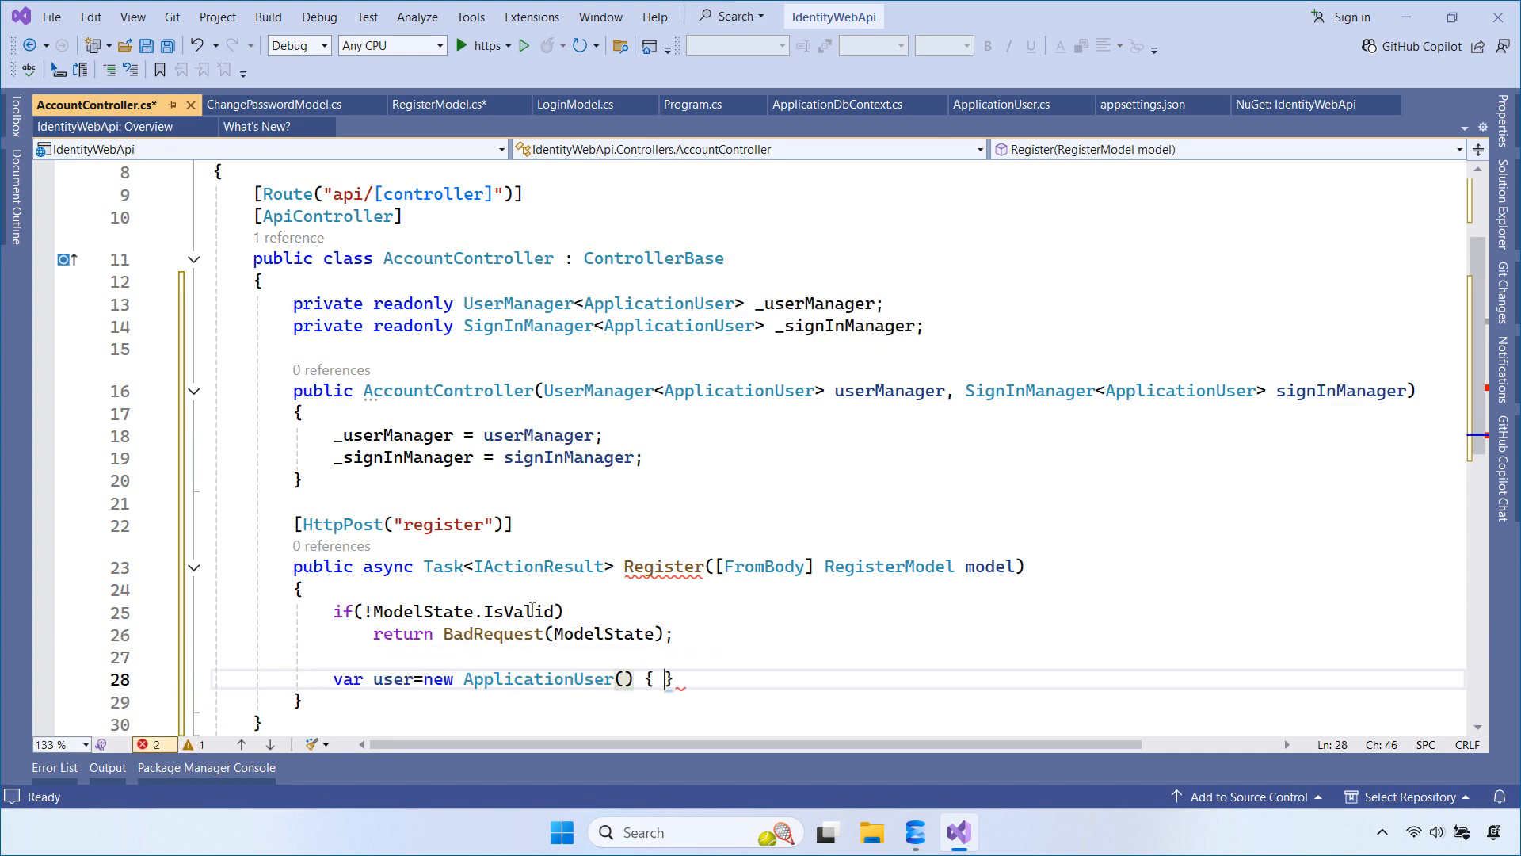
text(usr)
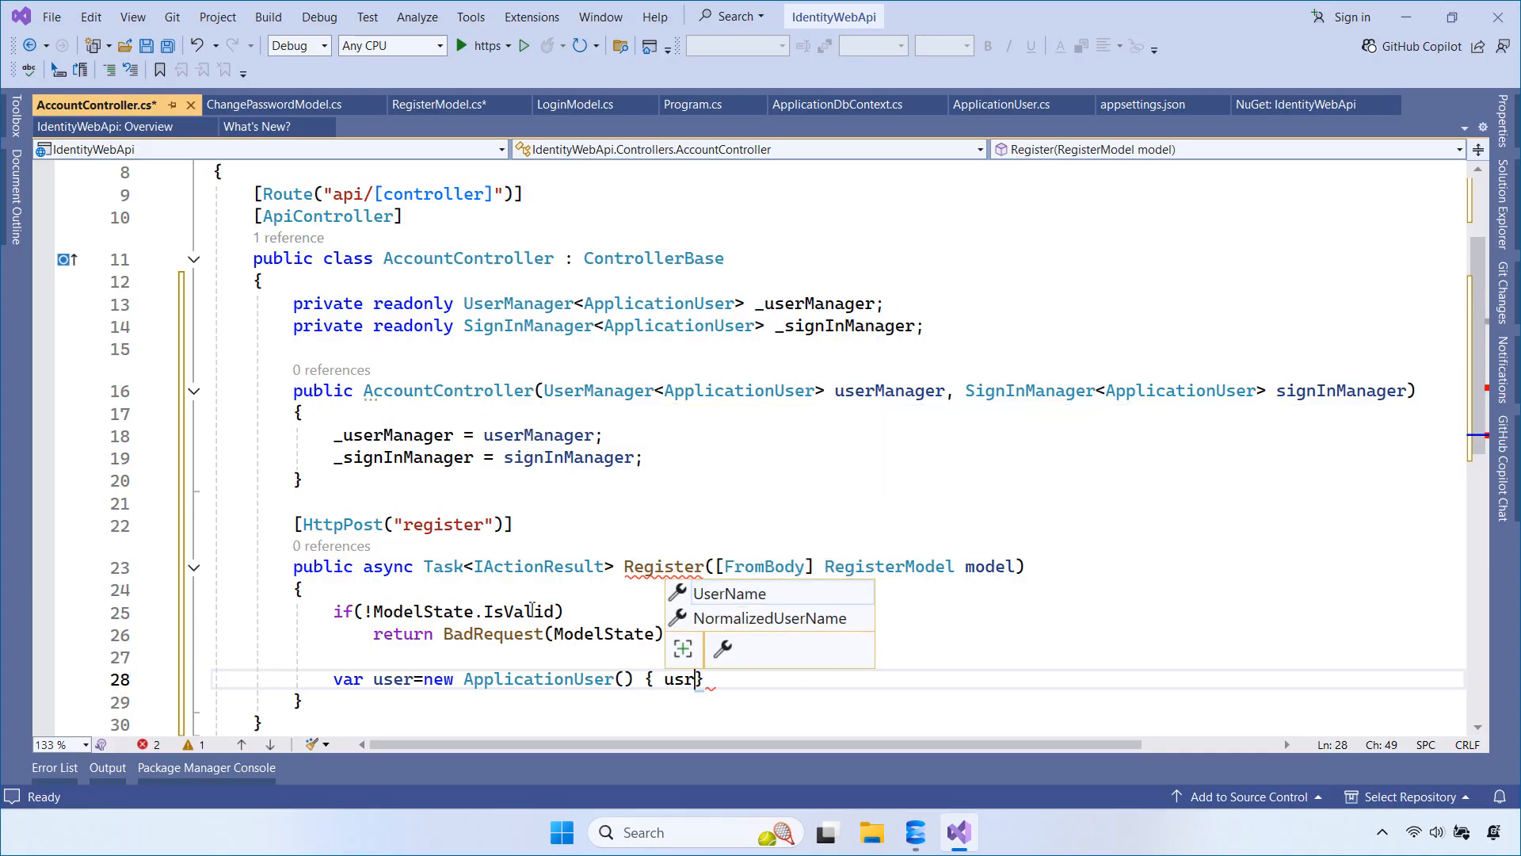
text(UserName=model.Email, Email = model.Email, fu)
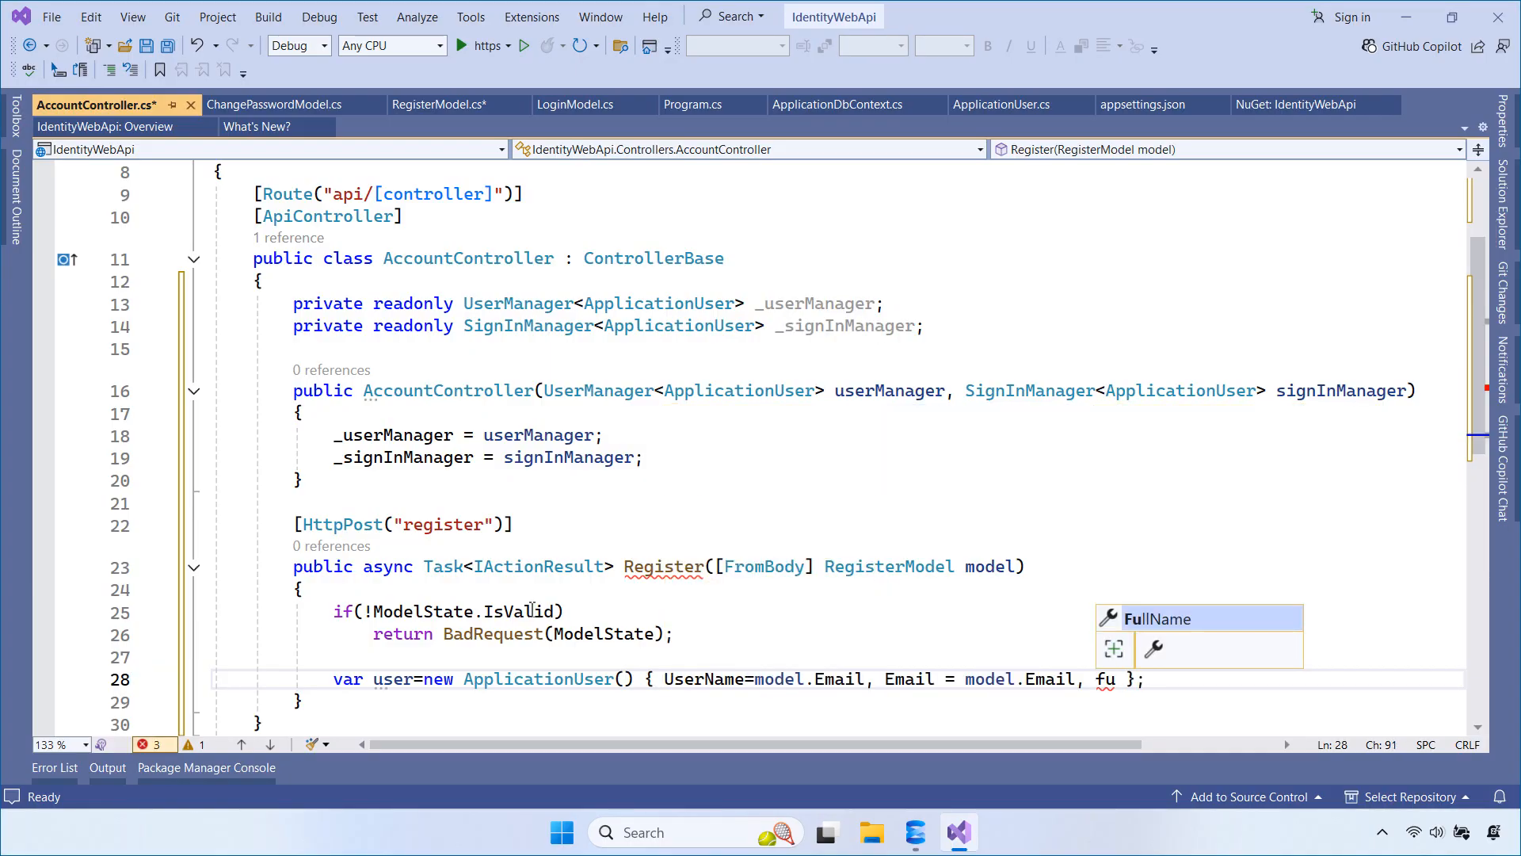
text(FullName=model.FullName)
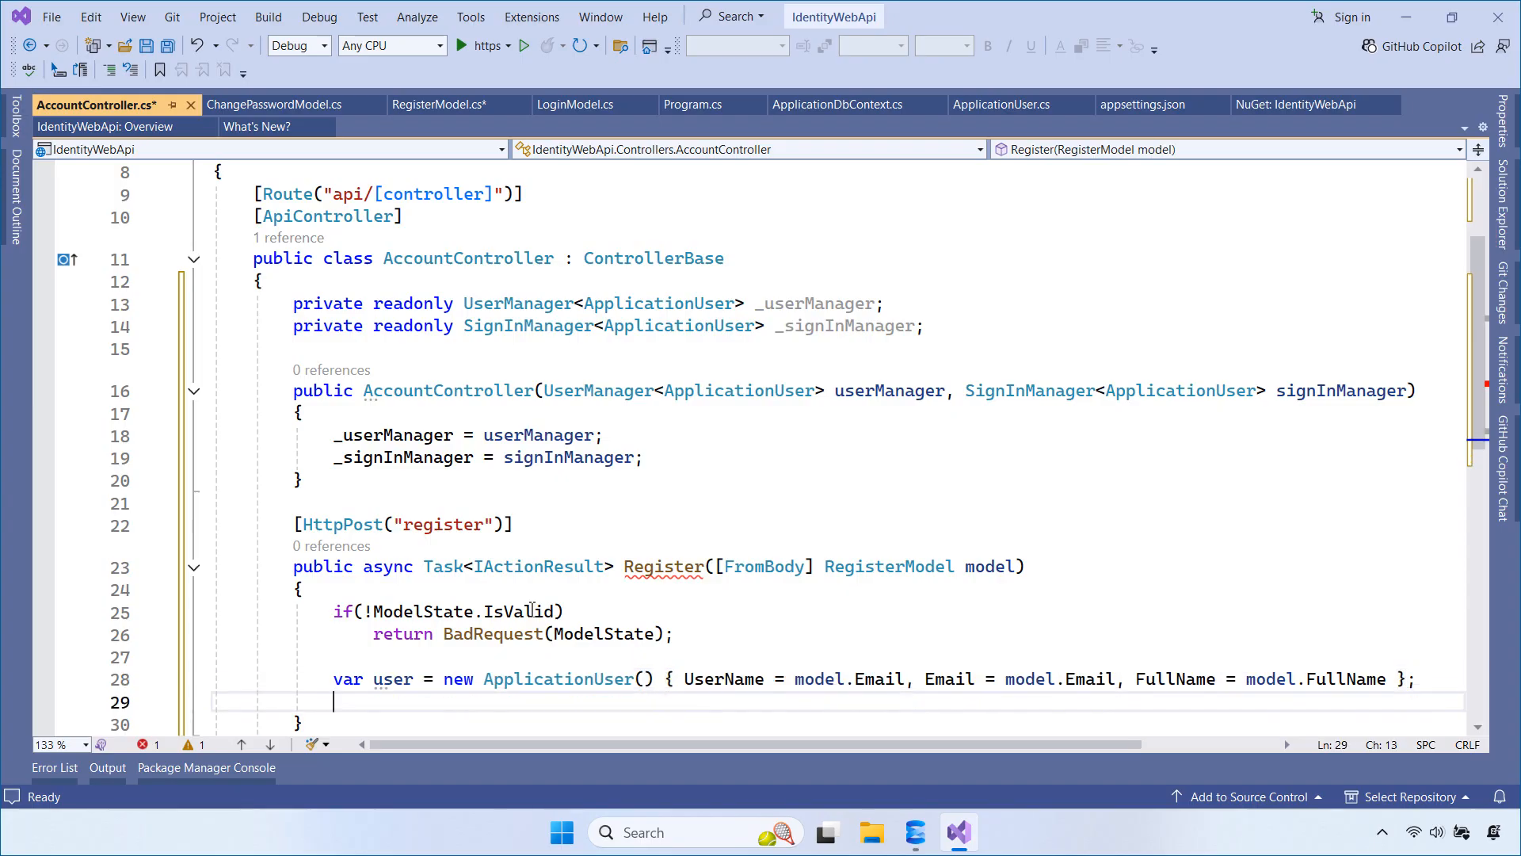
- Await _userManager.CreateAsync(user, model.Password) and return Ok with the result
text(var result=)
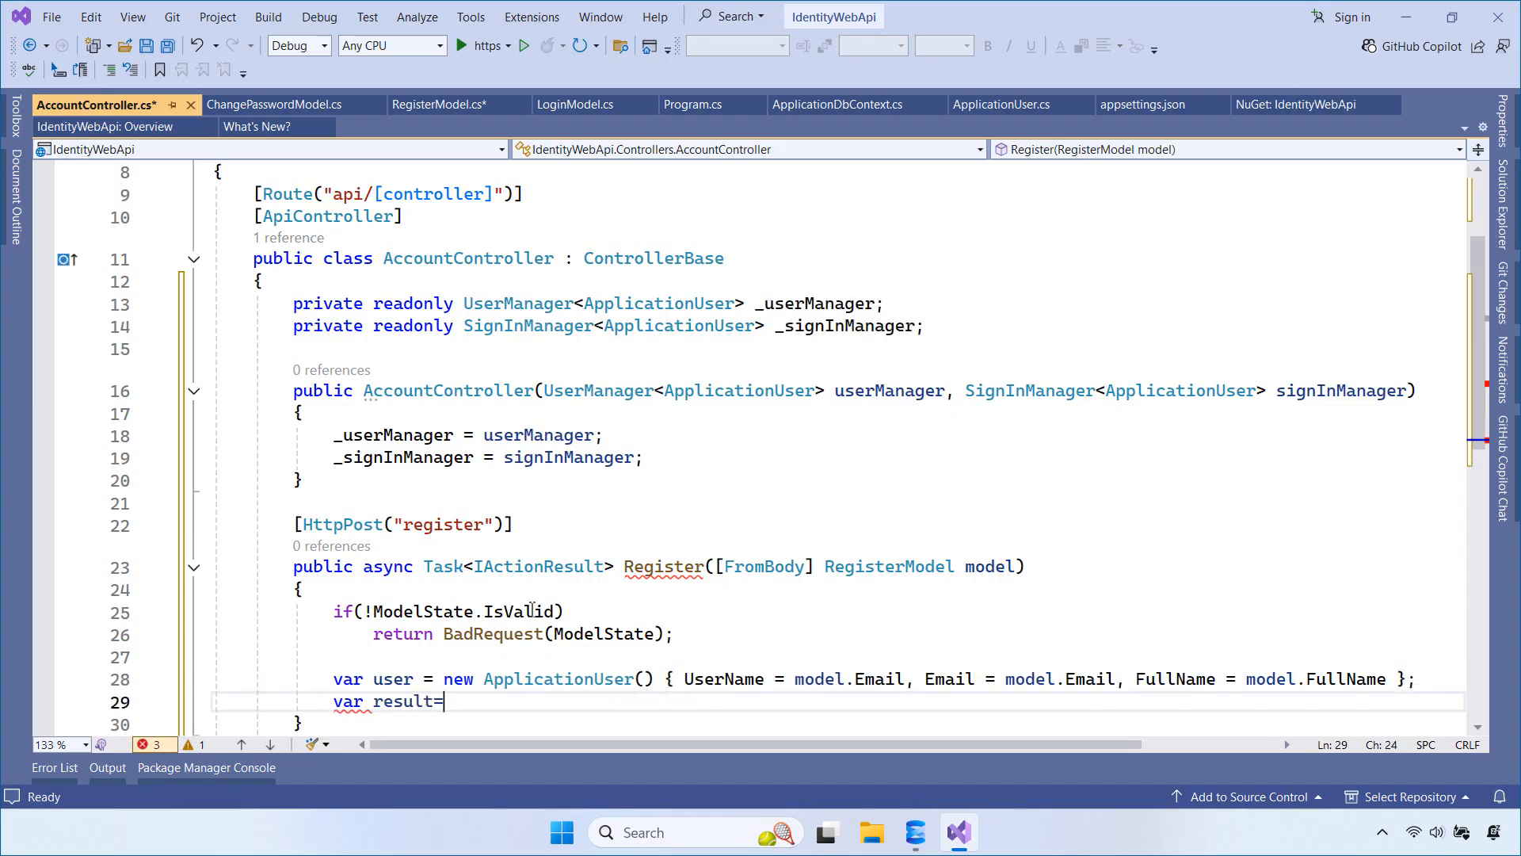
text(await _userManager.CreateAsync(user);)
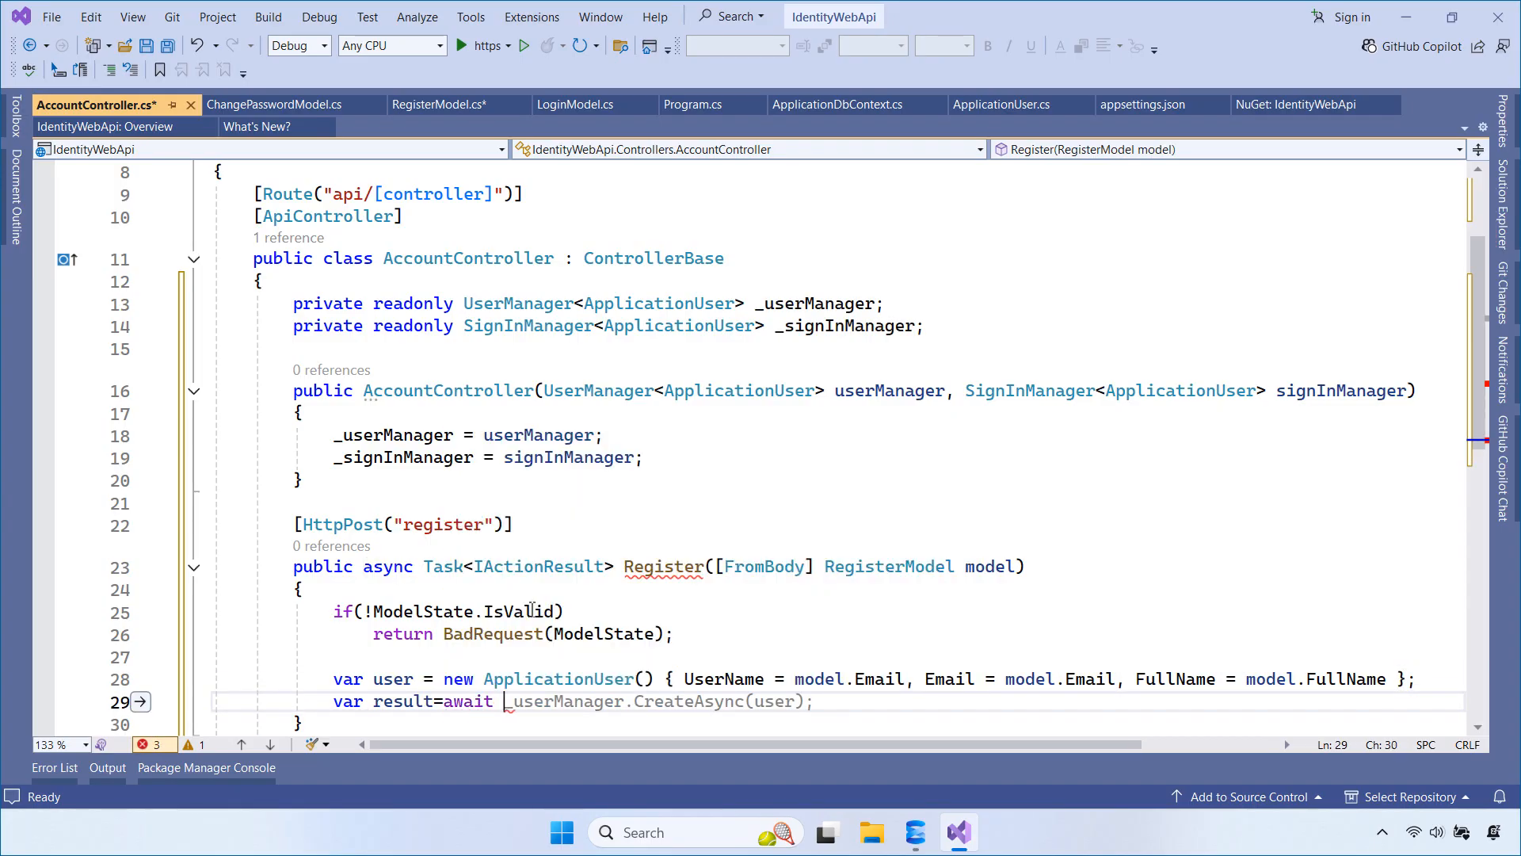
text(_userManager.CreateAsync(user);)
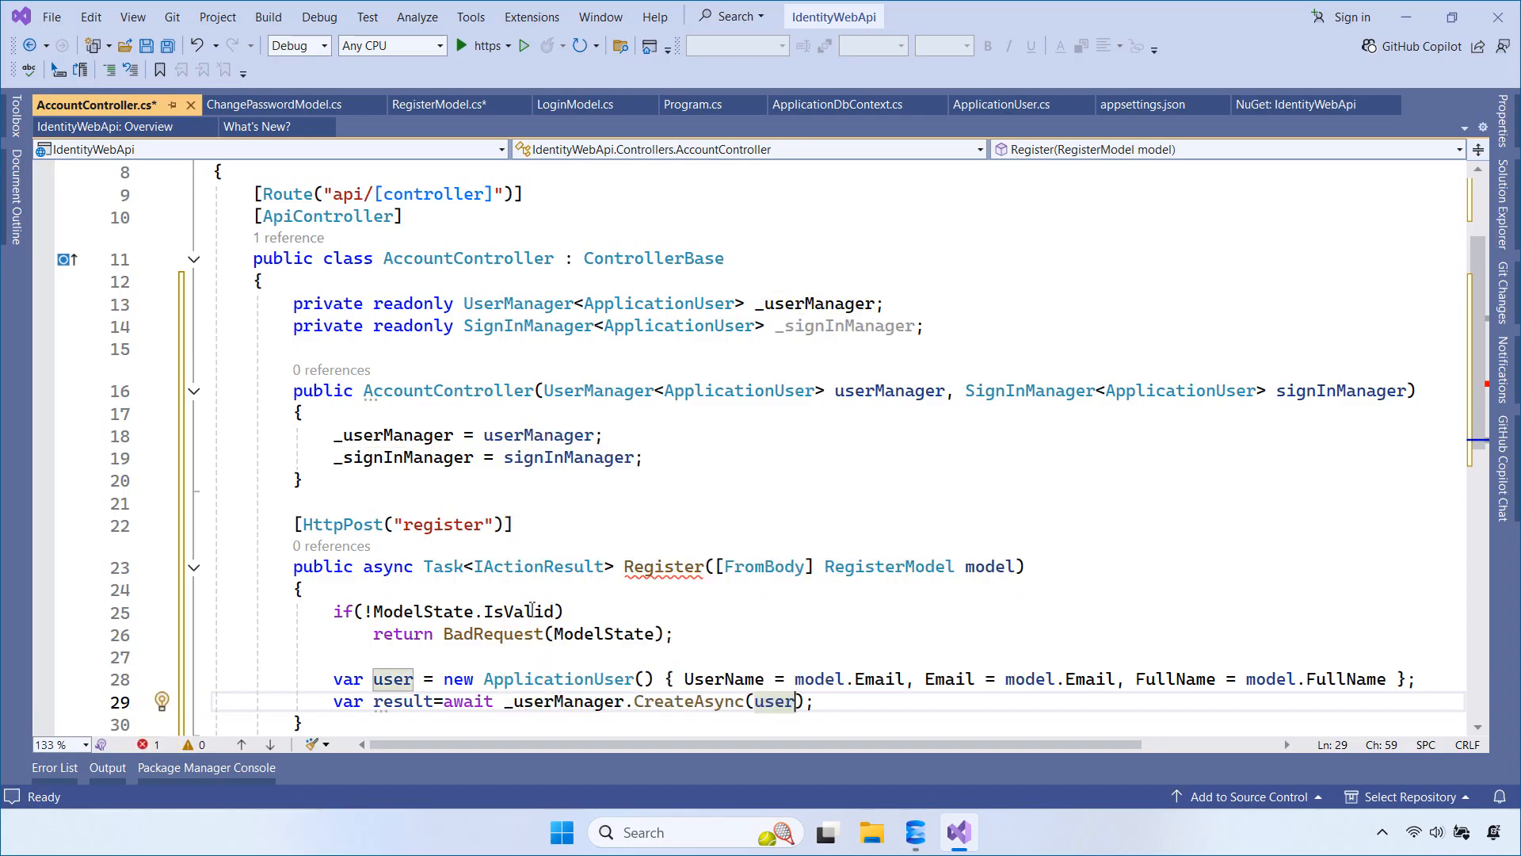
text(,model.password)
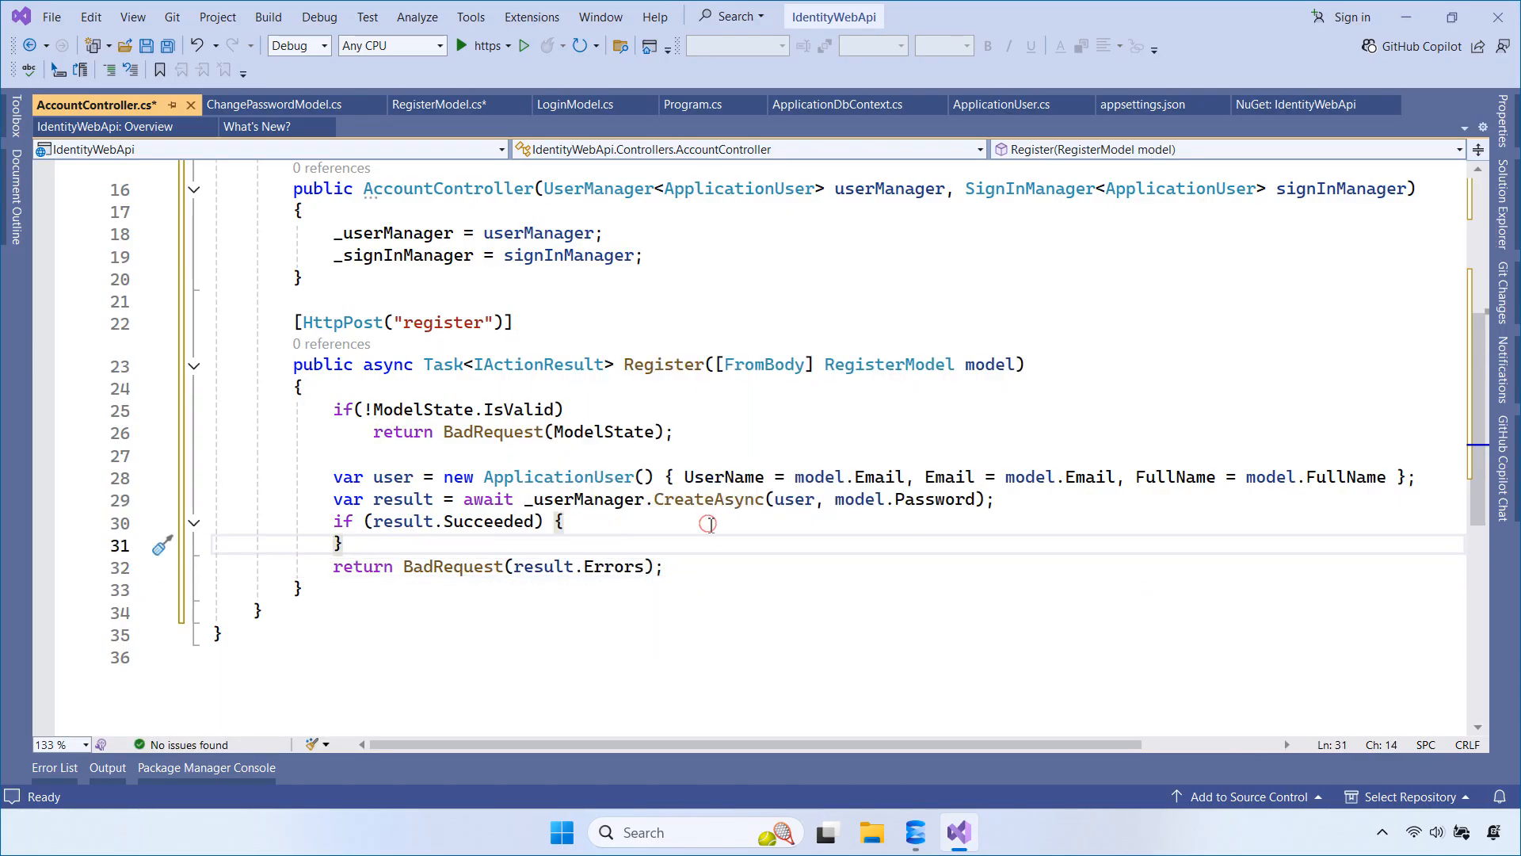
text(return Ok(result);)
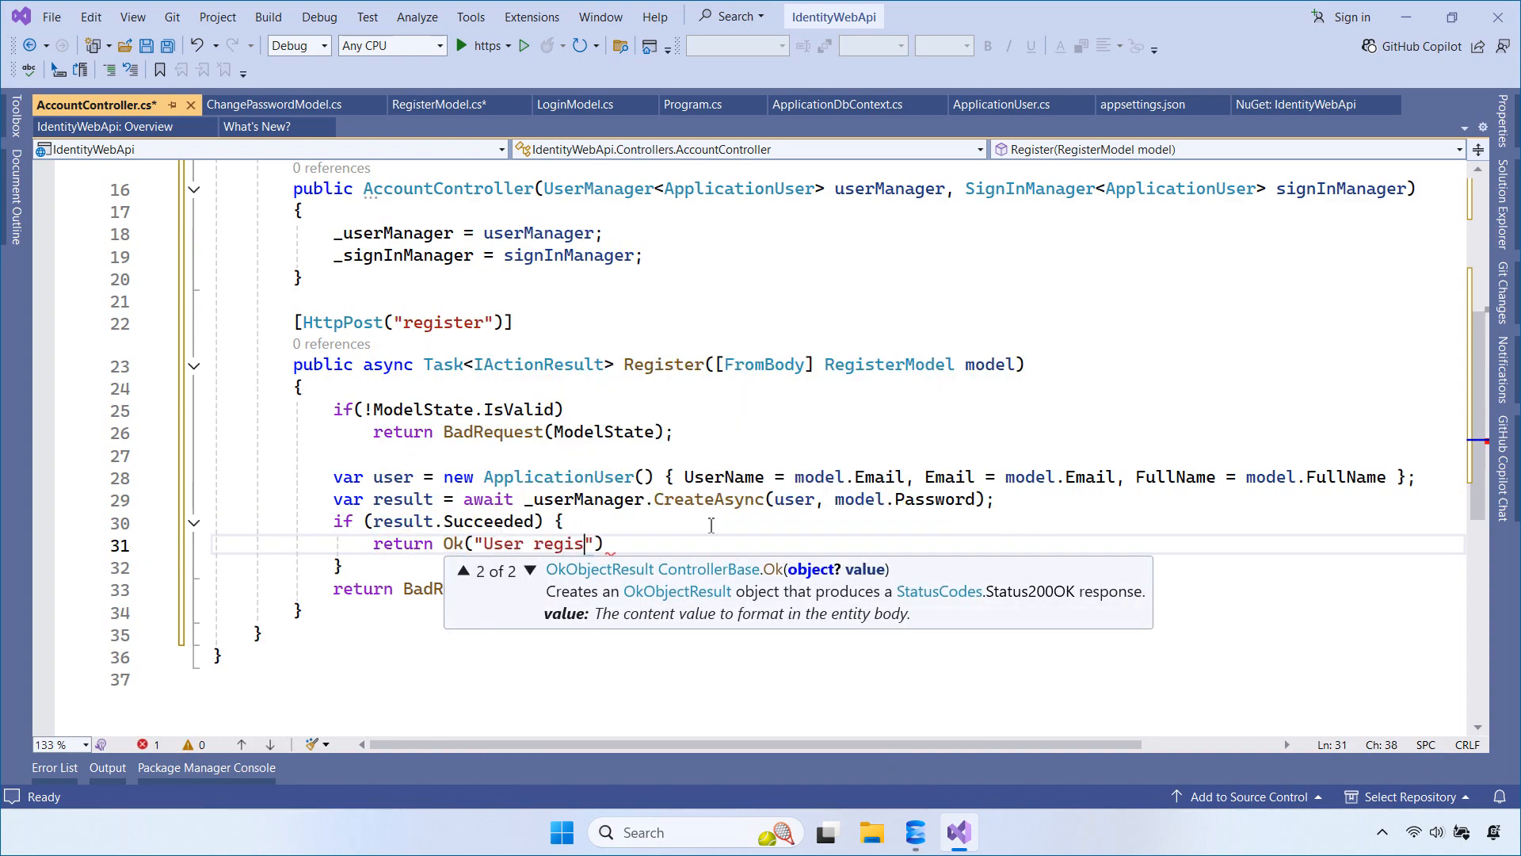
text([httpPost(")
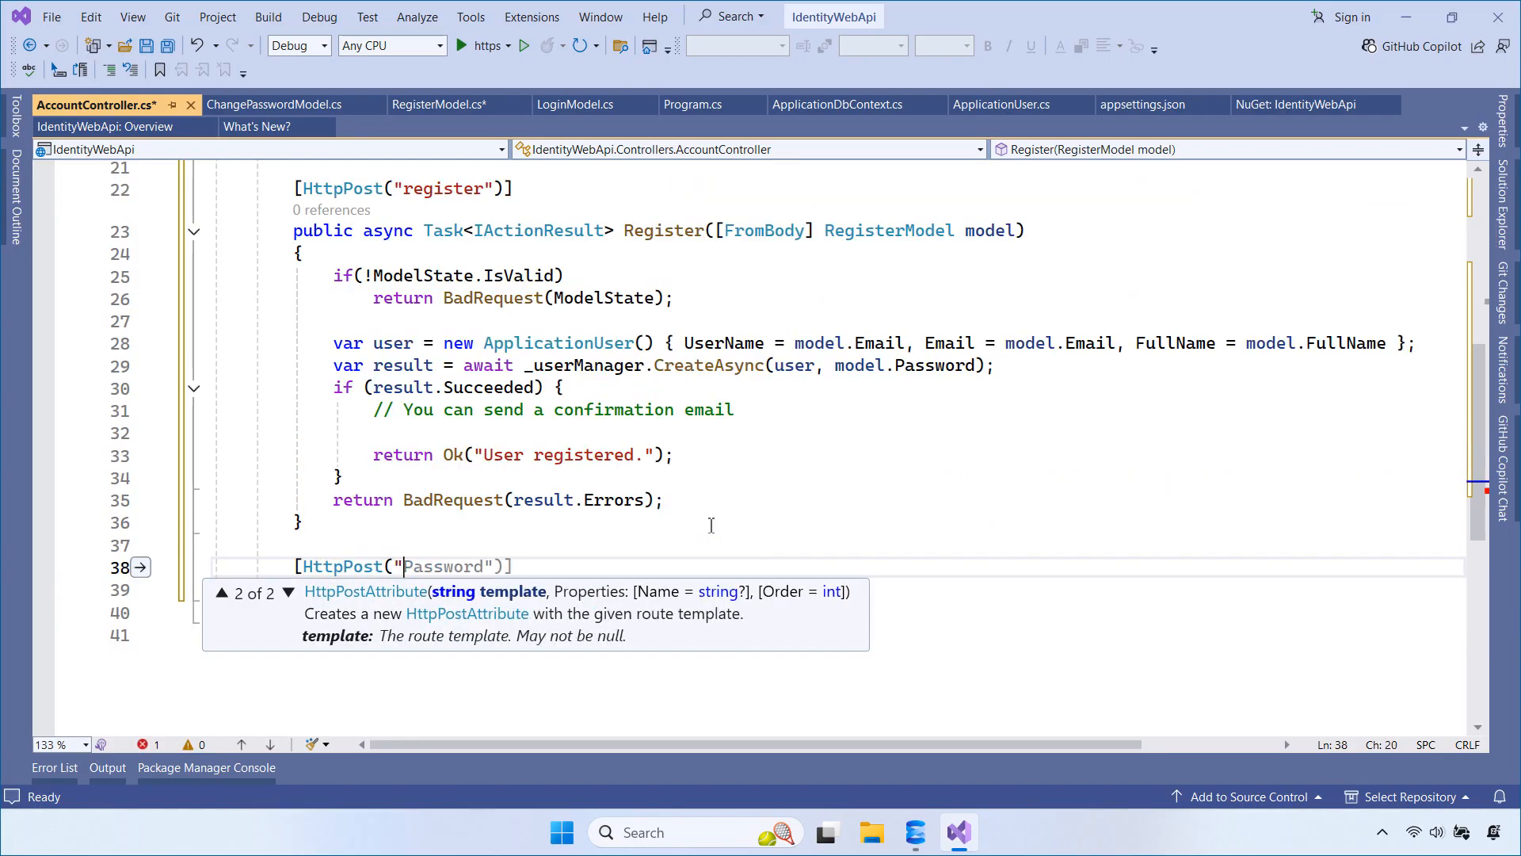
- Add a [HttpPost("login")] Login action validating LoginModel and returning Login successful on sign-in
text(login")
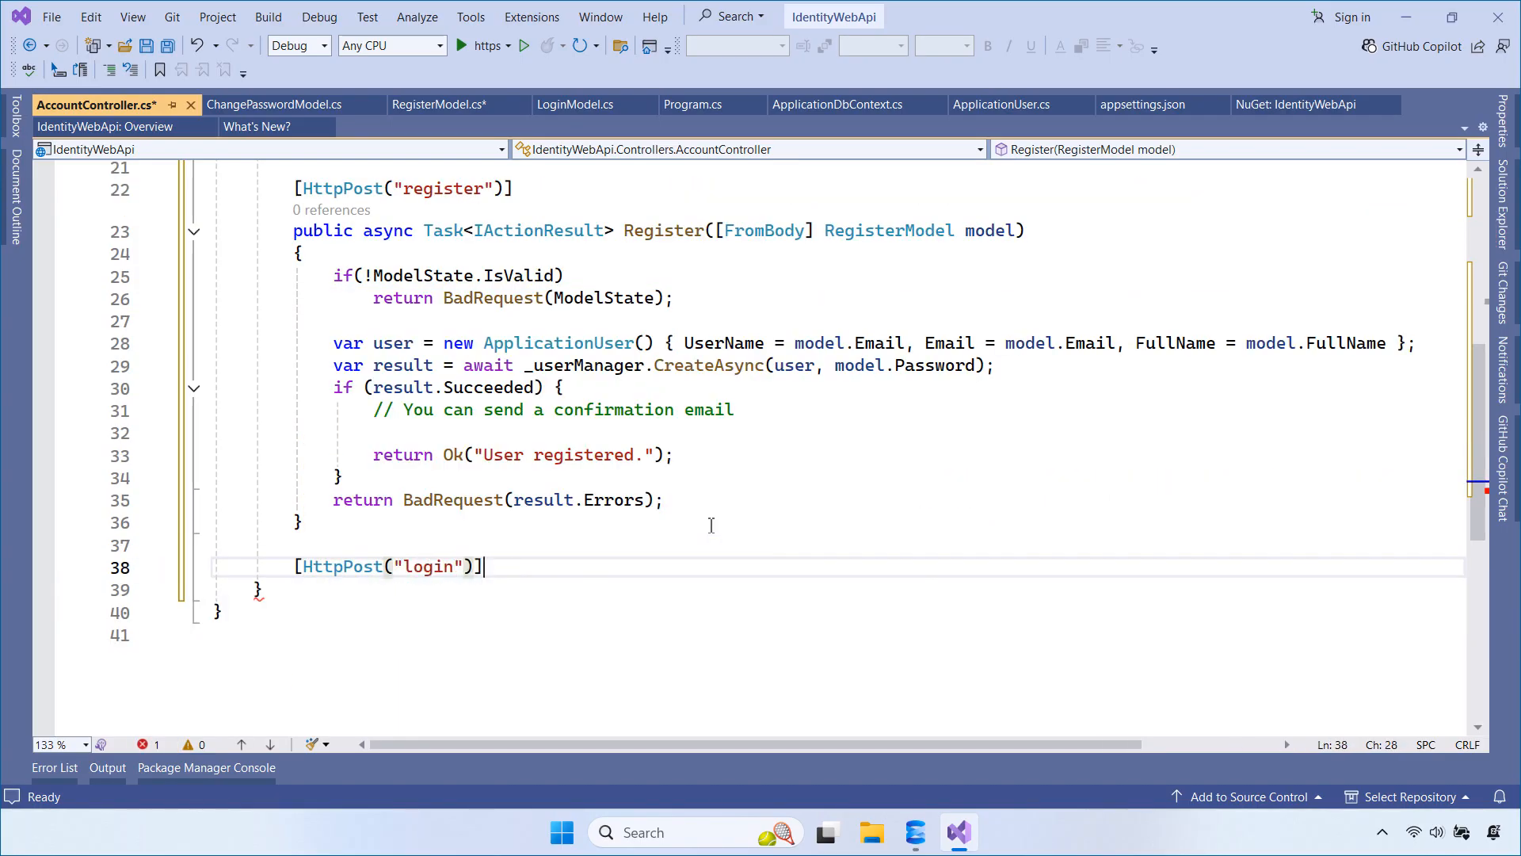
text(public async)
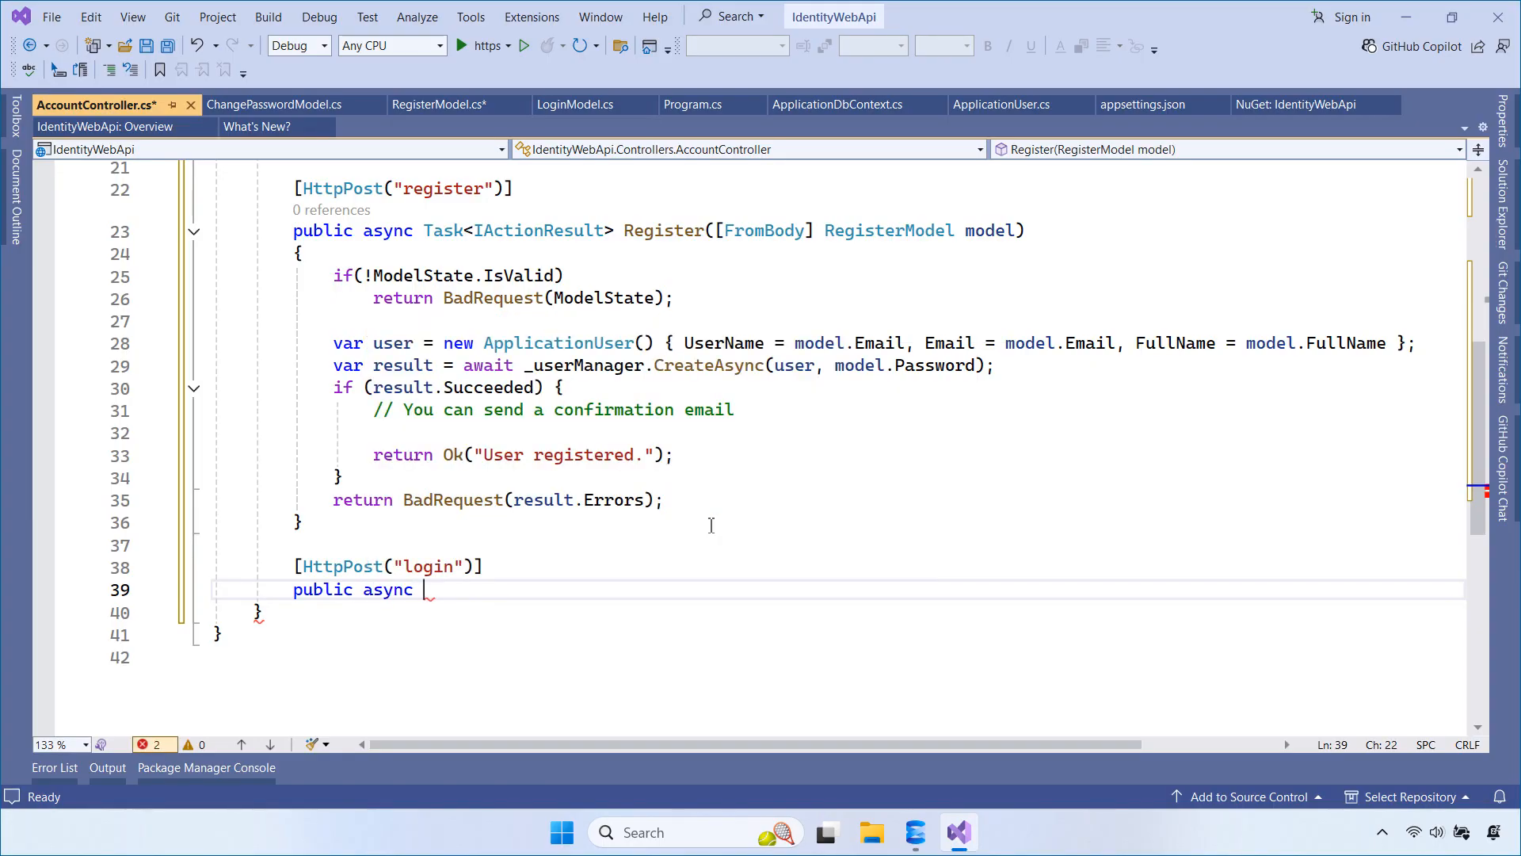
text(Task<IActionResult>)
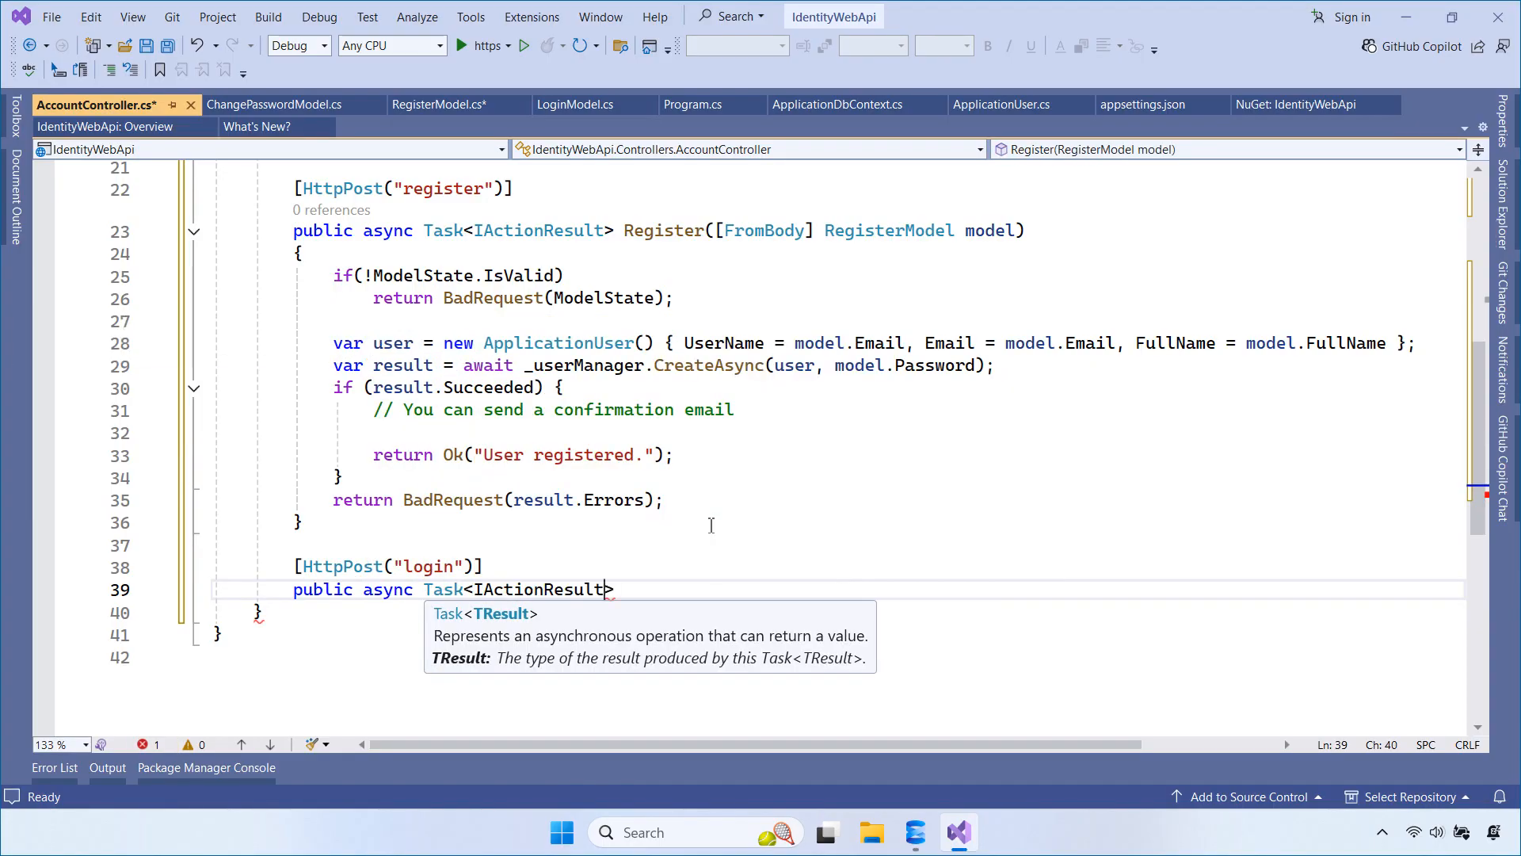
text(Login([FromBody])
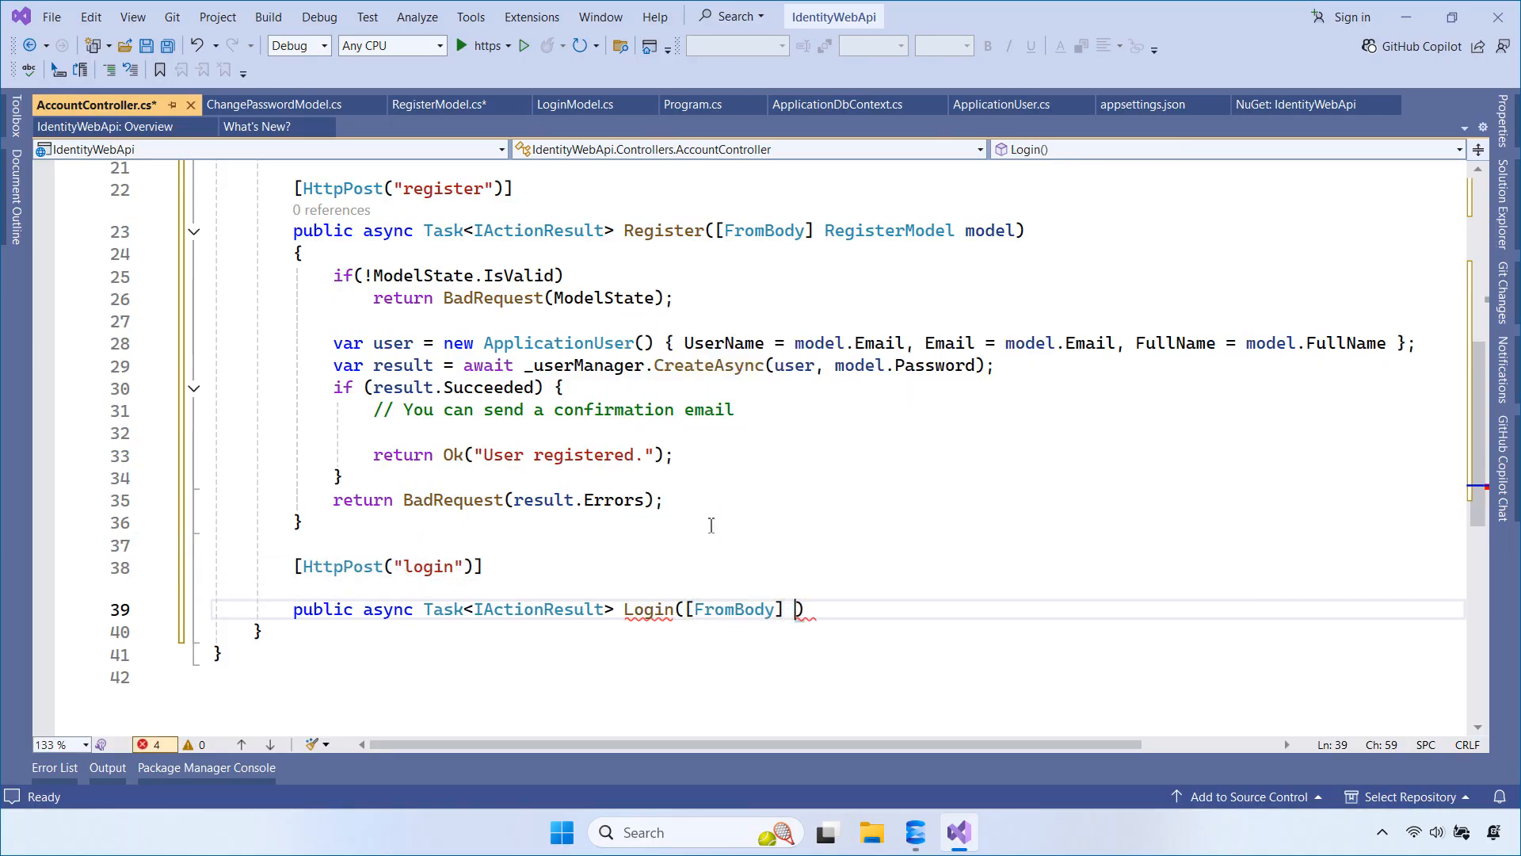
text(LoginModel model)
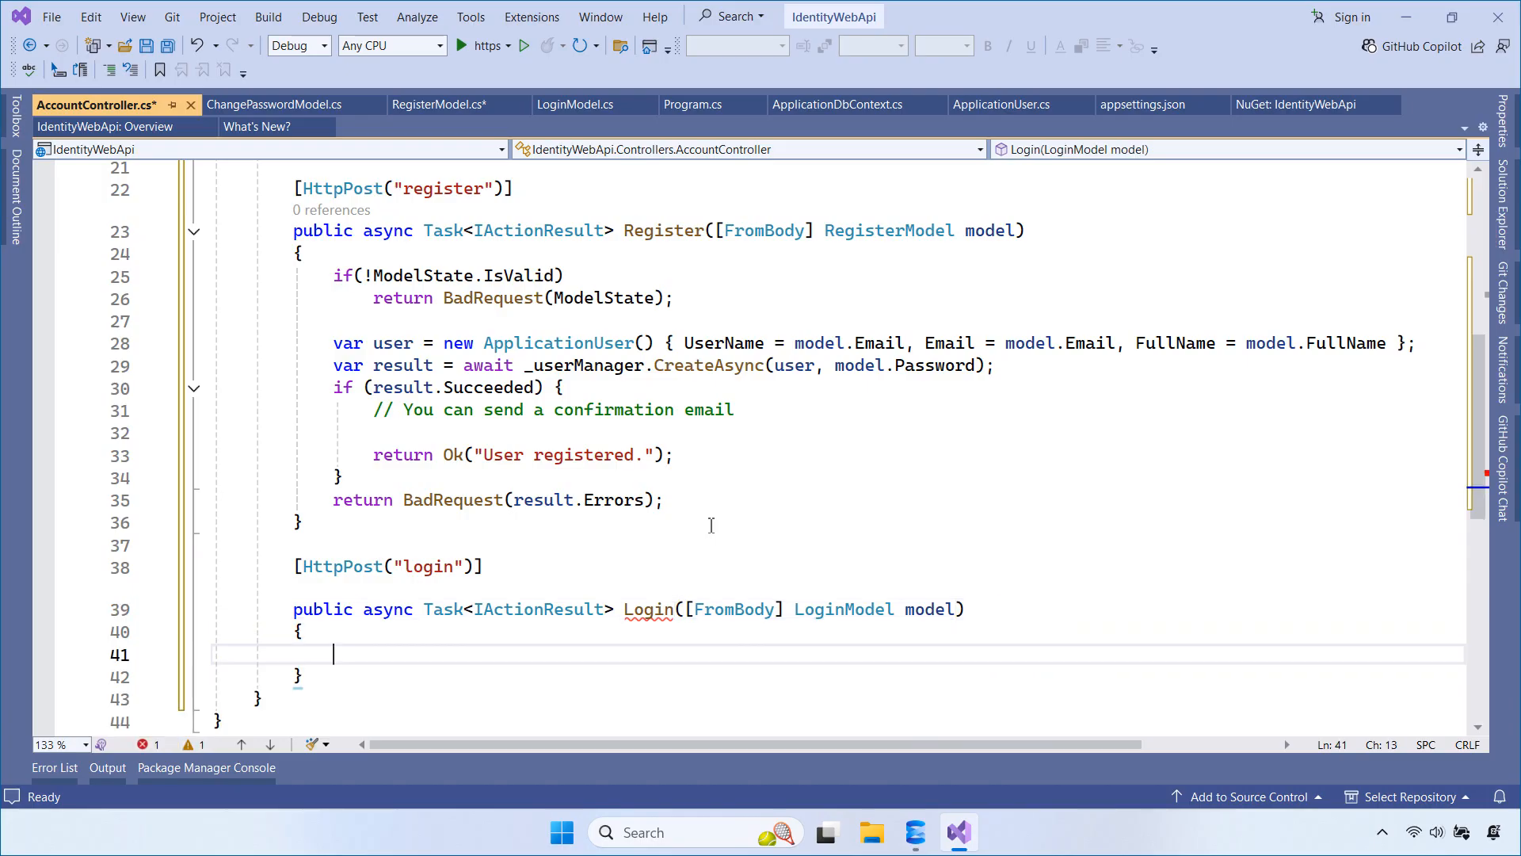
text(if(!ModelState.IsValid))
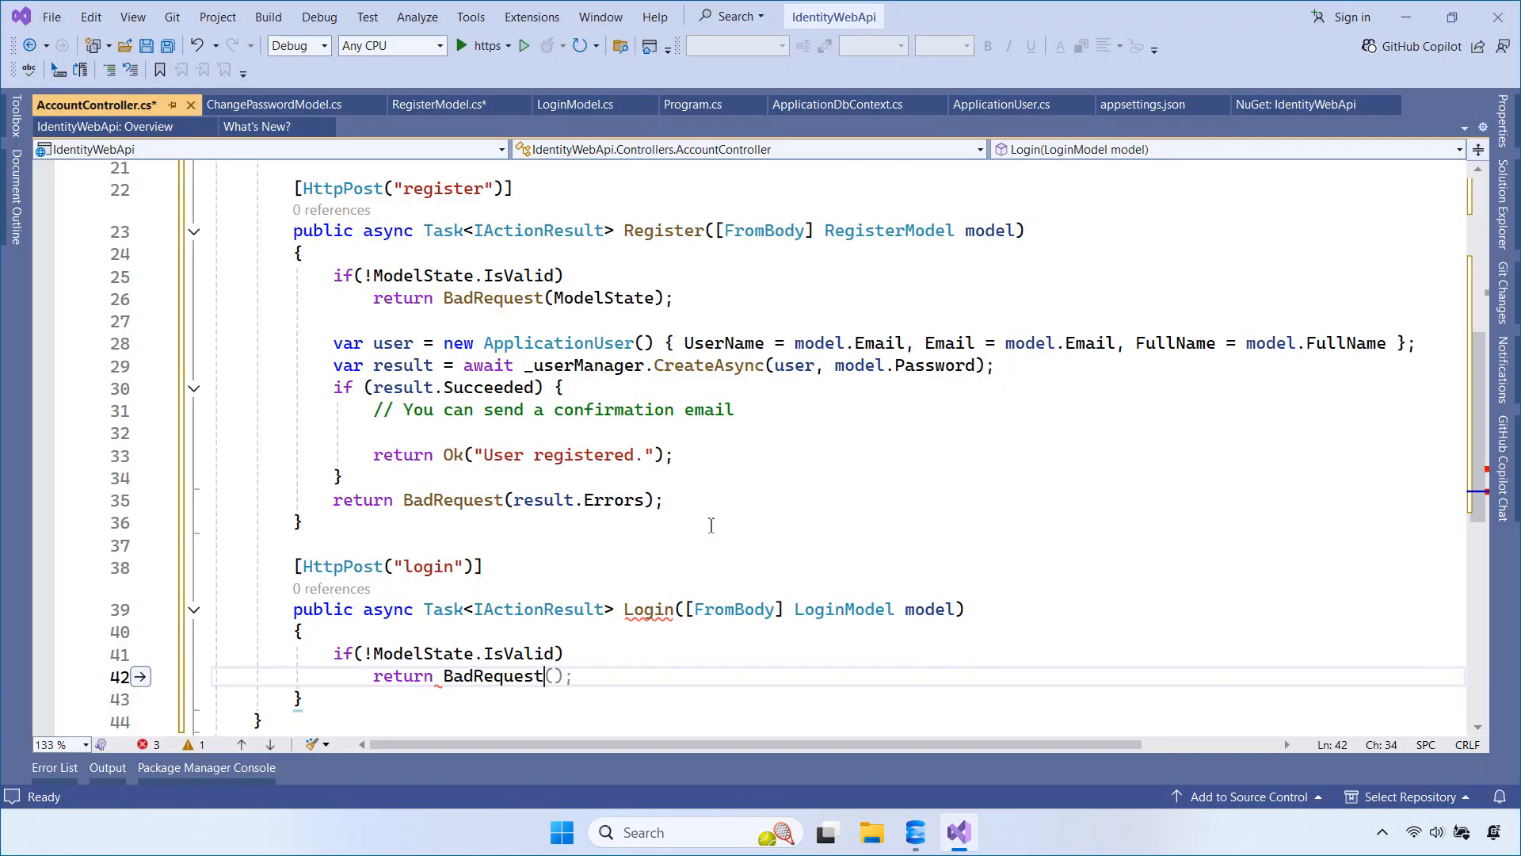
text(models)
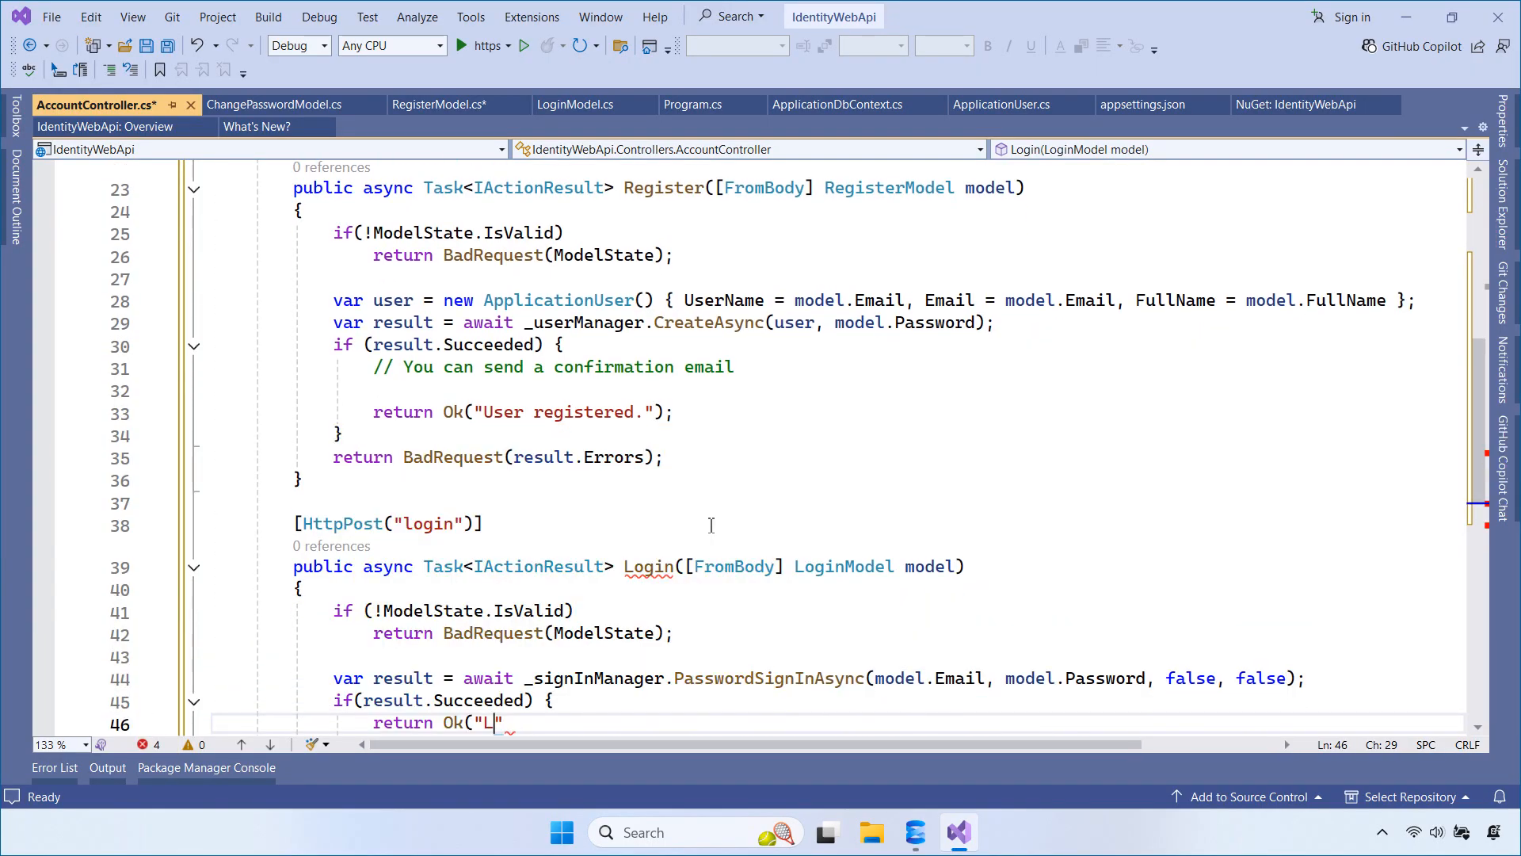
text(ogin successful)
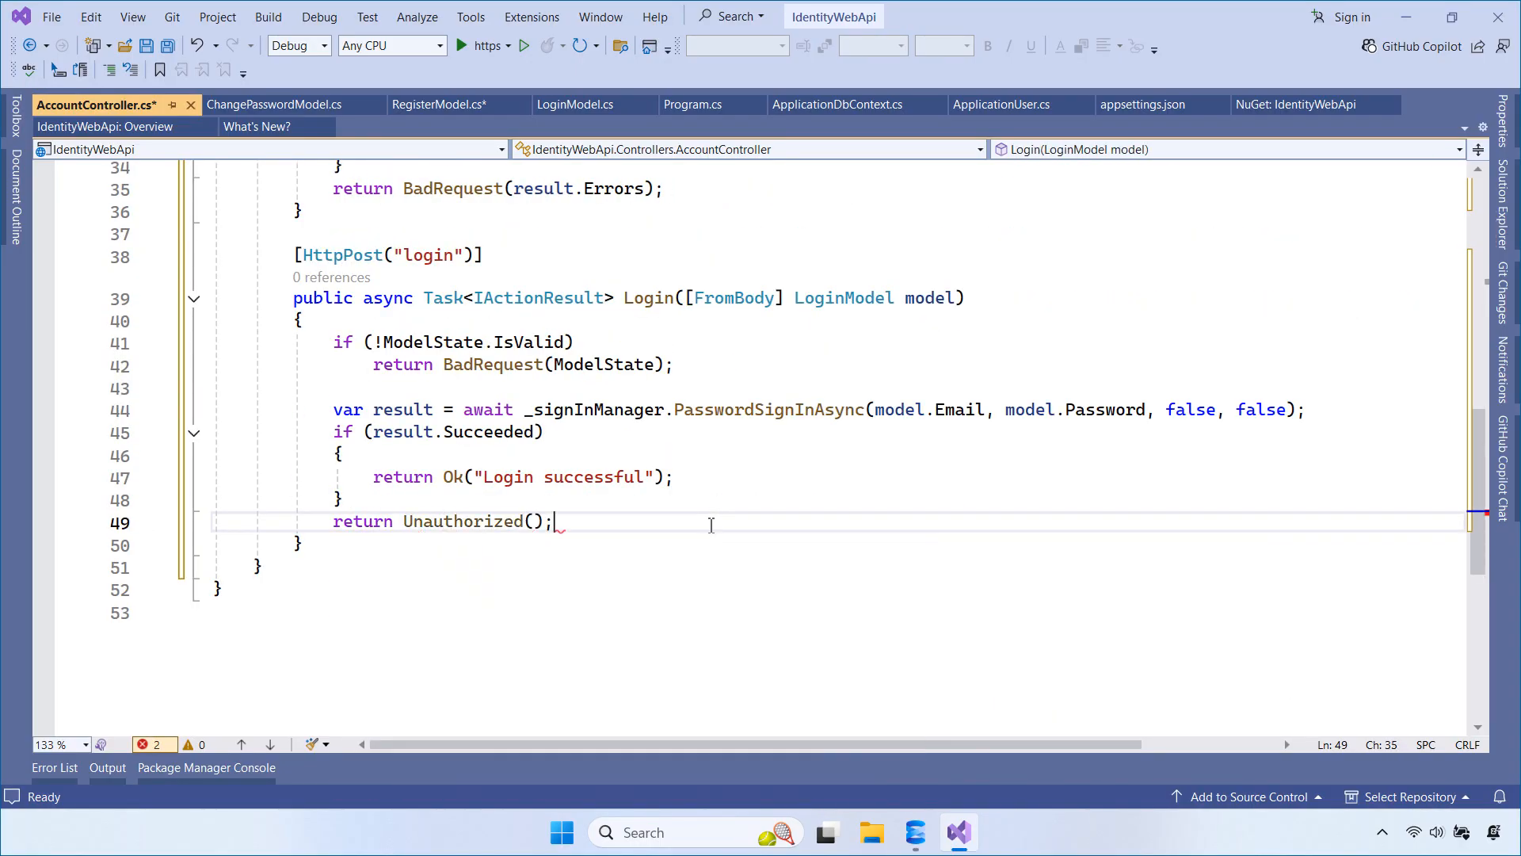
- Begin a [HttpPost("change-password")] action declaration
text([HttpPost("change-")])
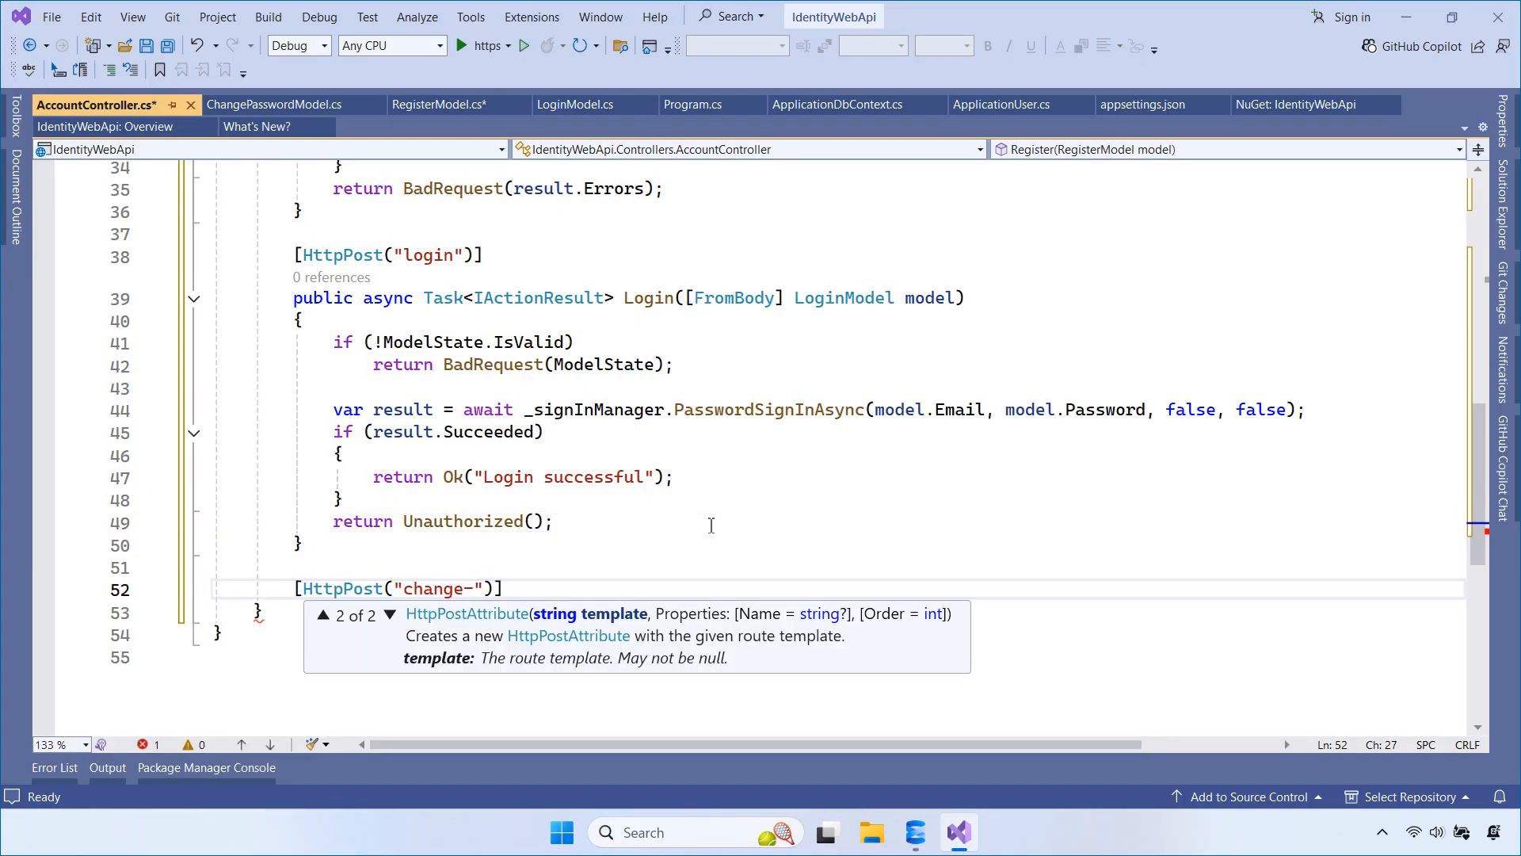
text(password)
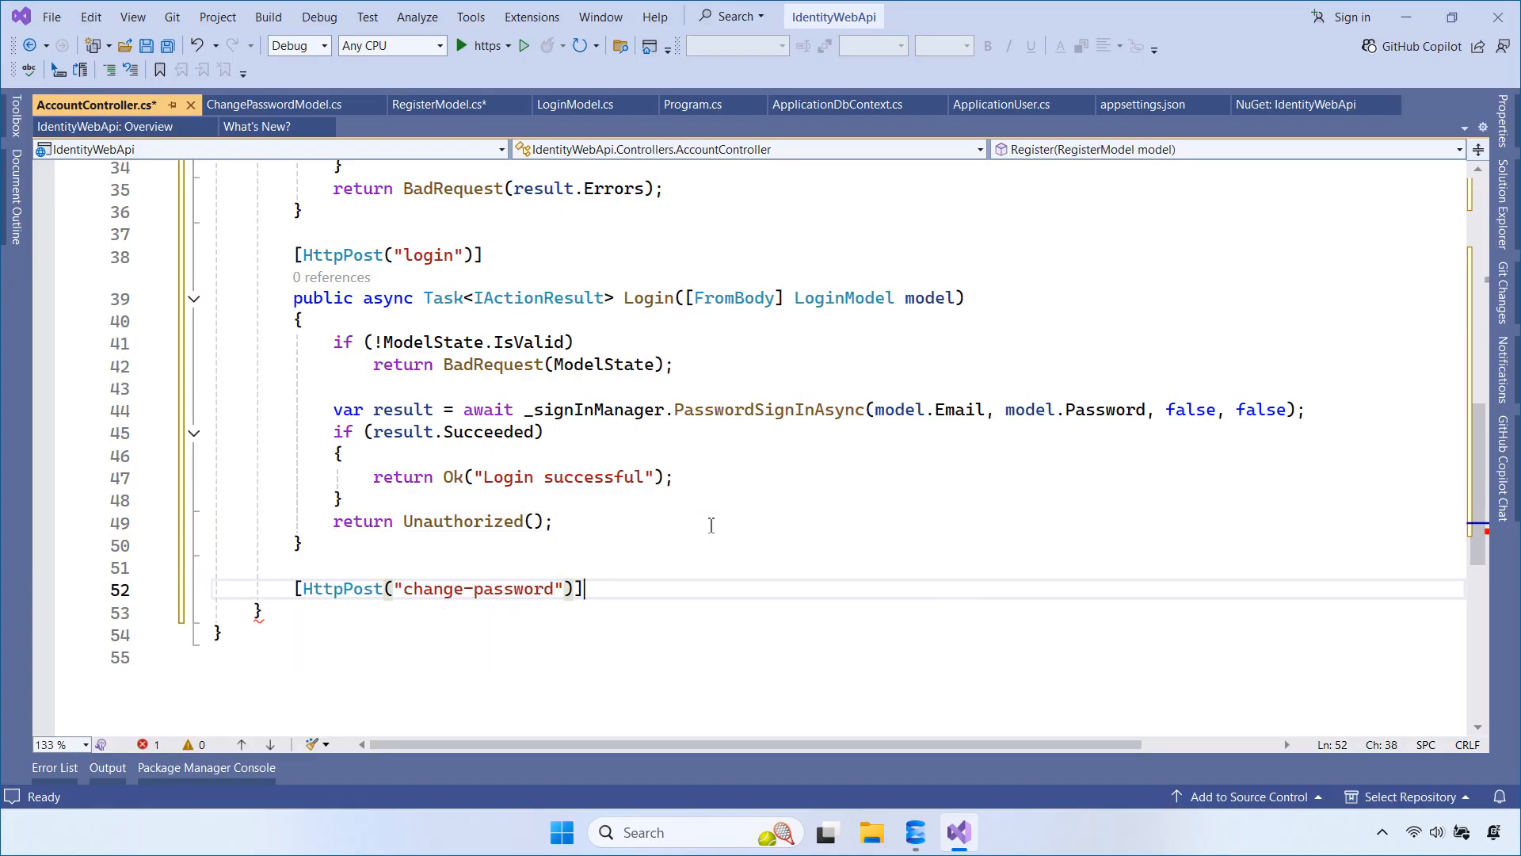
text(public async Task<IActionResult>)
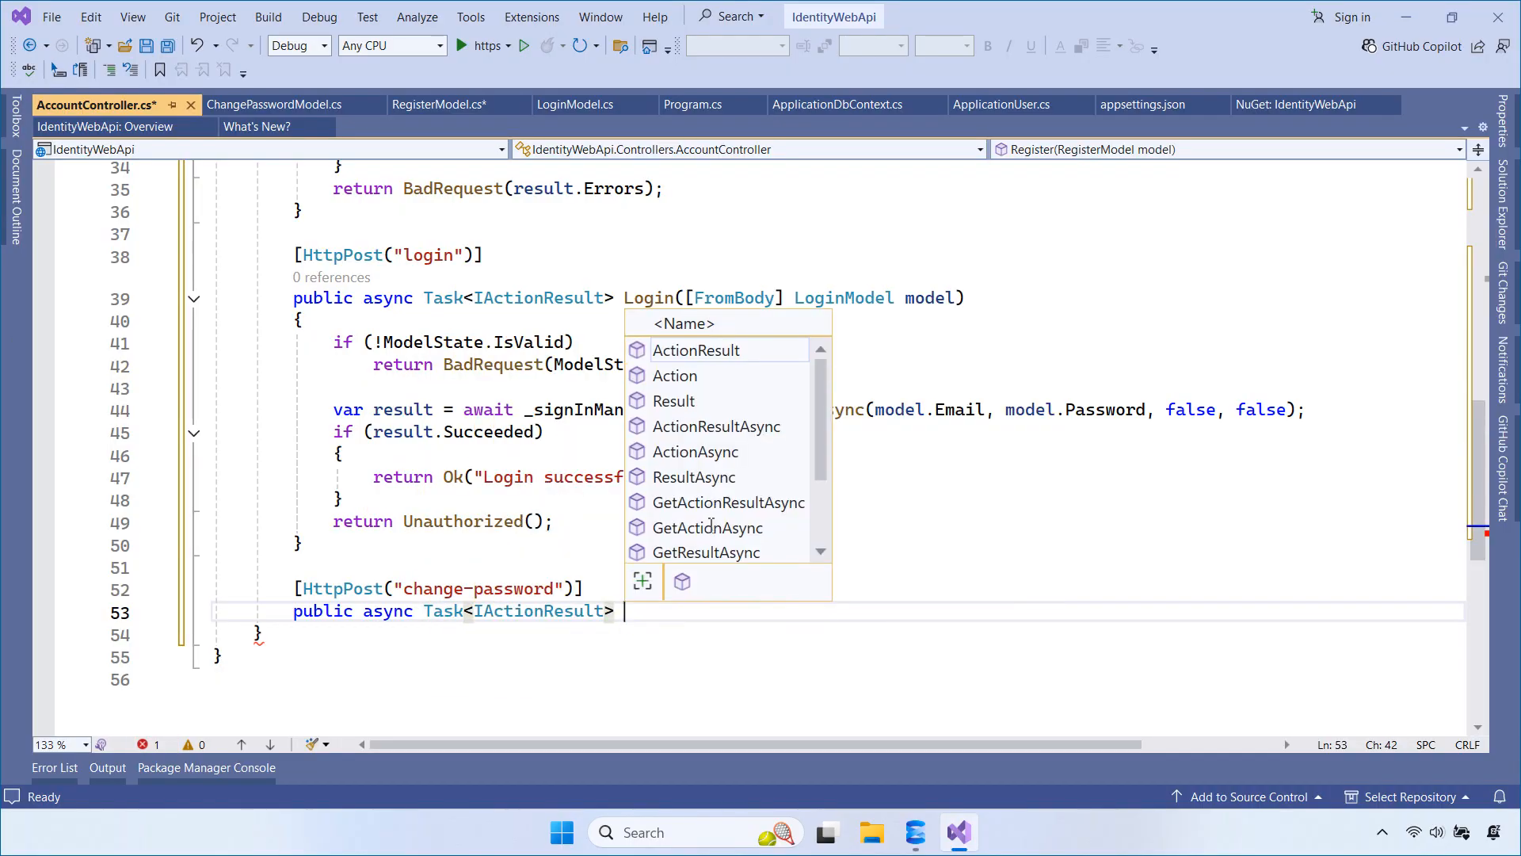
- Declare the ChangePassword action taking a ChangePasswordModel body and returning NotFound when the user is missing
text(ChangePassword)
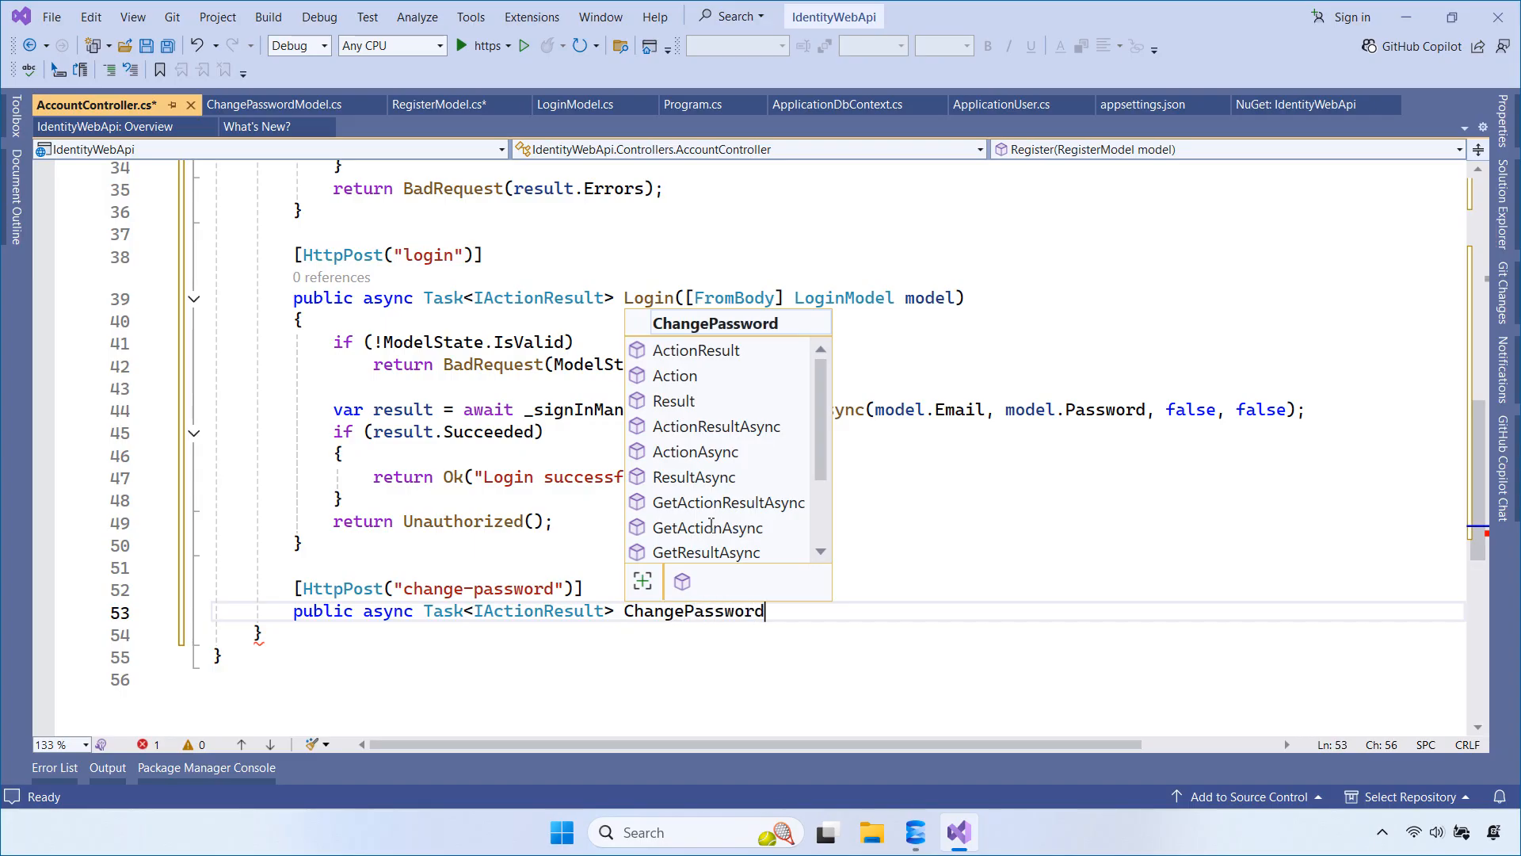
text(([FromBody] ChangePasswordModel model))
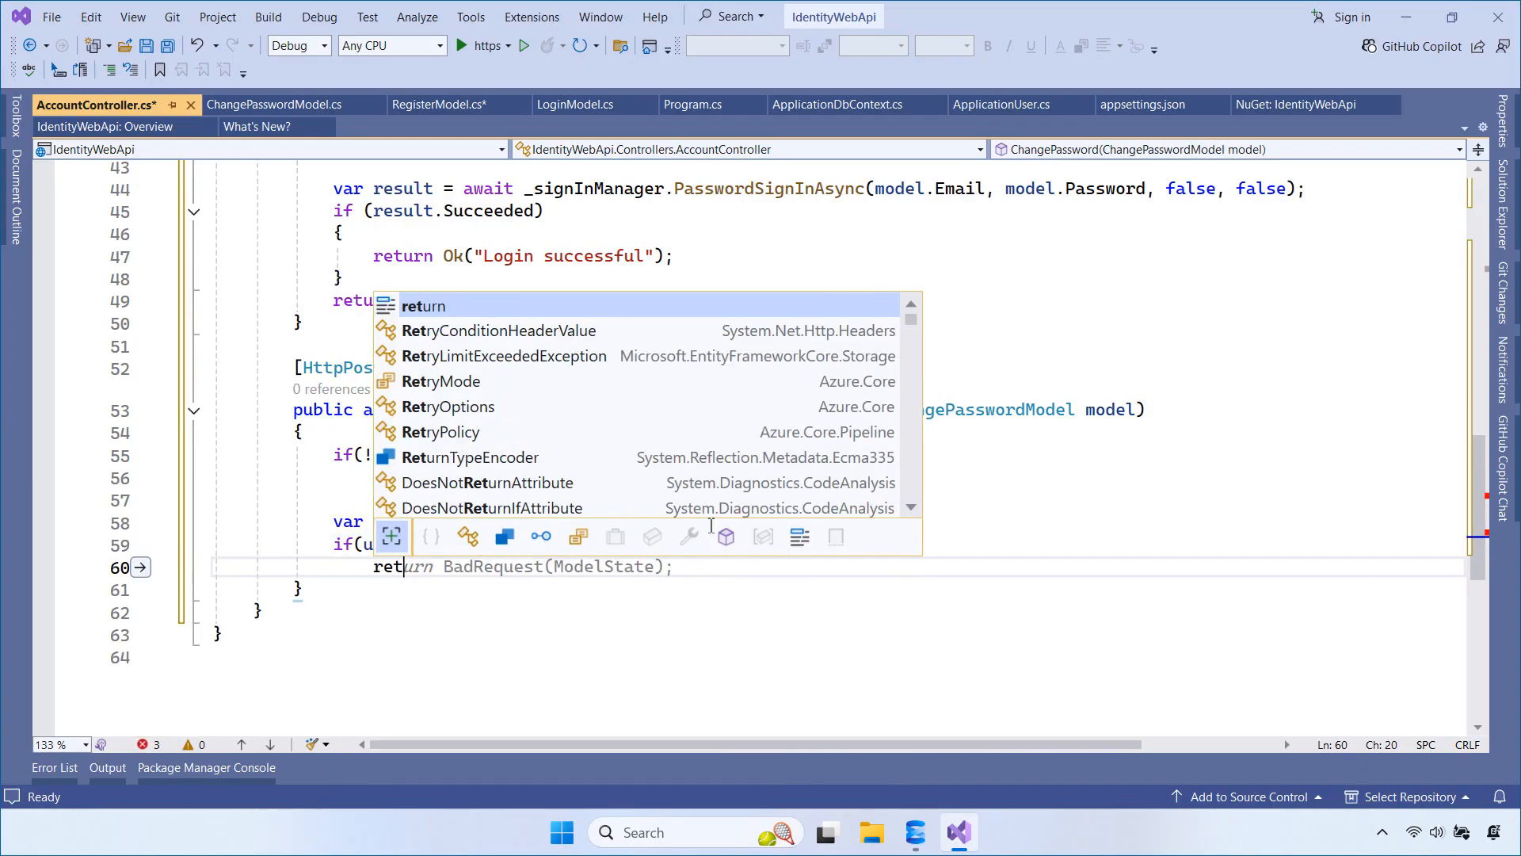
text(NotFound("User not found");)
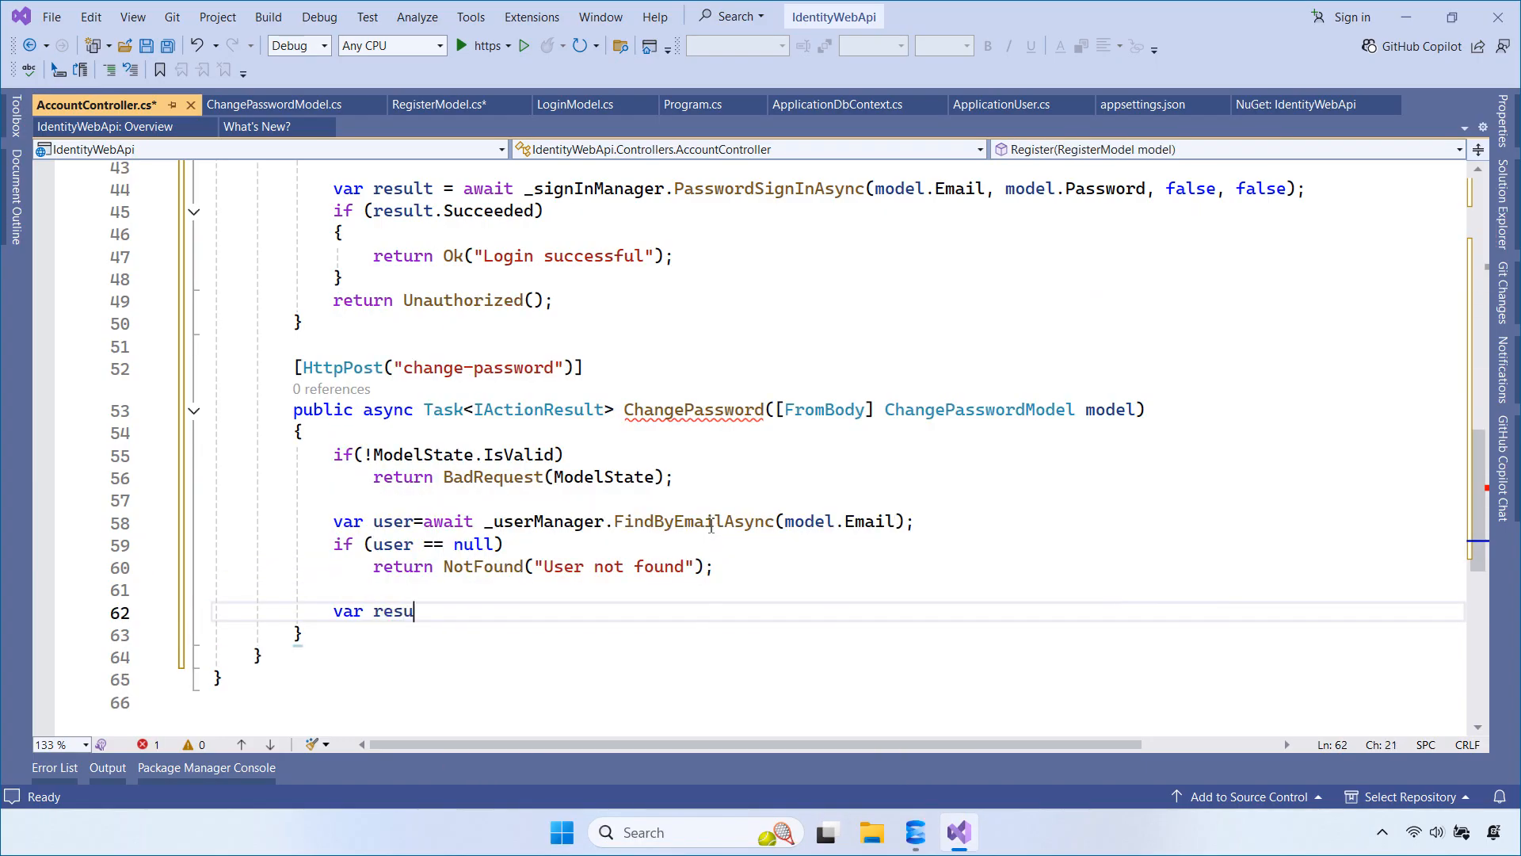
- Call _userManager.ChangePasswordAsync with CurrentPassword and NewPassword, returning BadRequest on failure or a success message
text(lt=await)
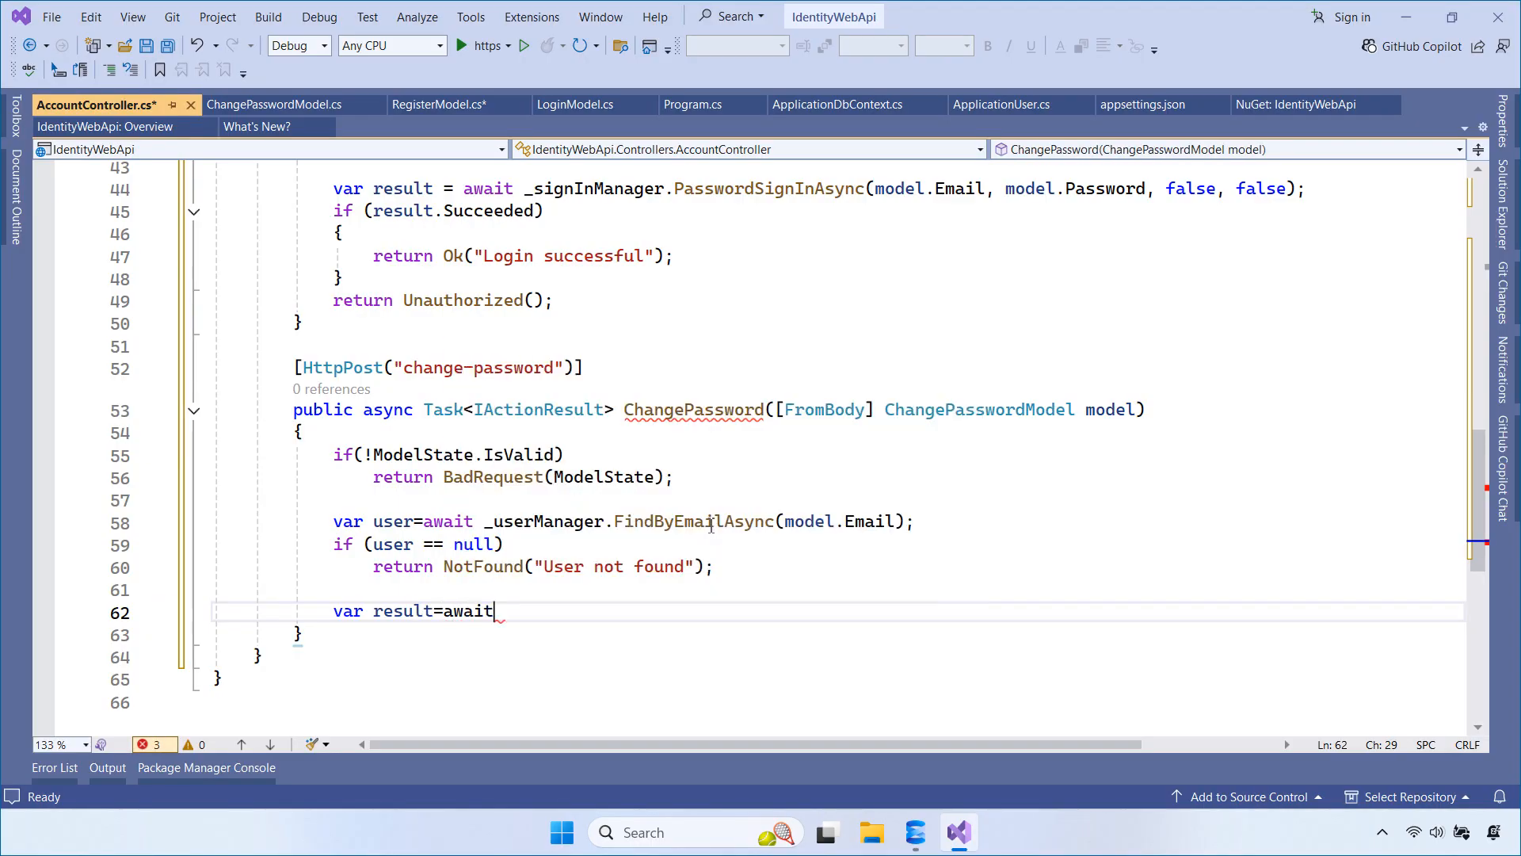
text(_userManager.ChangePasswordAsync(user,)
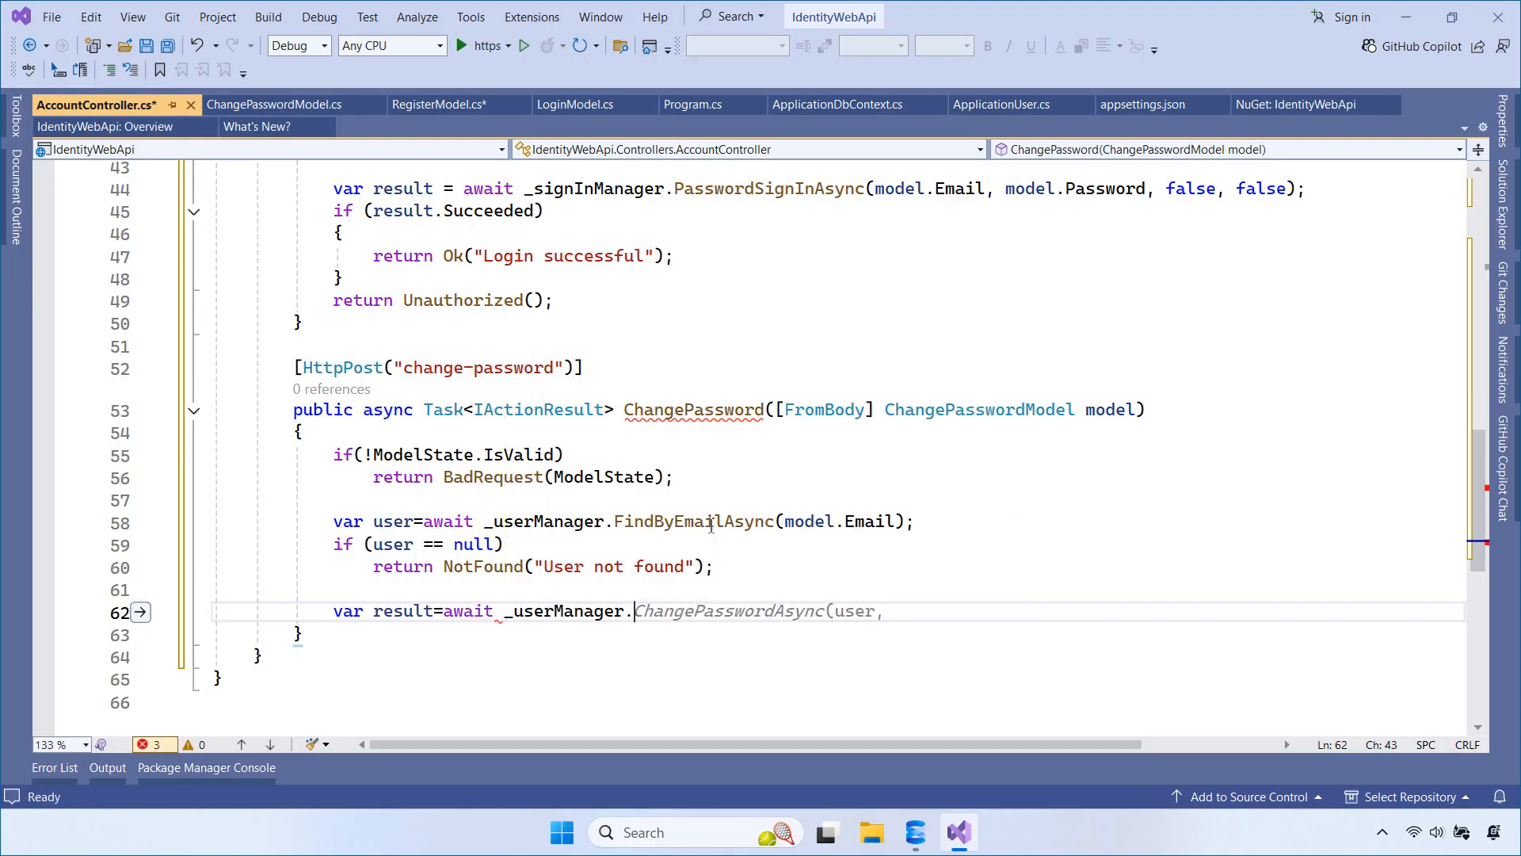
key(Tab)
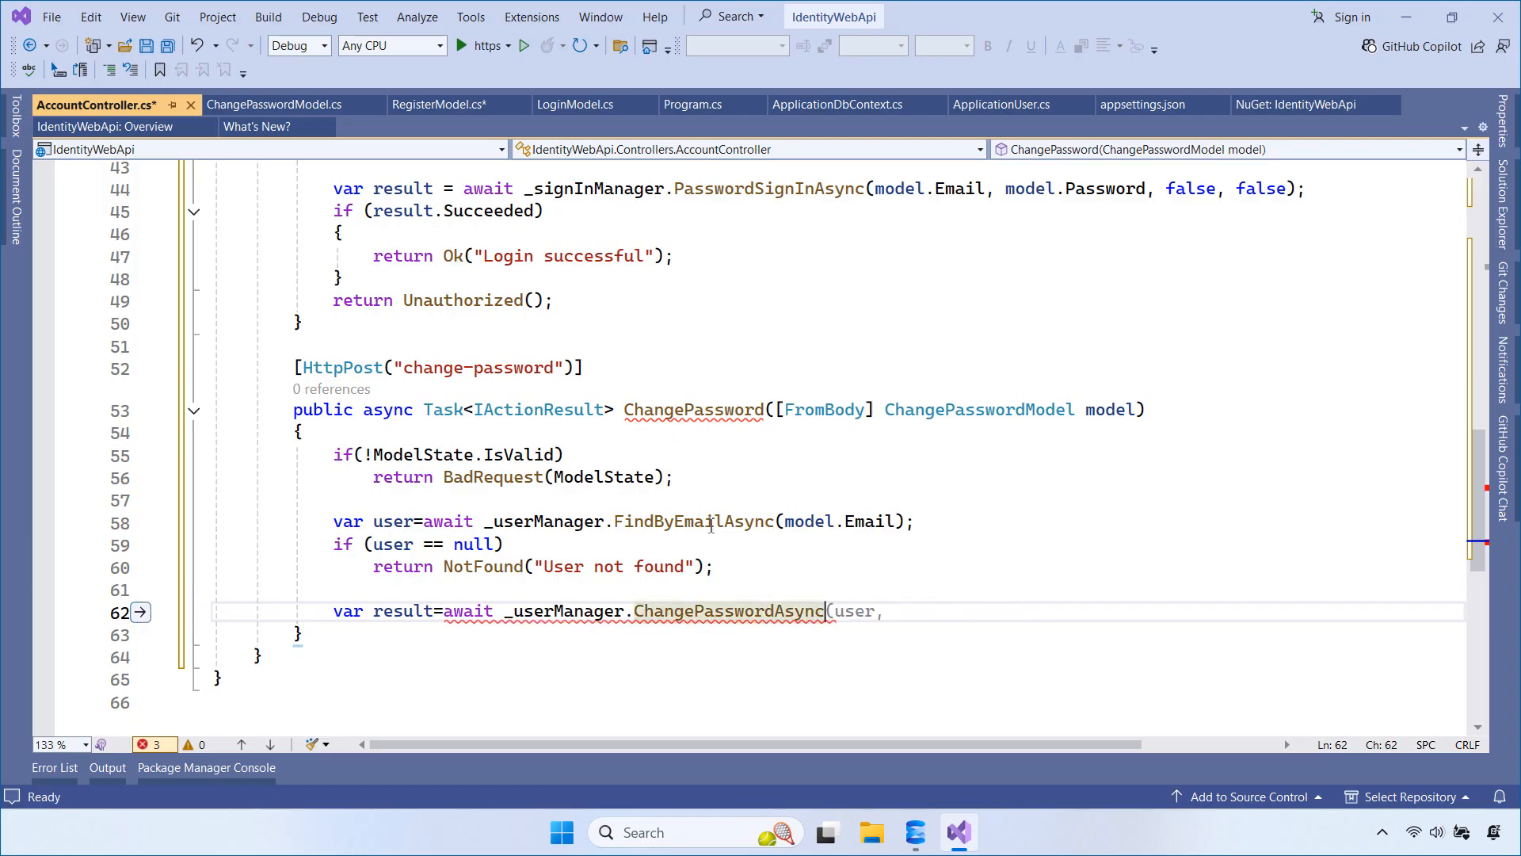
text(model.)
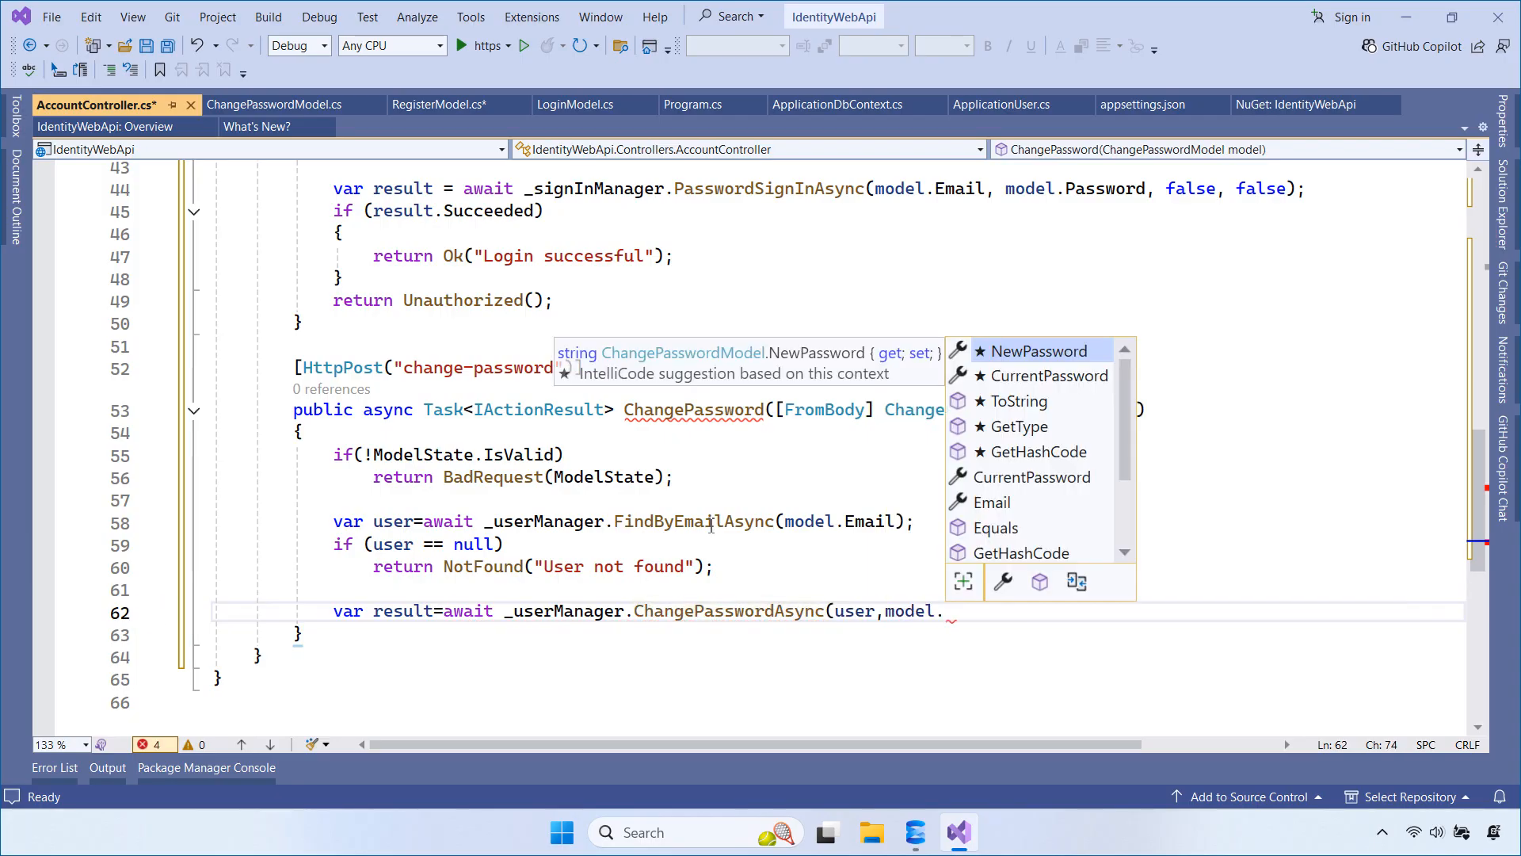
text(CurrentPassword,model.NewPassword)
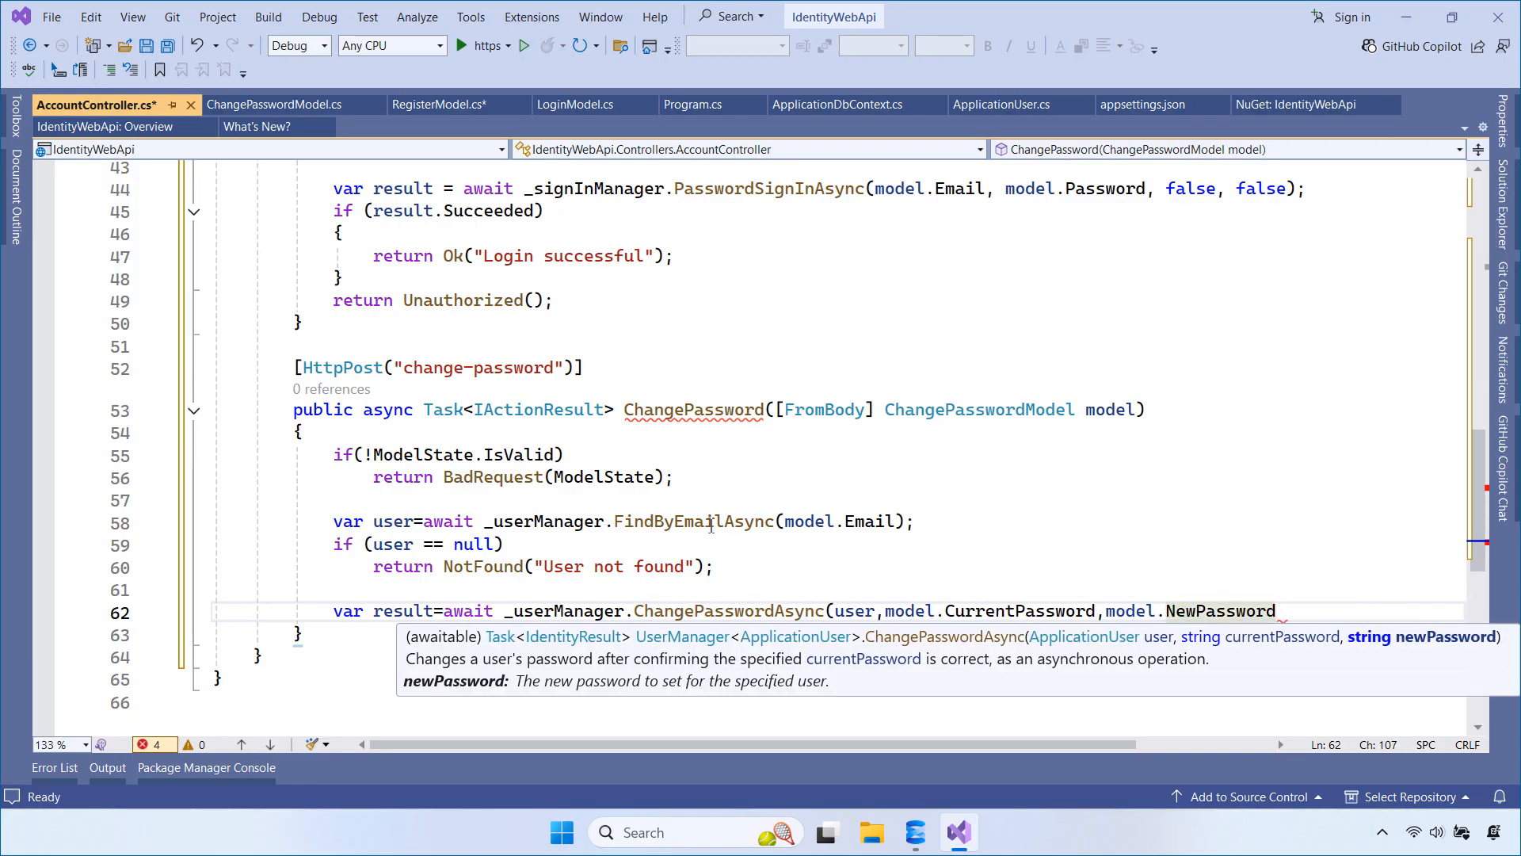
text(if(!result.Succeeded)
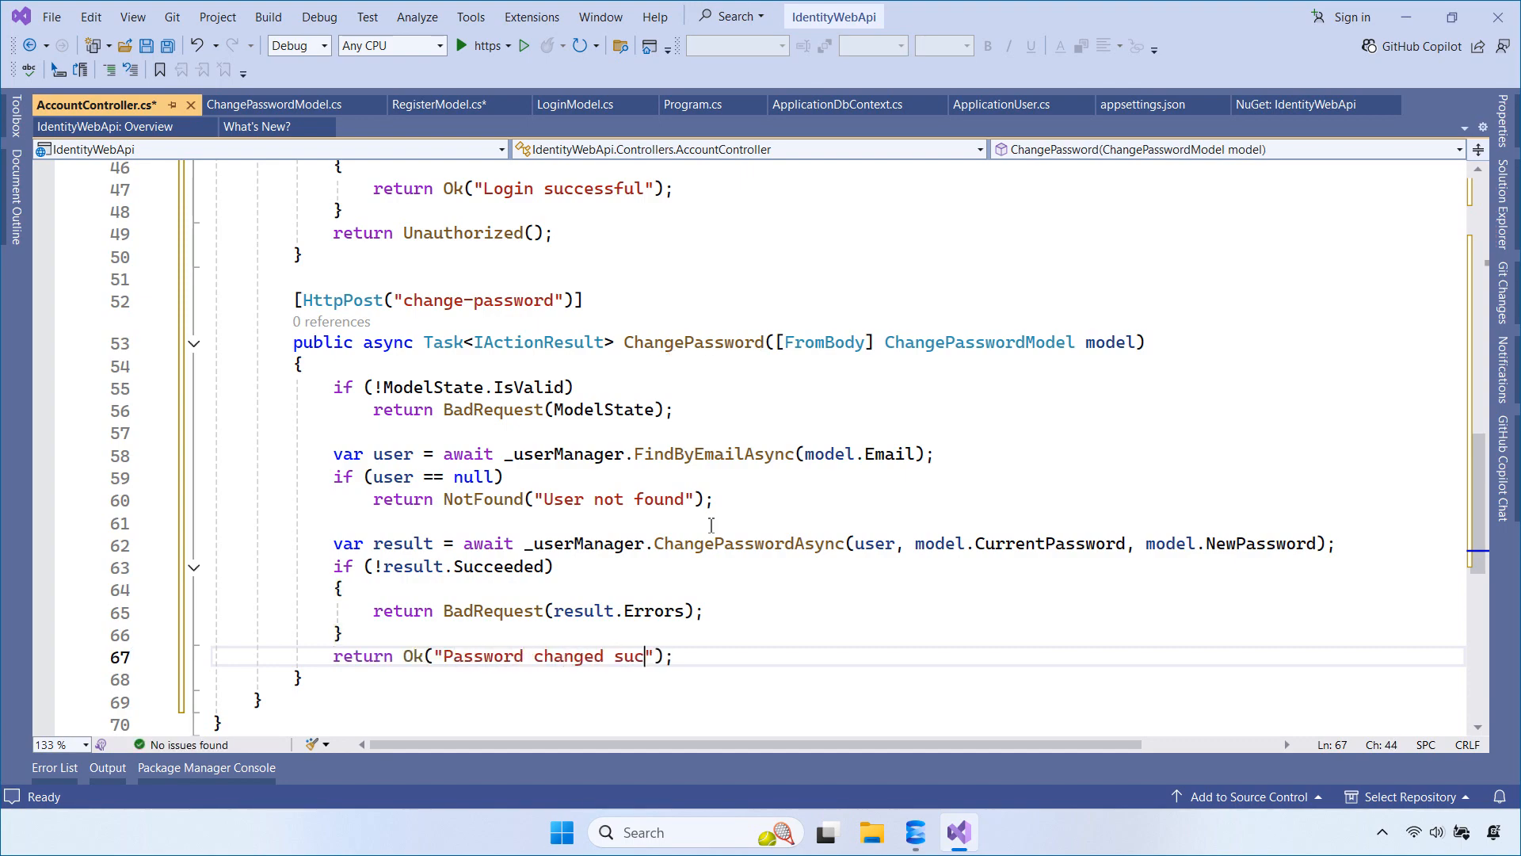
text(cessfully)
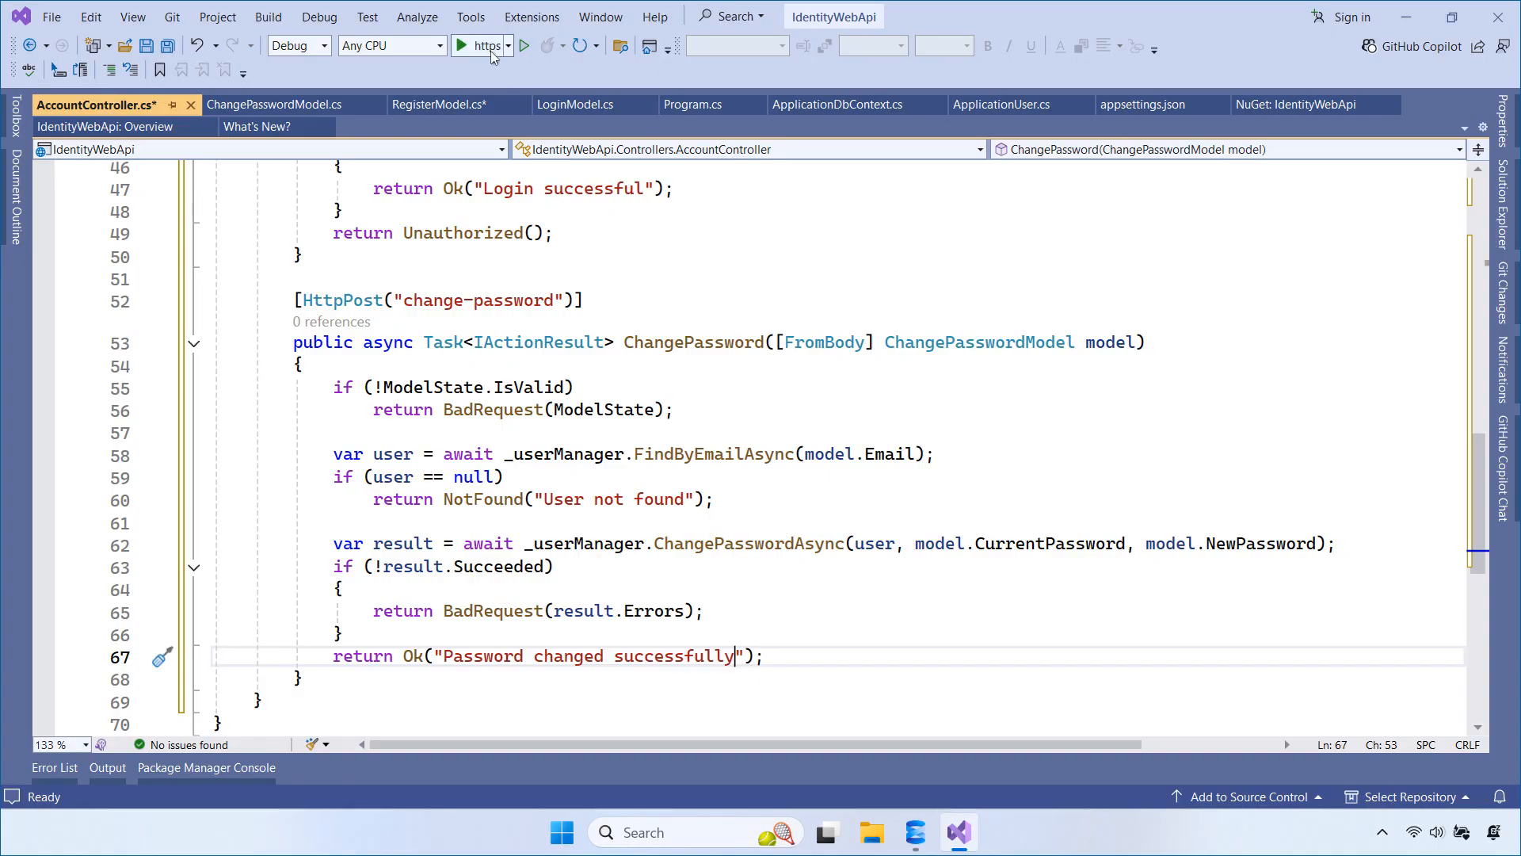
click(524, 46)
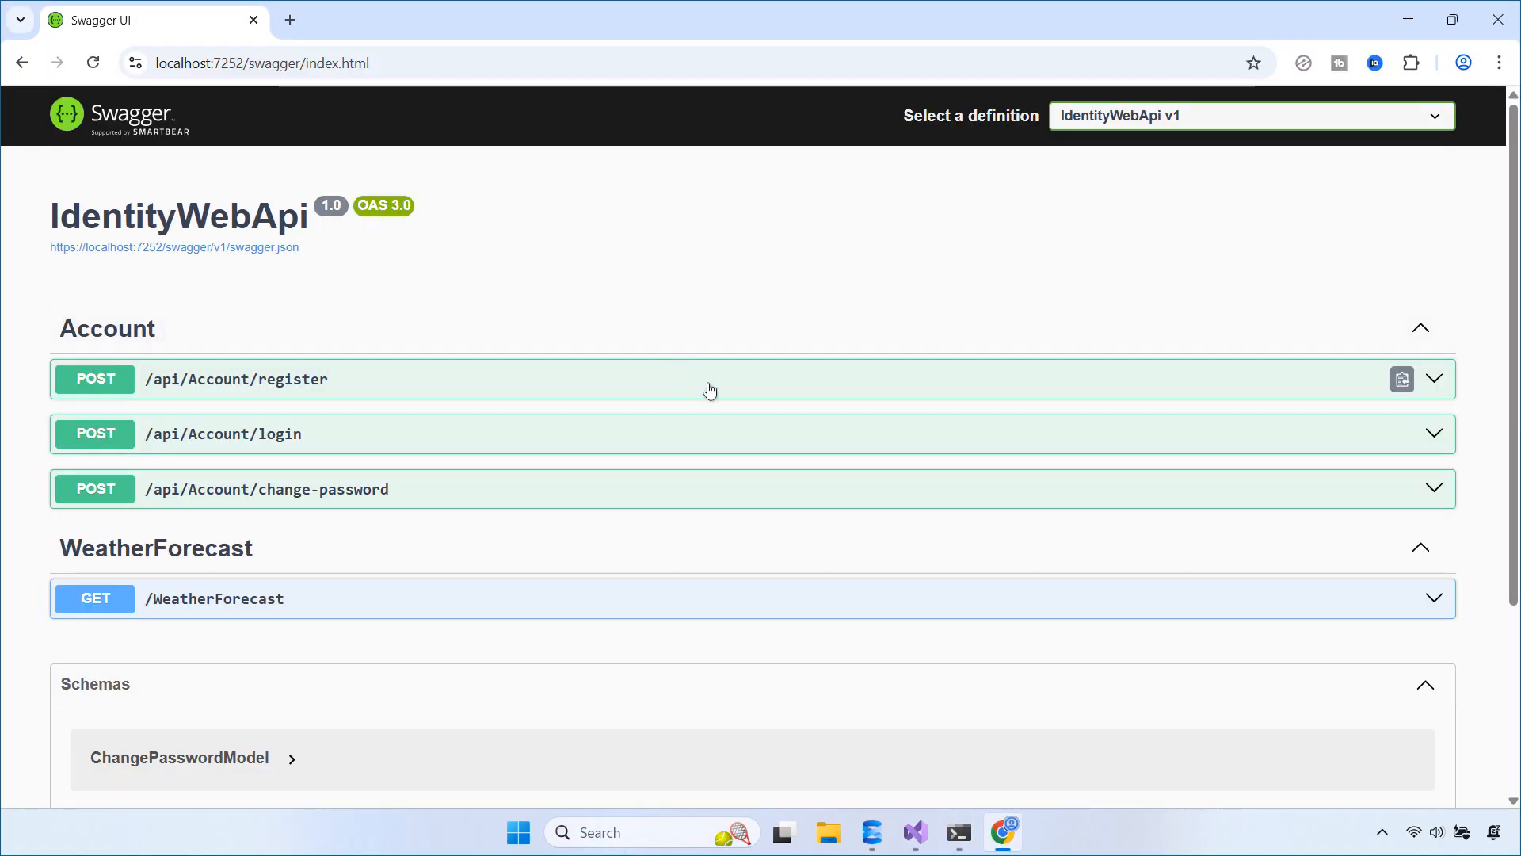
click(680, 379)
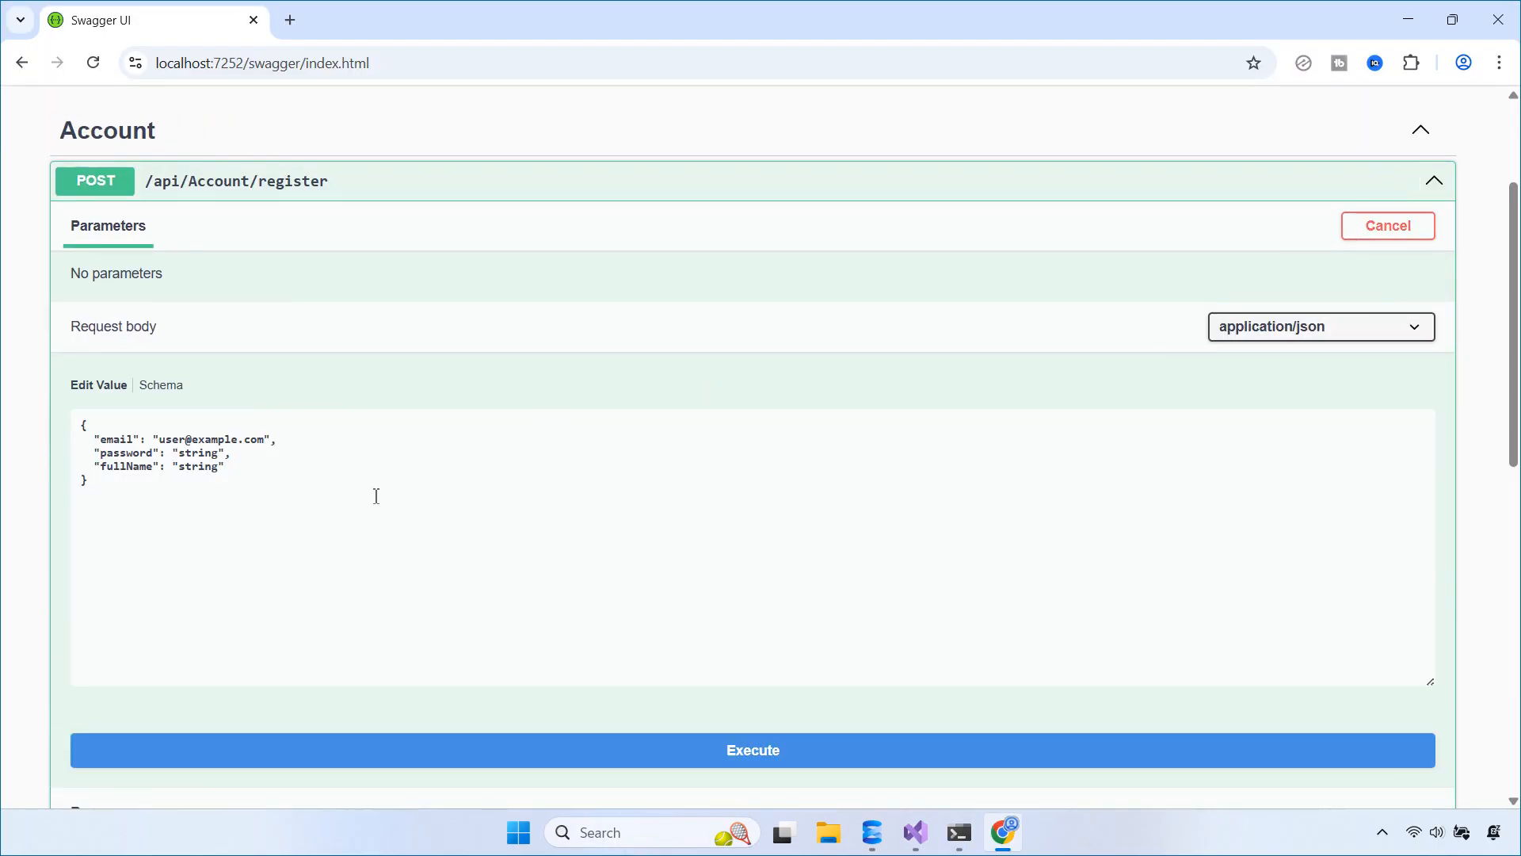
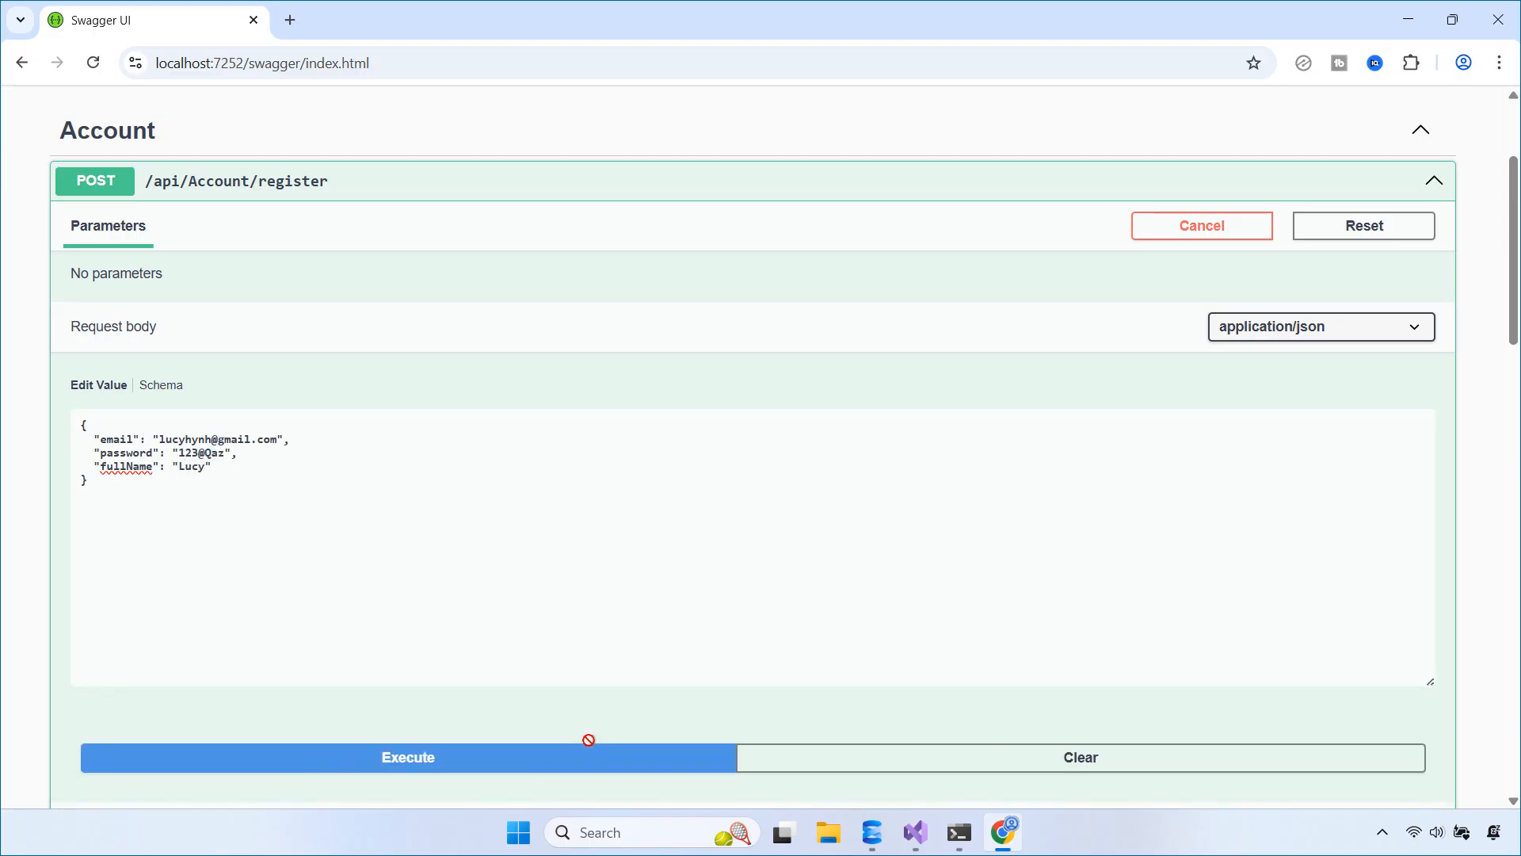
click(407, 758)
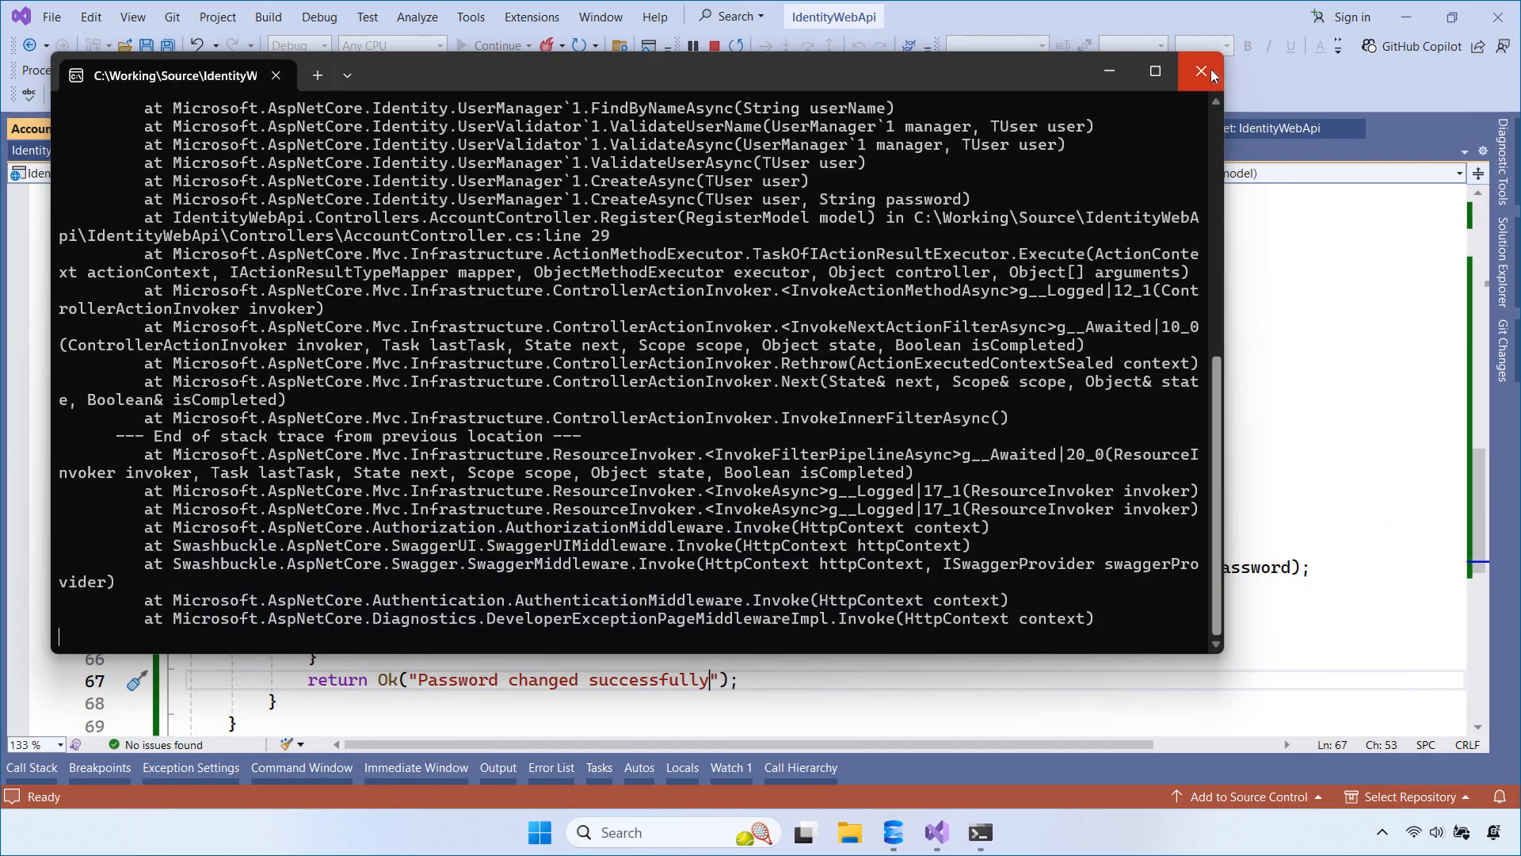
- Change ApplicationDbContext's base class to IdentityDbContext<ApplicationUser> and run the API again
click(1200, 73)
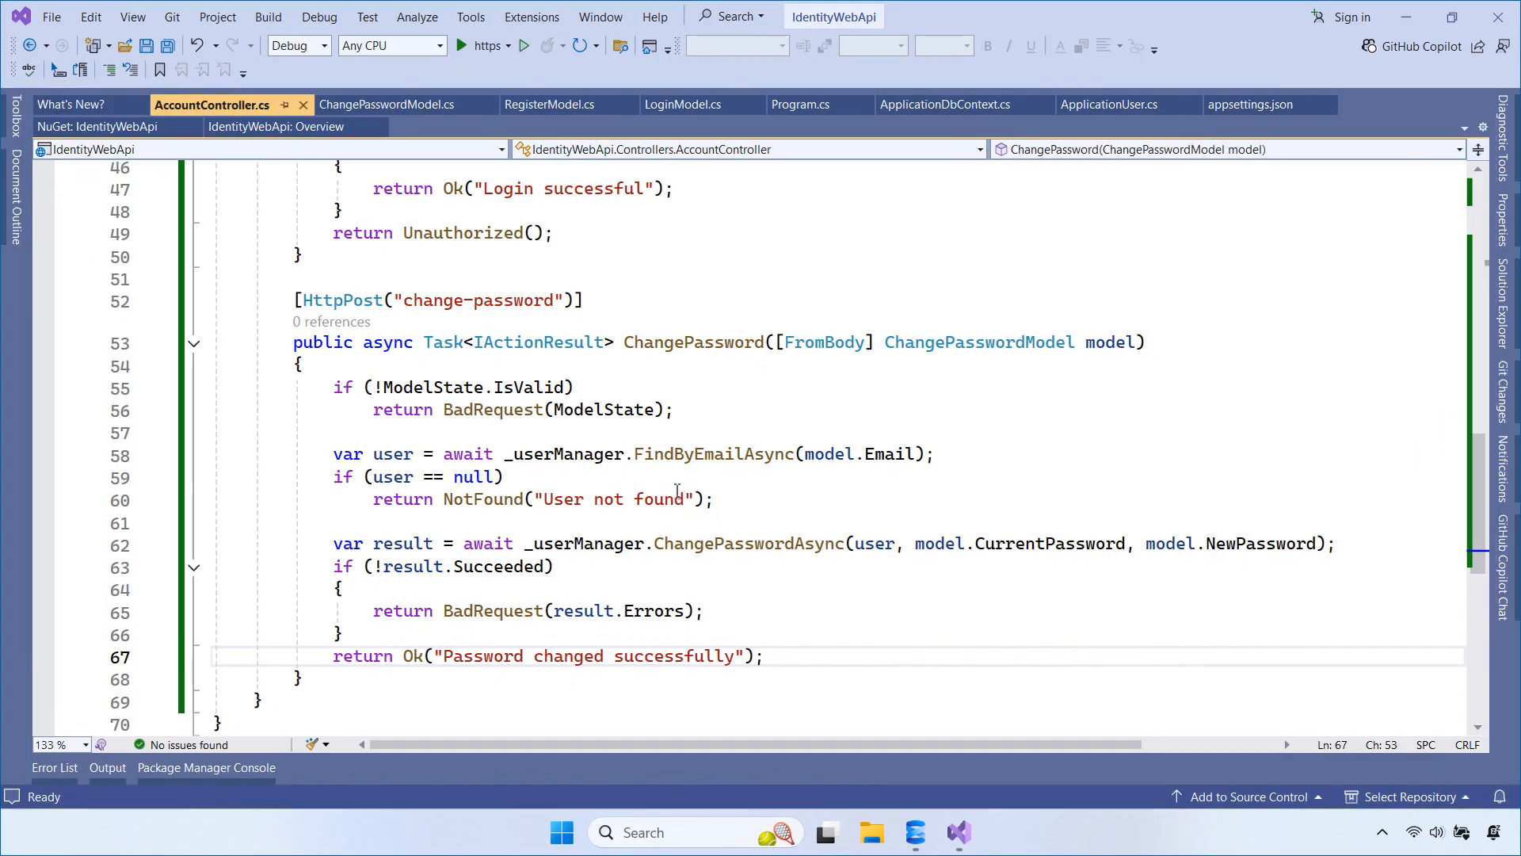
click(734, 656)
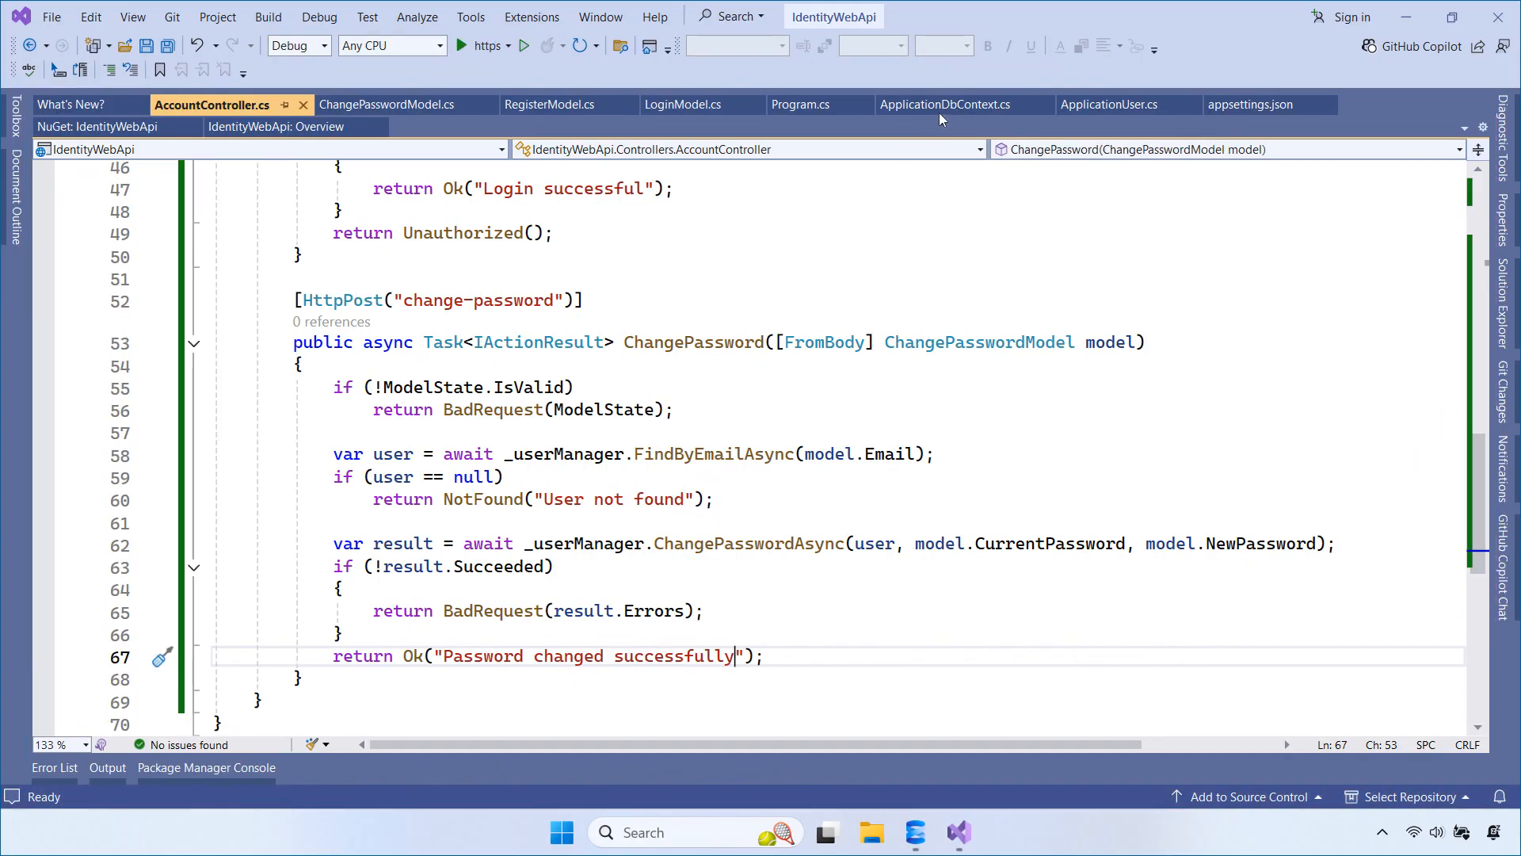
click(943, 104)
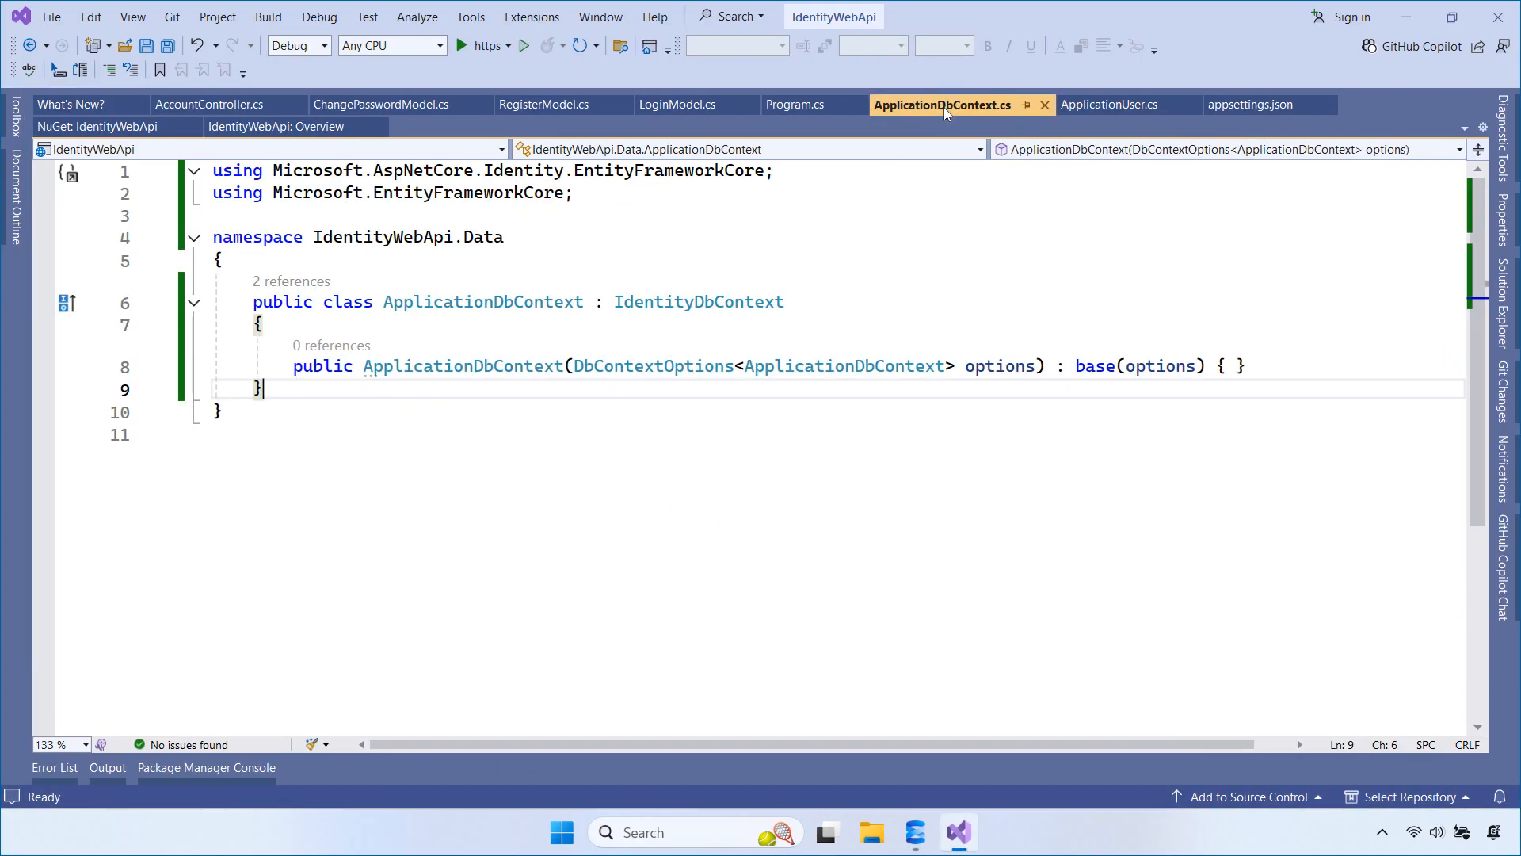
text(<applicati>)
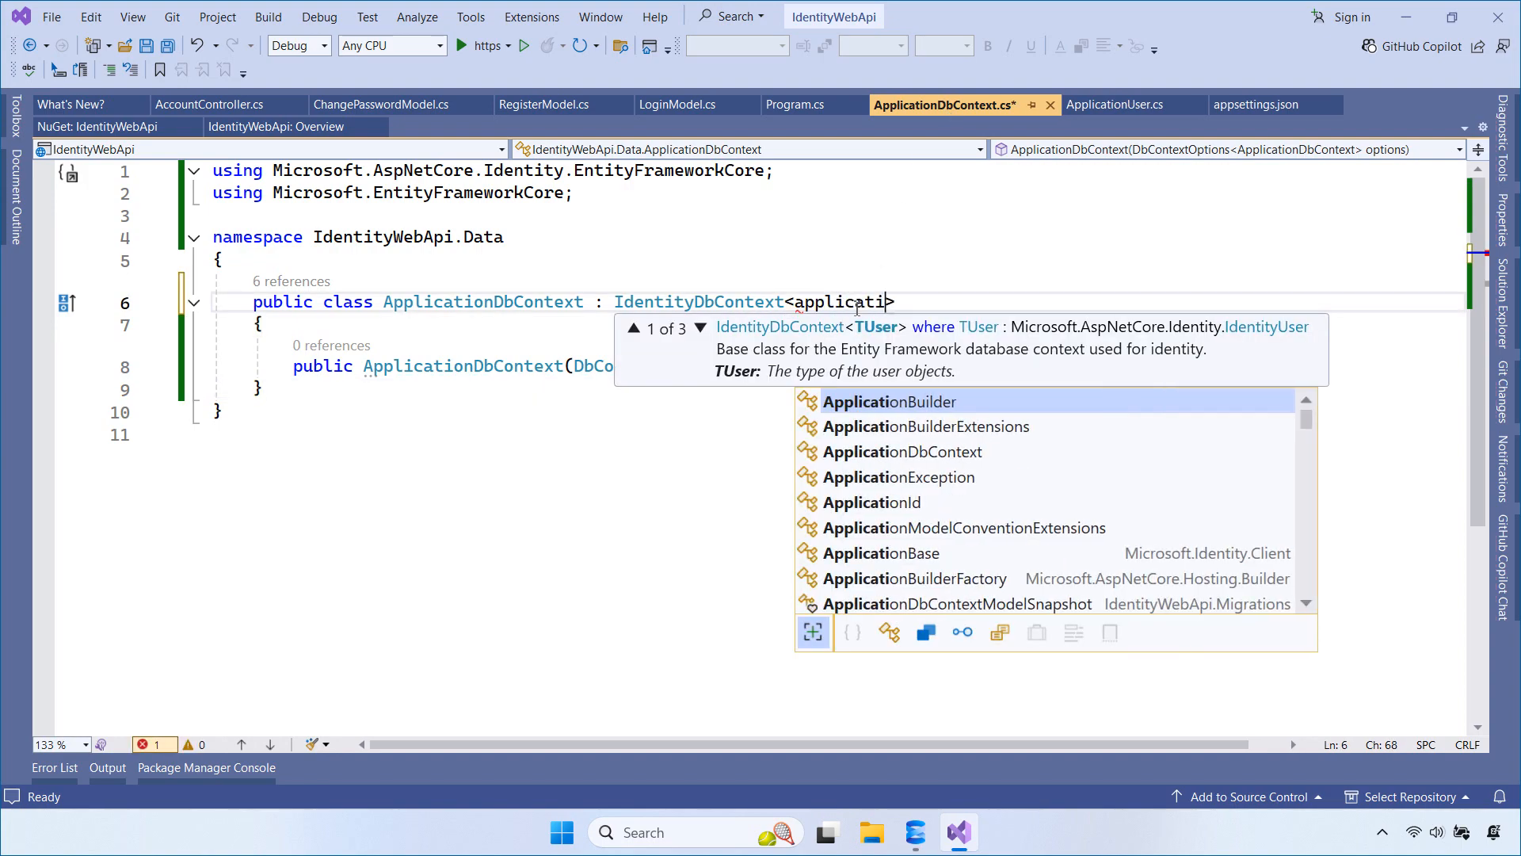
text(ApplicationUser)
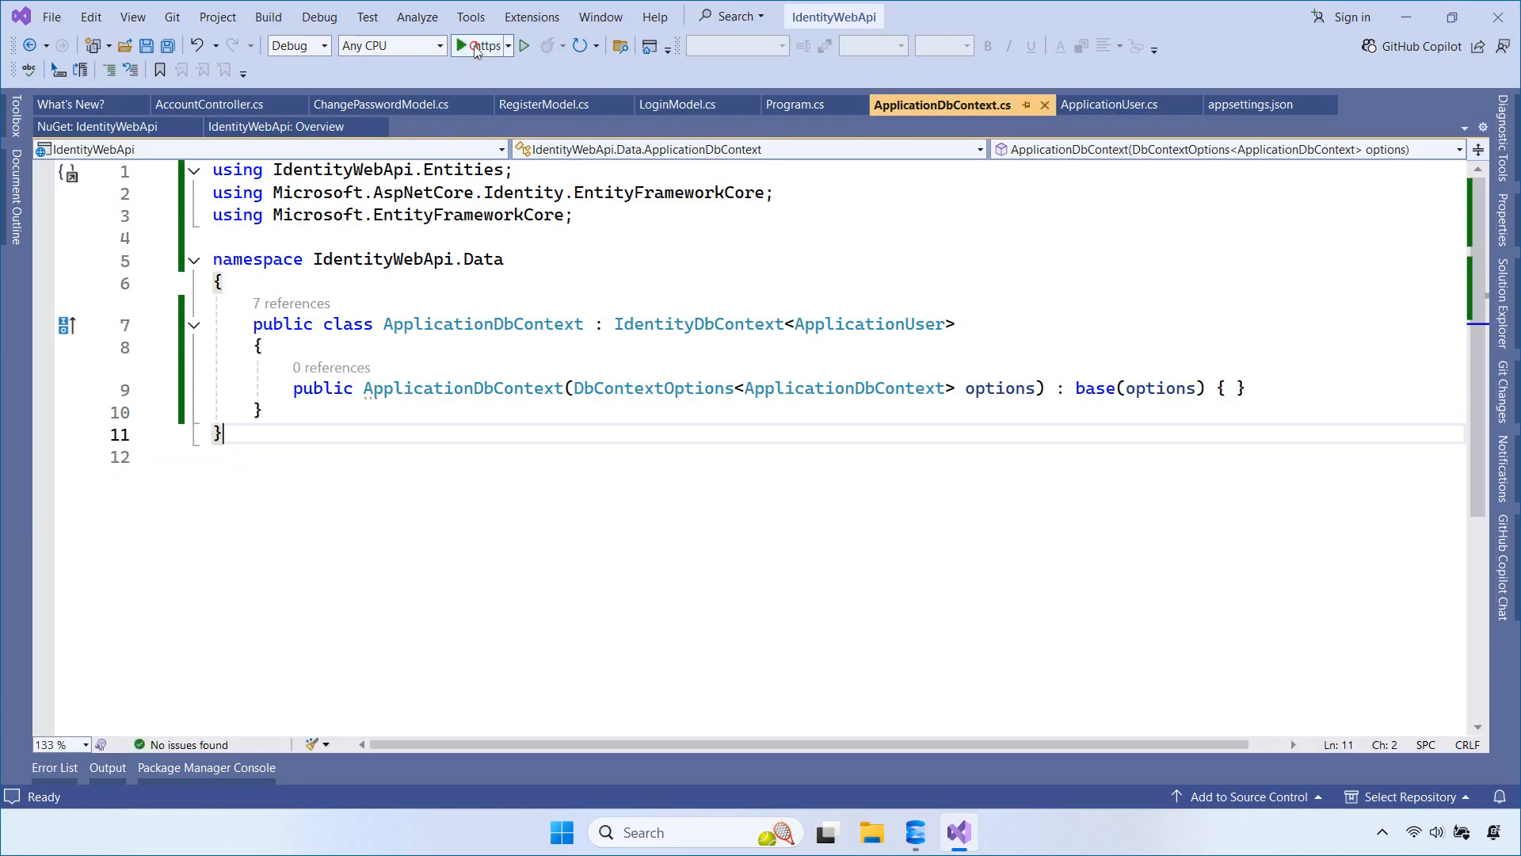
click(477, 46)
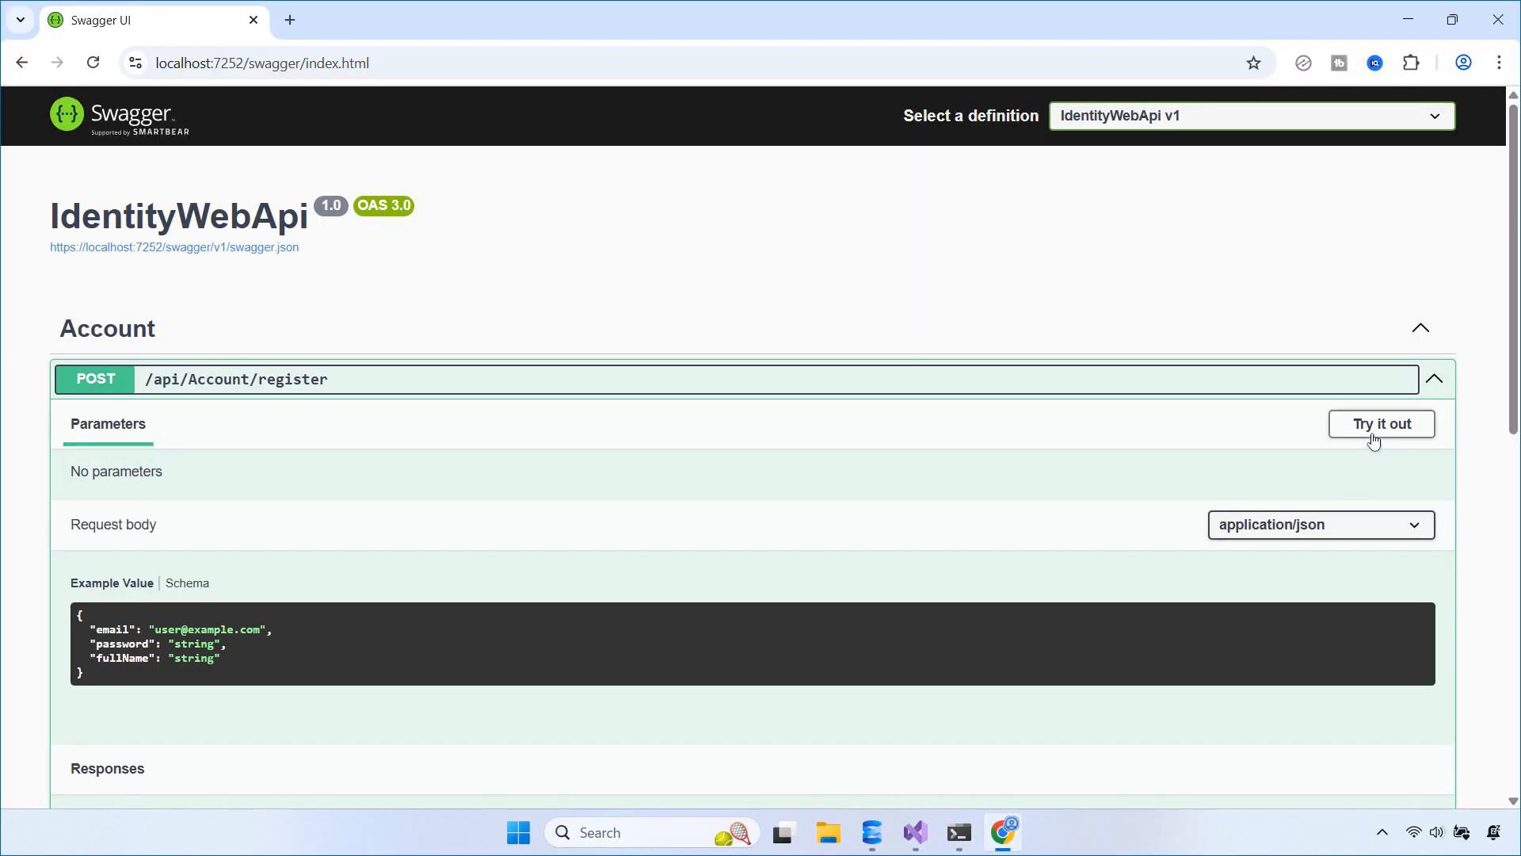
- Register the new user again, now getting a 200 'User registered' response
click(1380, 423)
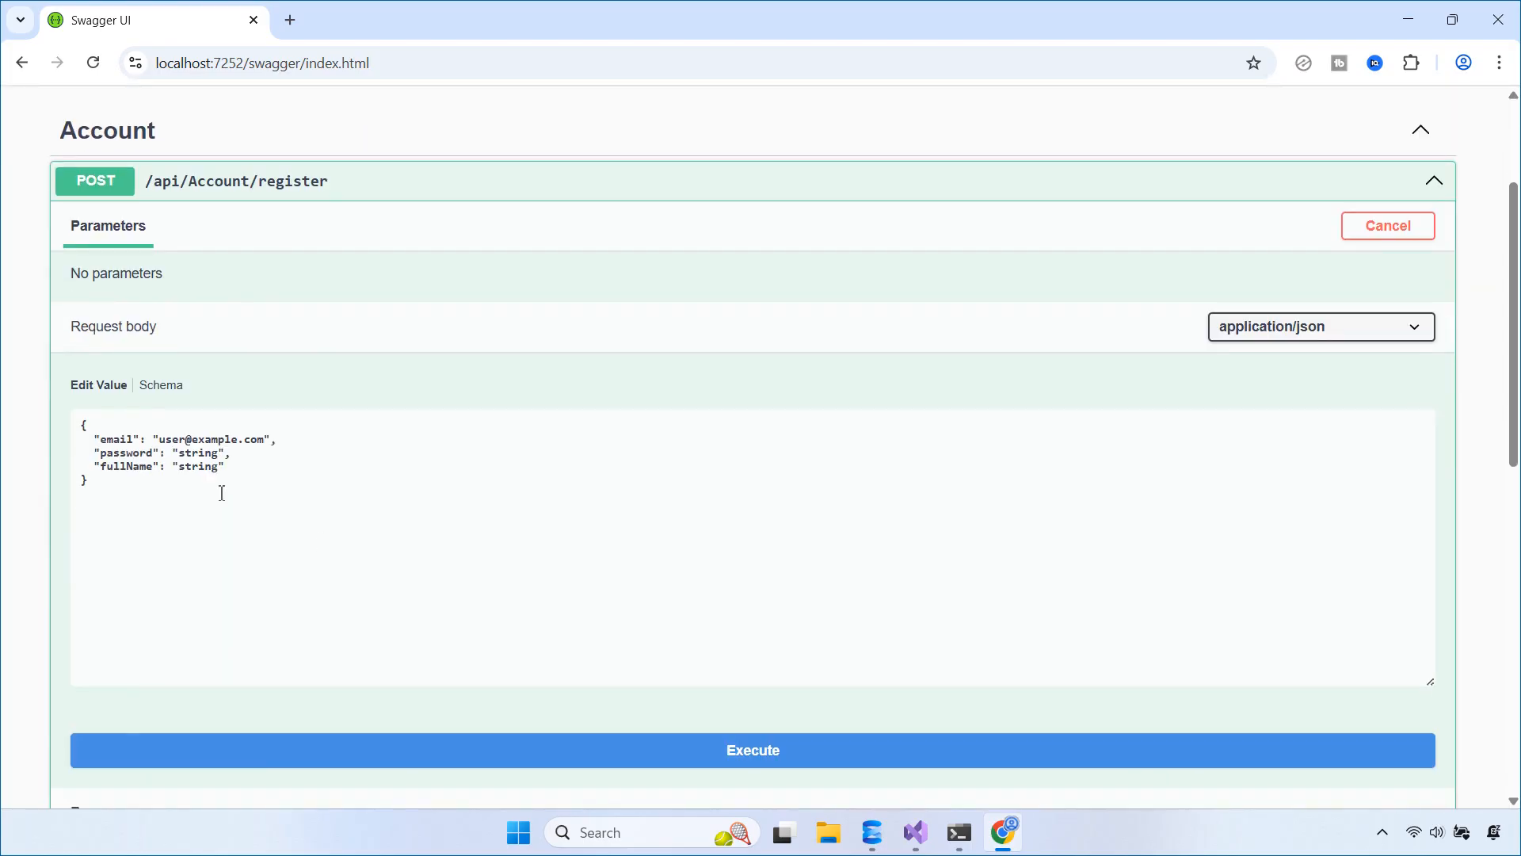
double_click(211, 441)
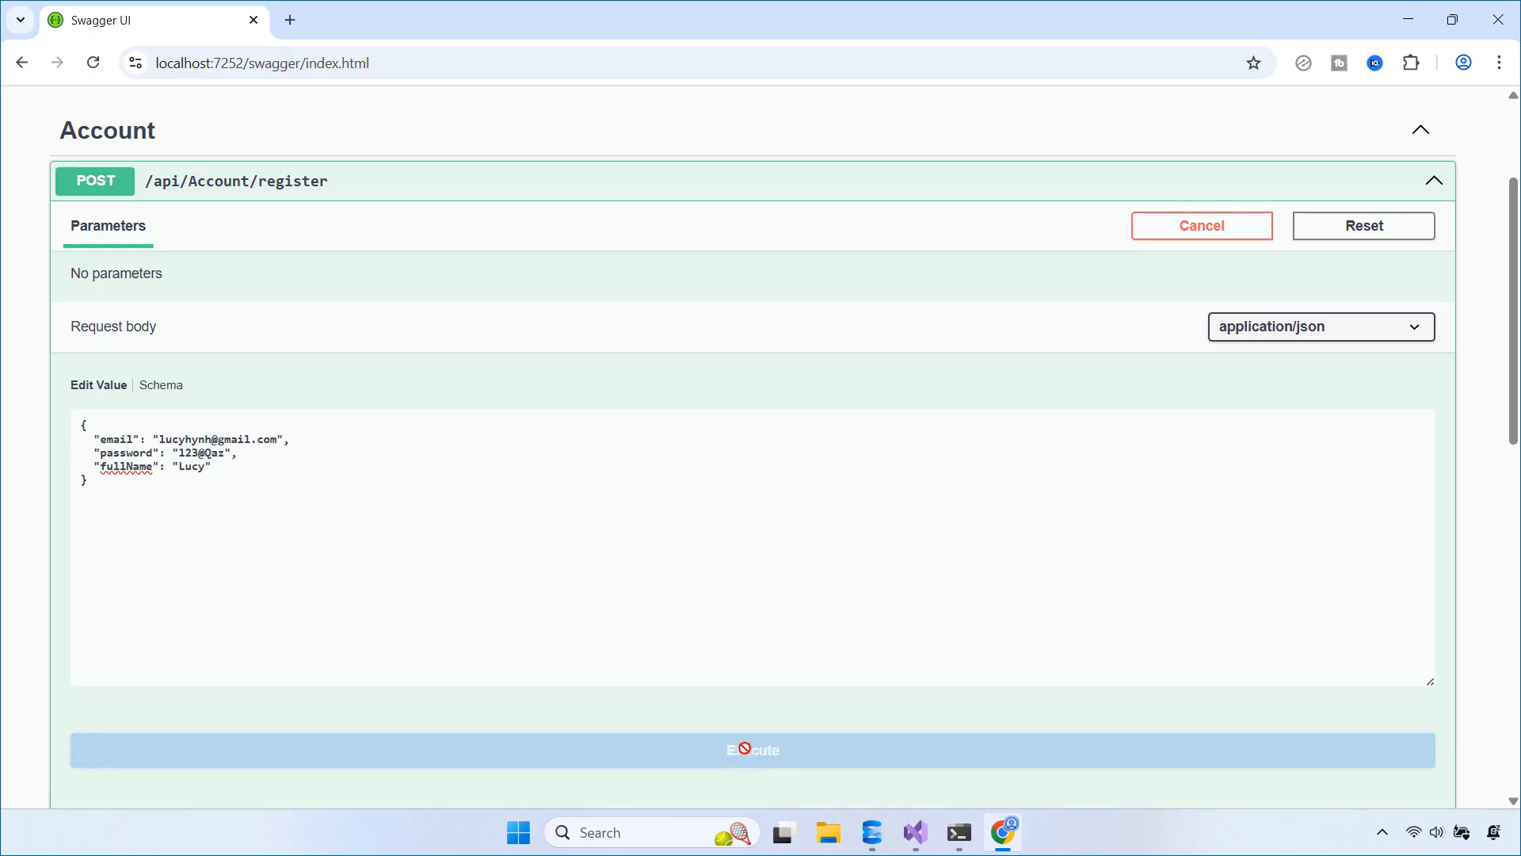
click(752, 748)
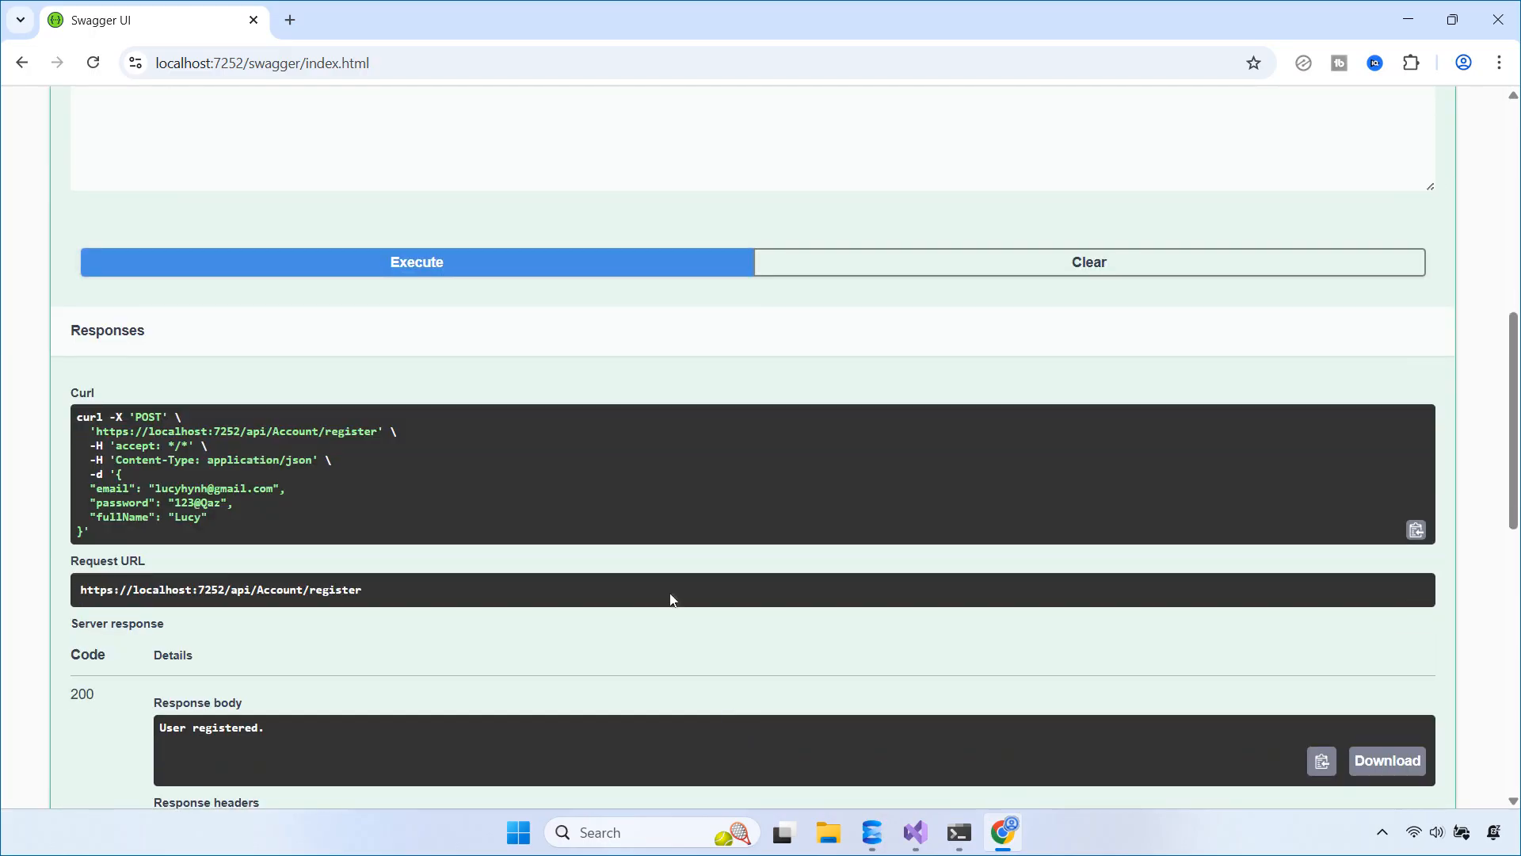
- Send a login request with the same credentials on POST /api/Account/login
scroll(down, 3)
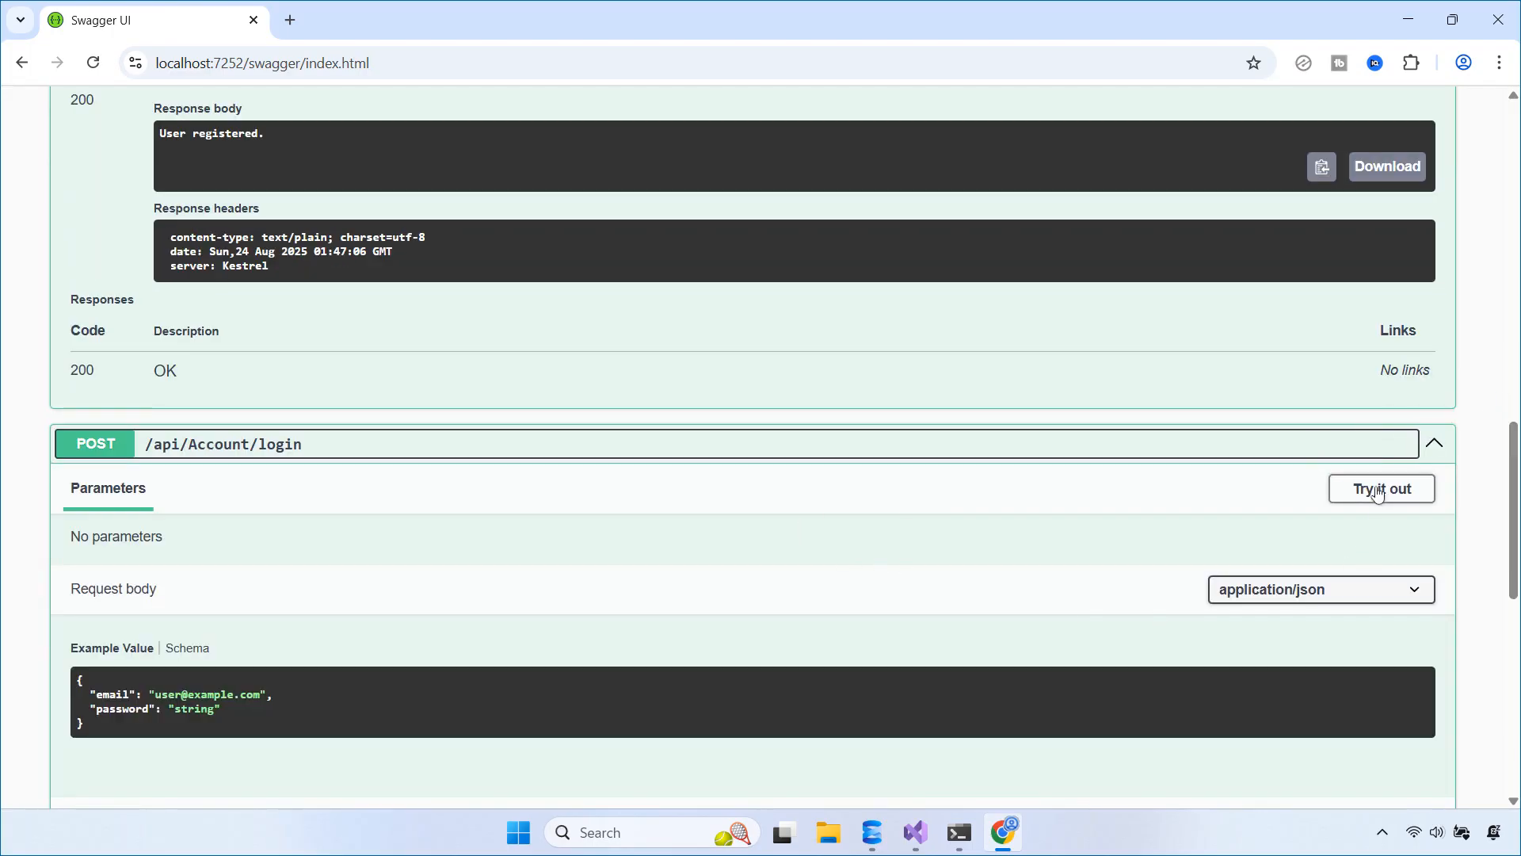
click(1381, 488)
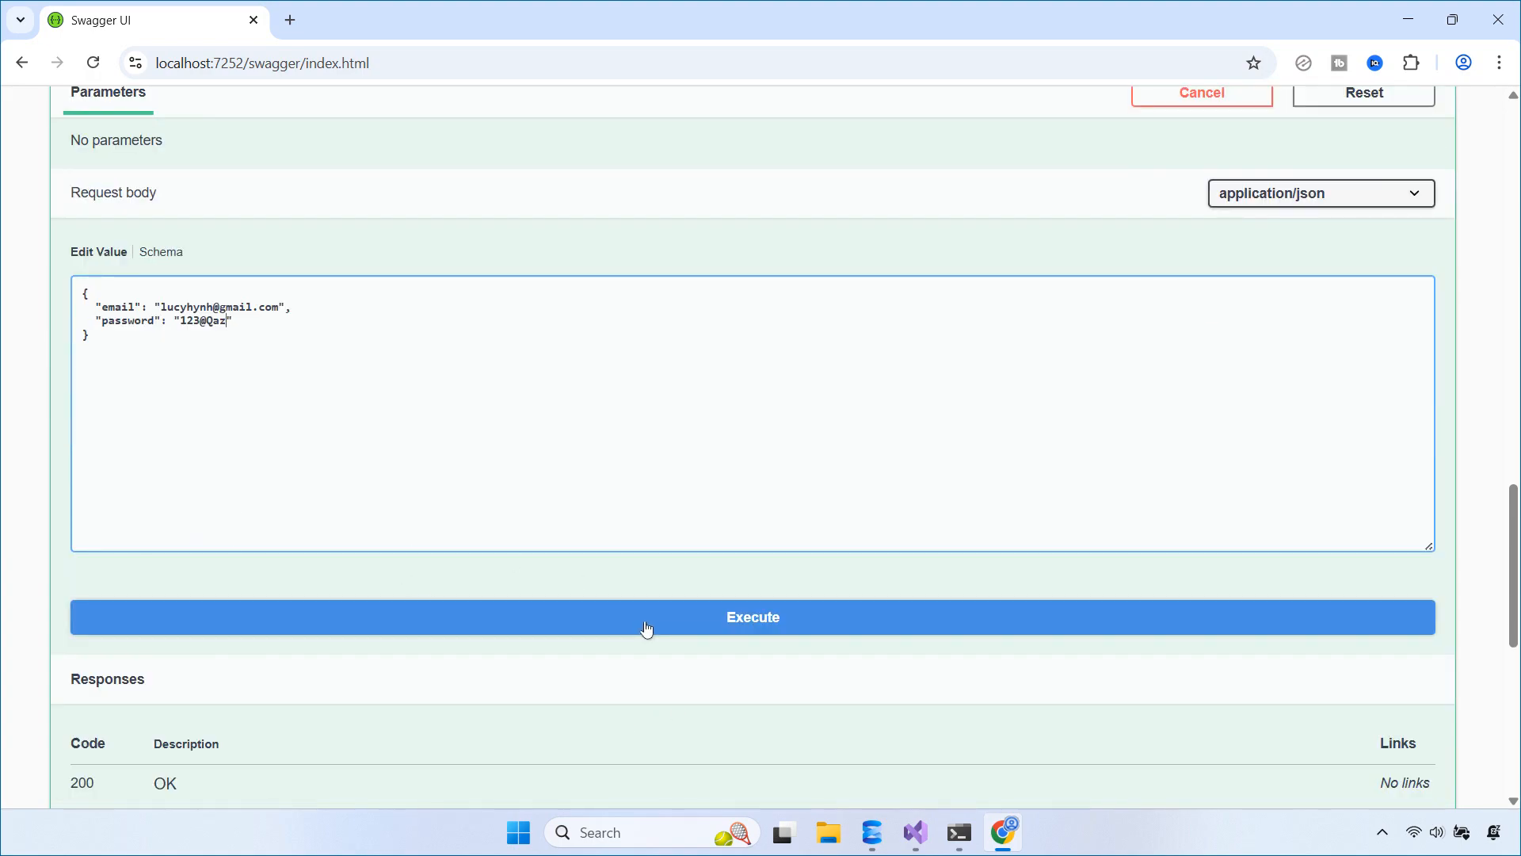
click(752, 617)
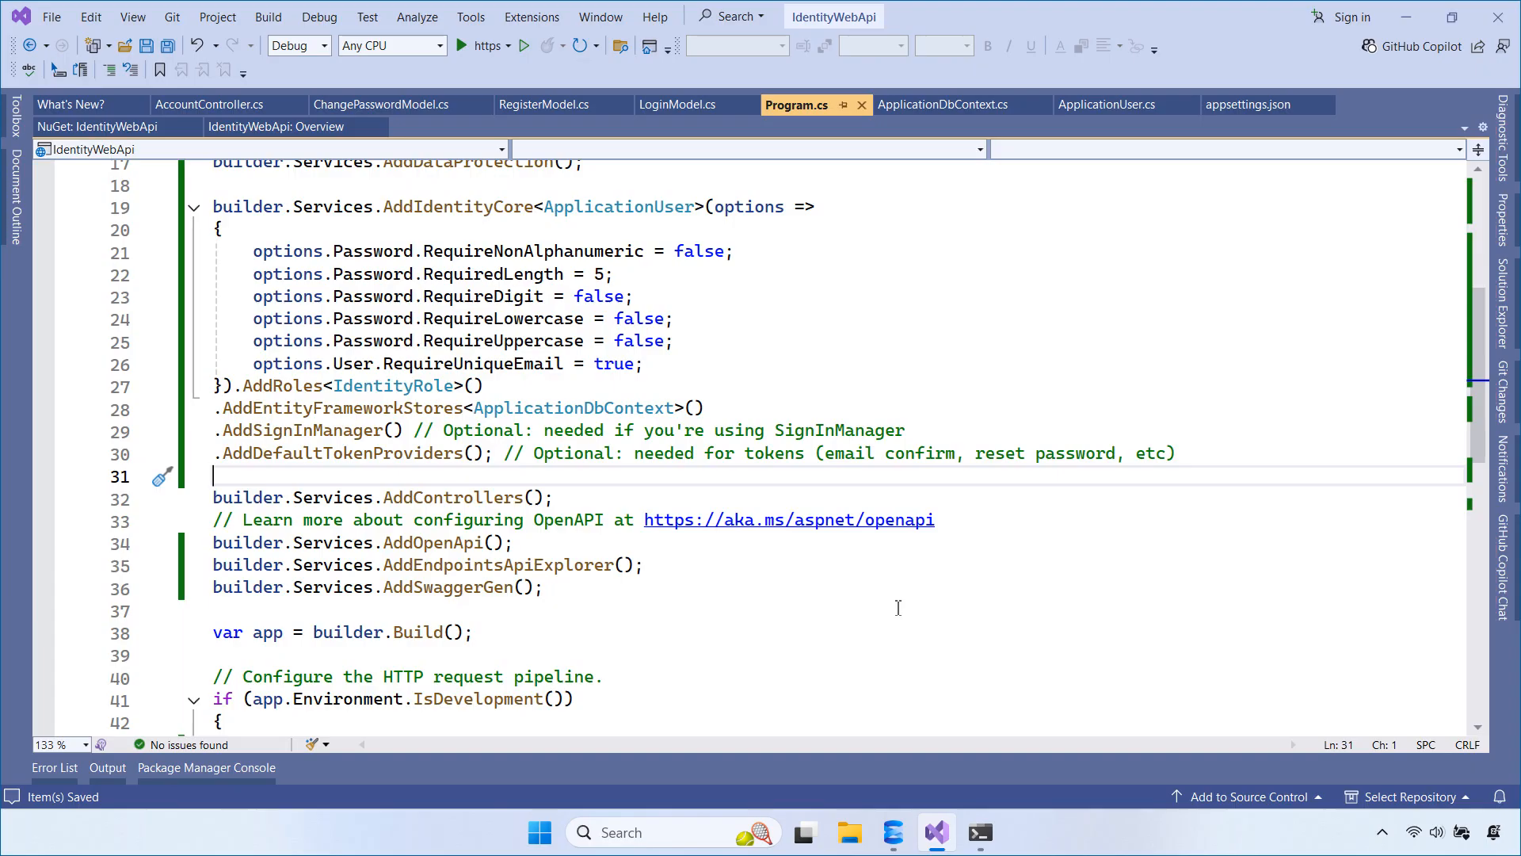
- Add builder.Services.AddAuthentication(IdentityConstants.ApplicationScheme) with an AddCookie options lambda
text(builder.services.AddAuthentication)
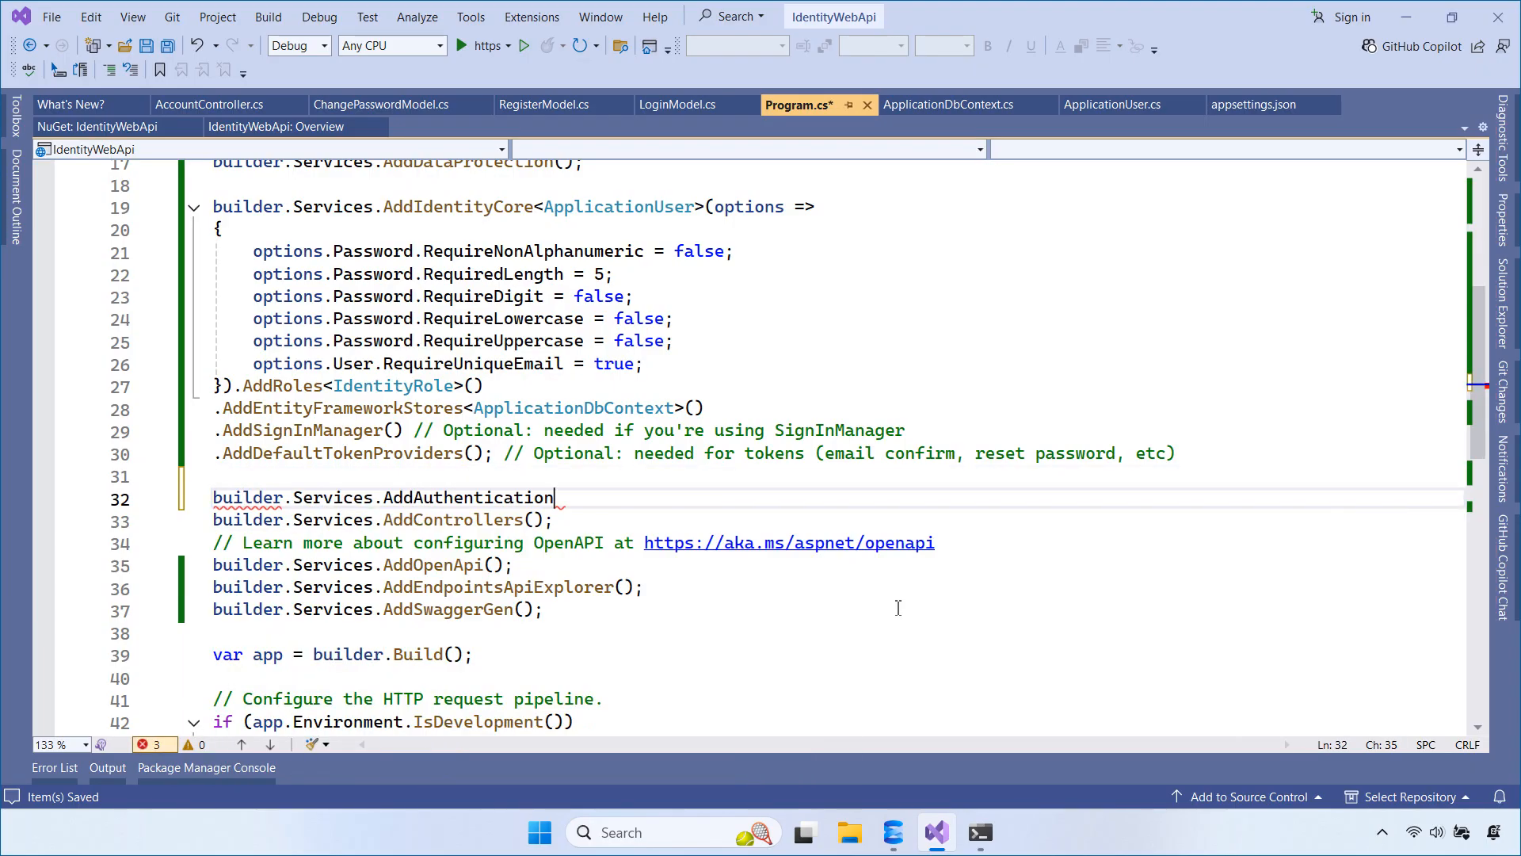
text((IdentityConstants.ap)
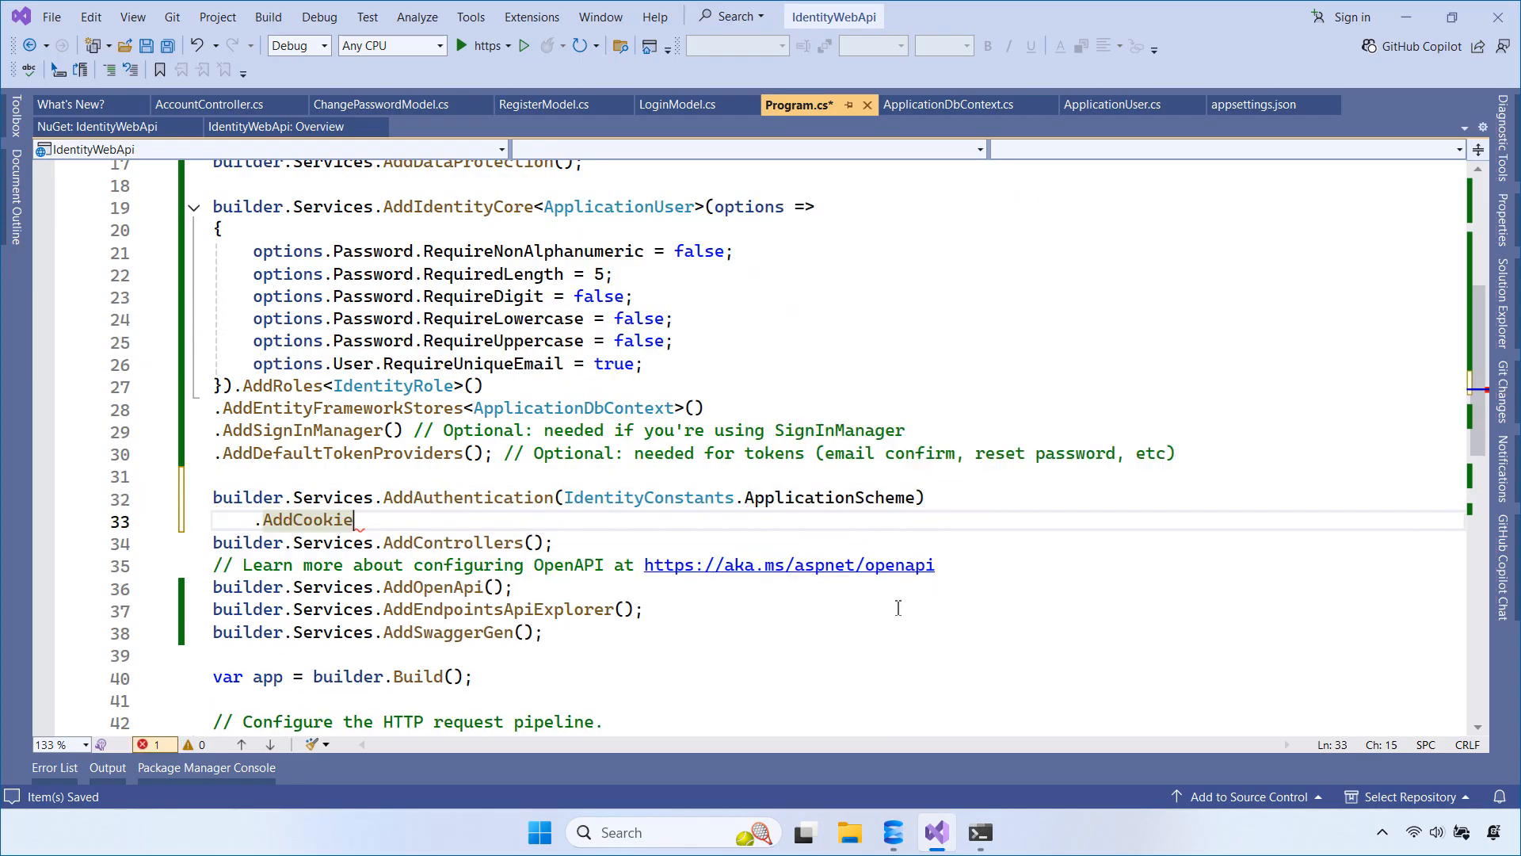
text((identityConstants.)
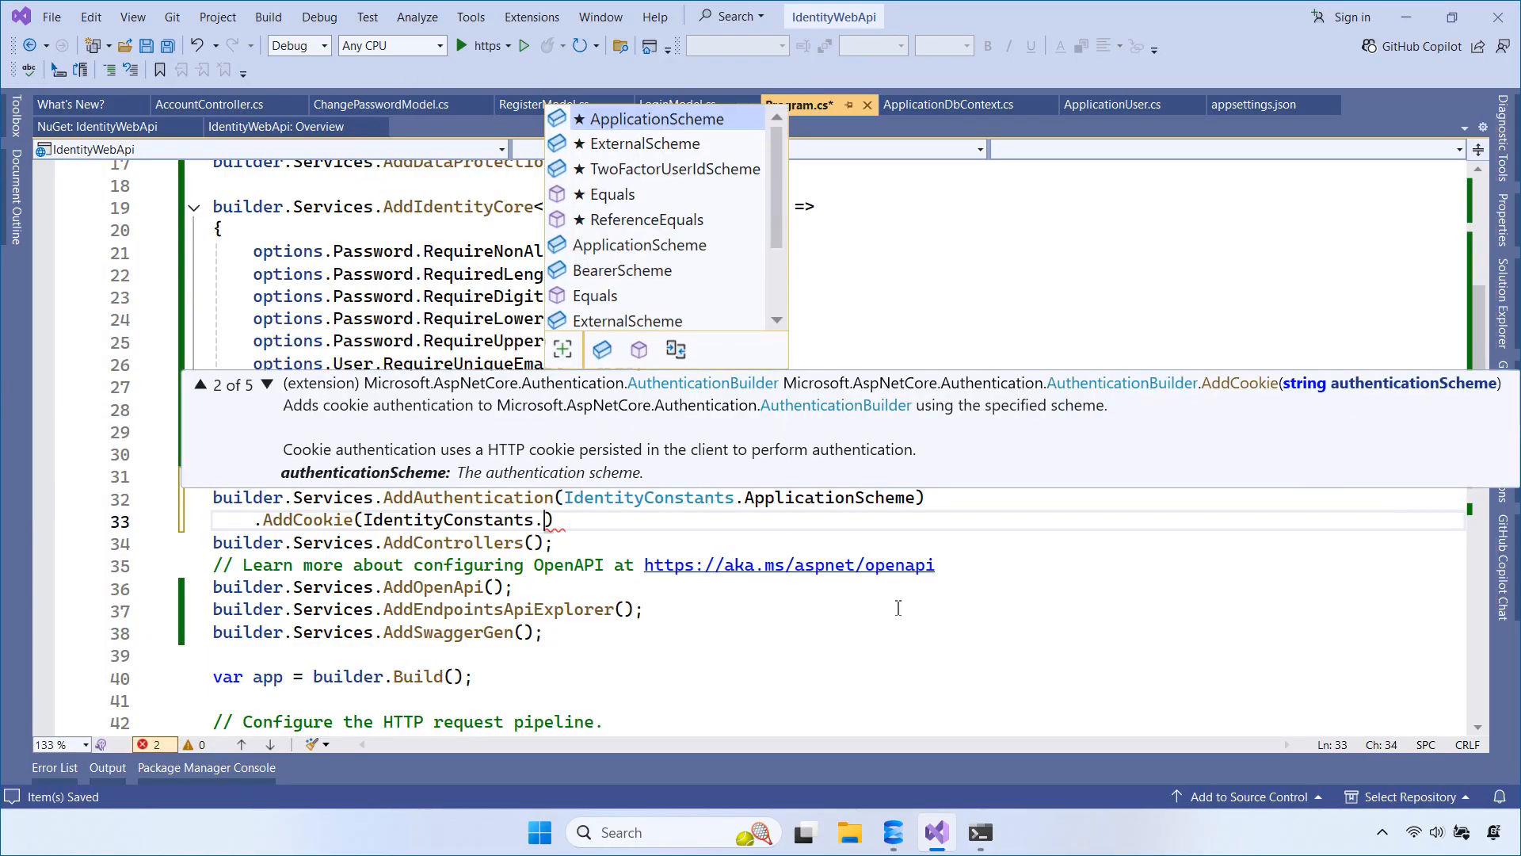
text(ApplicationScheme, options => { })
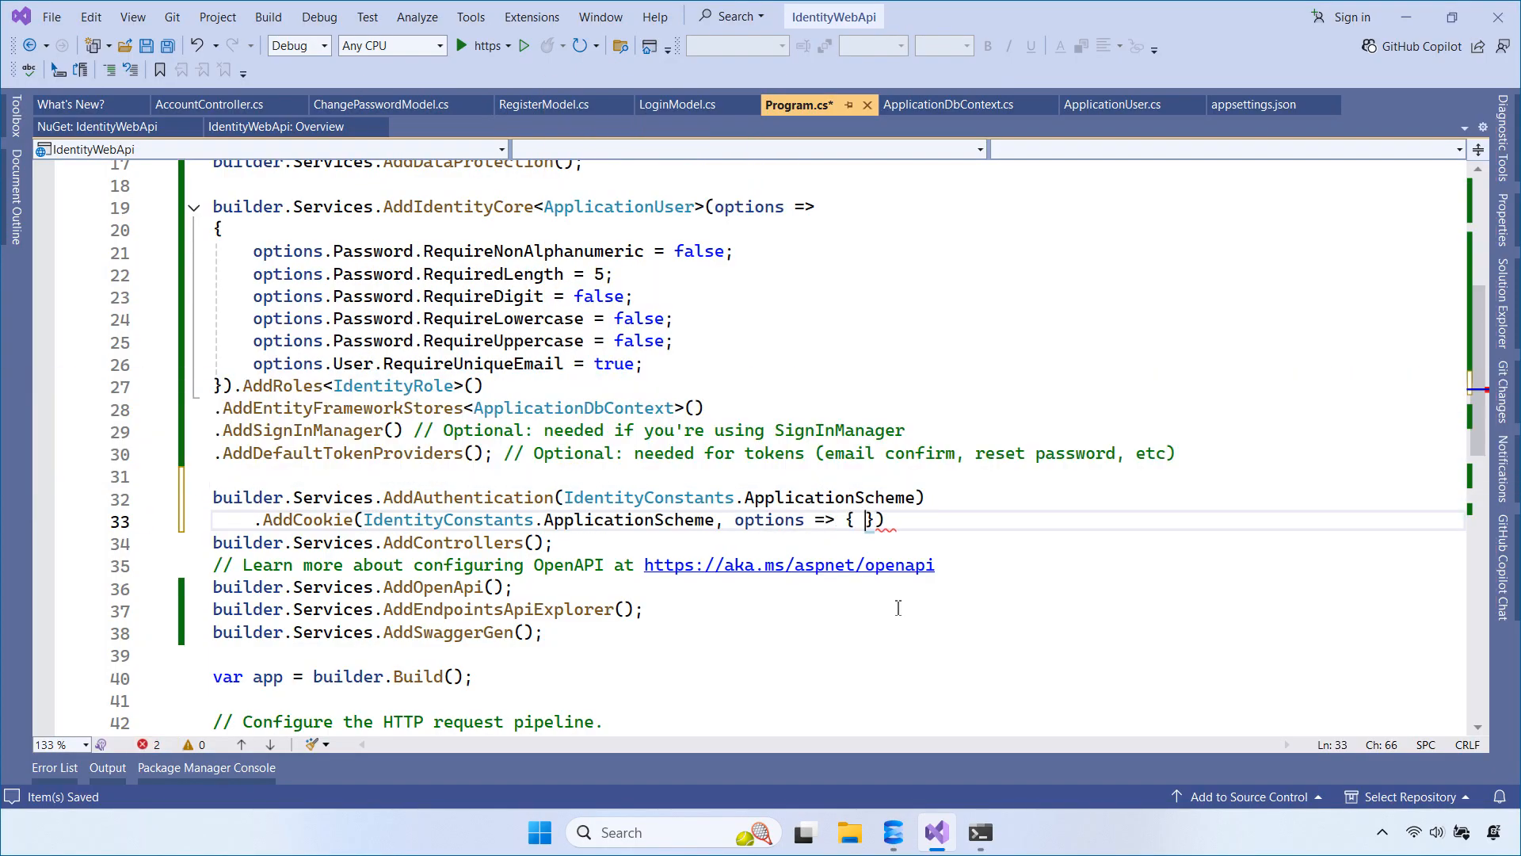
- Set Events.OnRedirectToLogin to return status code 401 instead of redirecting
text(options.ev)
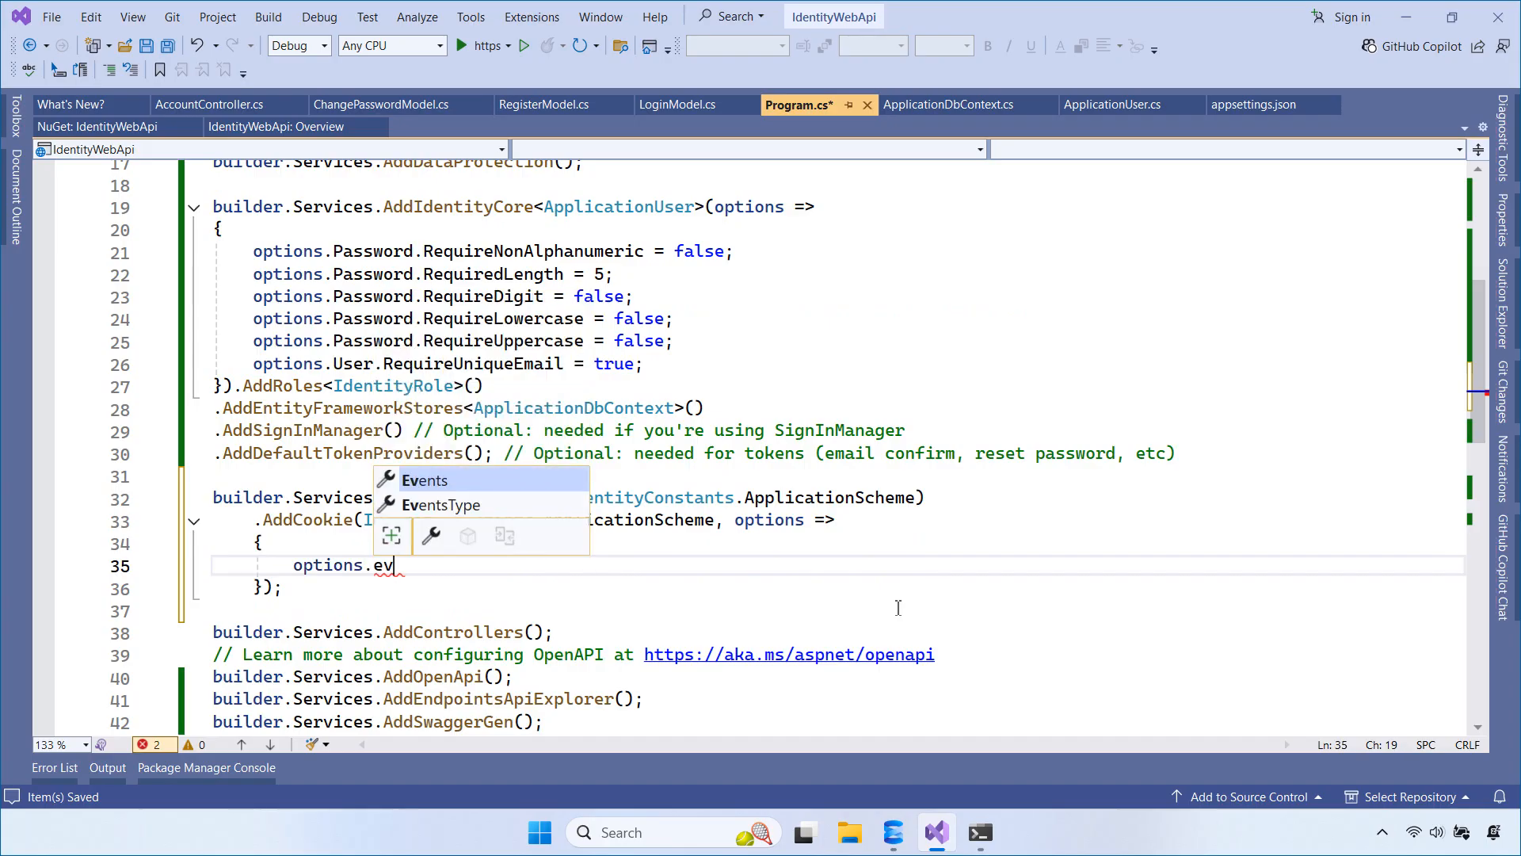
text(Events.on)
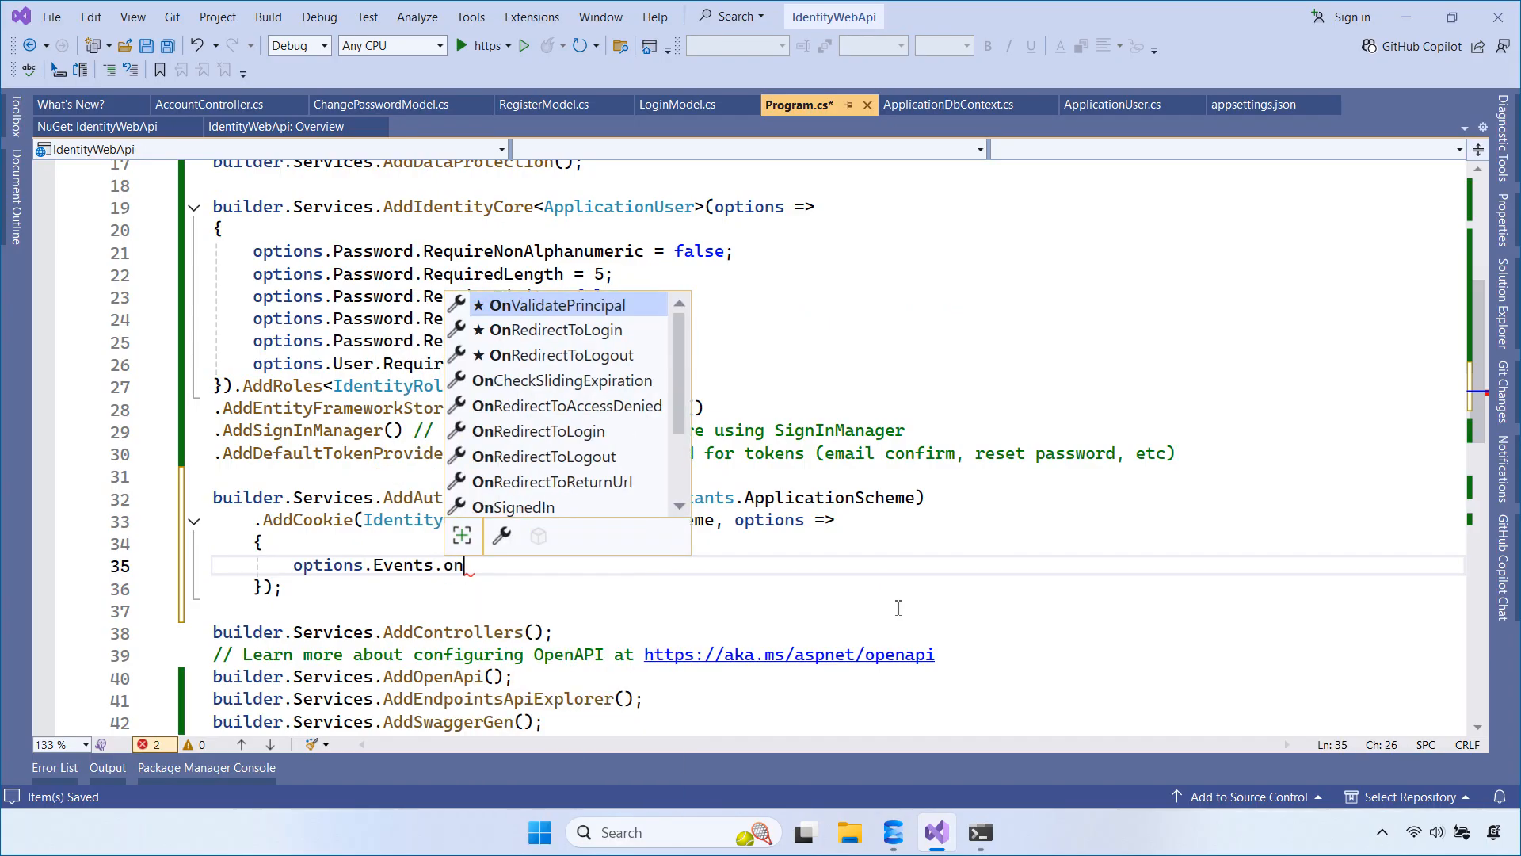
text(RedirectToLogin=context=)
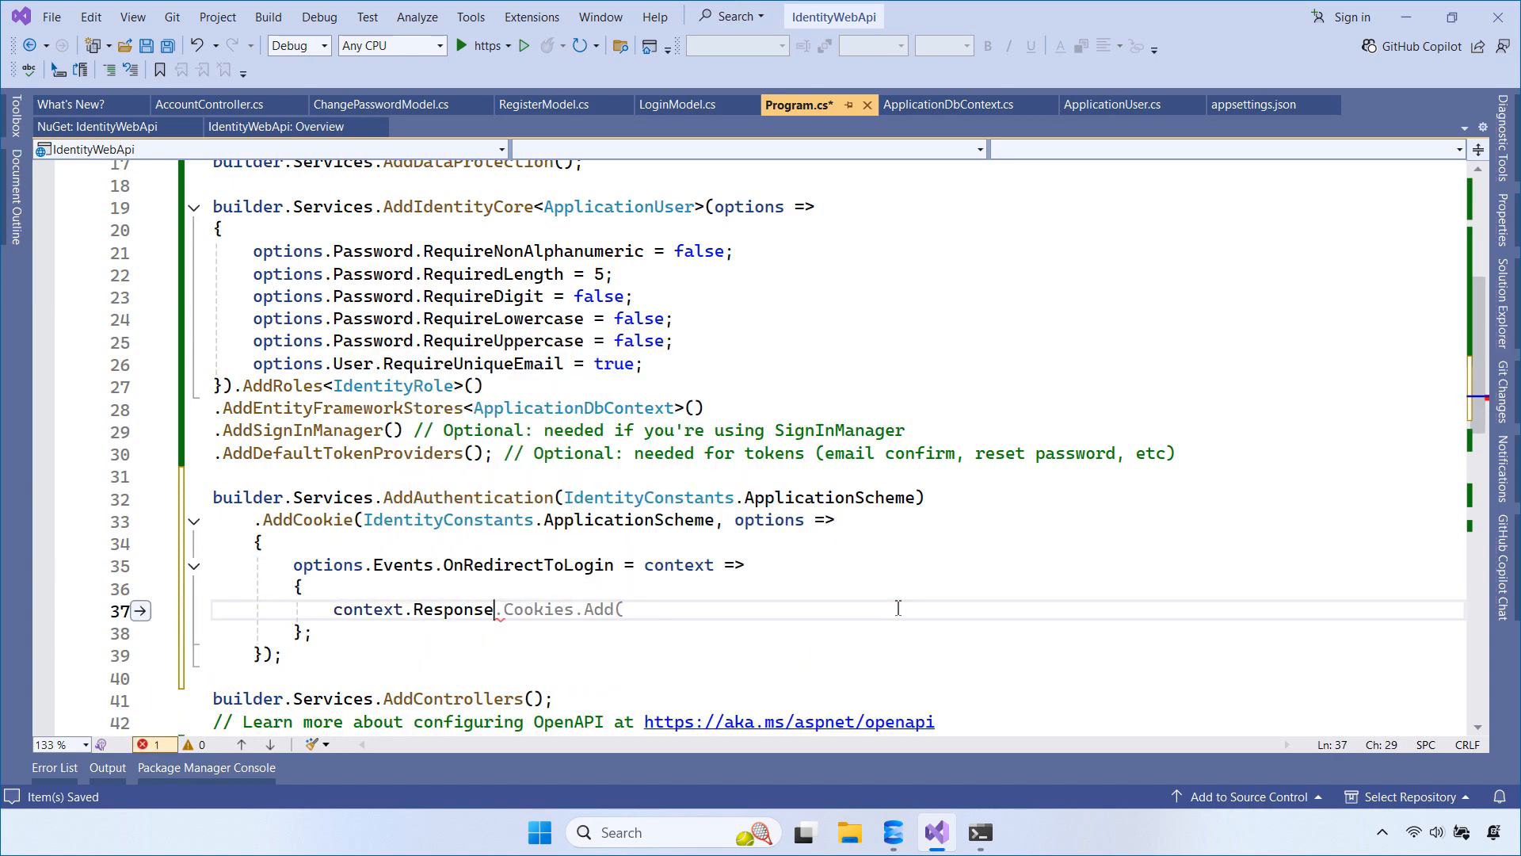
text(.StatusCode=s)
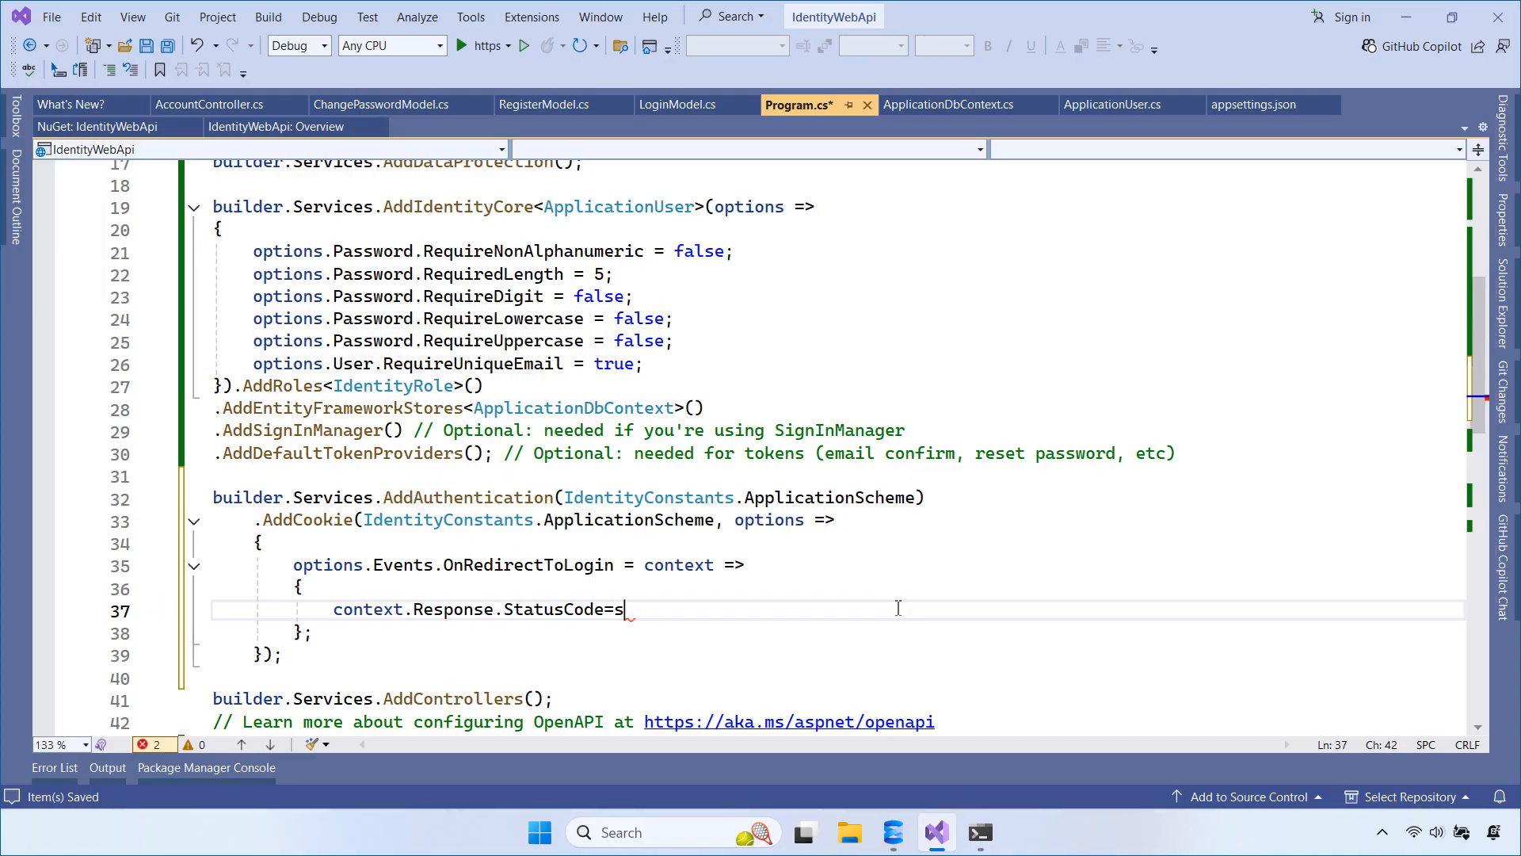
text(tatusco)
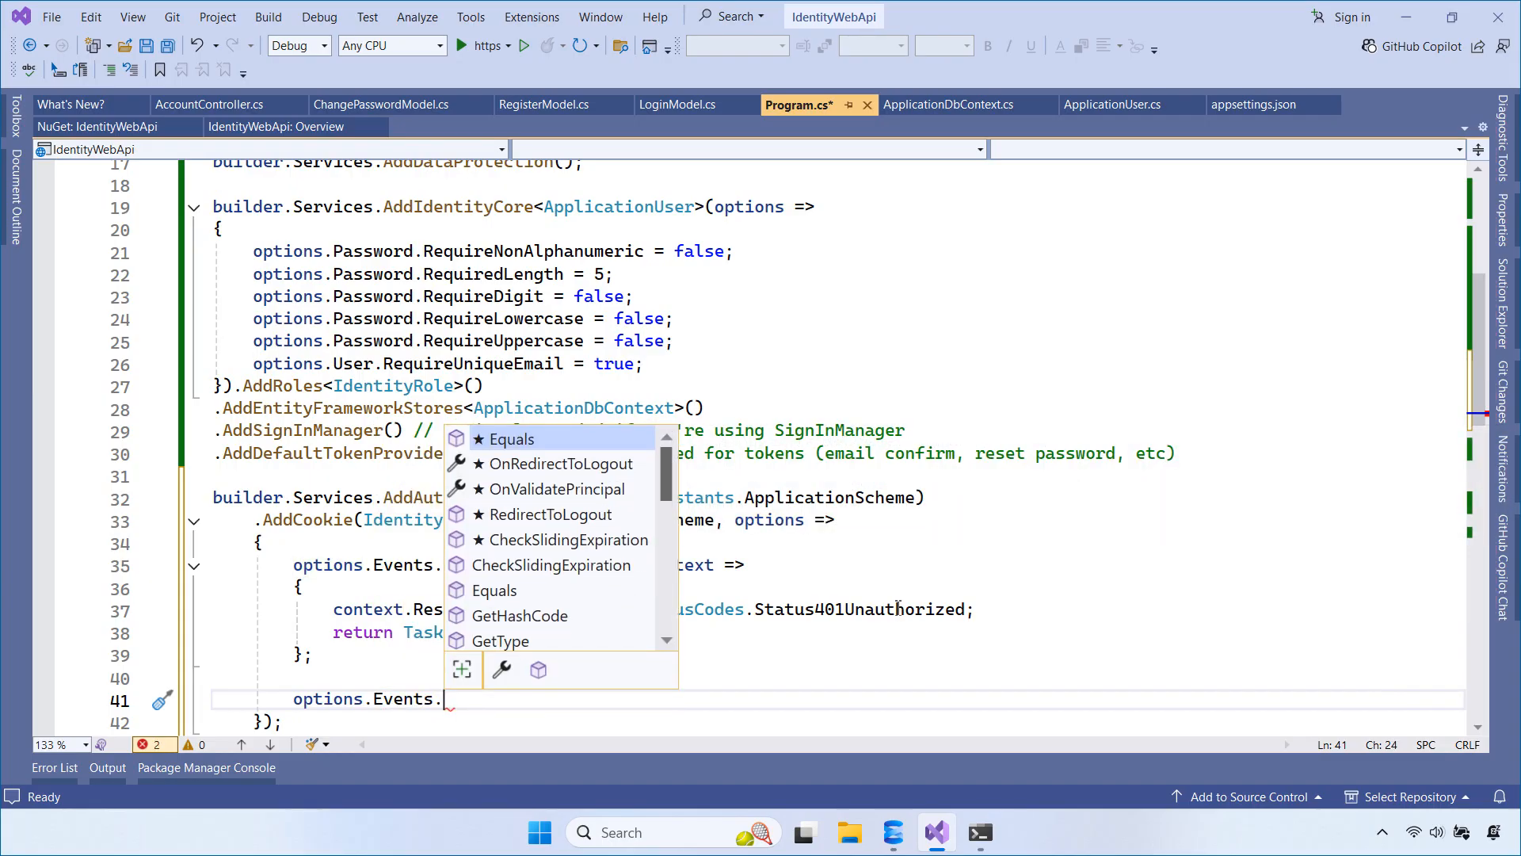
- Set OnRedirectToAccessDenied to return a status code instead of redirecting
text(OnRedirectToAccessDenied)
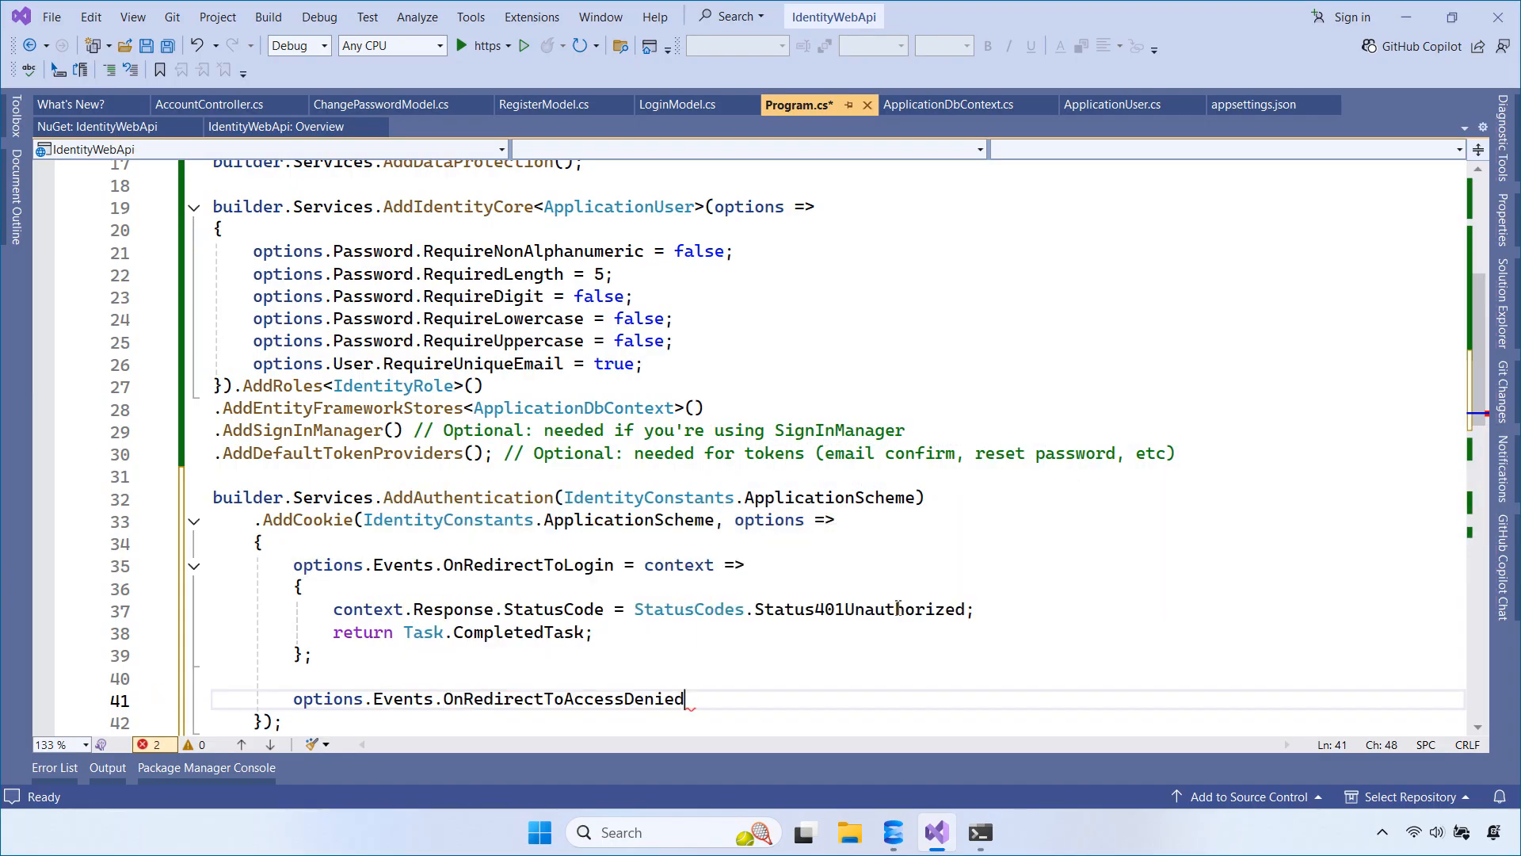
text(=context =>)
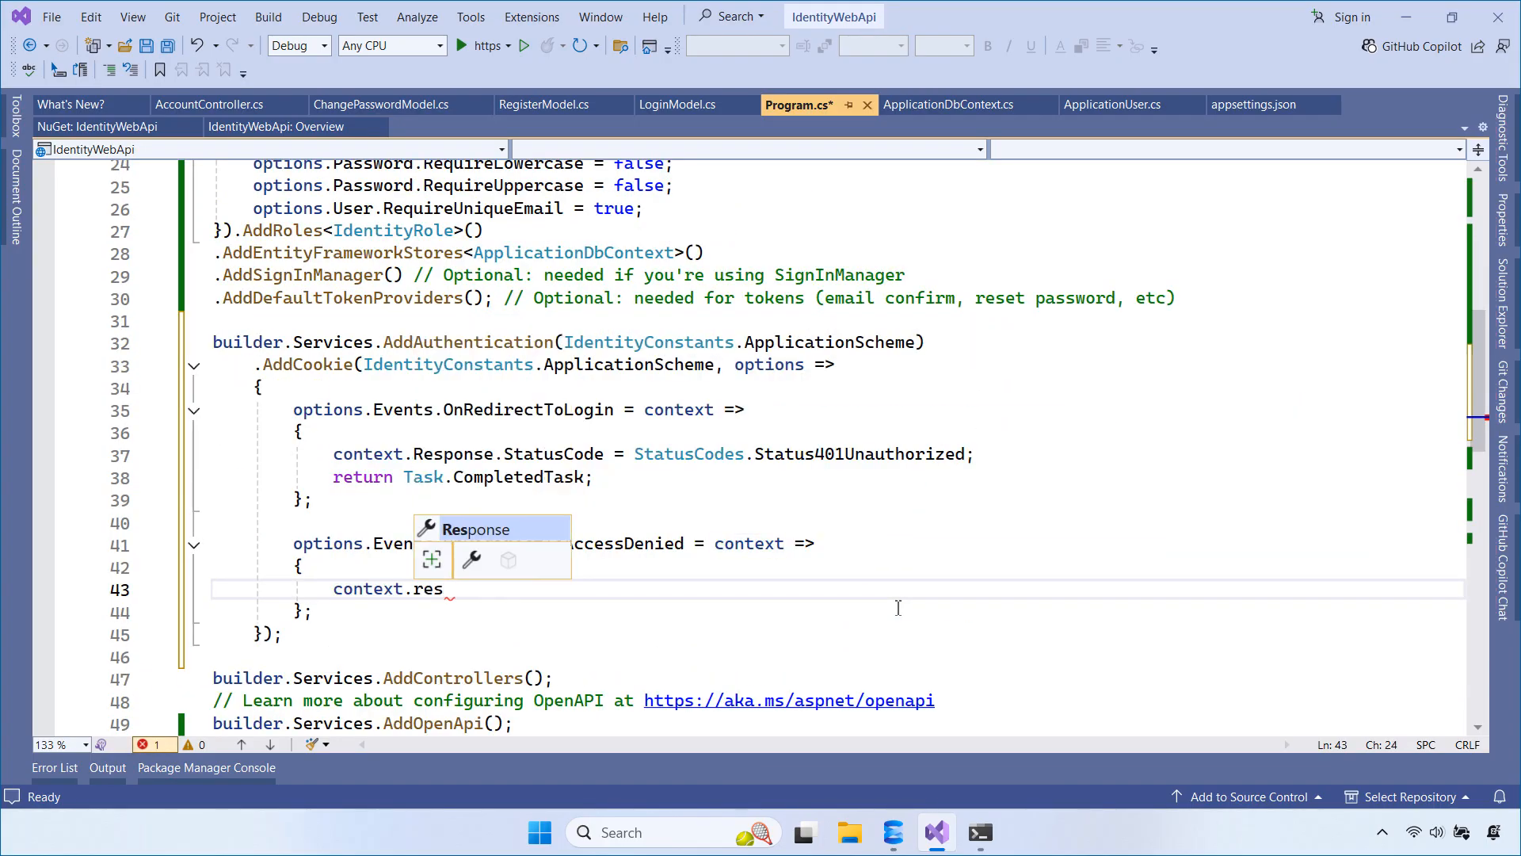
text(ponse.StatusCode=status)
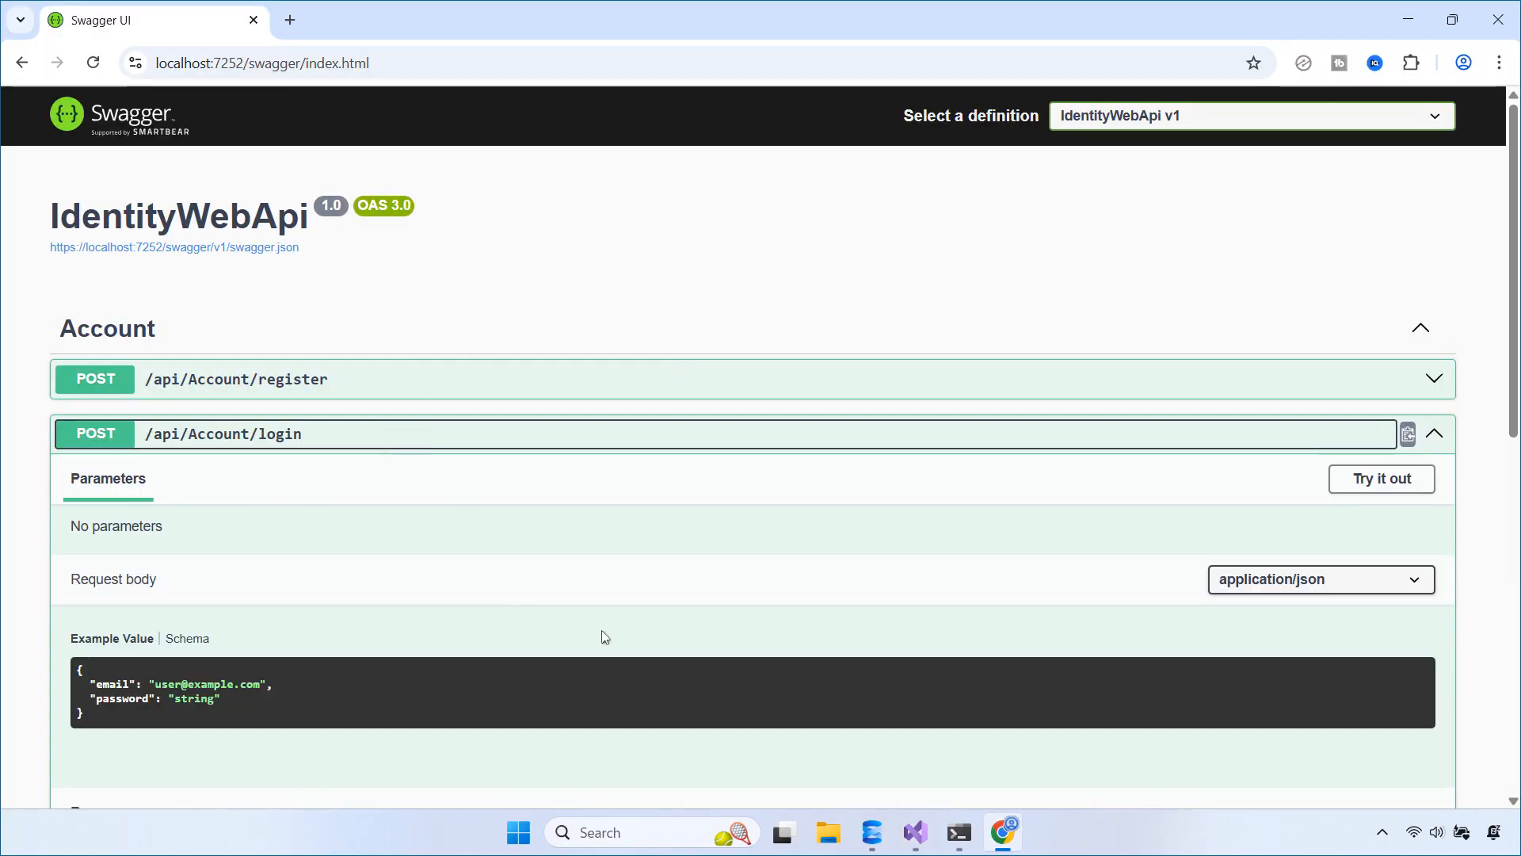
- Log in with the registered user and get a 200 'Login successful' response
click(1380, 479)
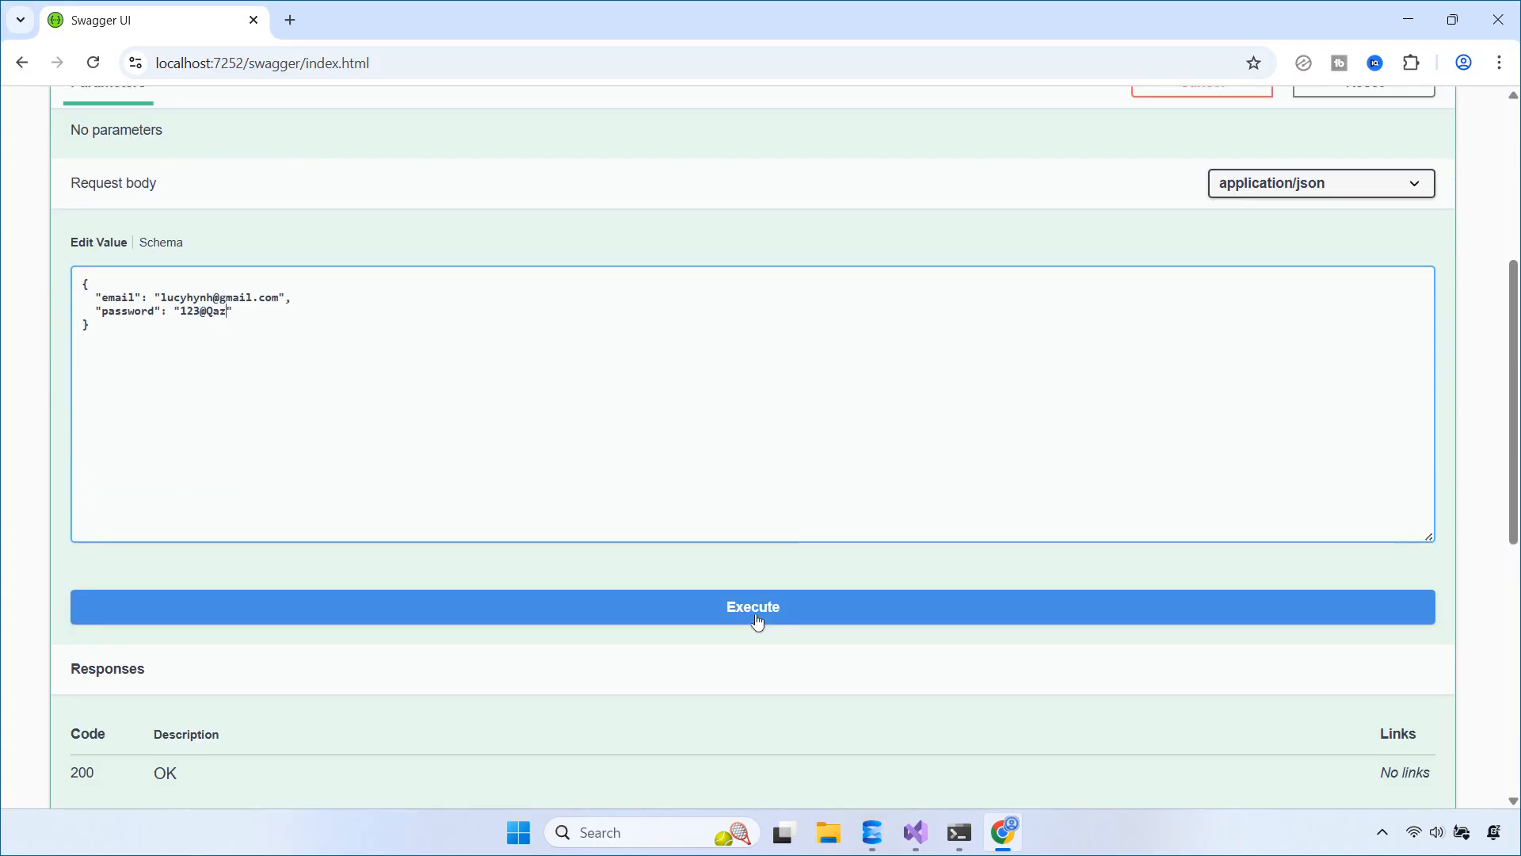
click(752, 607)
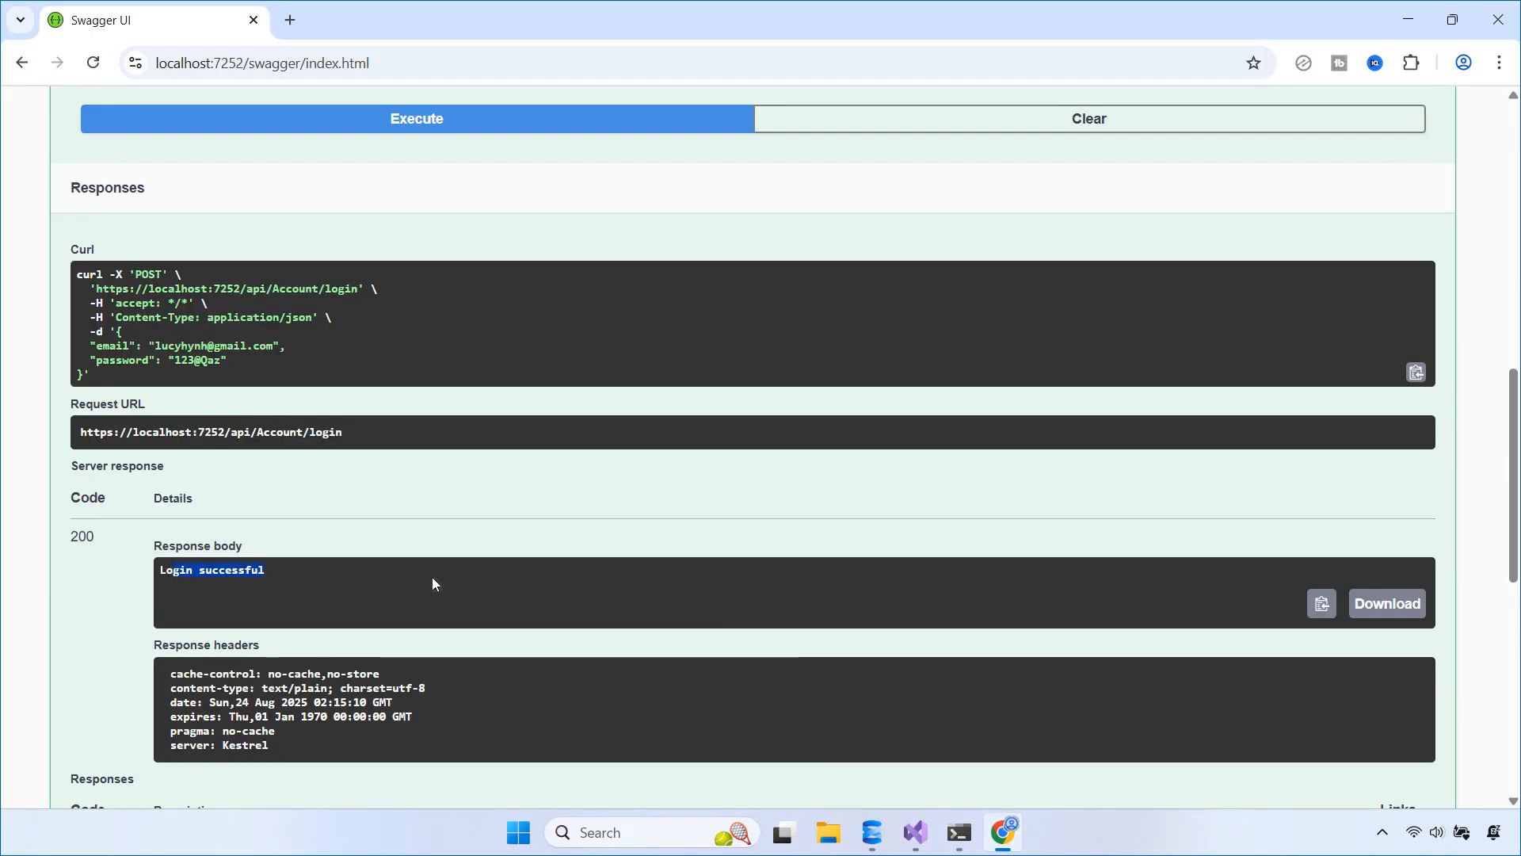
mouse_move(447, 585)
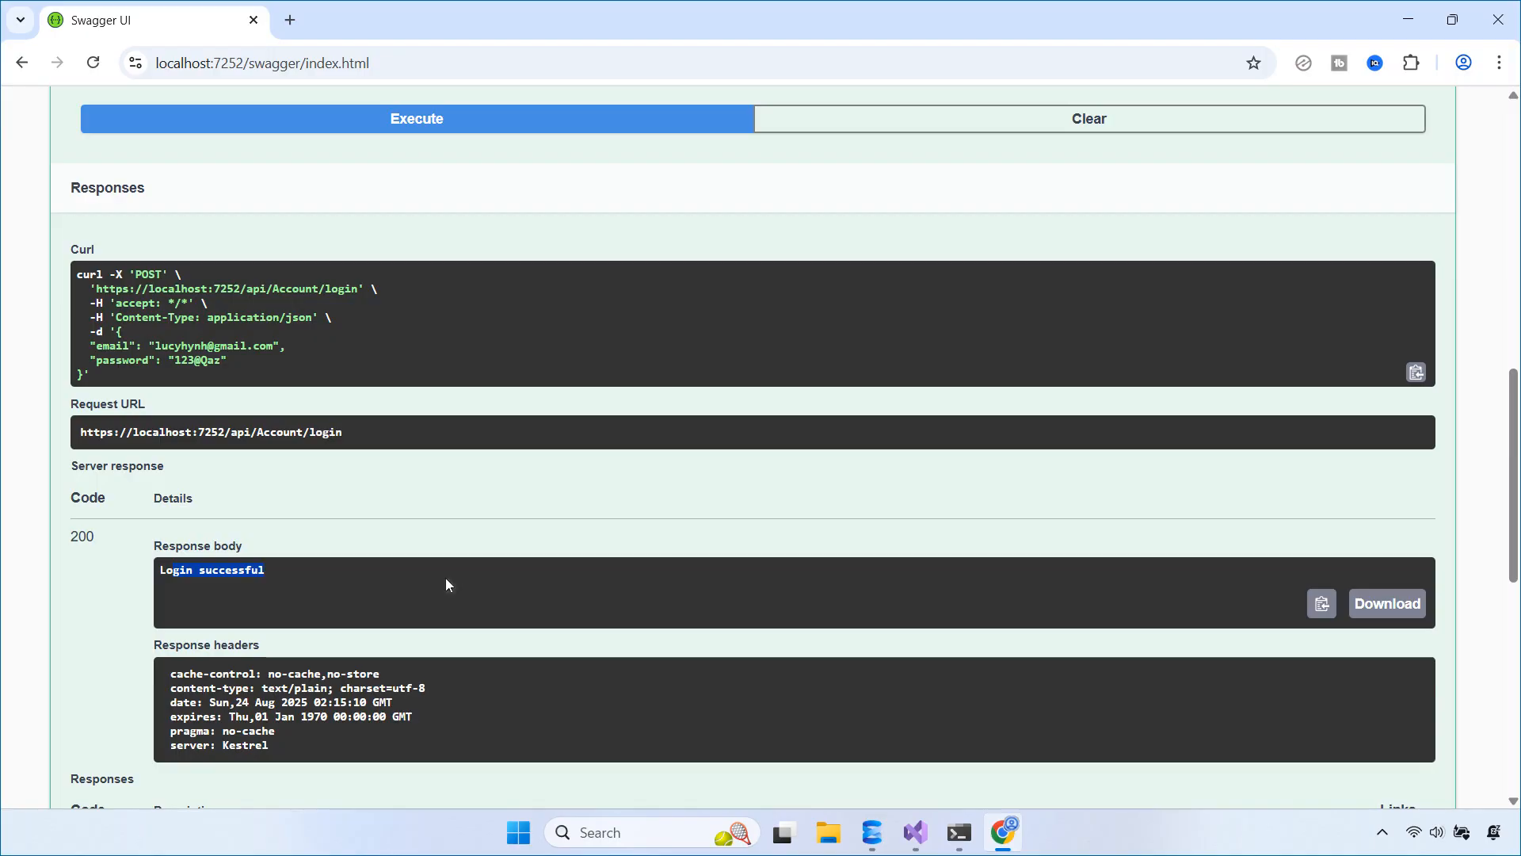